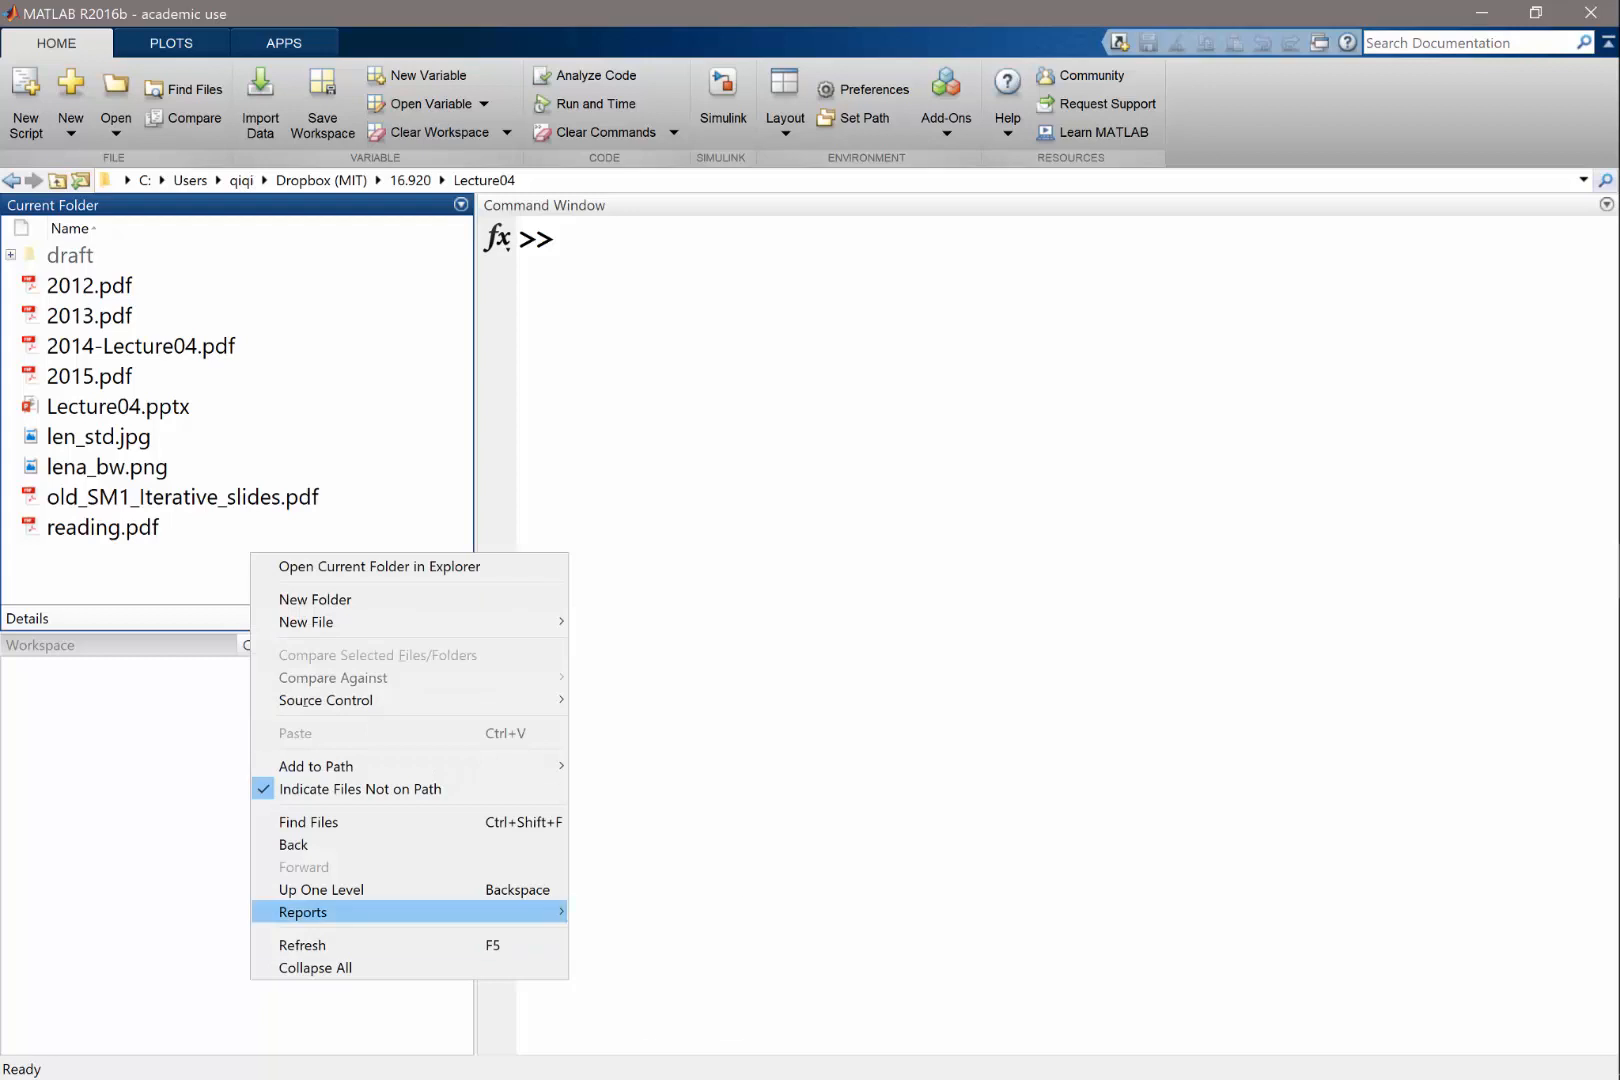
mouse_move(306, 622)
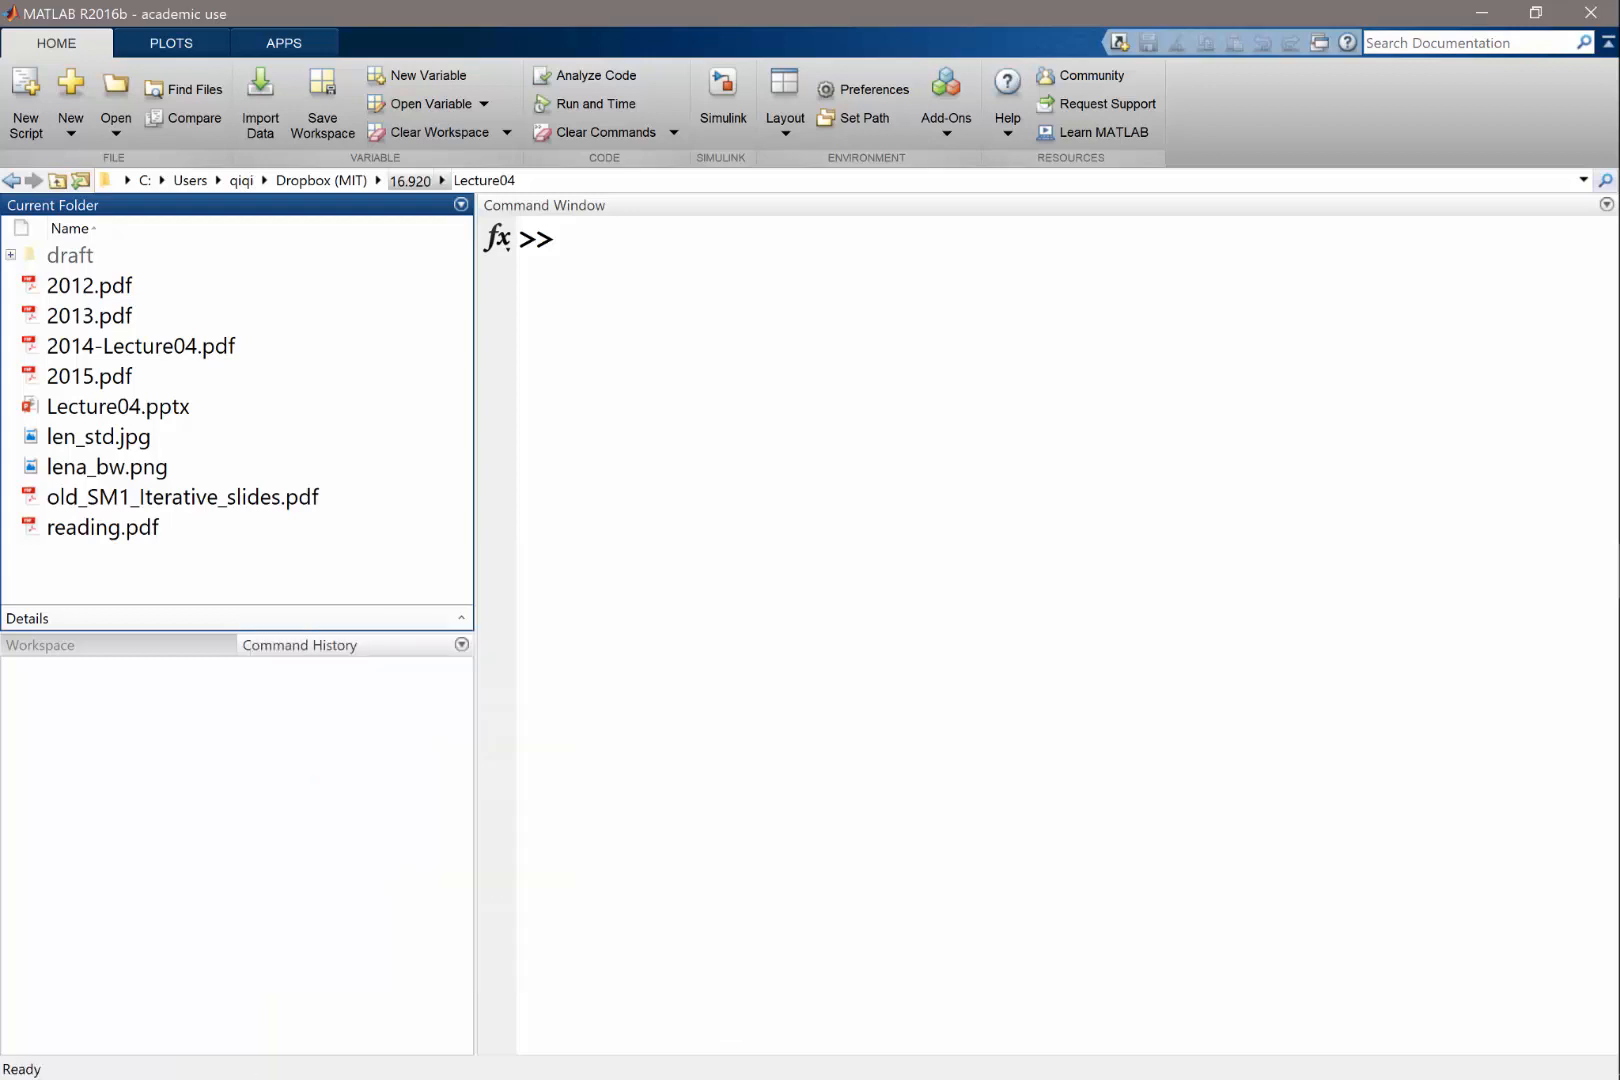
Copy ddt_heat.m from the Lecture03 folder into the Lecture04 folder
click(410, 180)
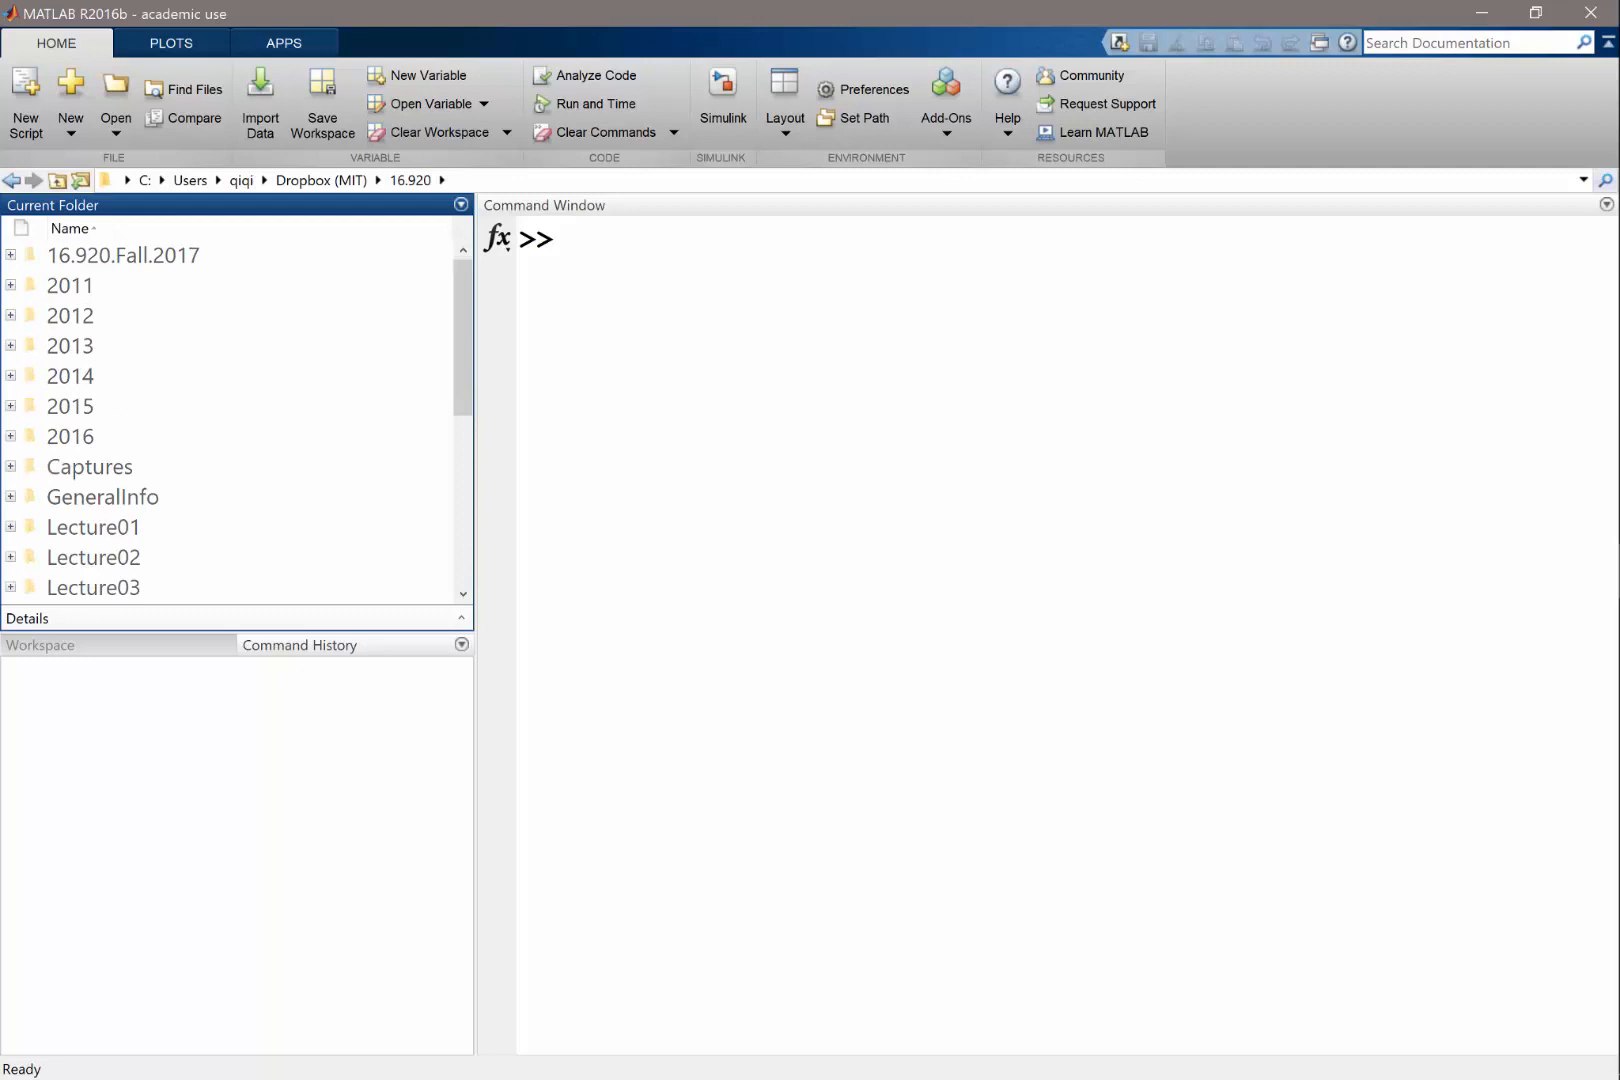
double_click(92, 588)
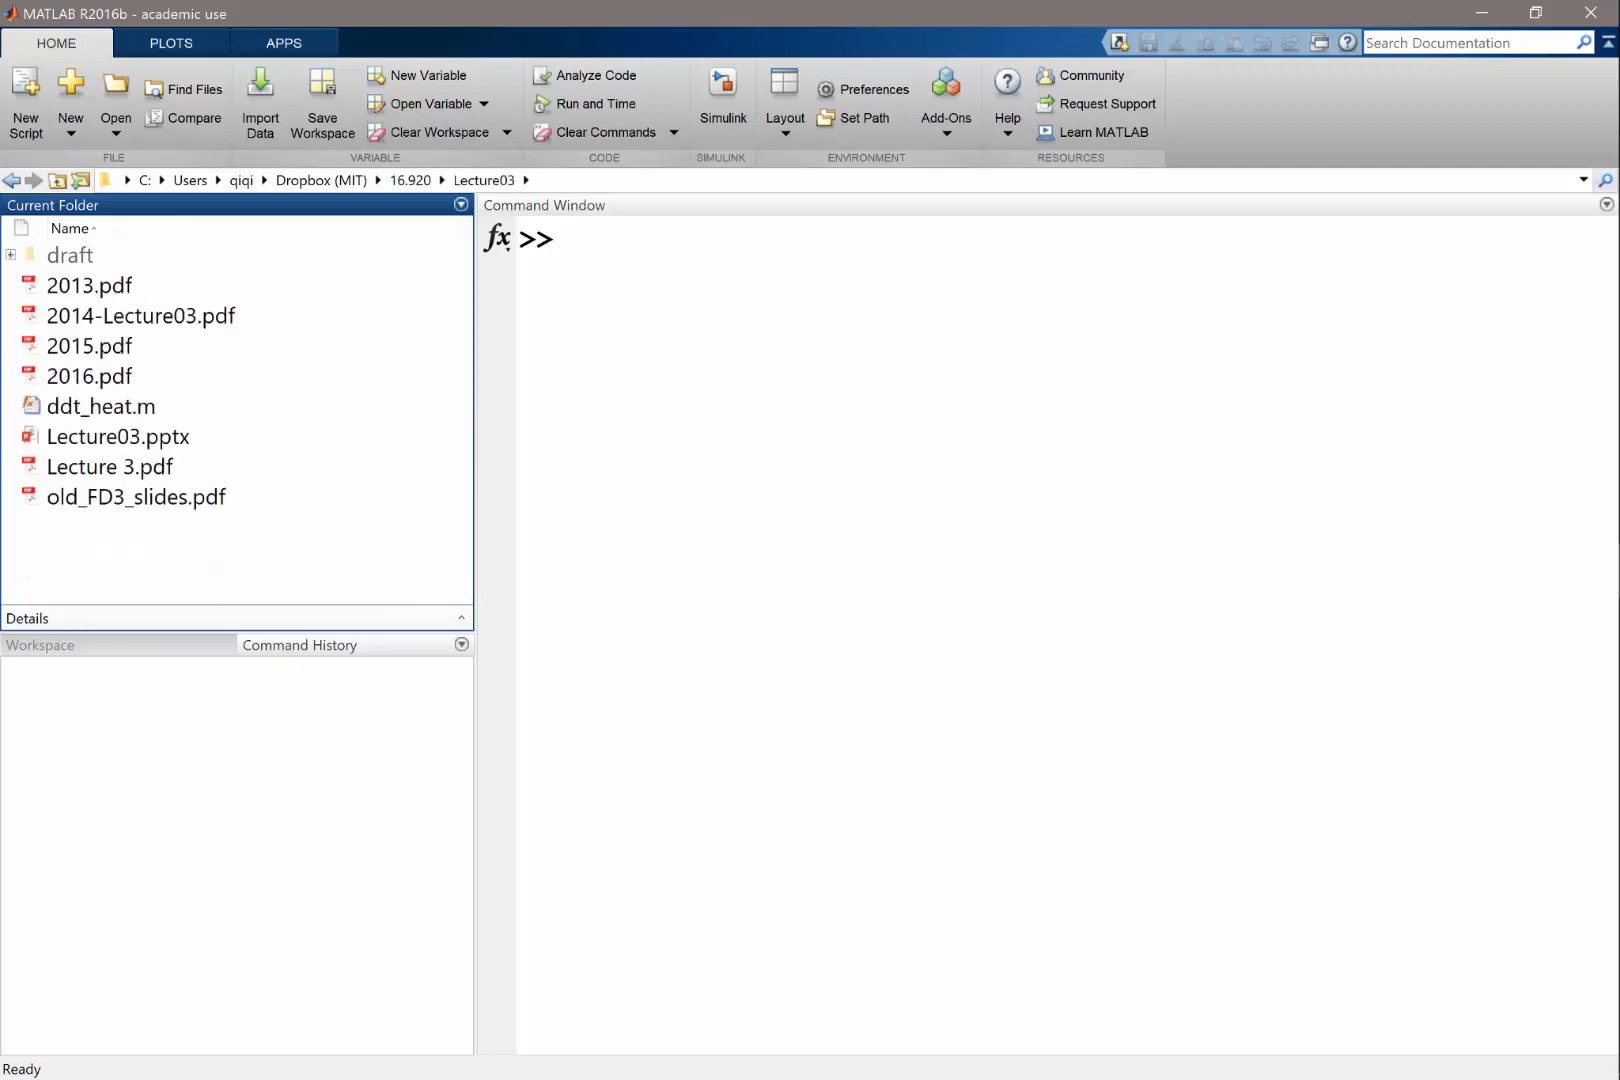
click(408, 180)
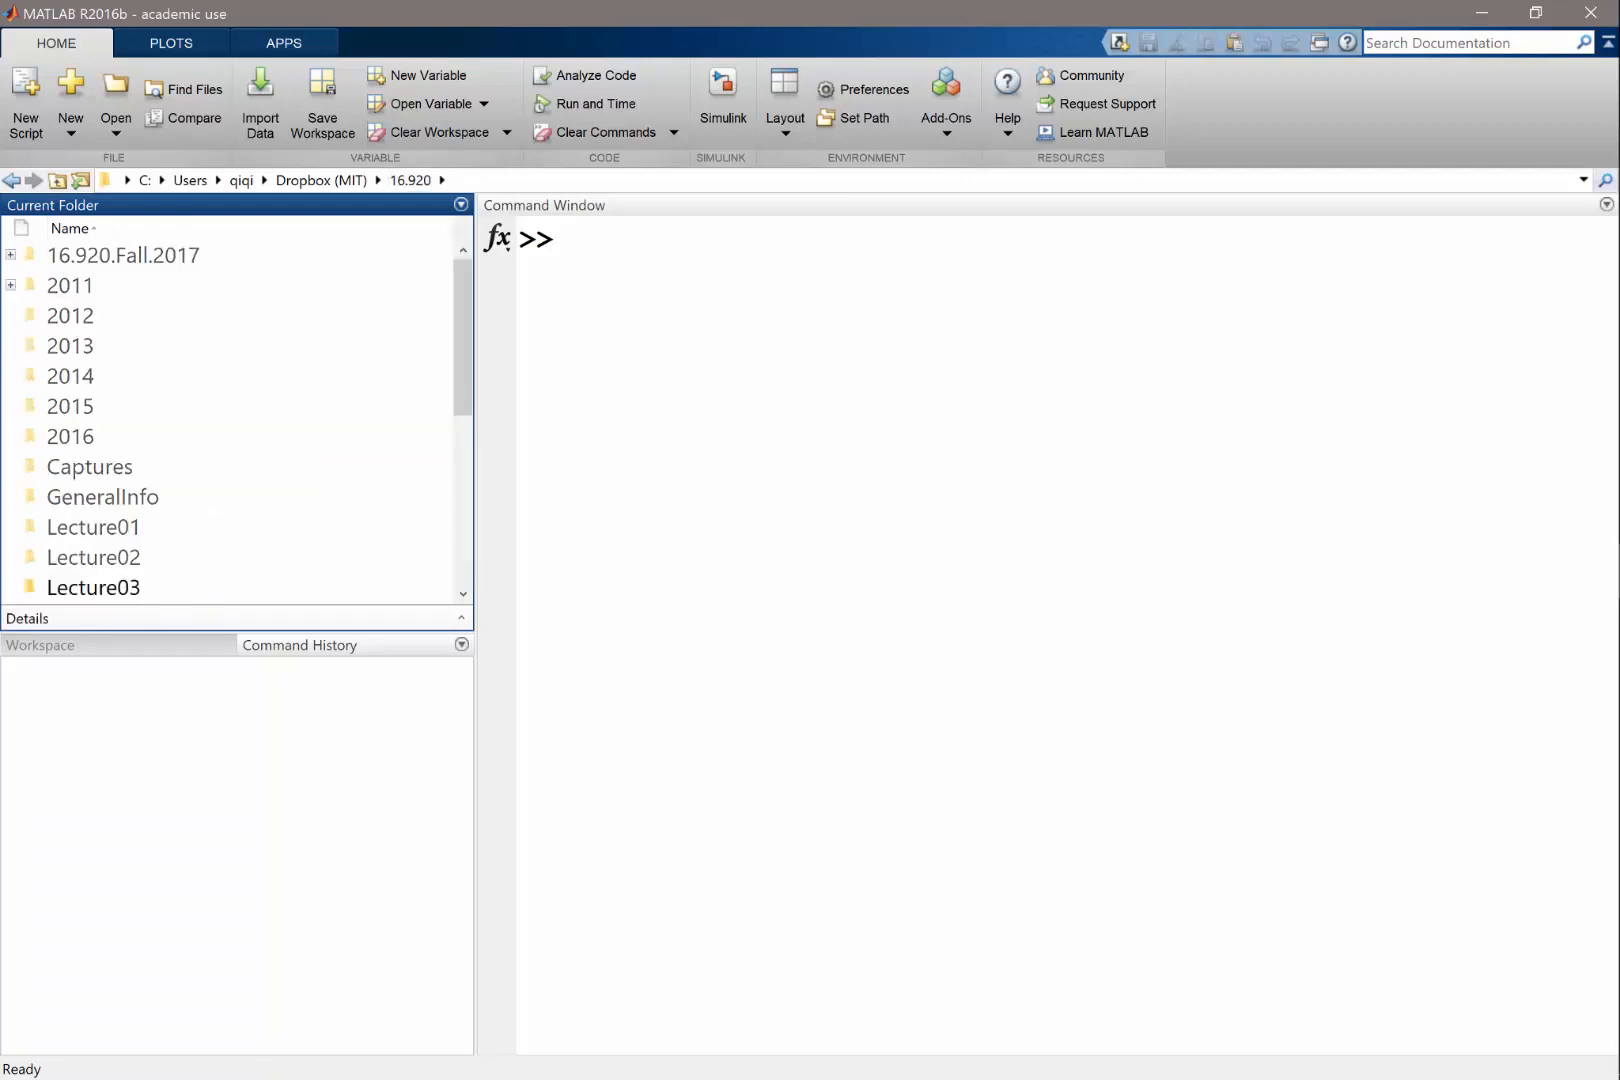
scroll(down, 3)
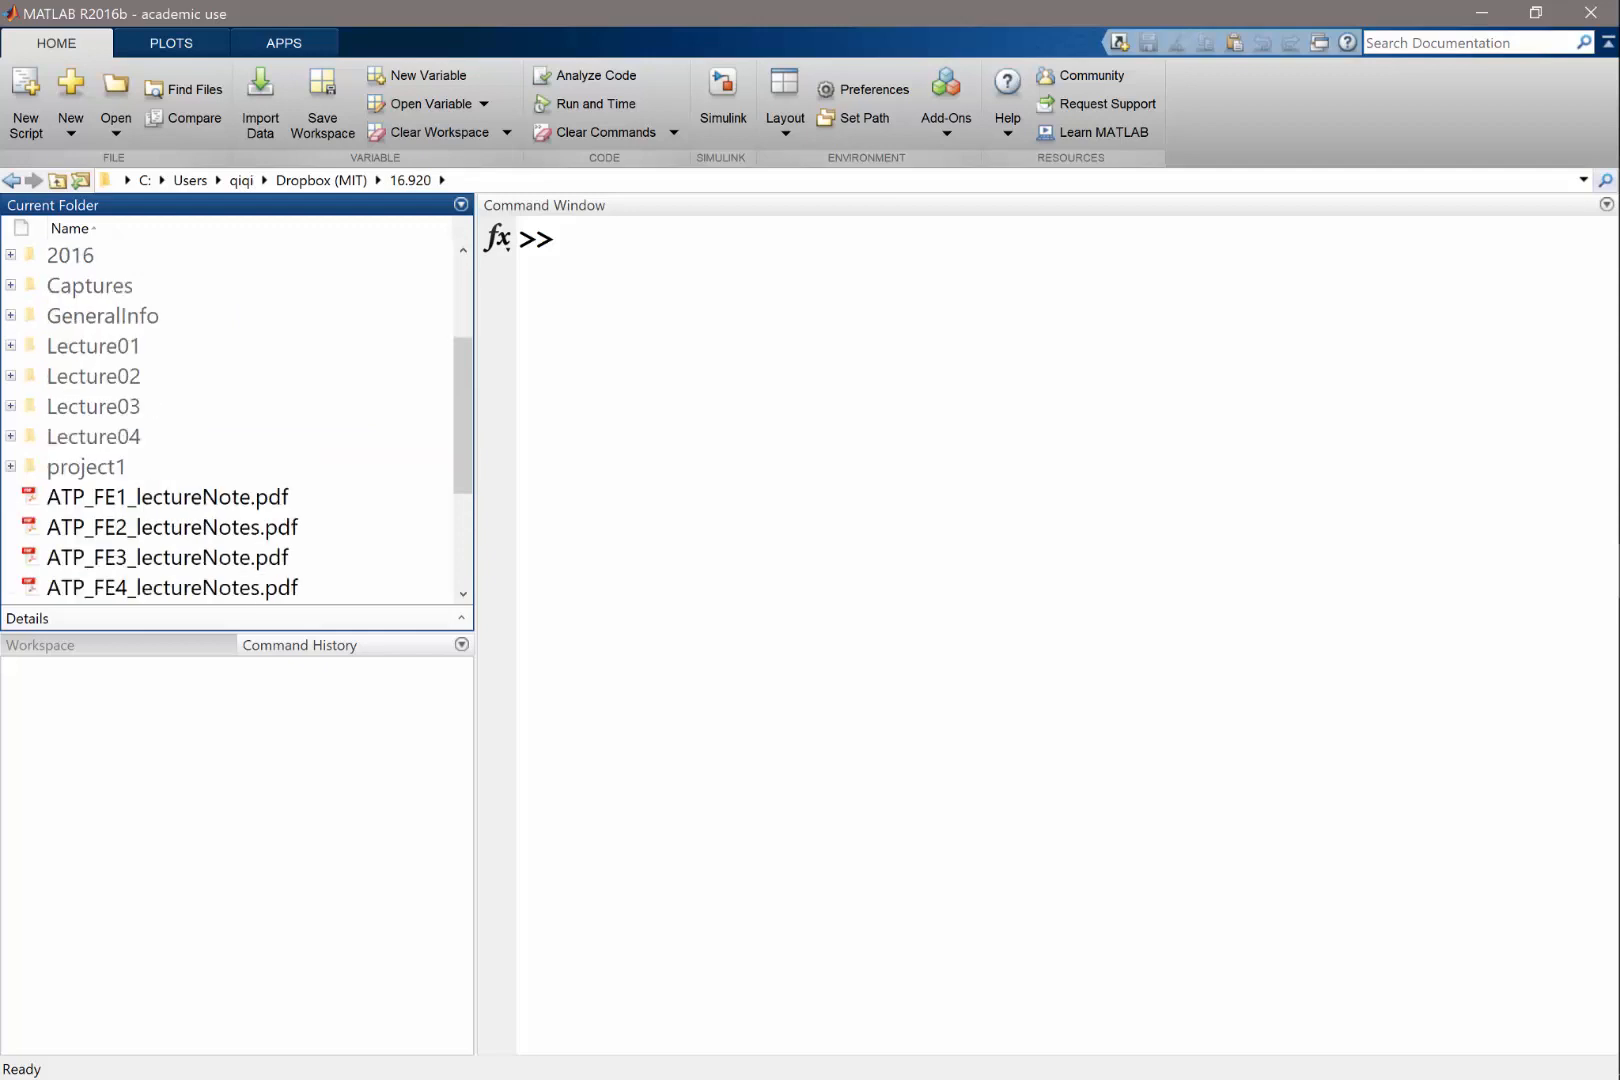
double_click(92, 436)
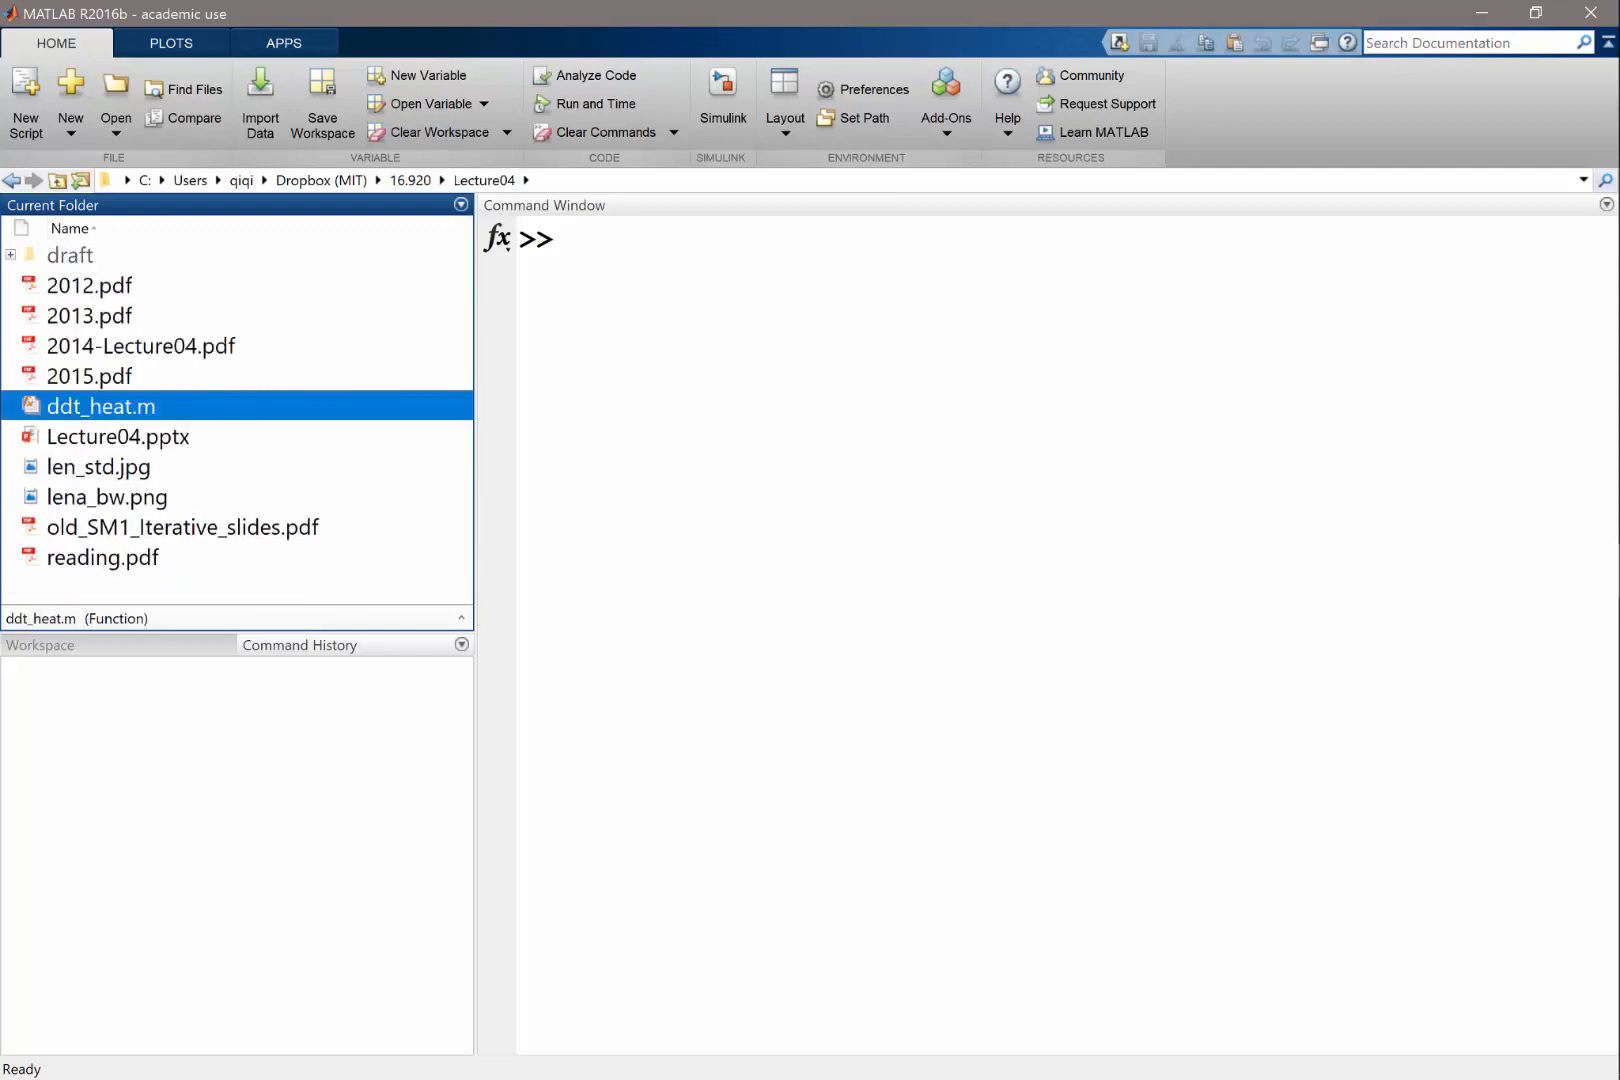
Rename the copied file to ddt_advection.m and bring it into the Editor
click(102, 406)
text(advection)
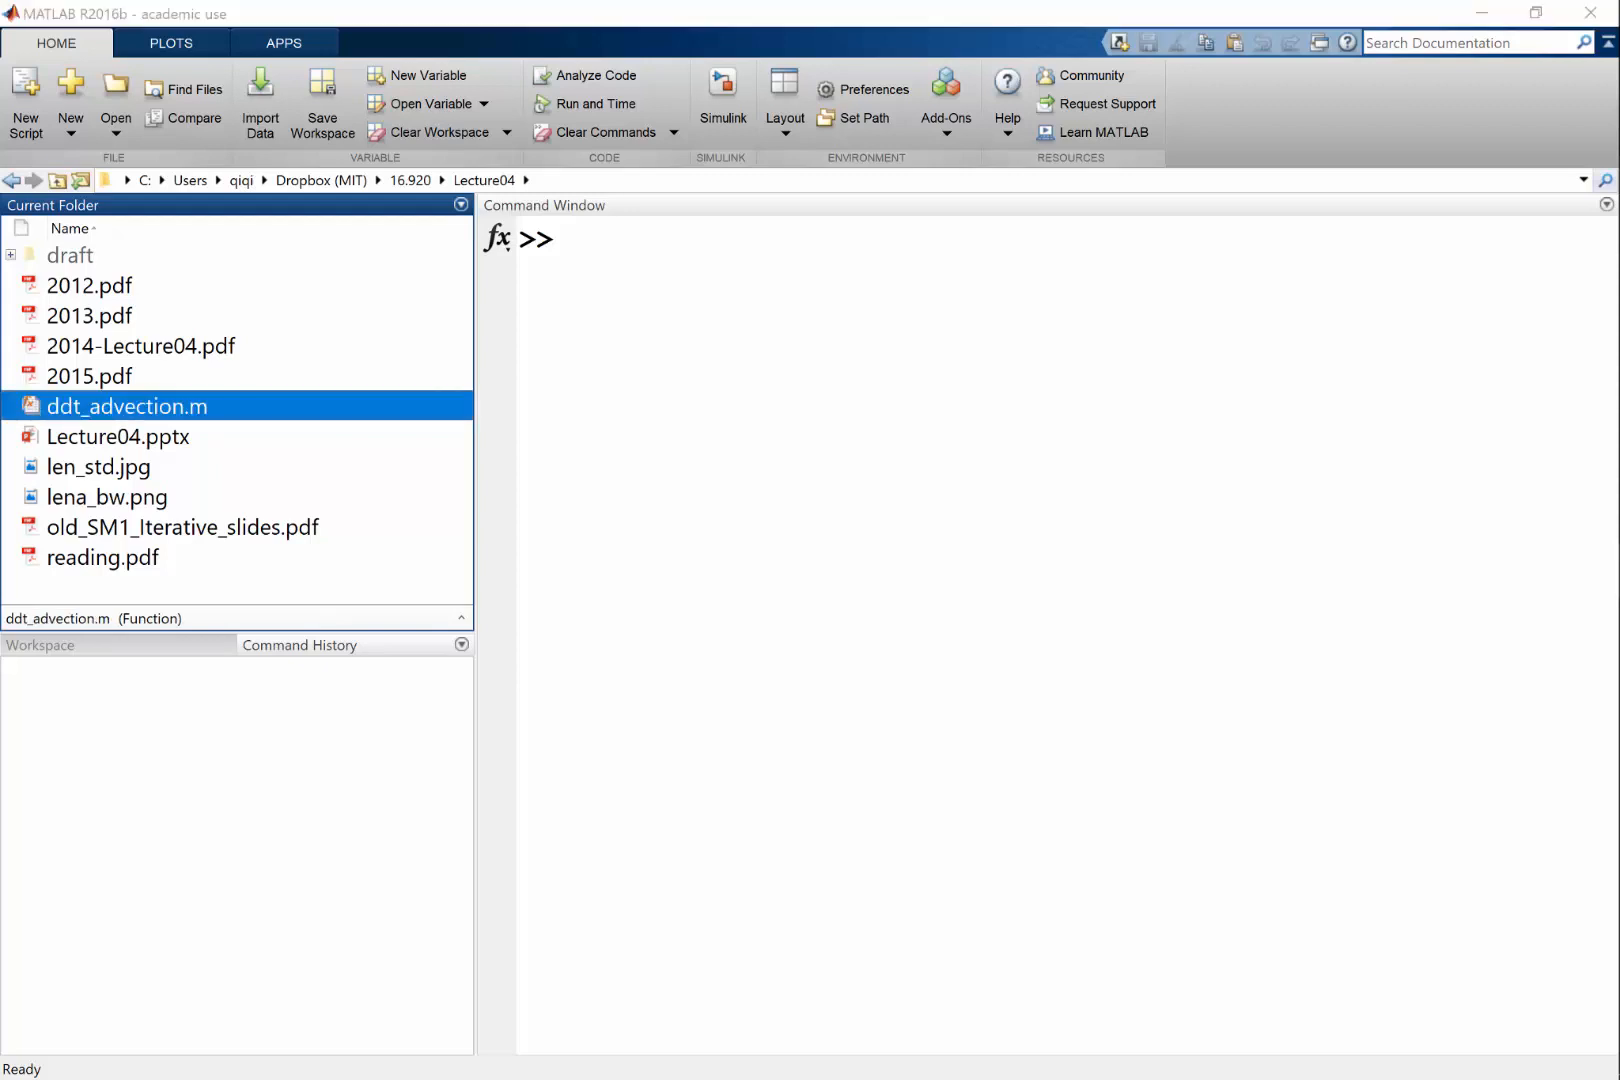
double_click(126, 406)
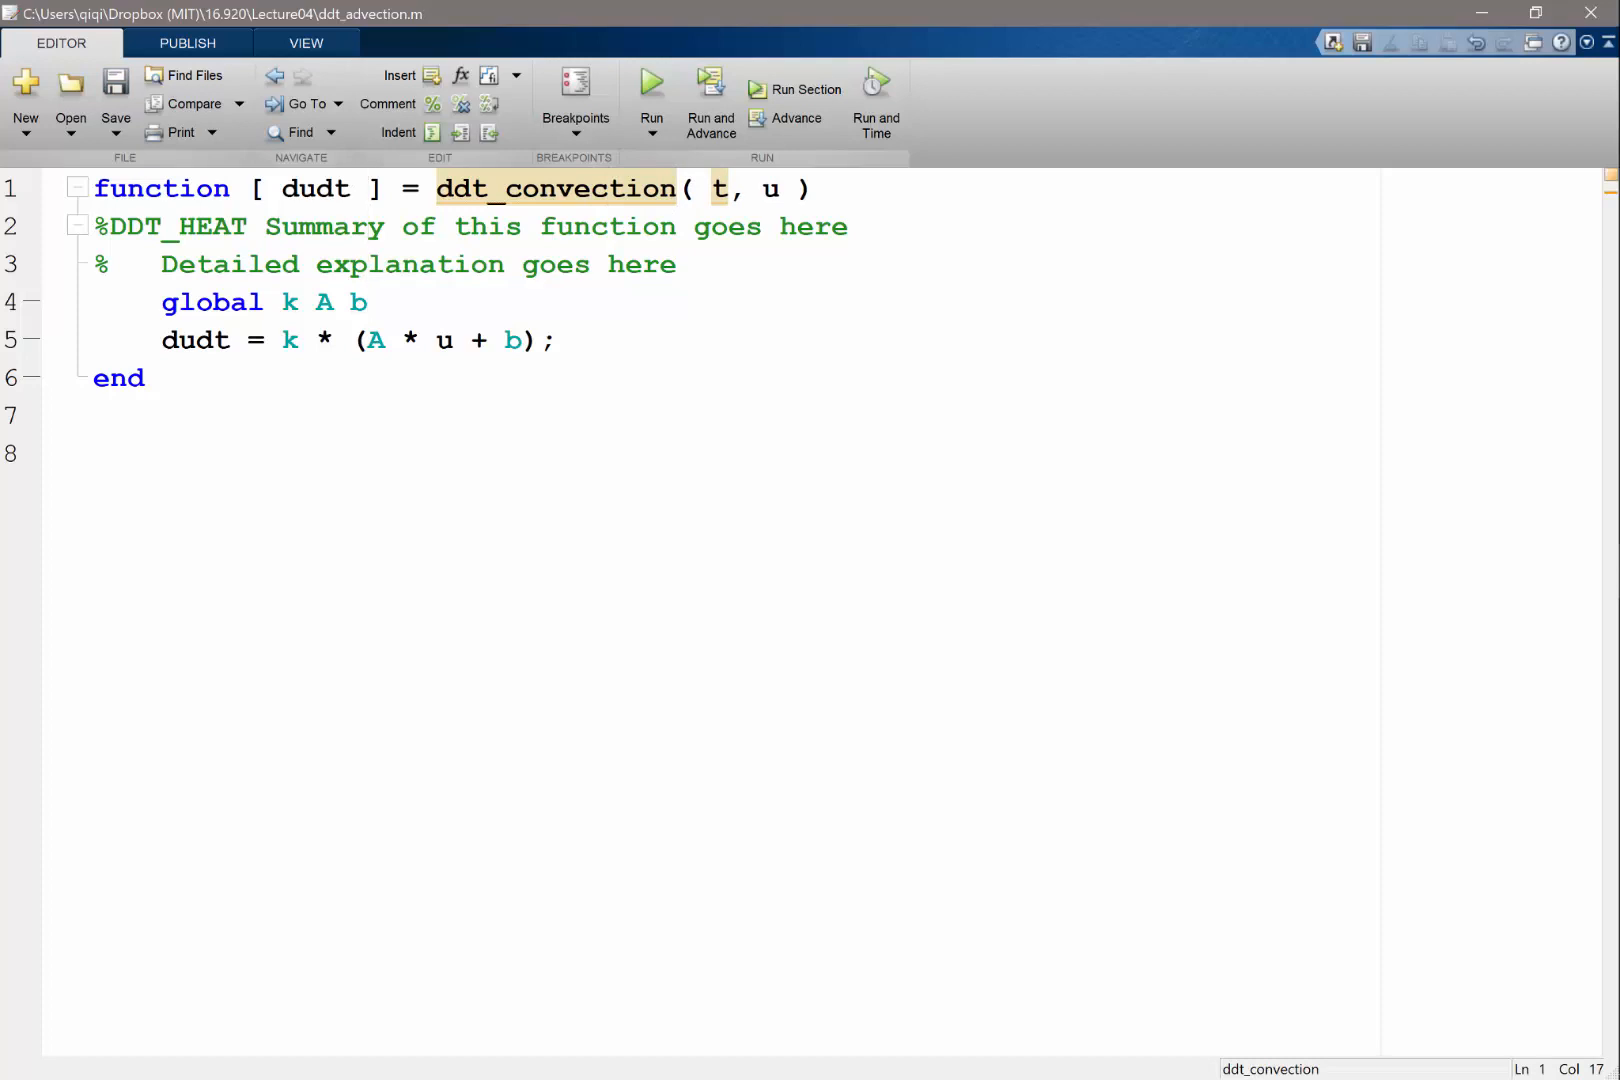
Change the function name inside the file to ddt_advection and save it
double_click(526, 188)
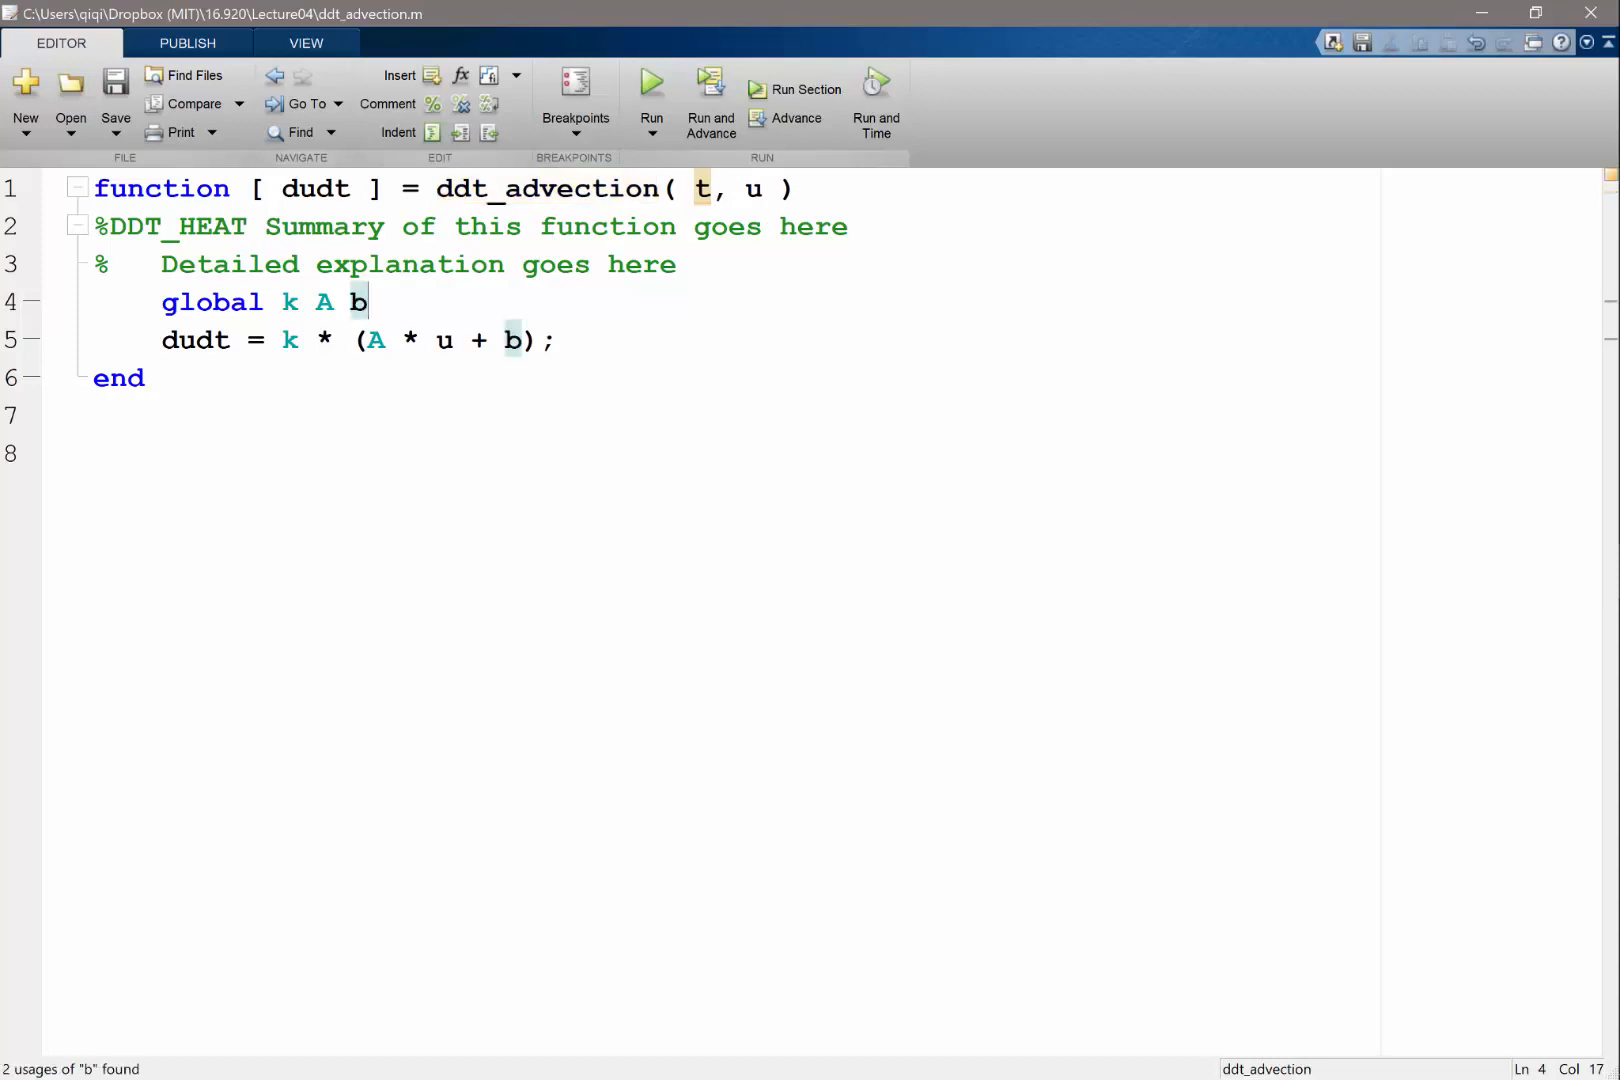
key(alt+tab)
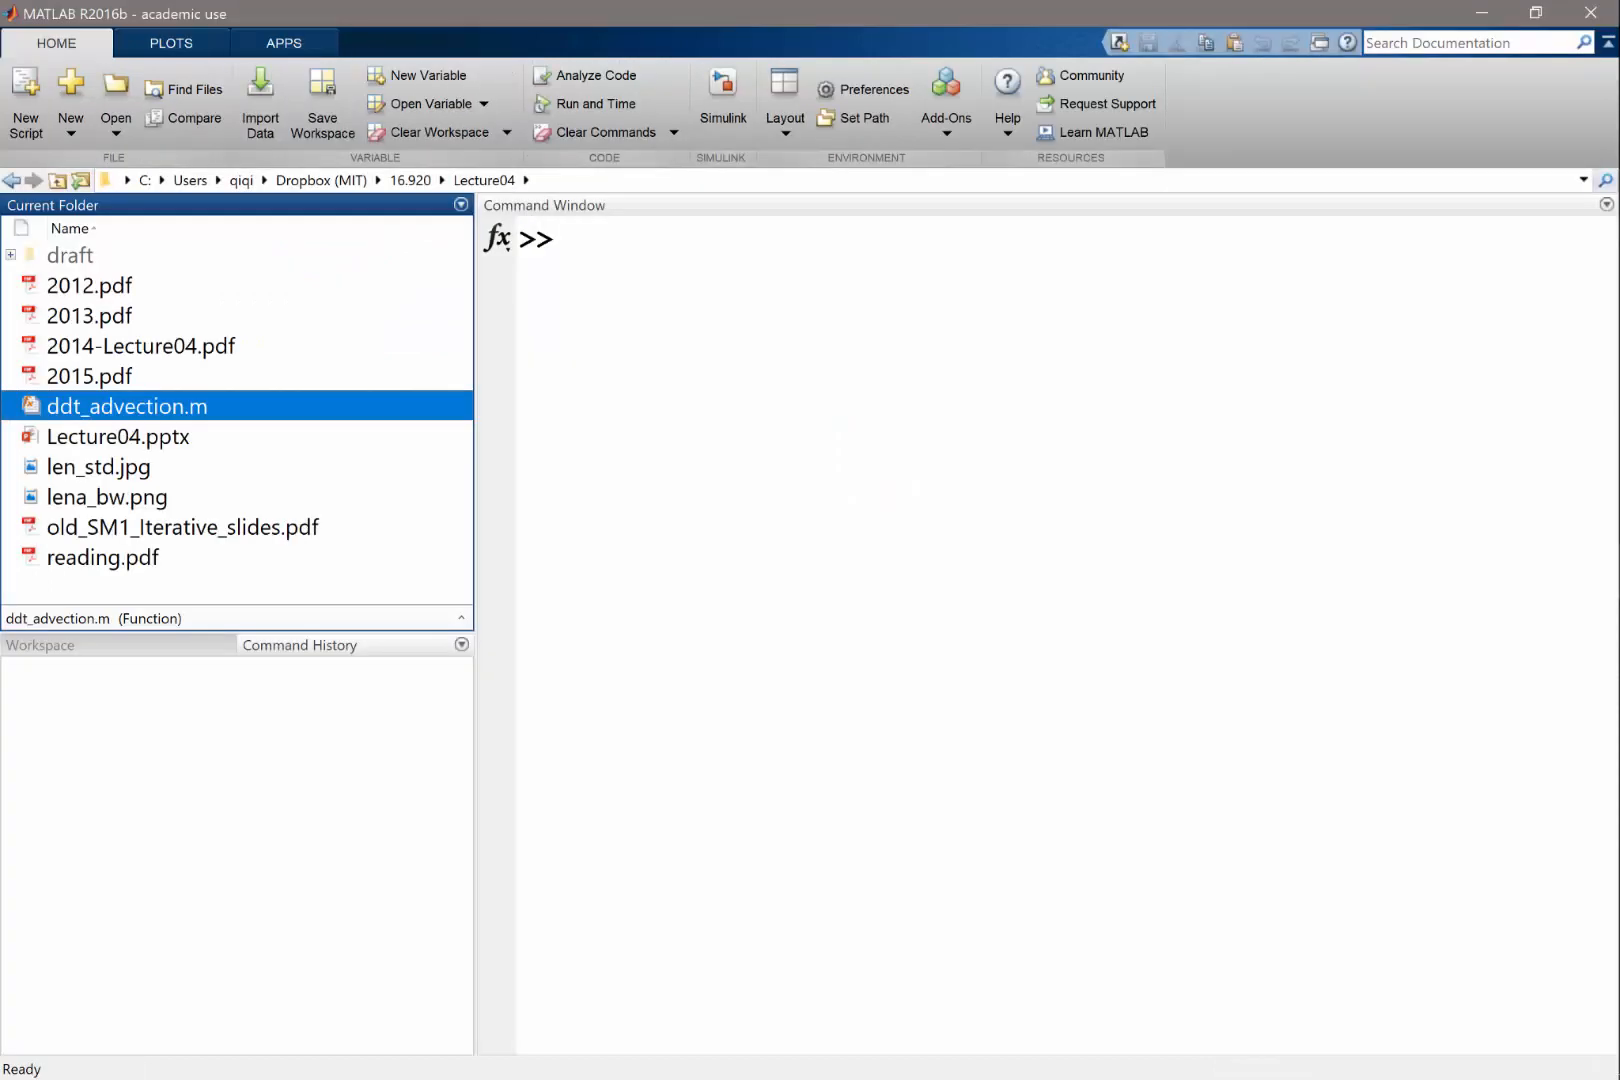
Enter N = 10; x = linspace(0,1,N+1); dx = x(2)-x(1); then begin A = and switch to the notes
text(N = 10;)
text(x =)
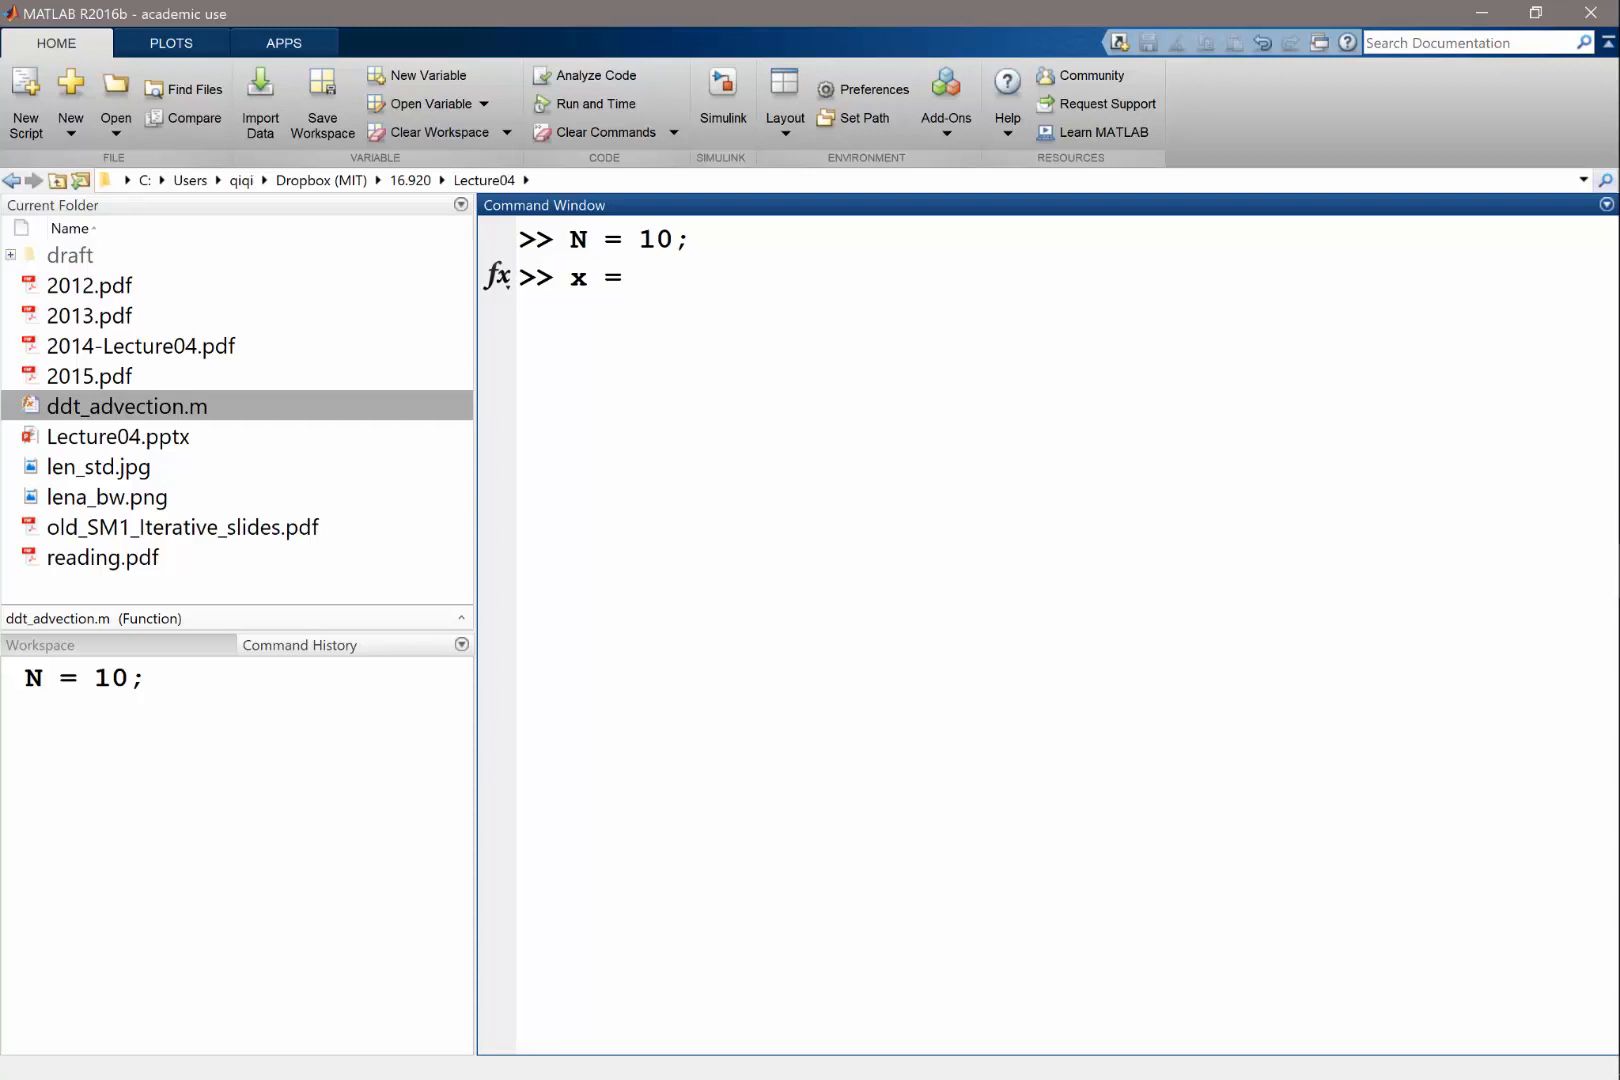
text(linspace(0)
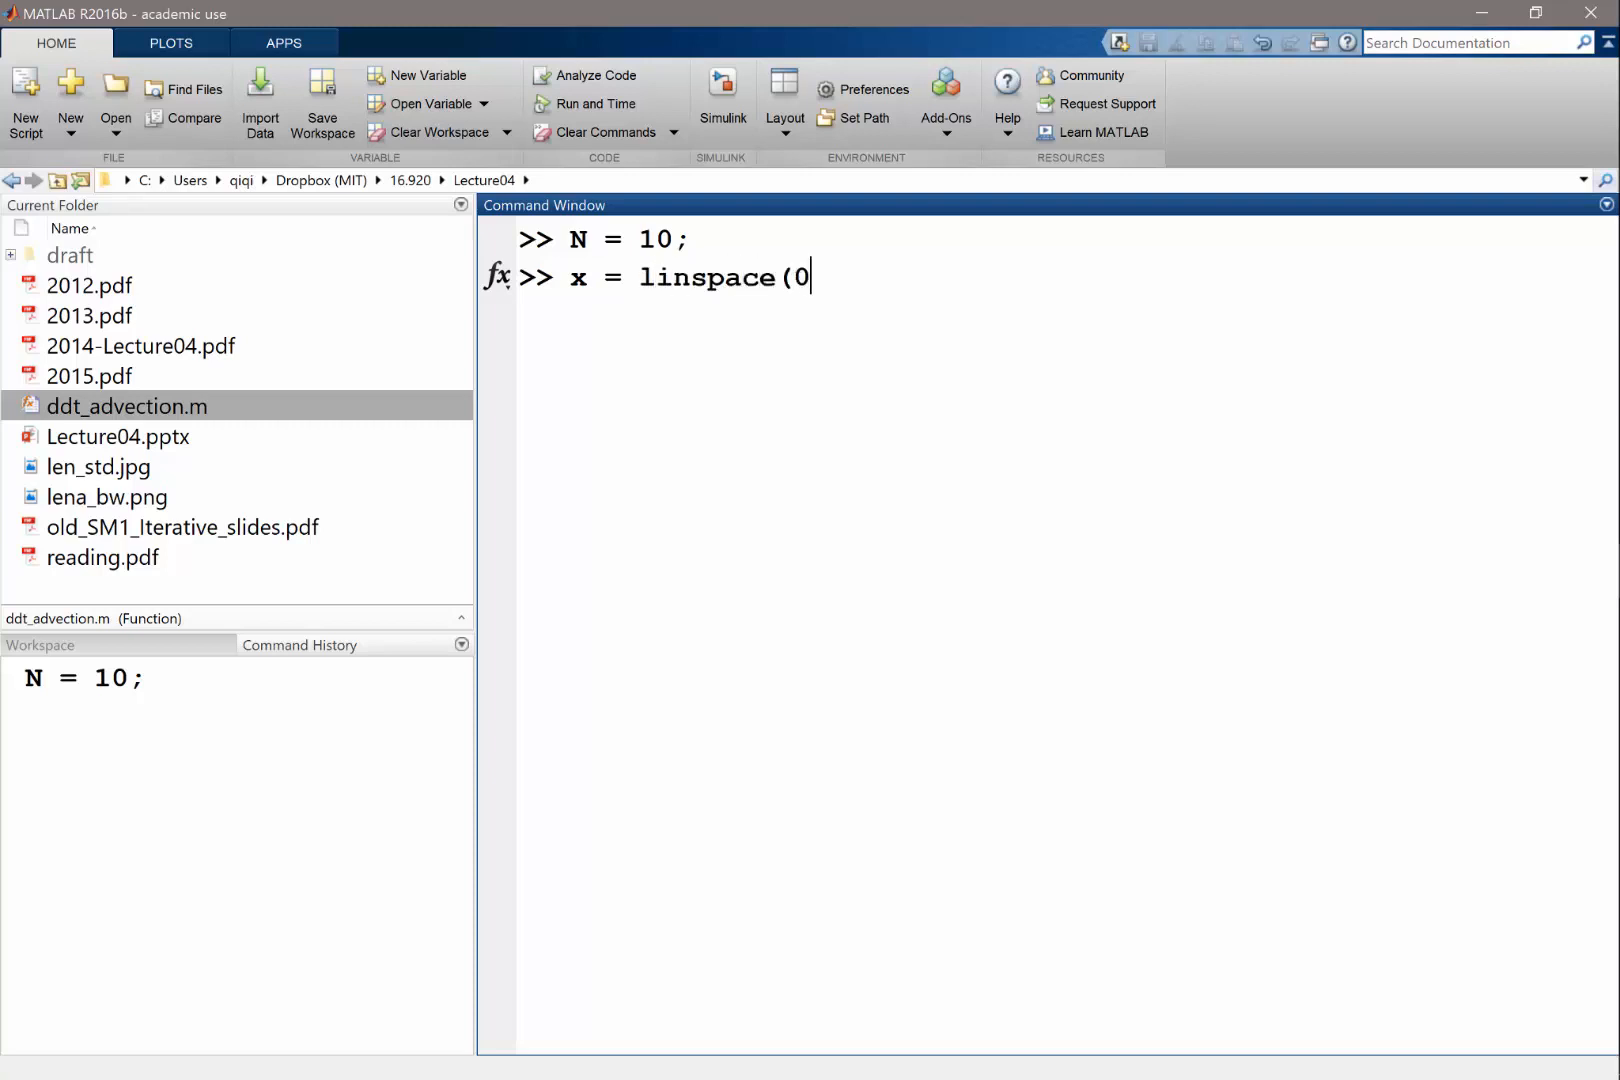
text(,)
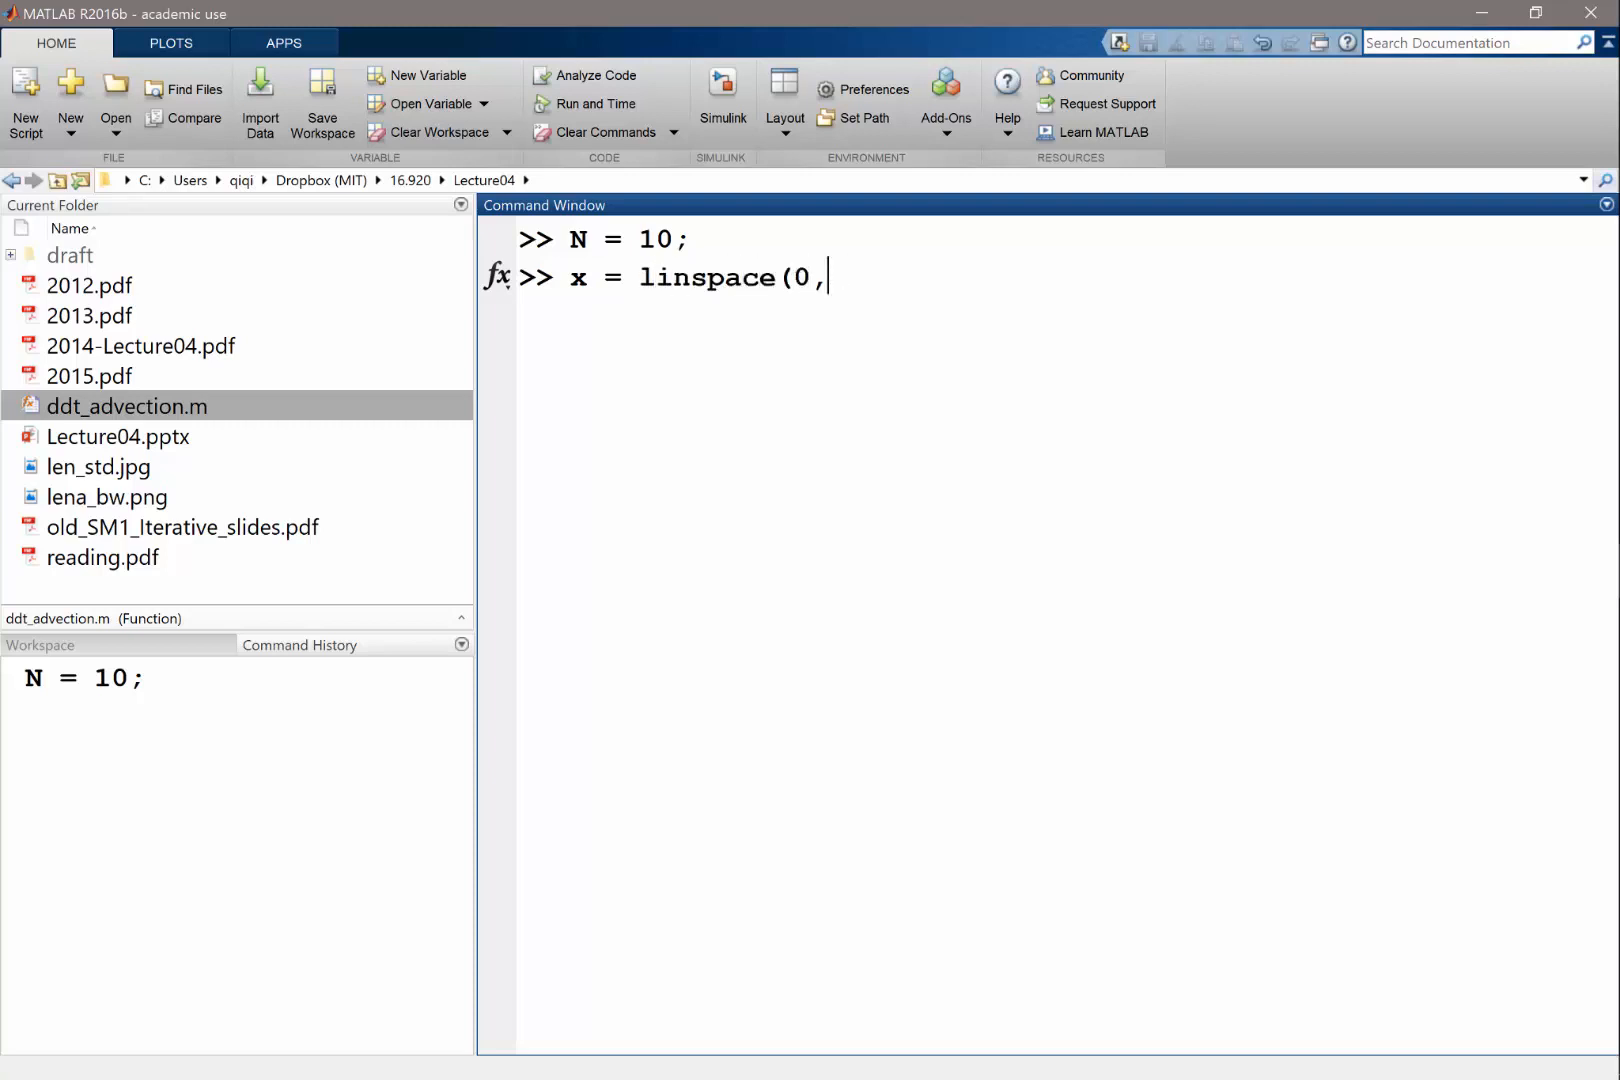
text(1,N+1);)
text(dx)
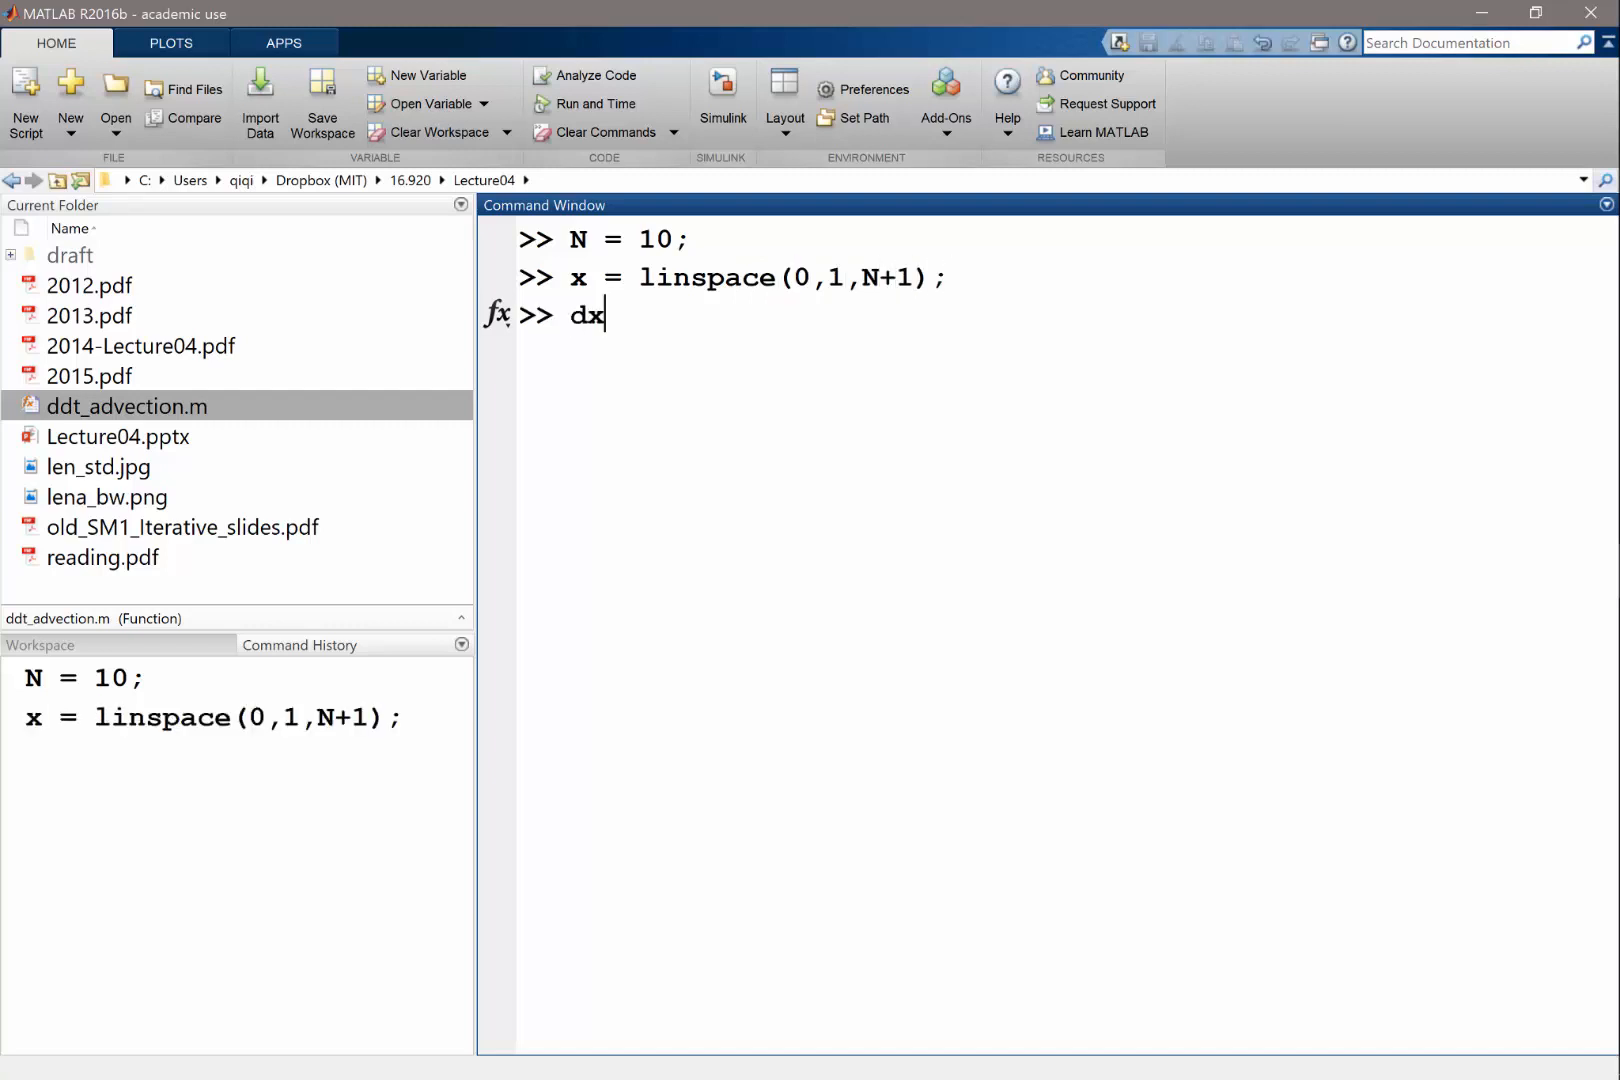
text(= x(2)-x(1);)
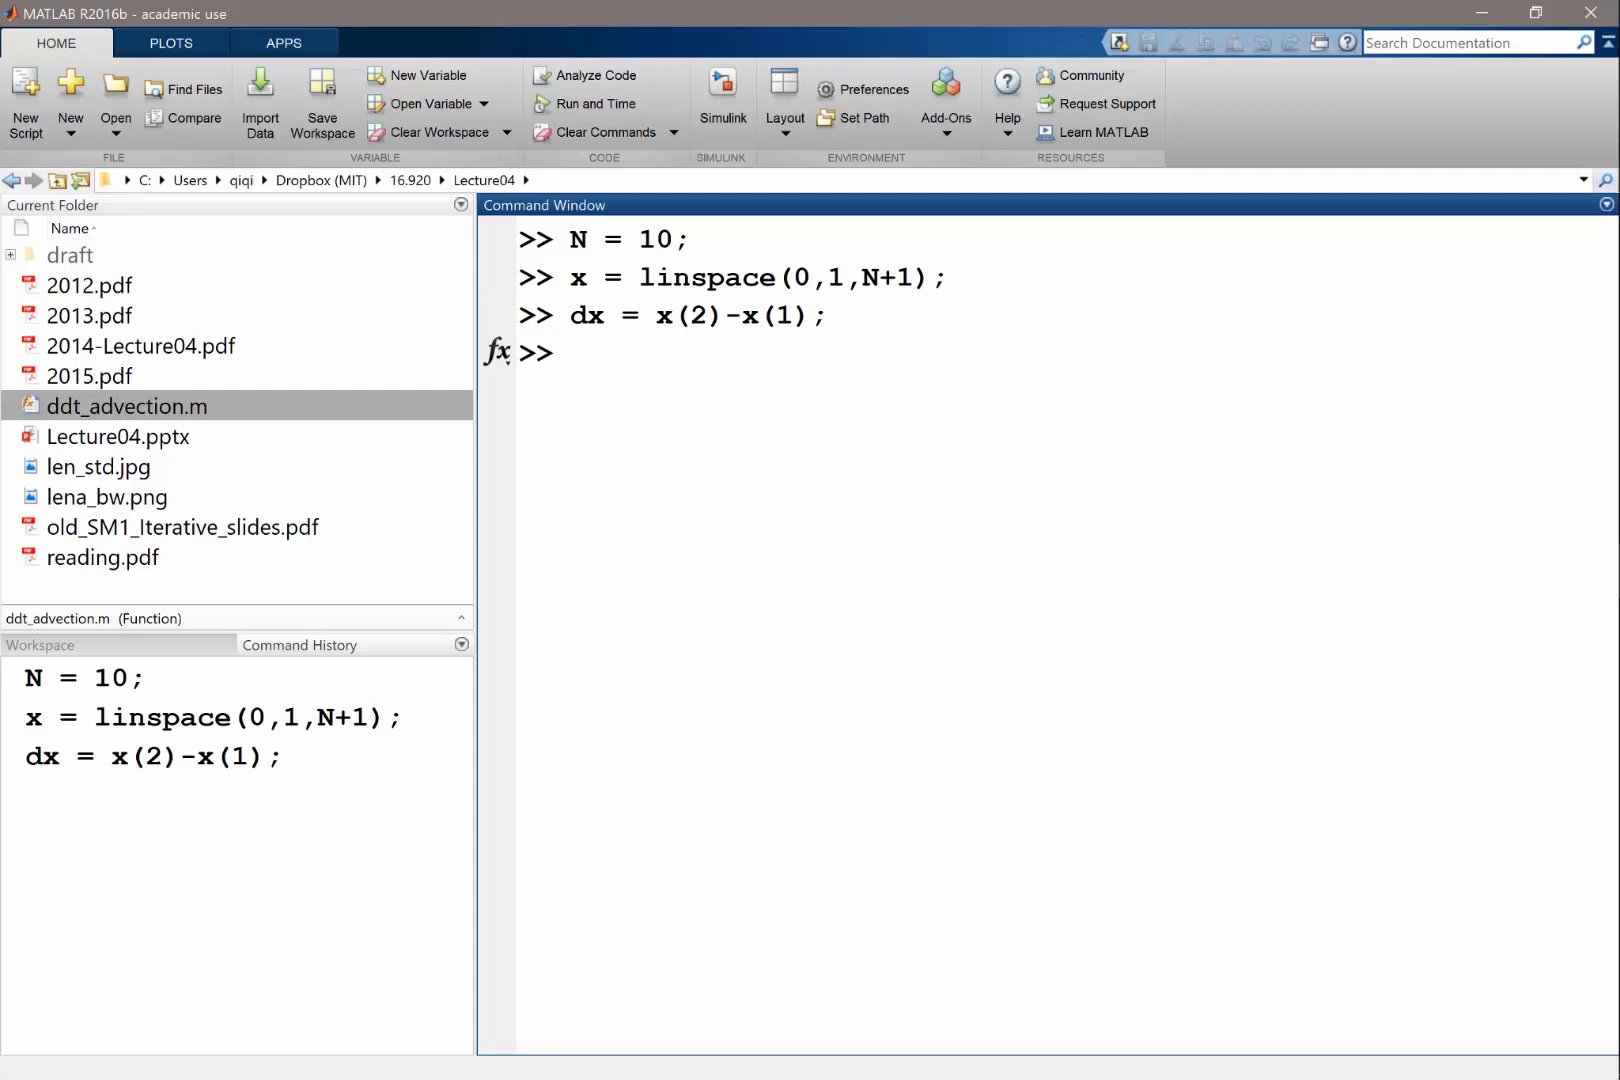
text(A)
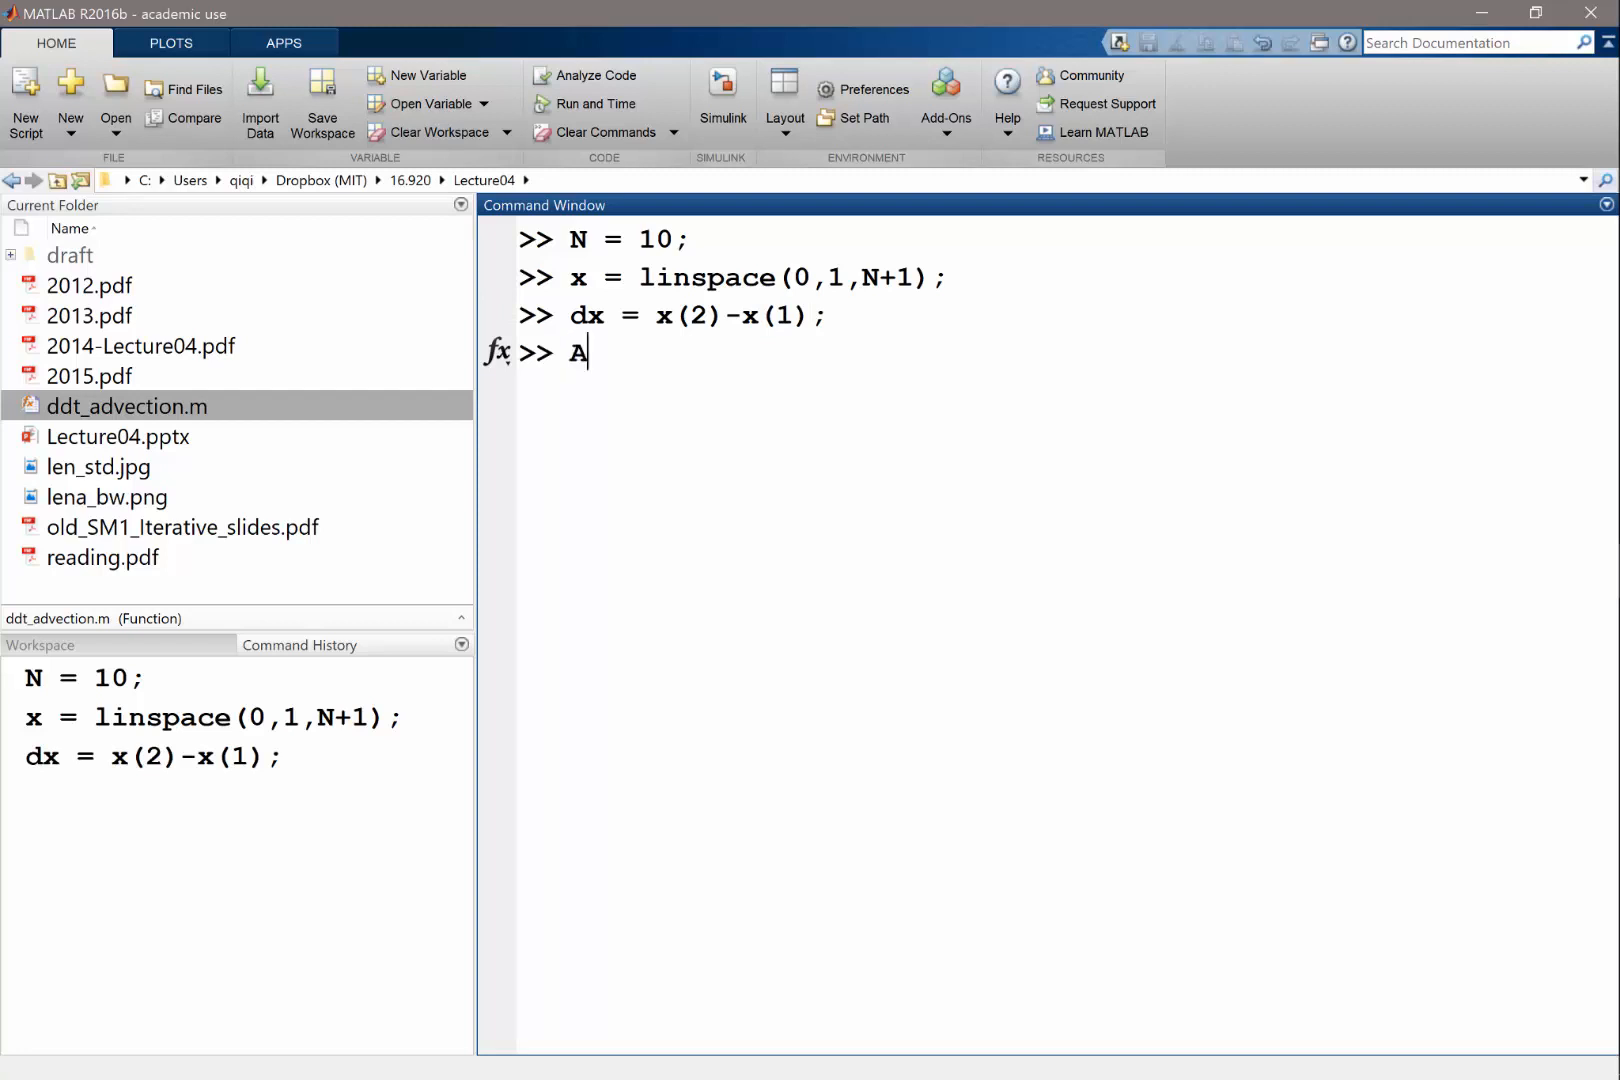
text(=)
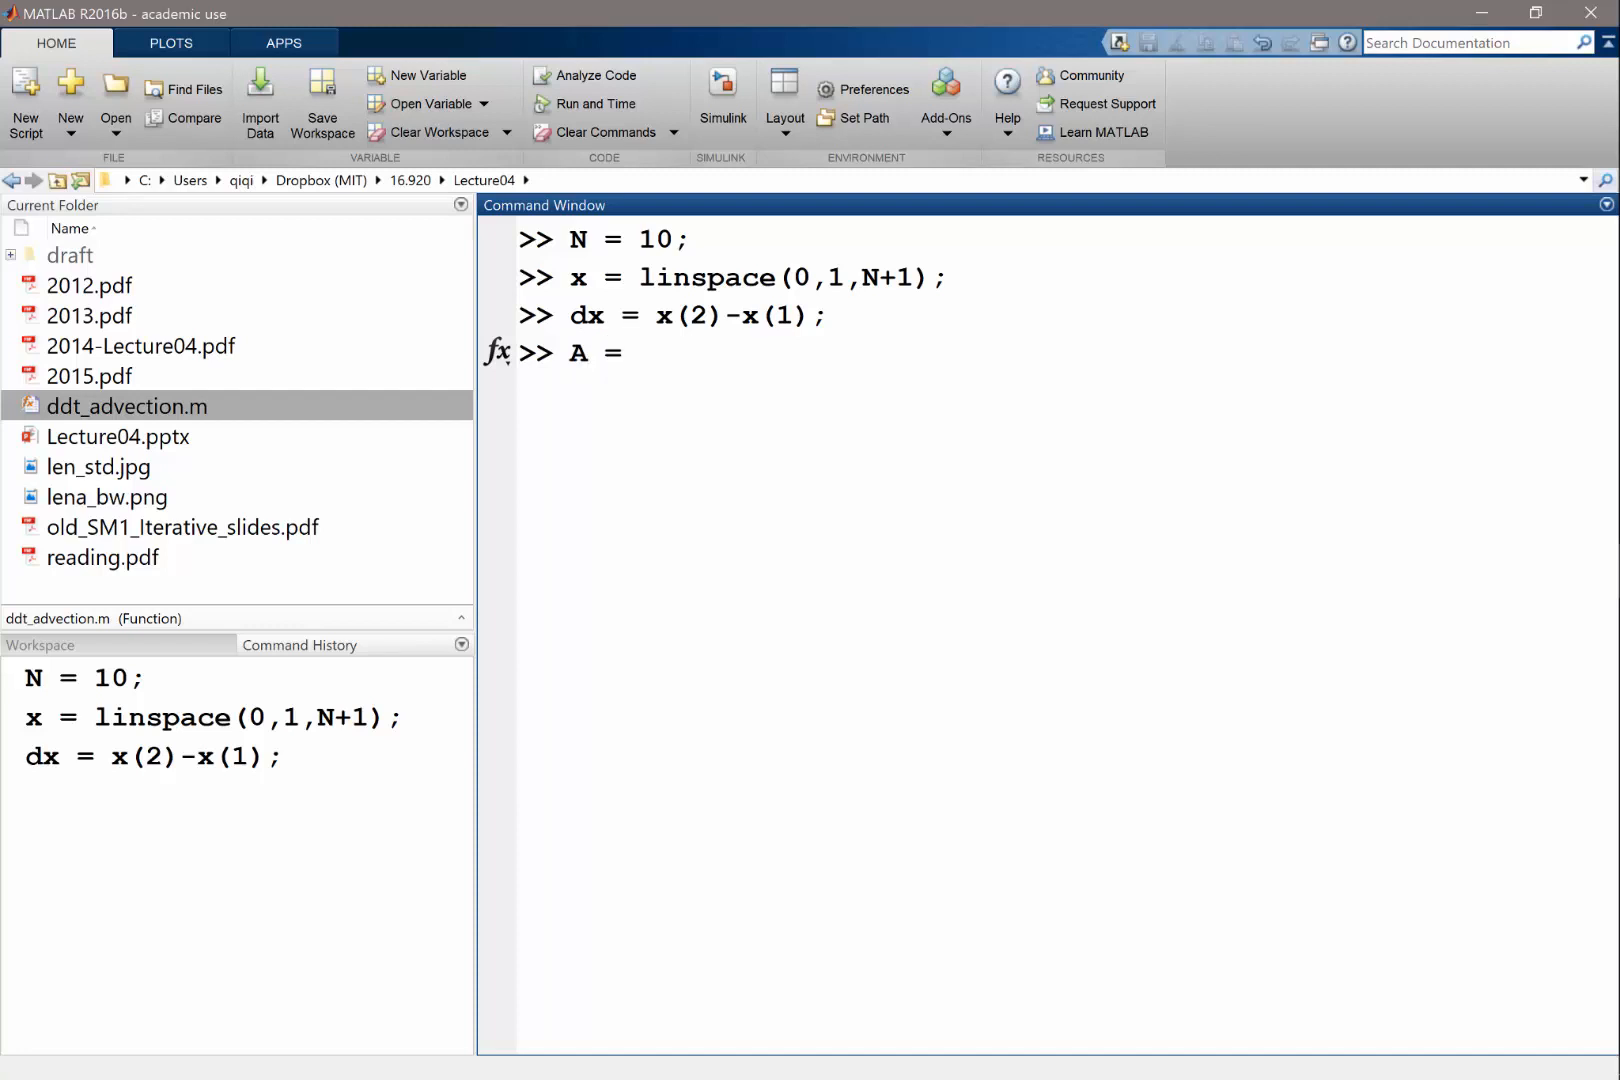
key(alt+tab)
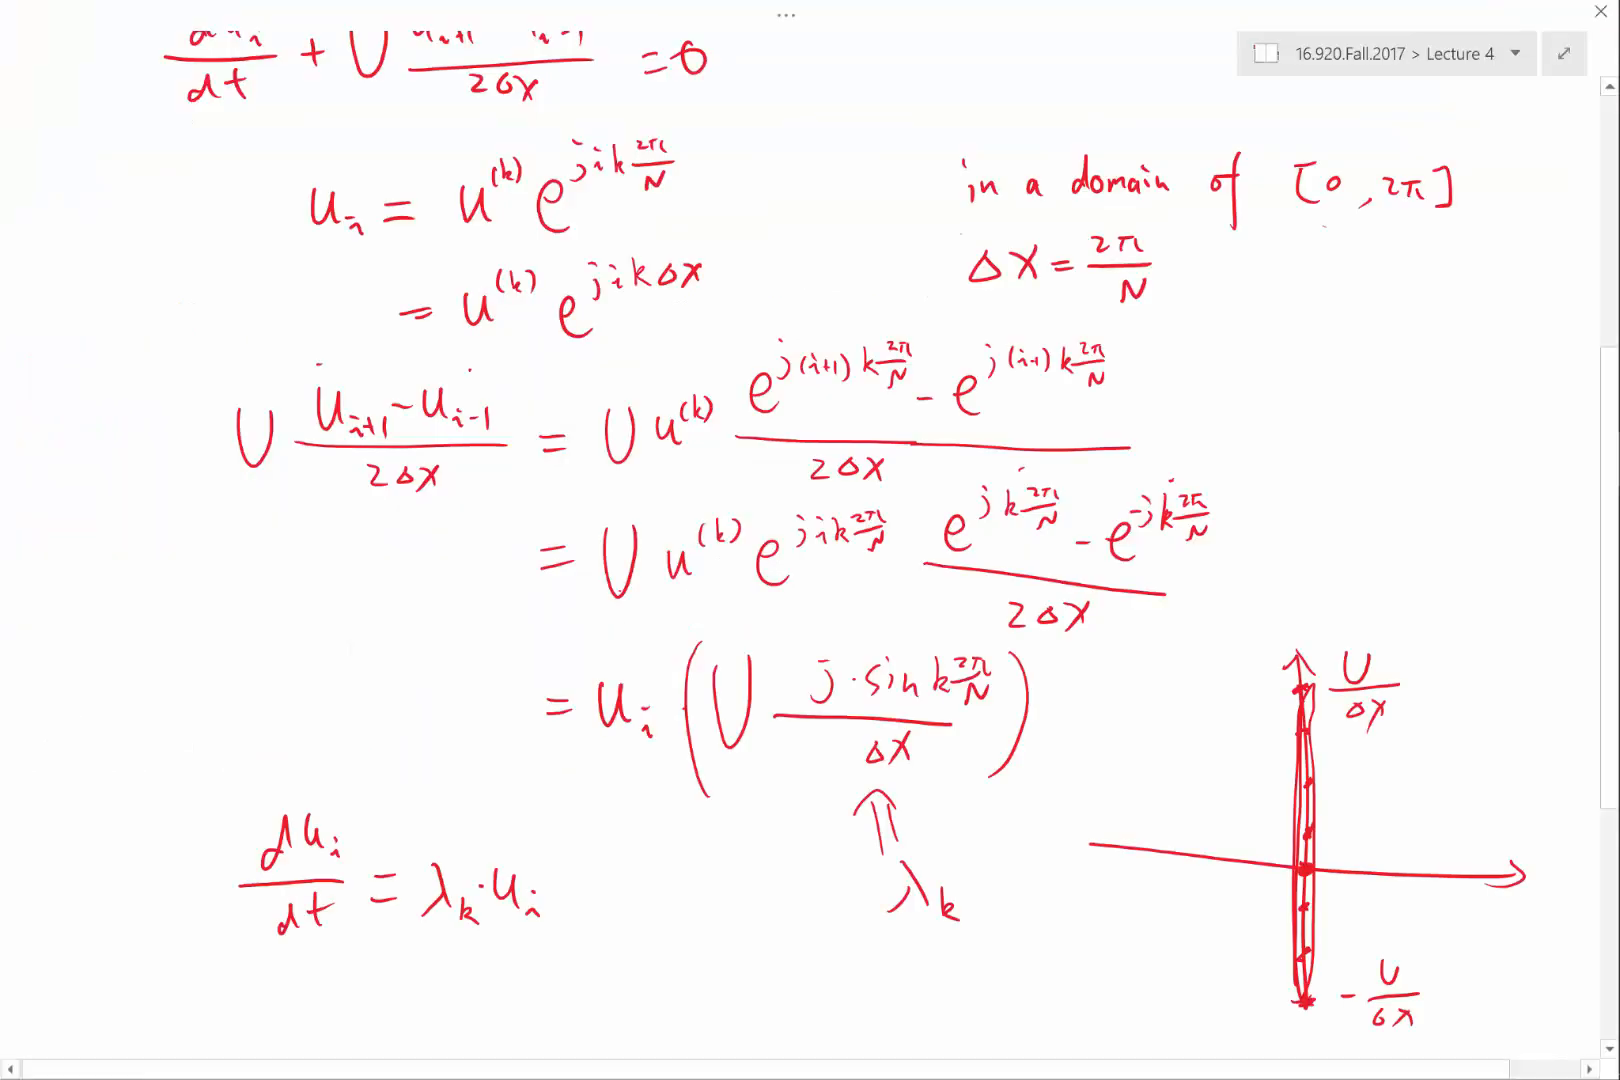
Draw the bracketed d/dt vector u0…u_{N-1} and an axis marked x0, xN-1, xN
scroll(down, 3)
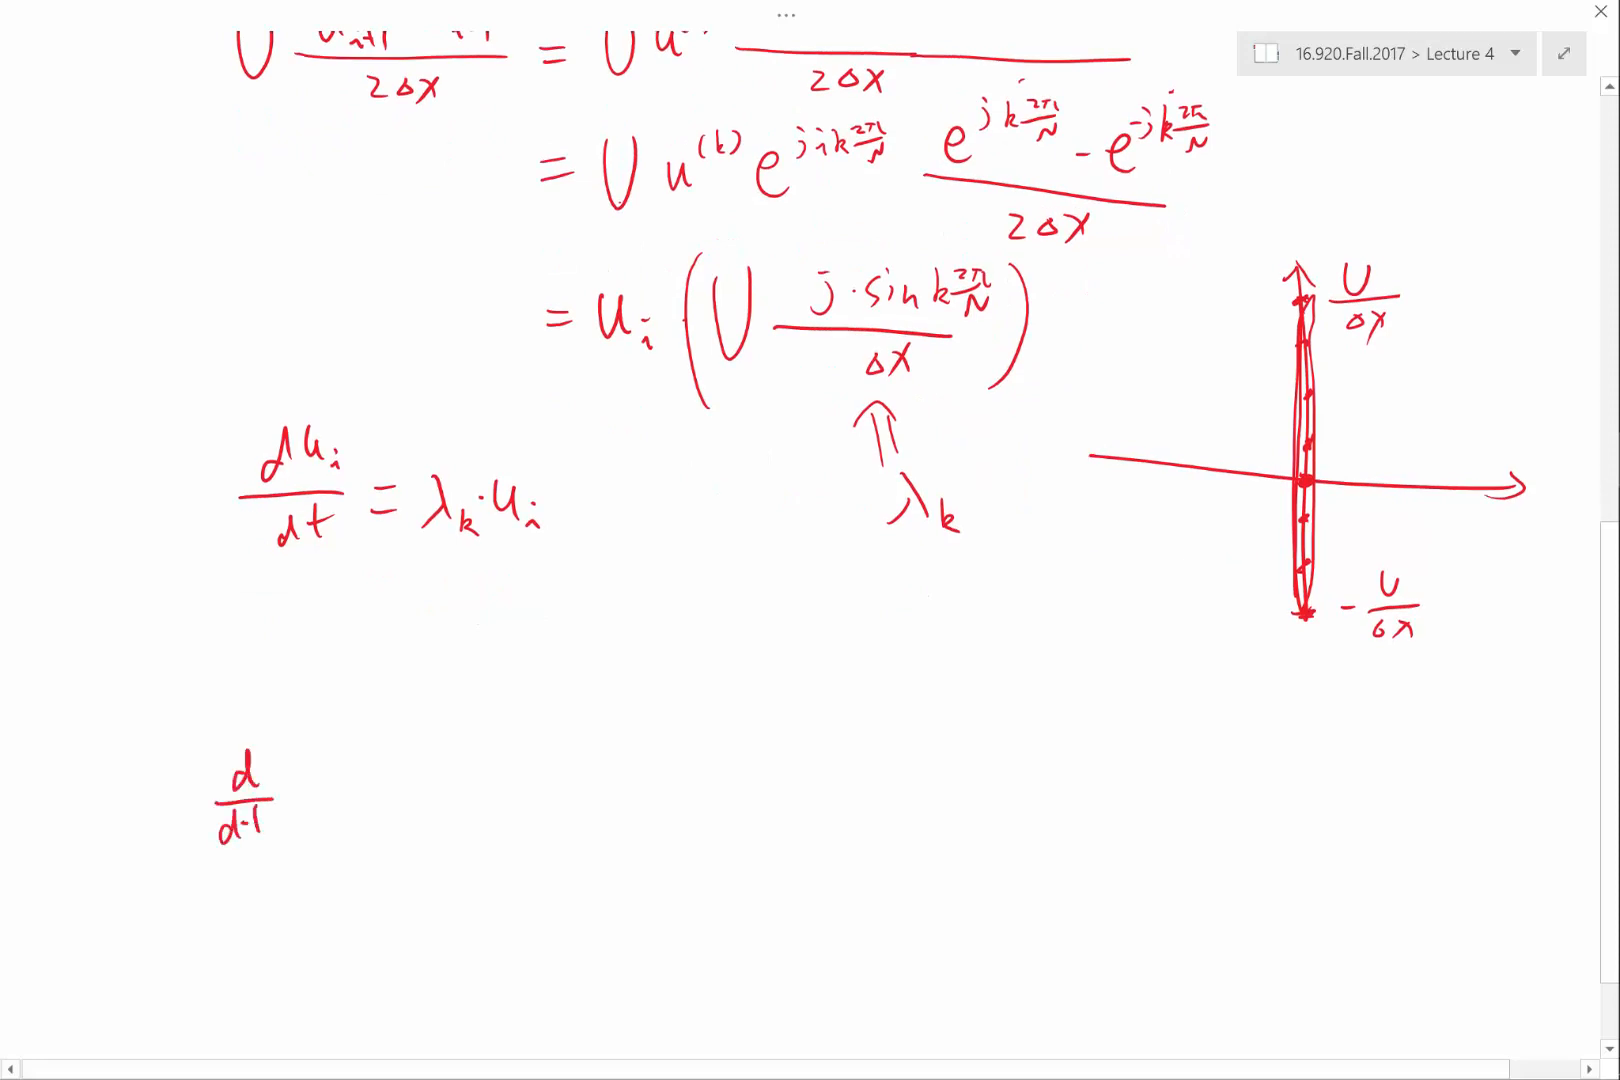
drag(310, 662, 300, 1012)
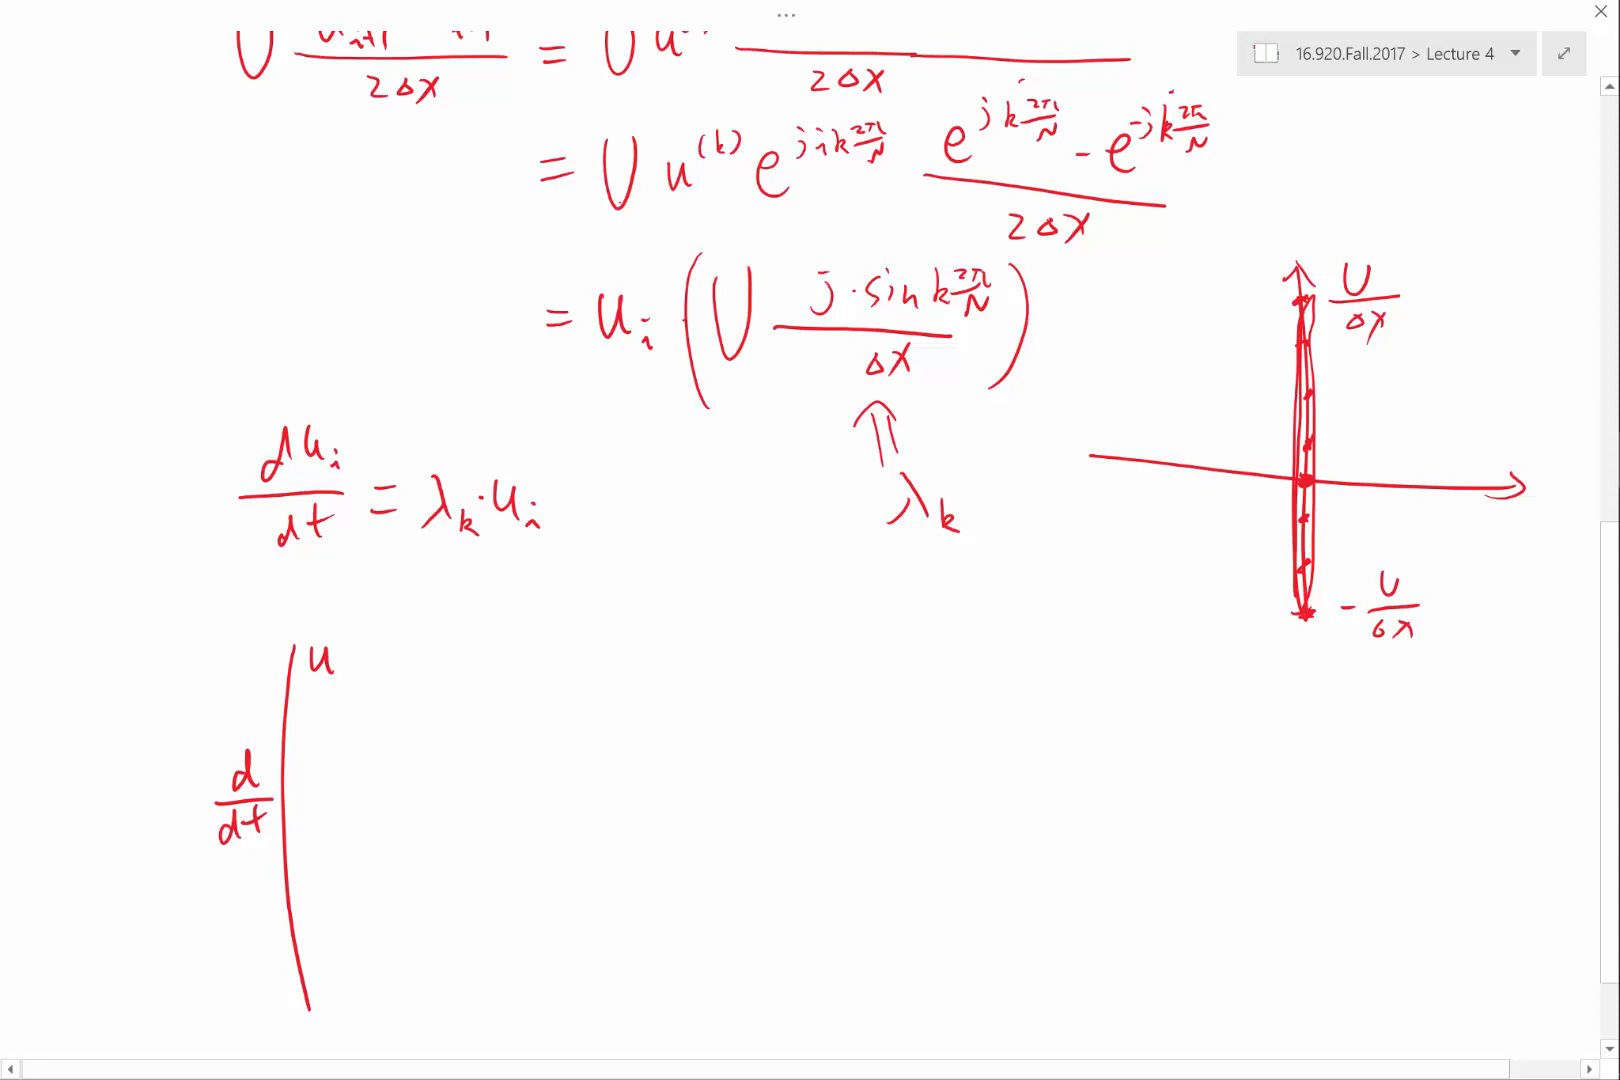
drag(1014, 860, 1476, 892)
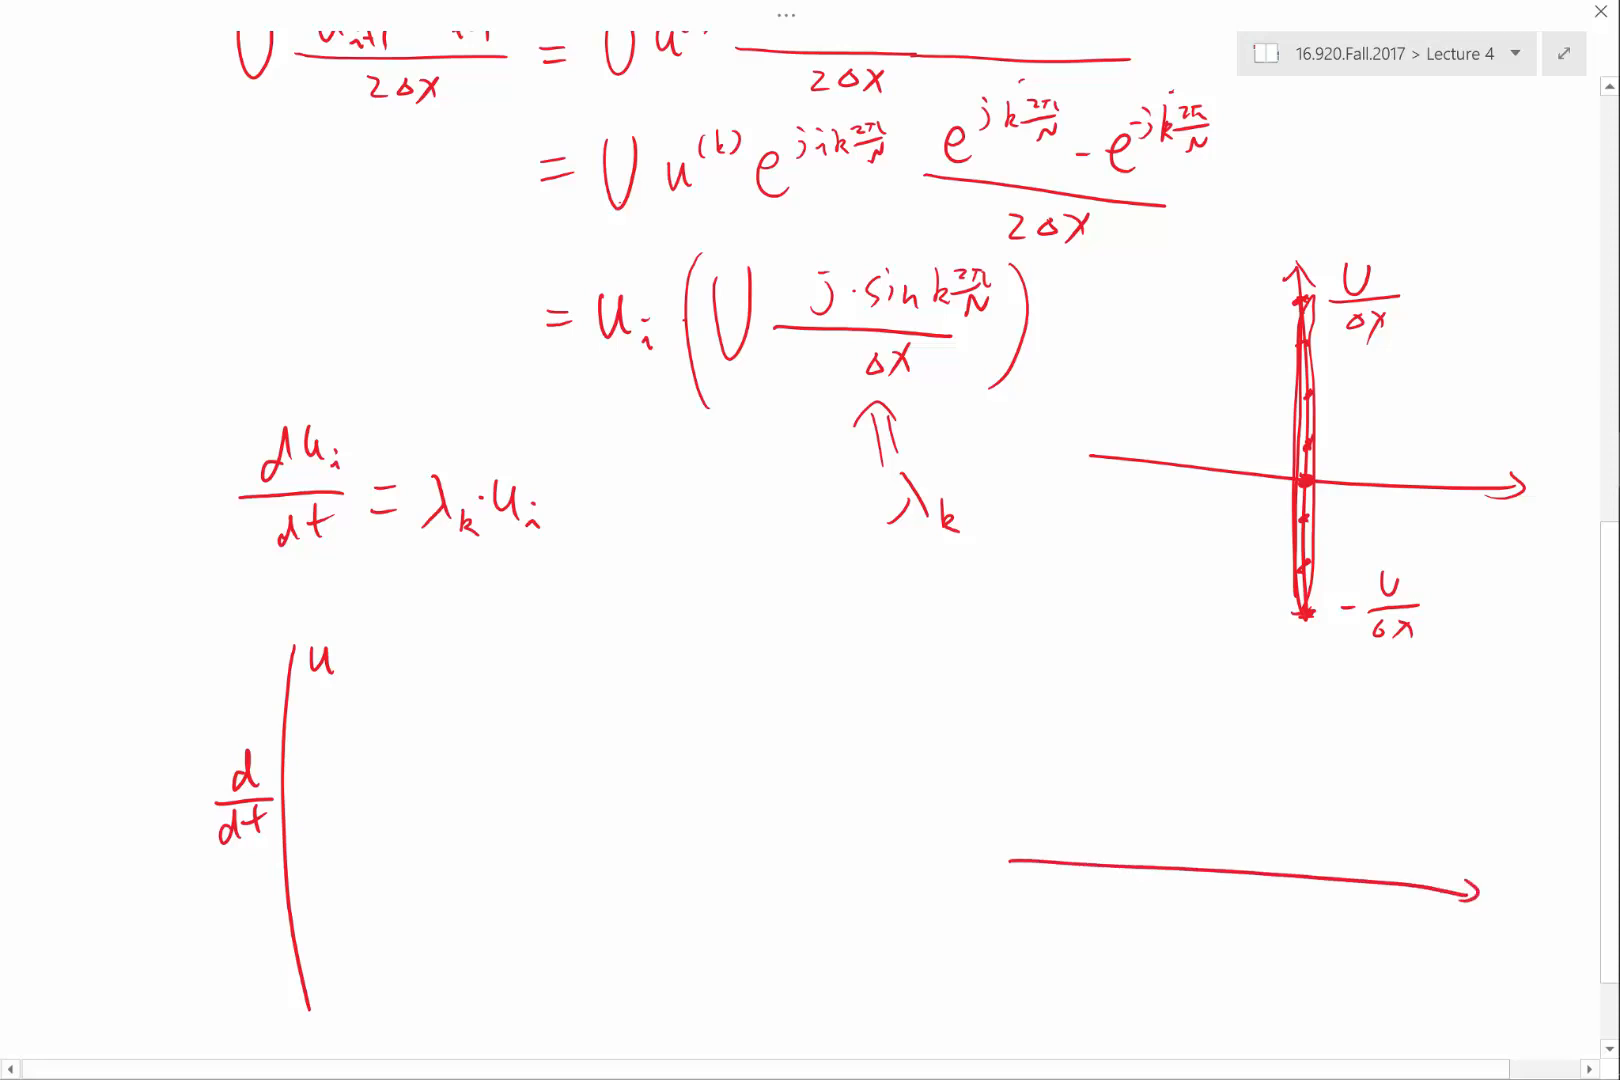
drag(1058, 866, 1058, 636)
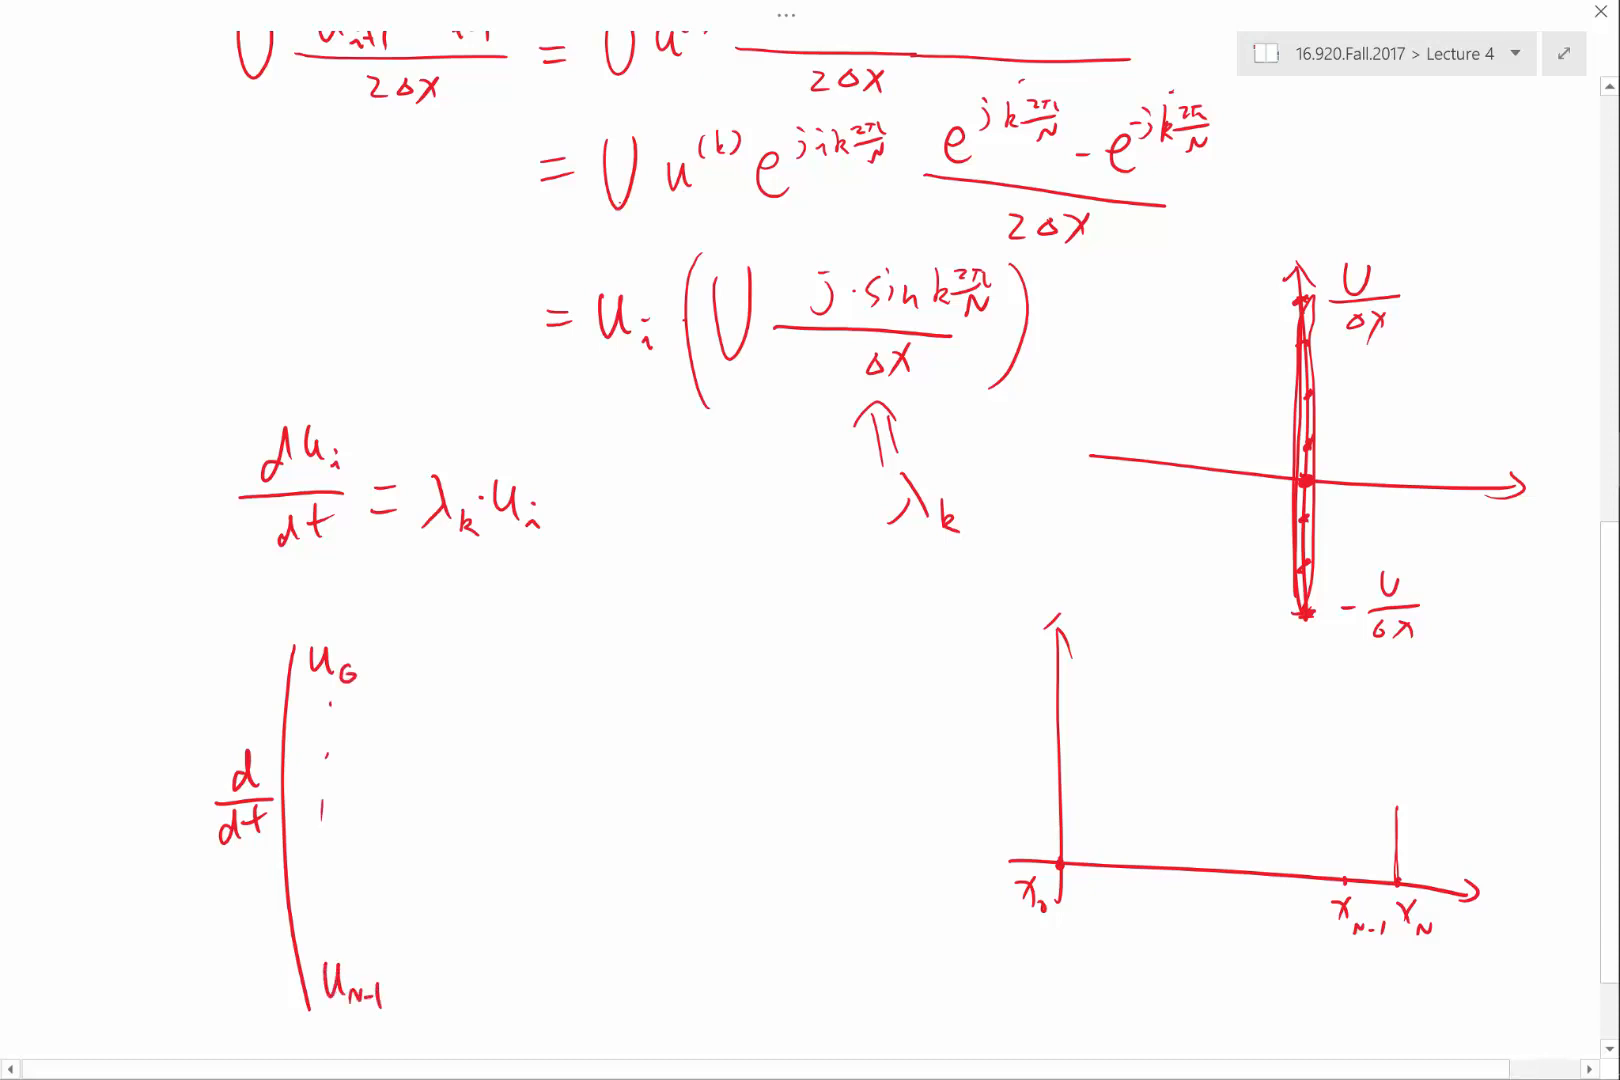
drag(402, 646, 414, 992)
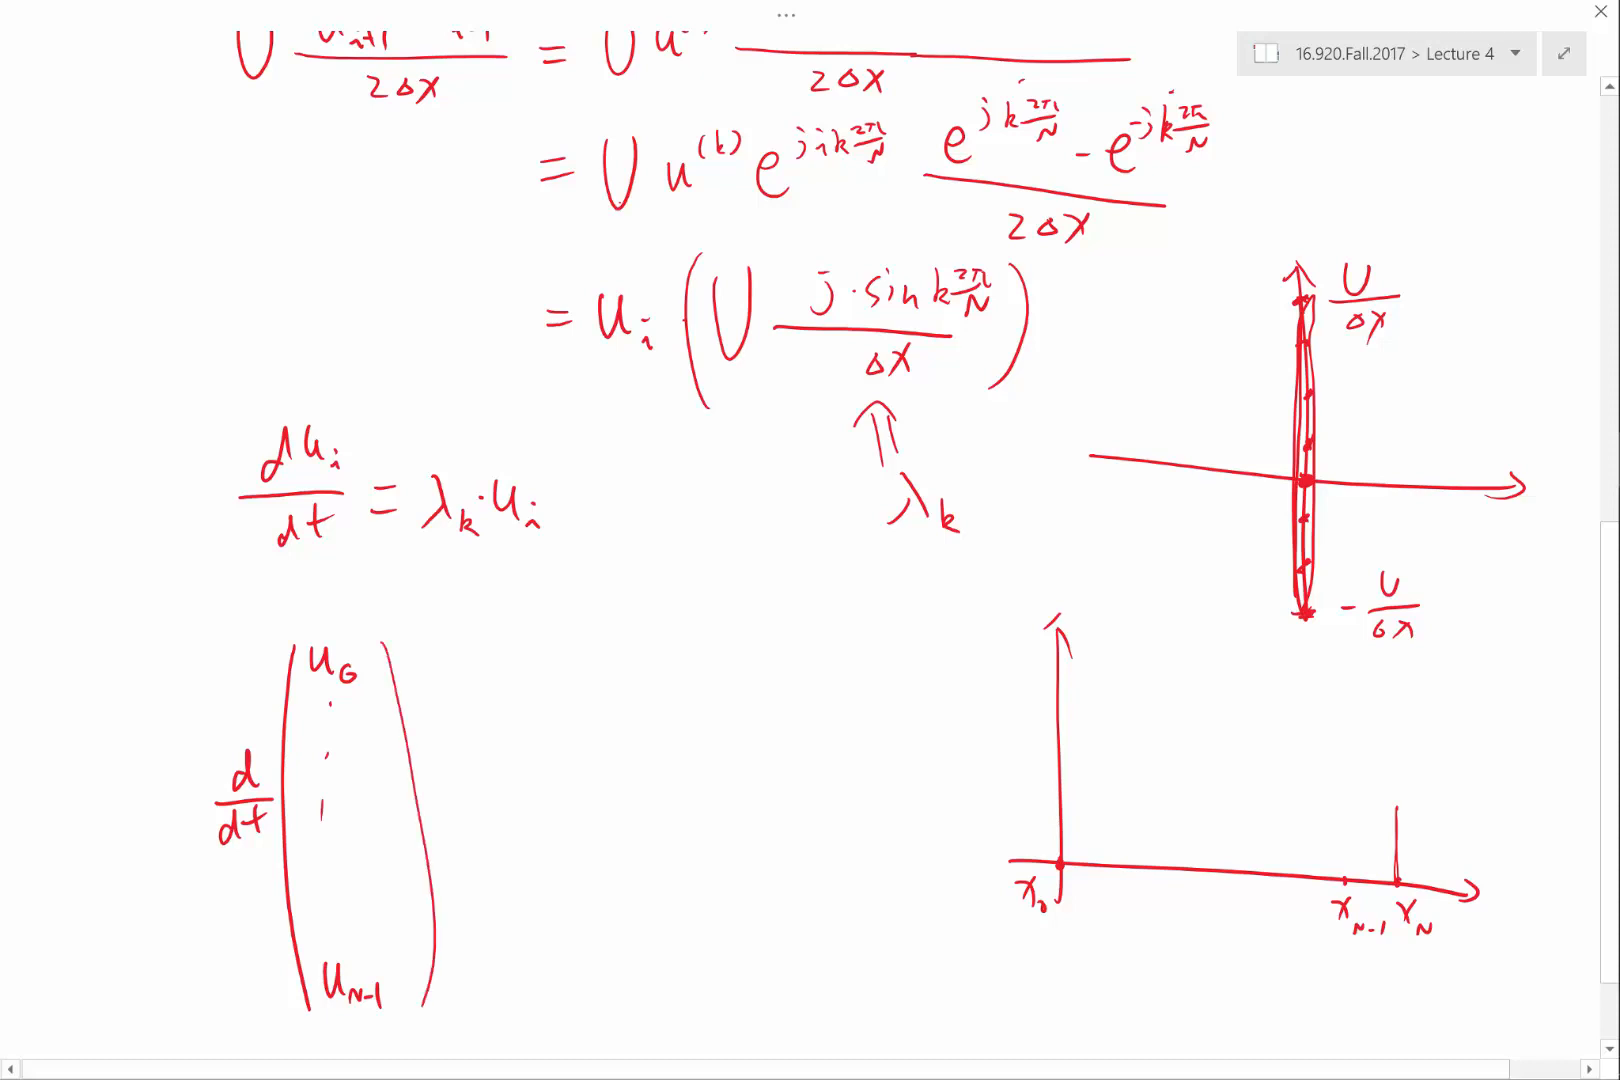
click(462, 804)
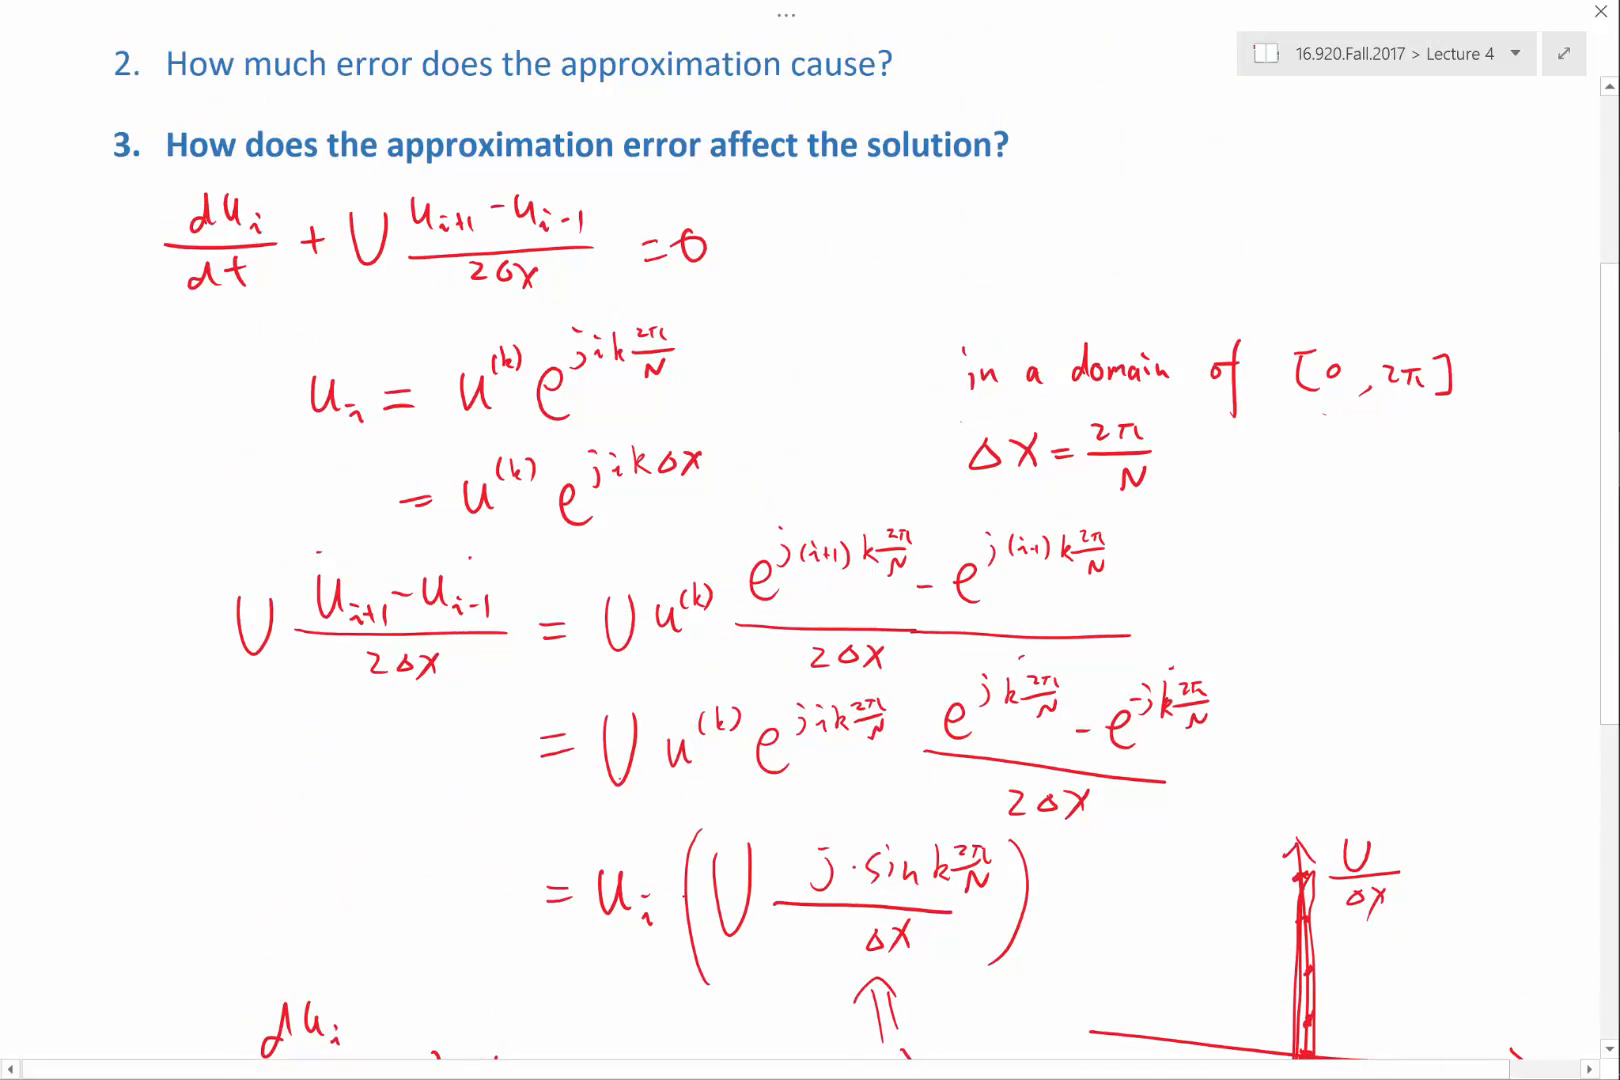
Handwrite 1/2Δx on the superdiagonal and −1/2Δx on the subdiagonal of the advection matrix
scroll(down, 3)
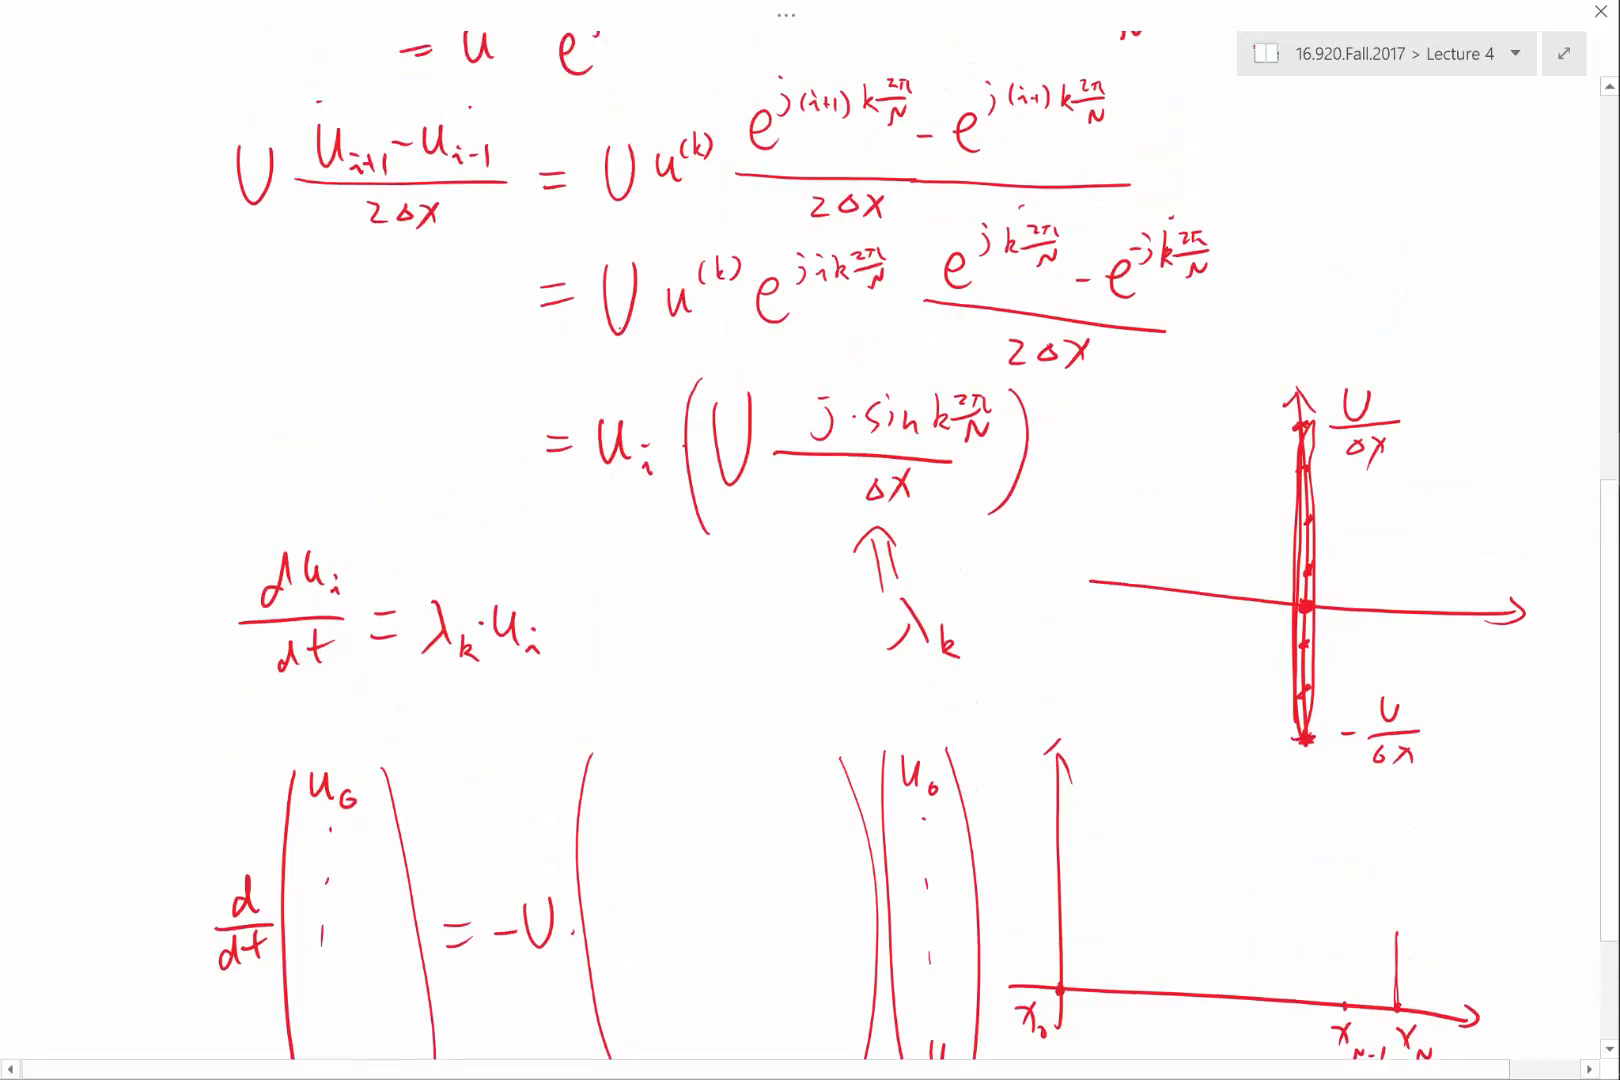
scroll(down, 3)
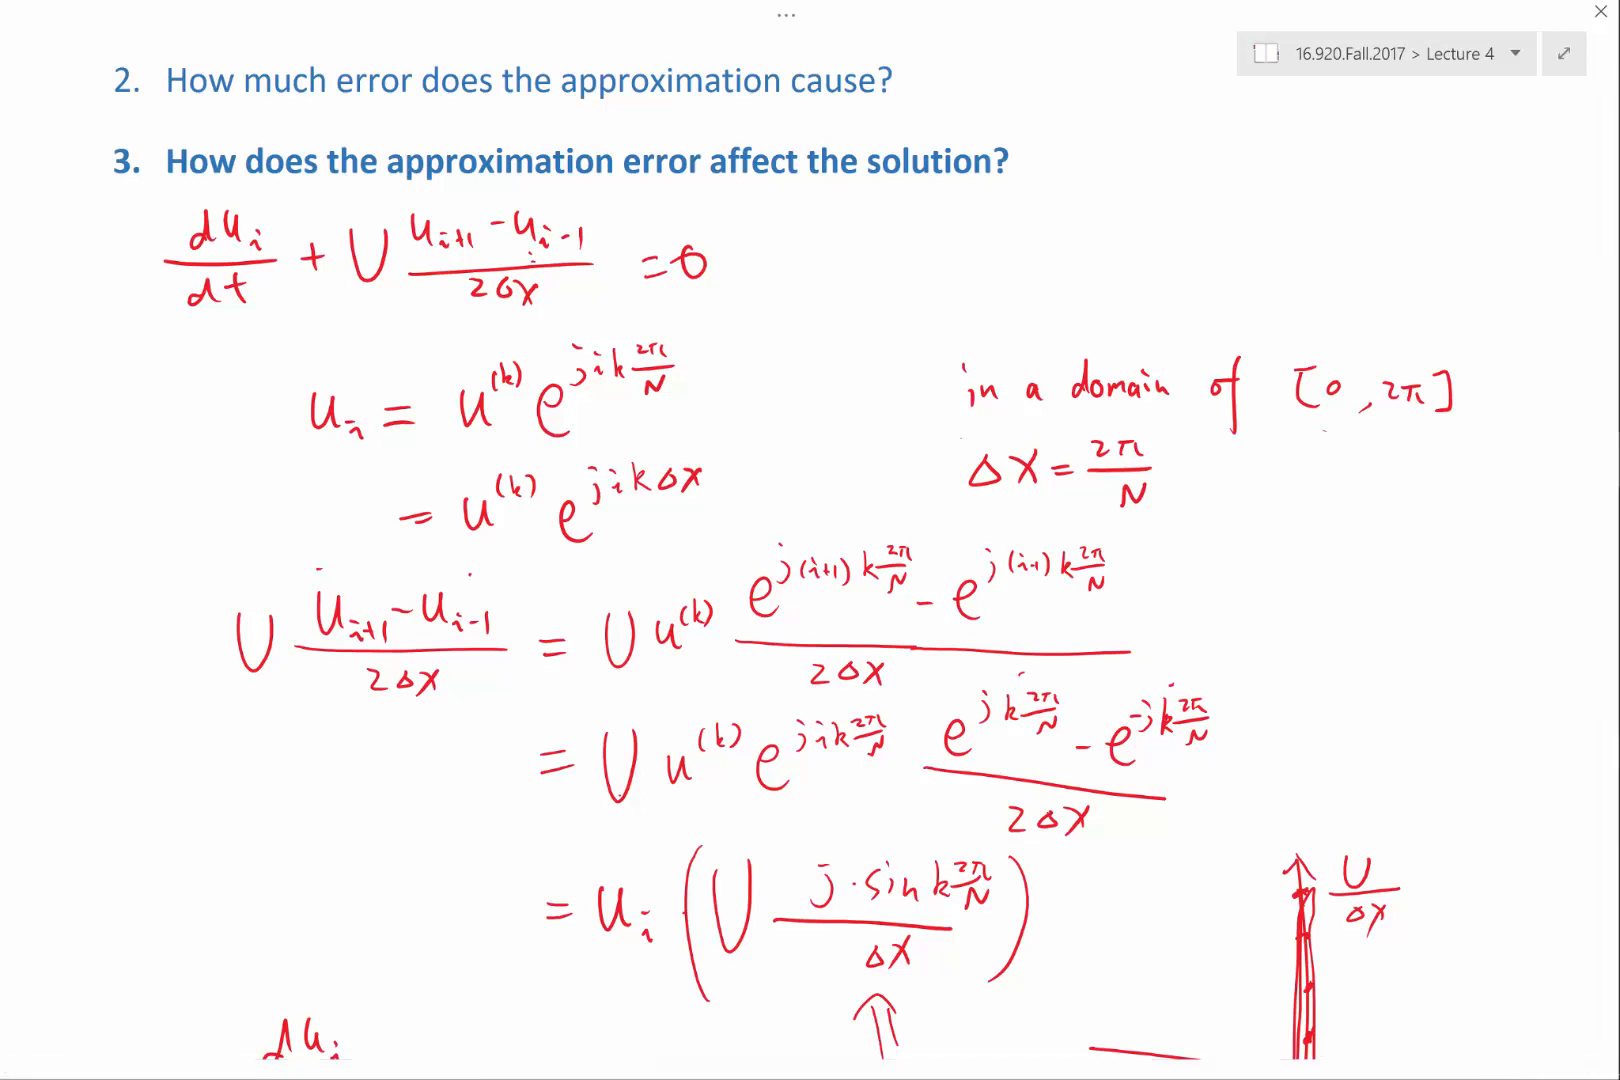
scroll(down, 3)
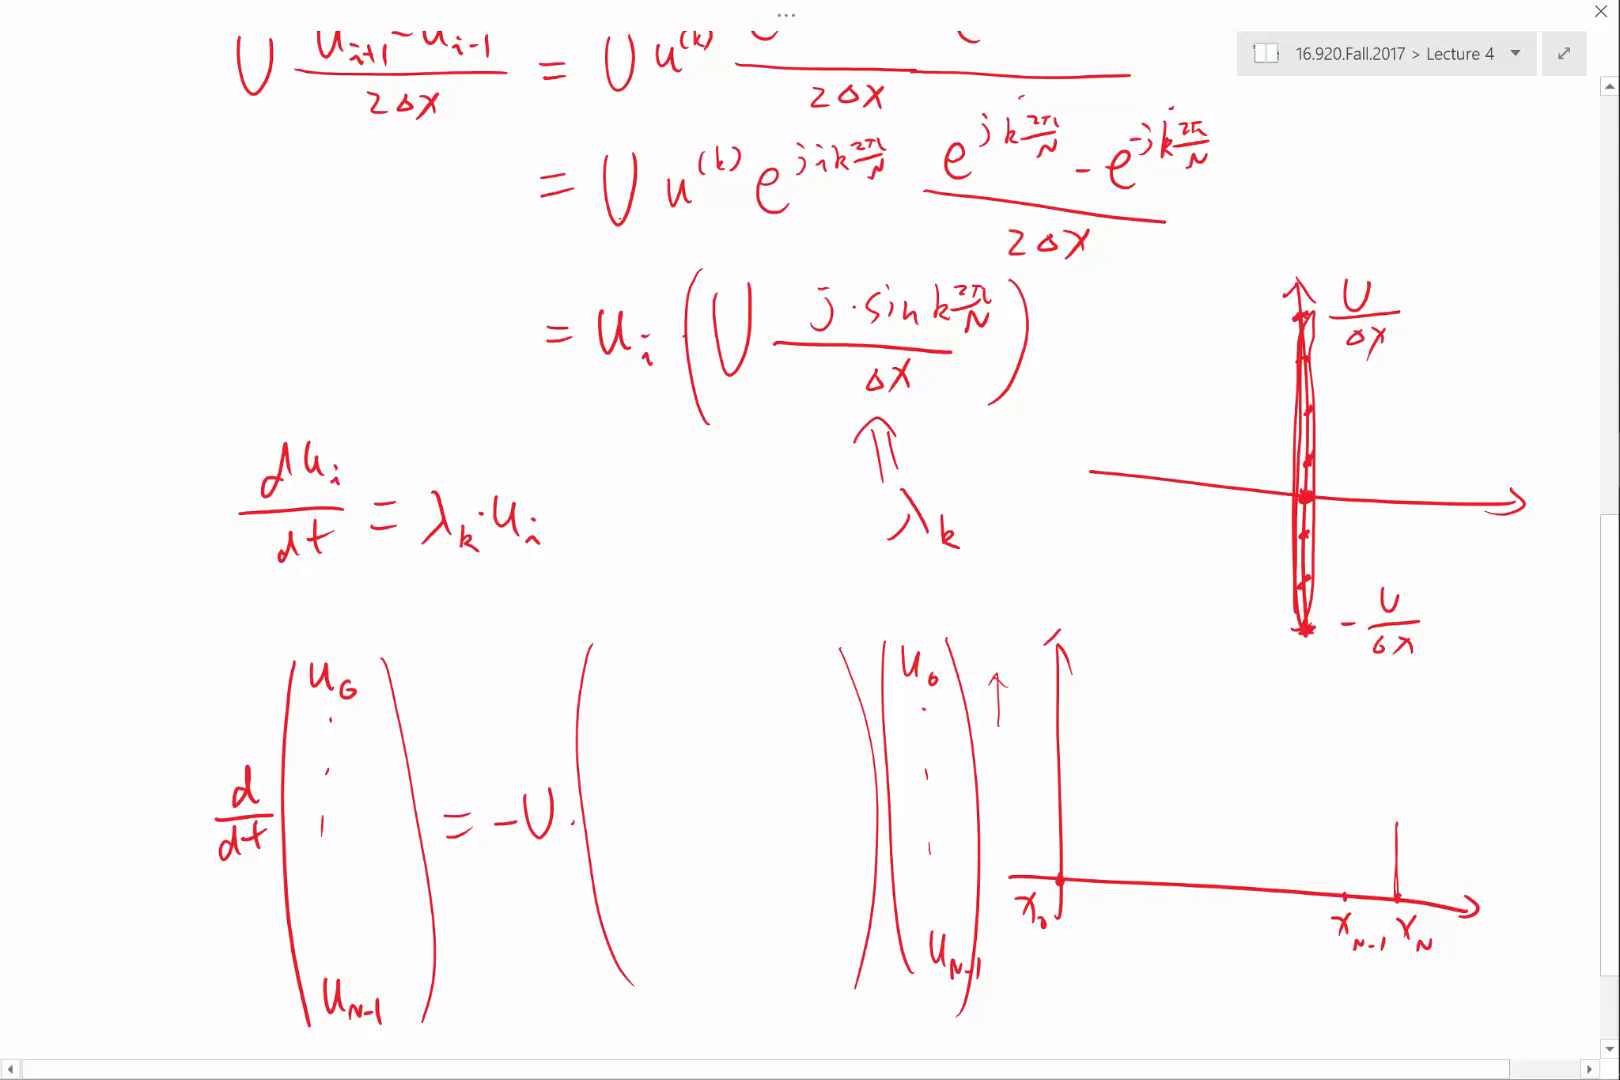
text(-1/2δ)
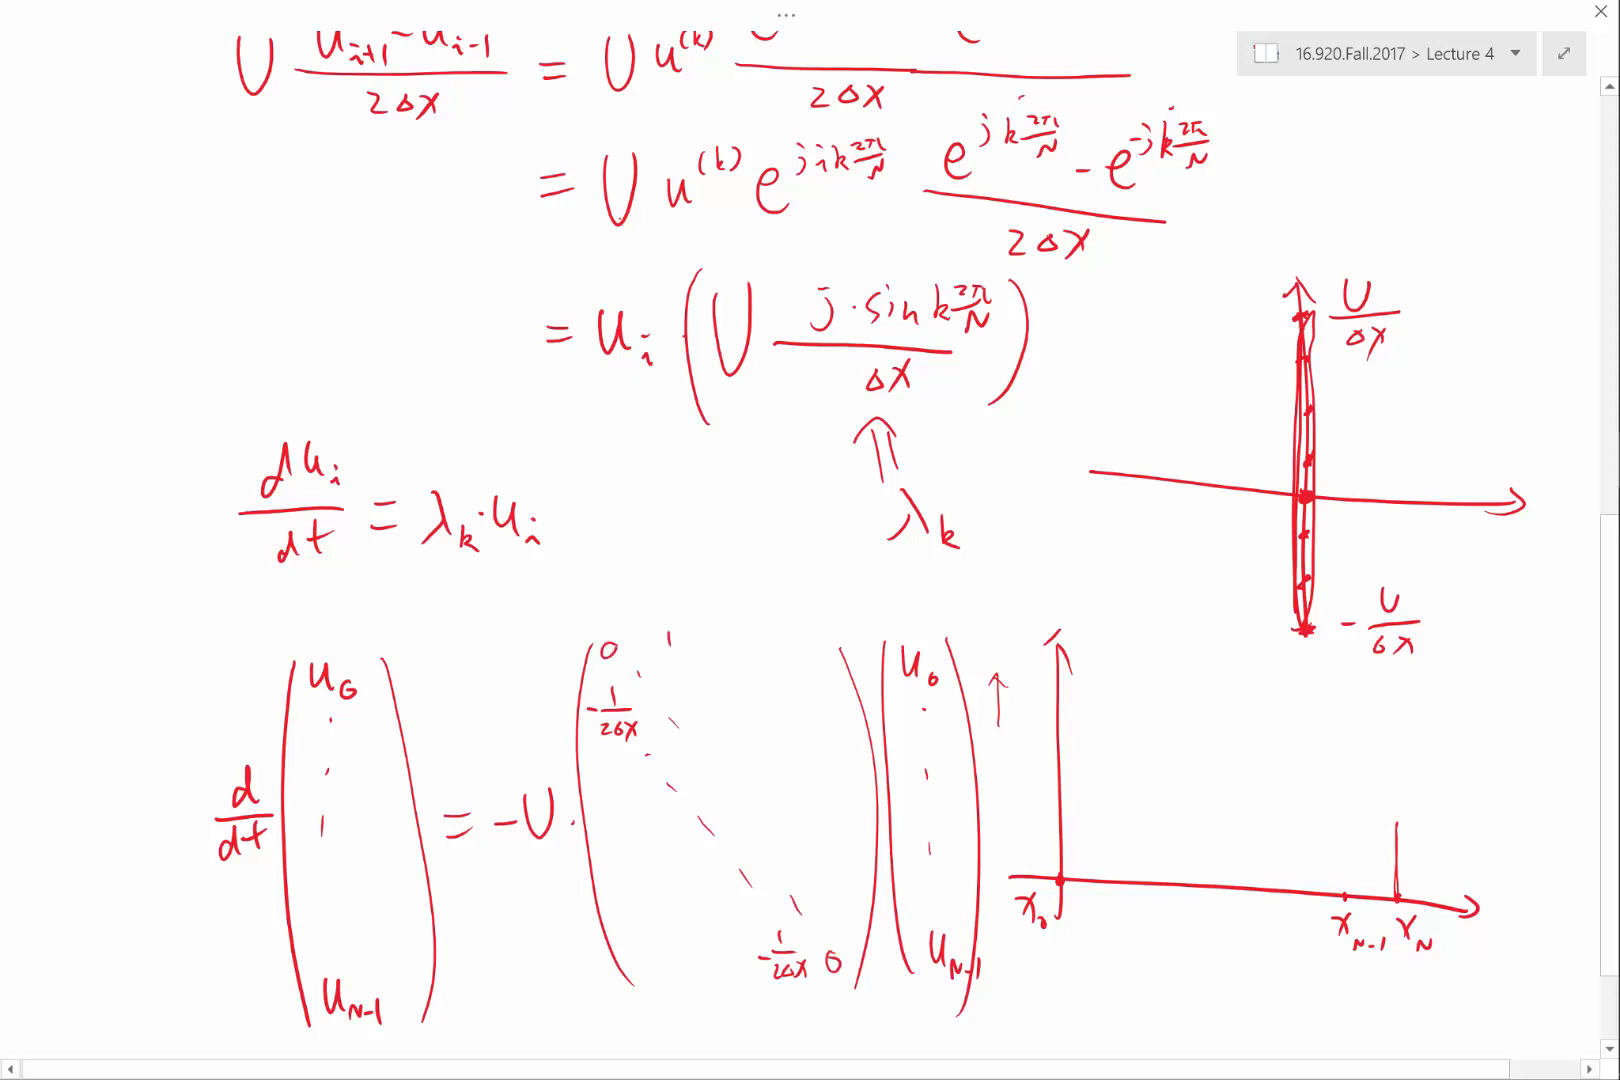
text(1/2δx)
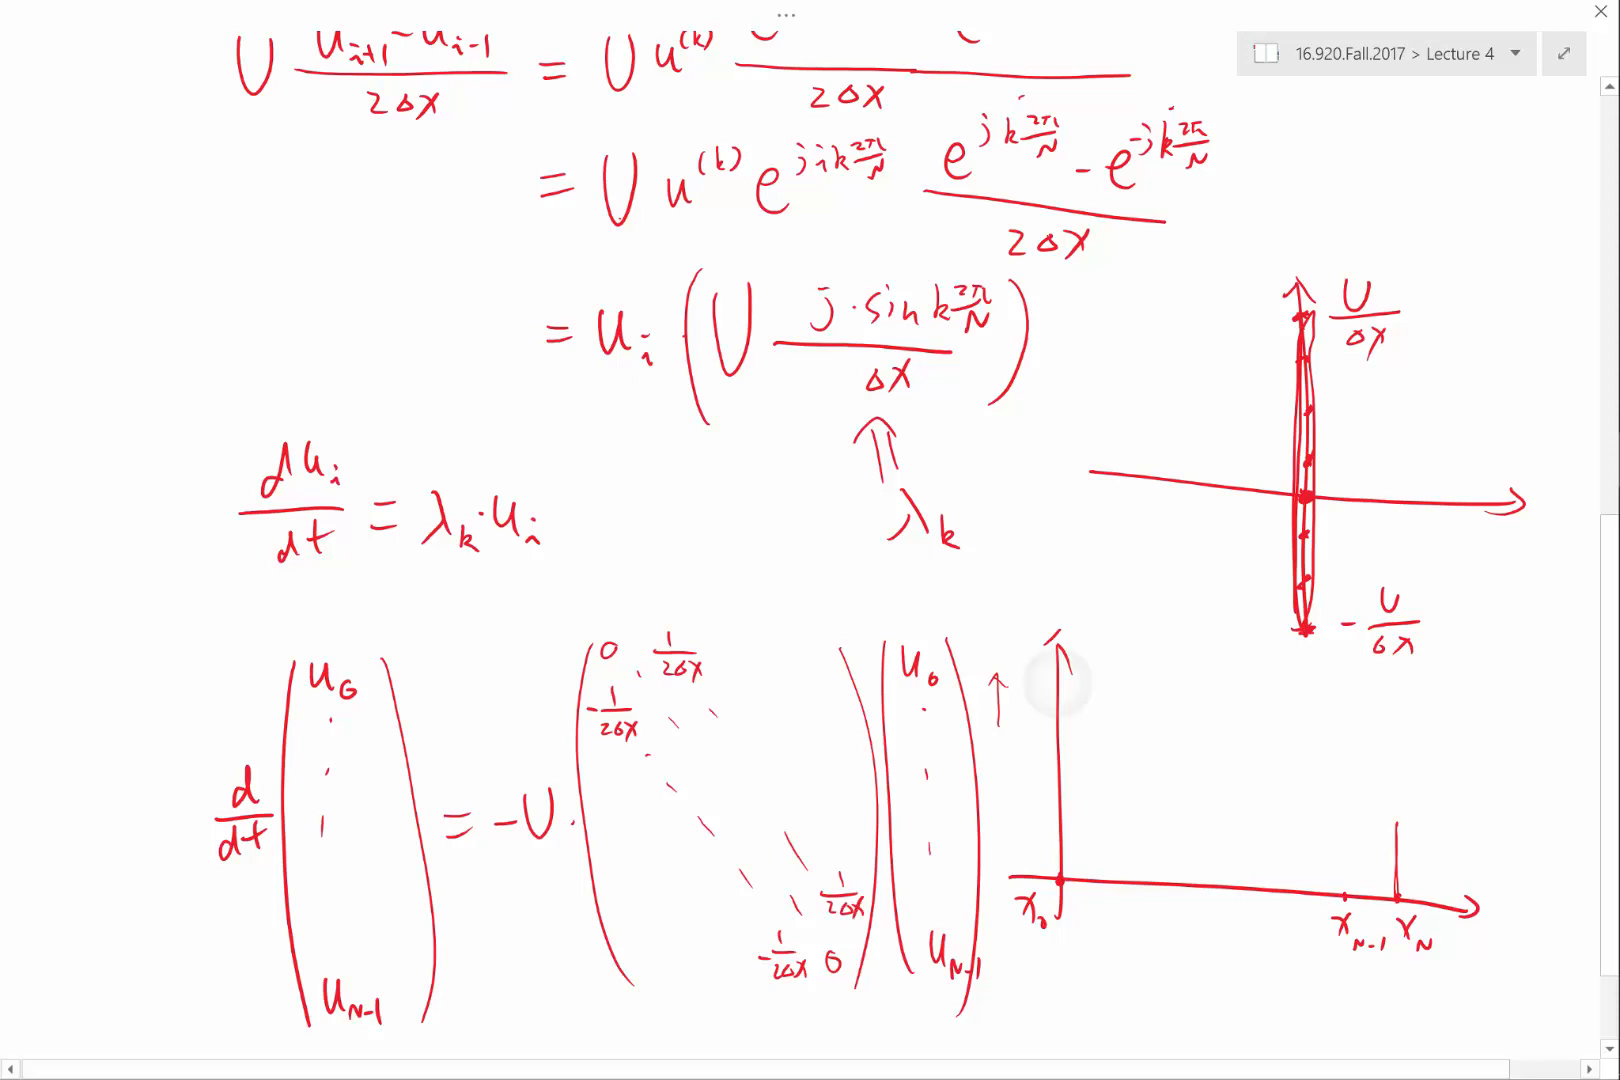
scroll(down, 3)
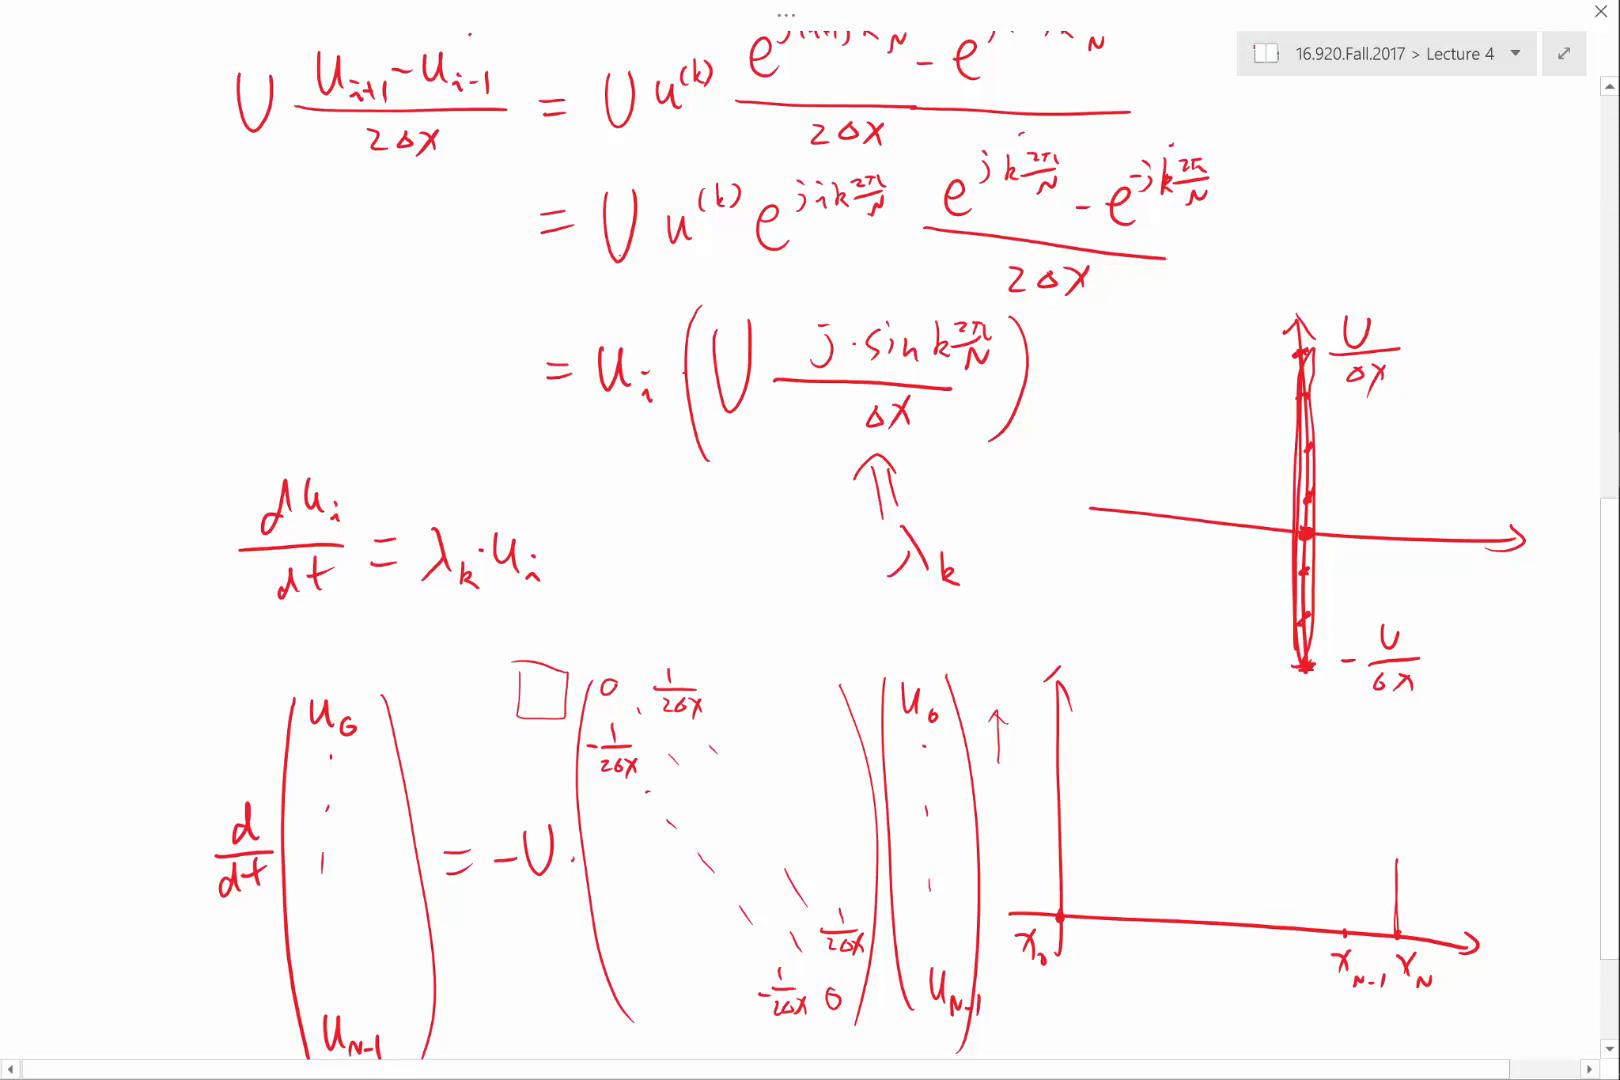
text(-1/2Δx)
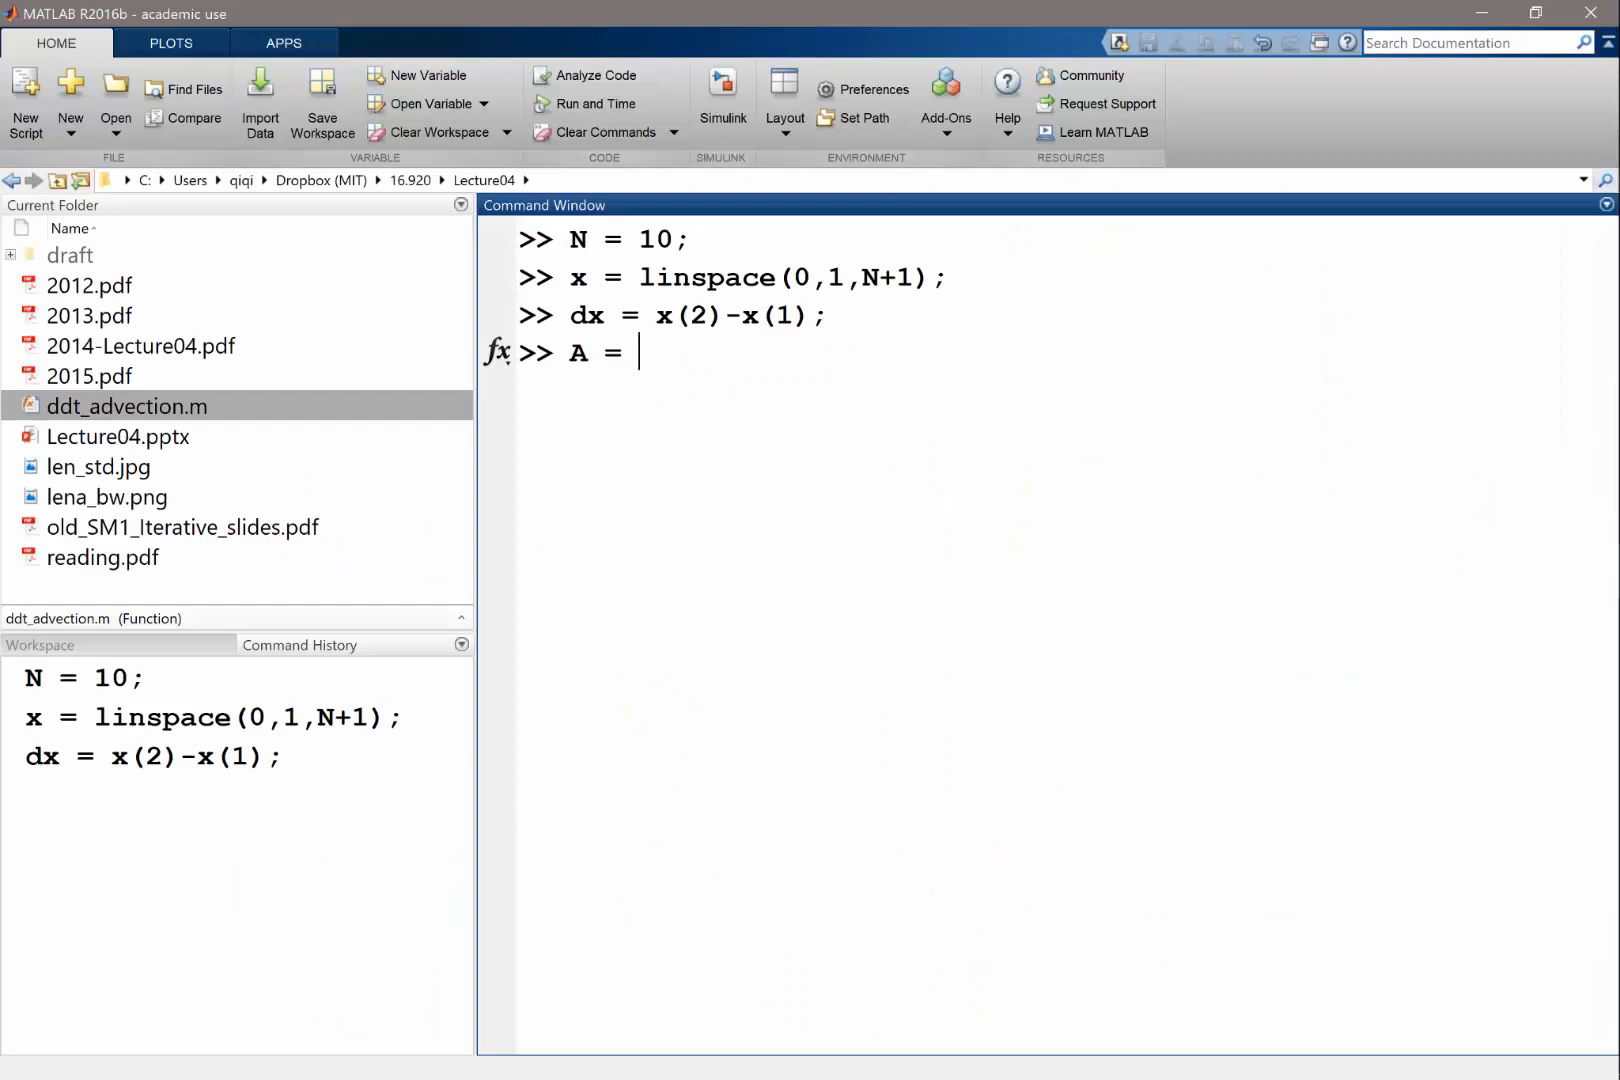
Enter A = diag(ones(N-1,1), 1) / (2*dx); to put 1/(2Δx) on the superdiagonal
text(diag()
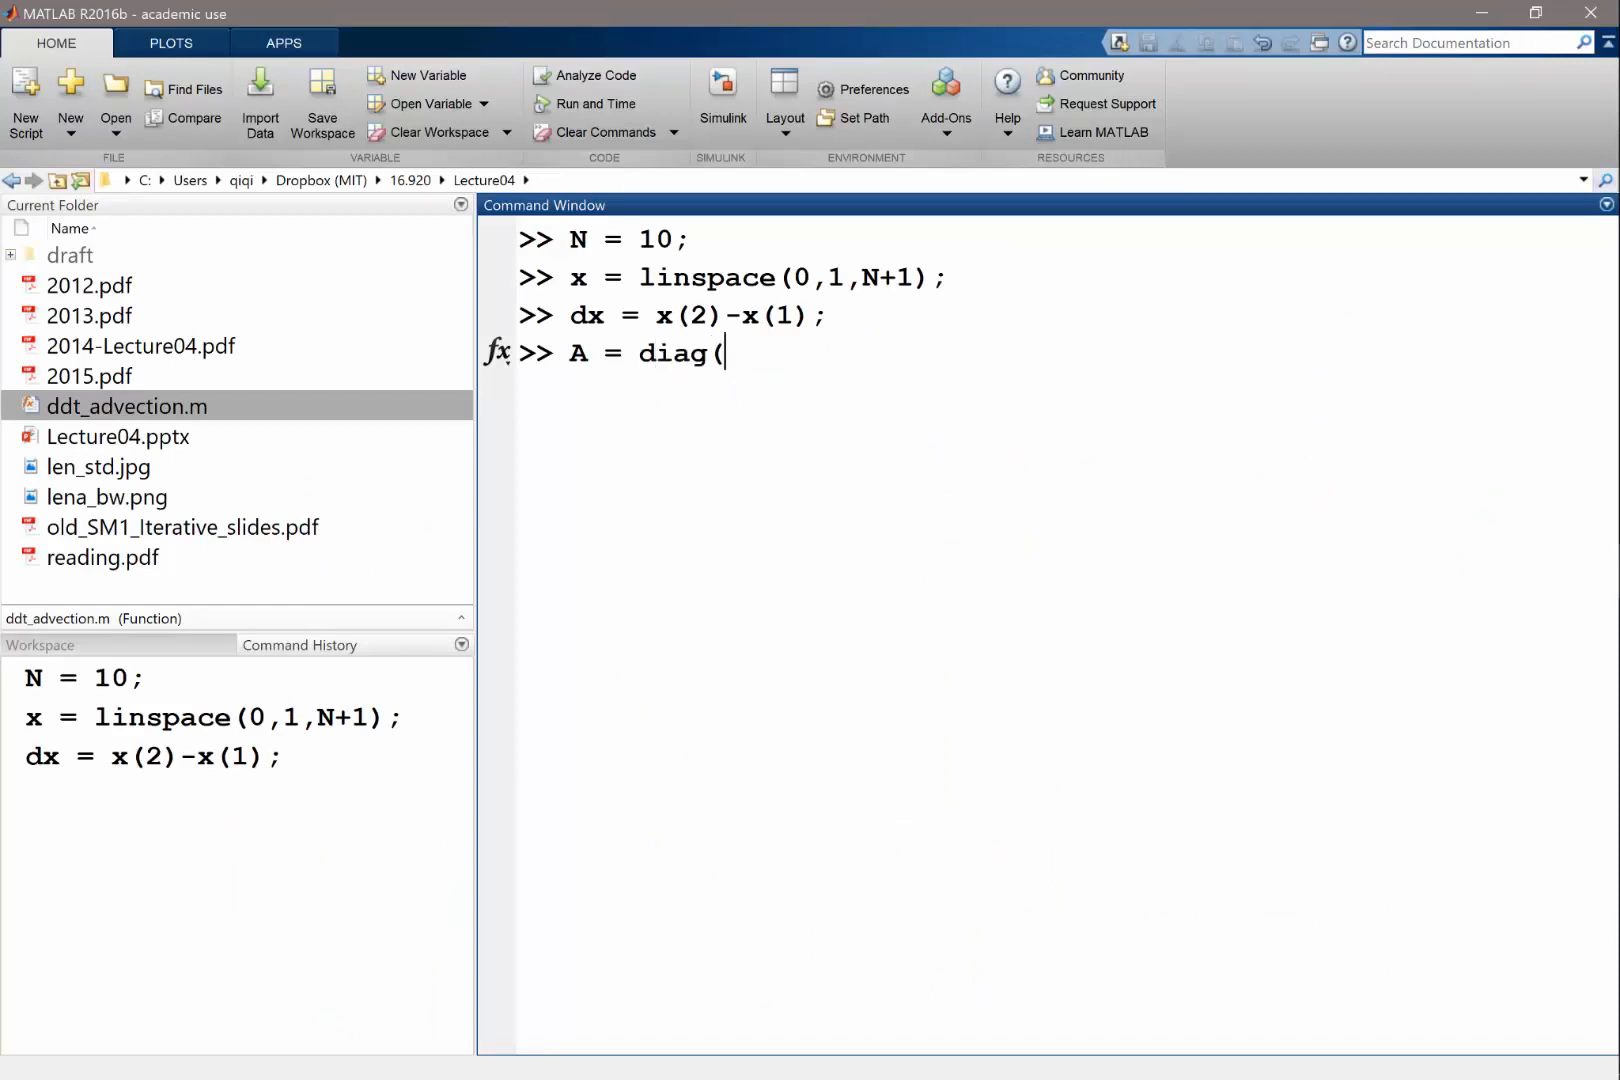
text(ones(N-1)
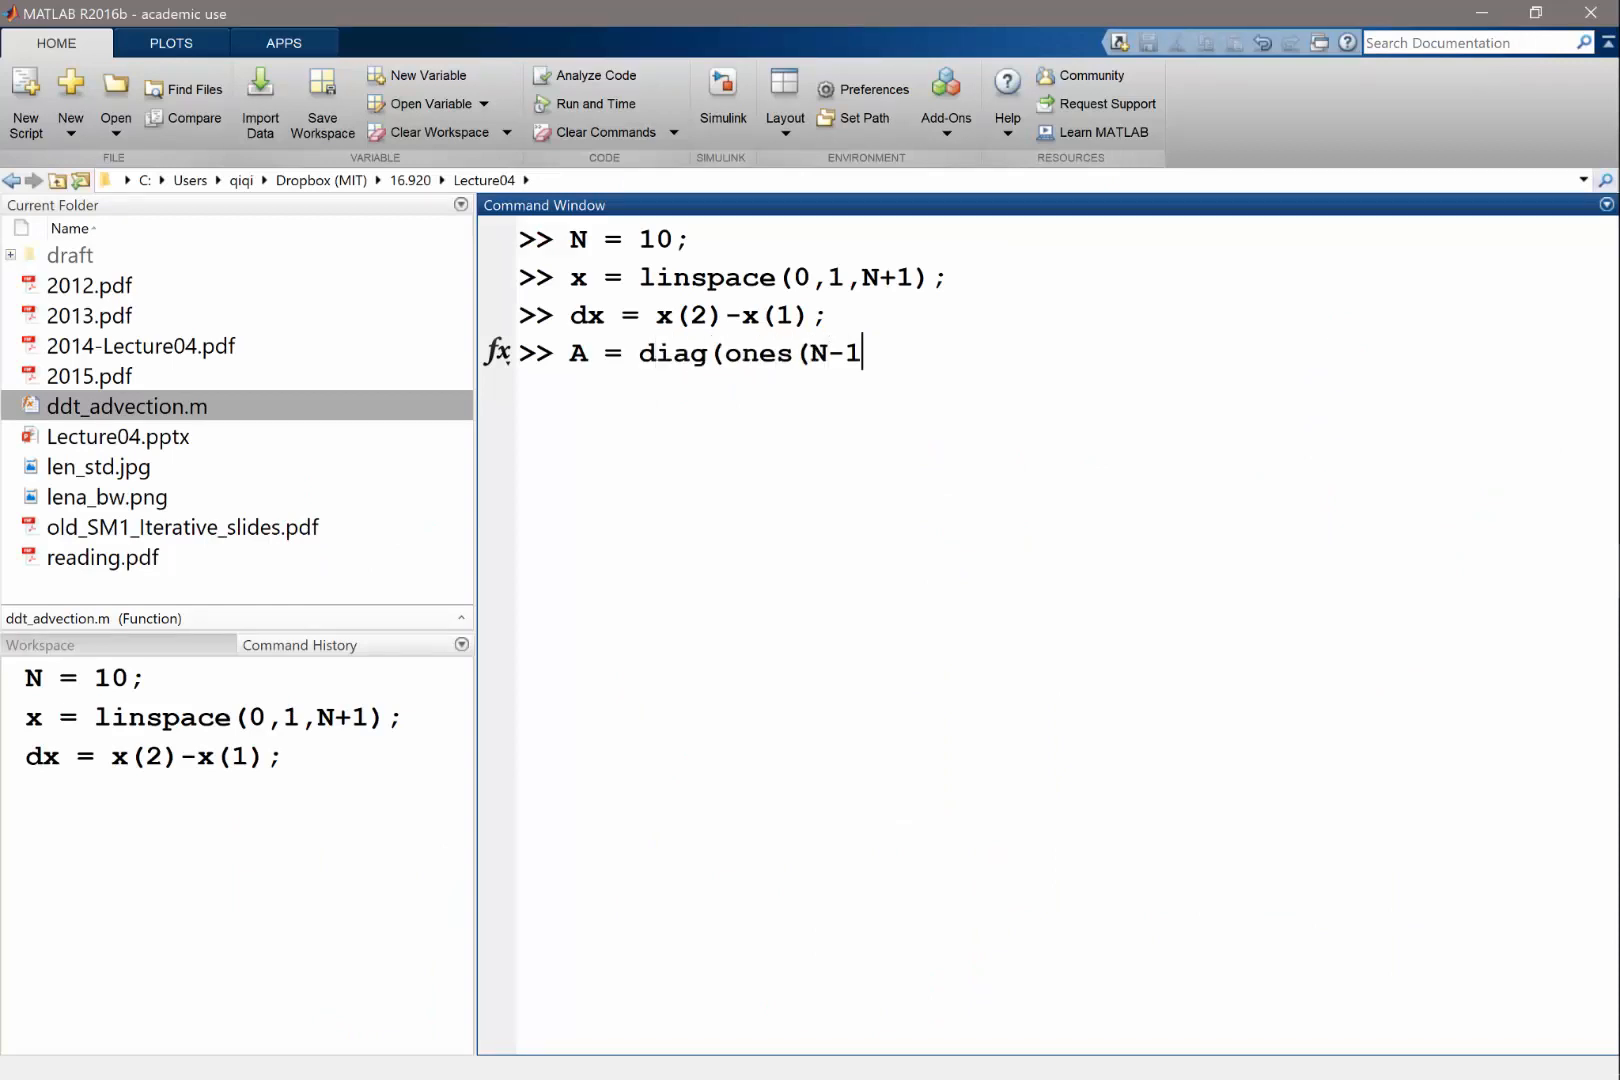
key(Backspace)
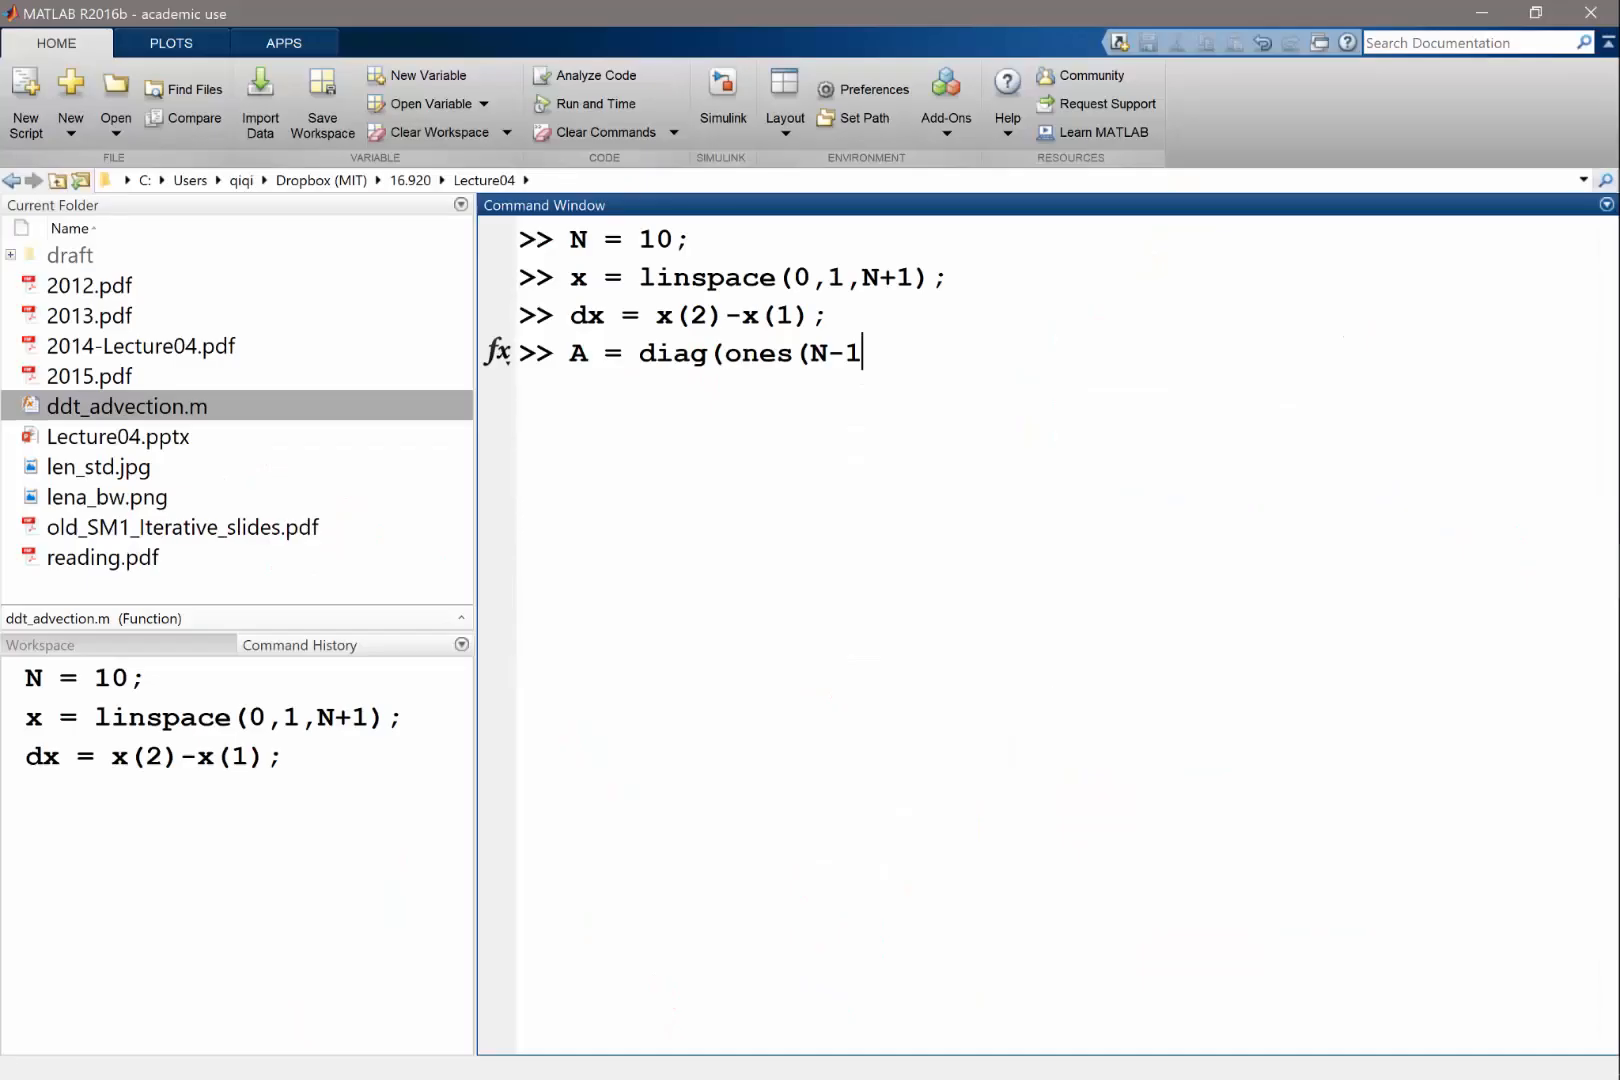
text(,1), 1))
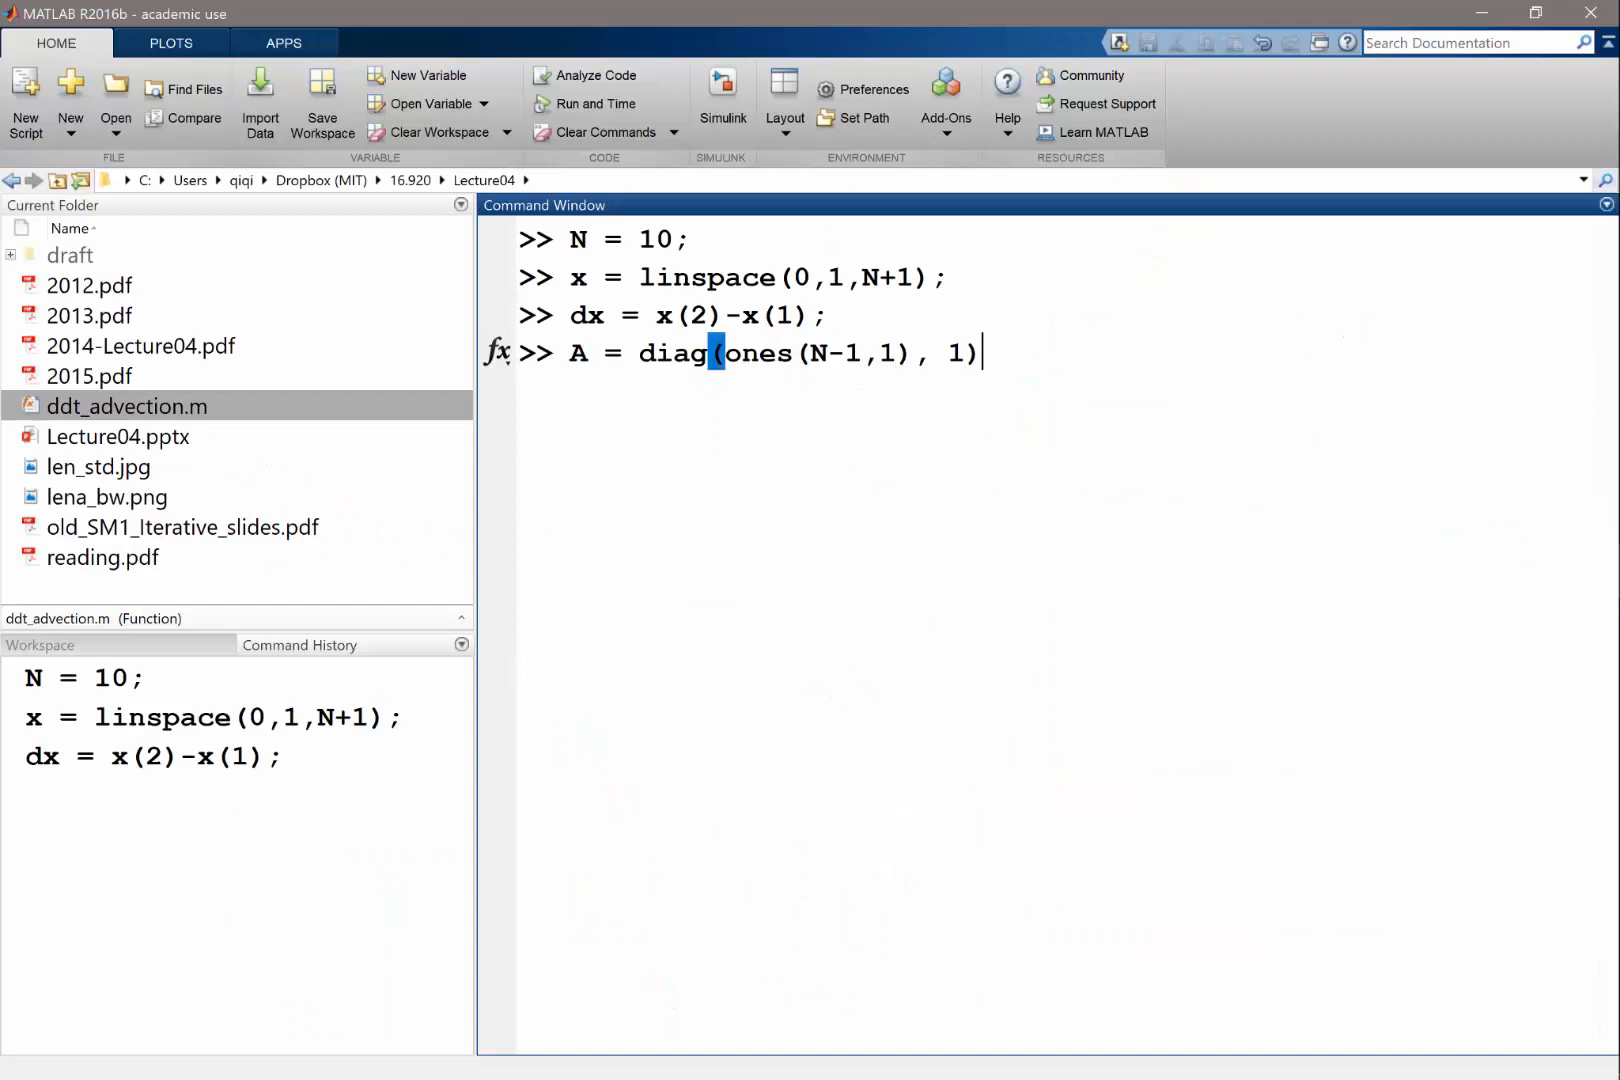
text(;)
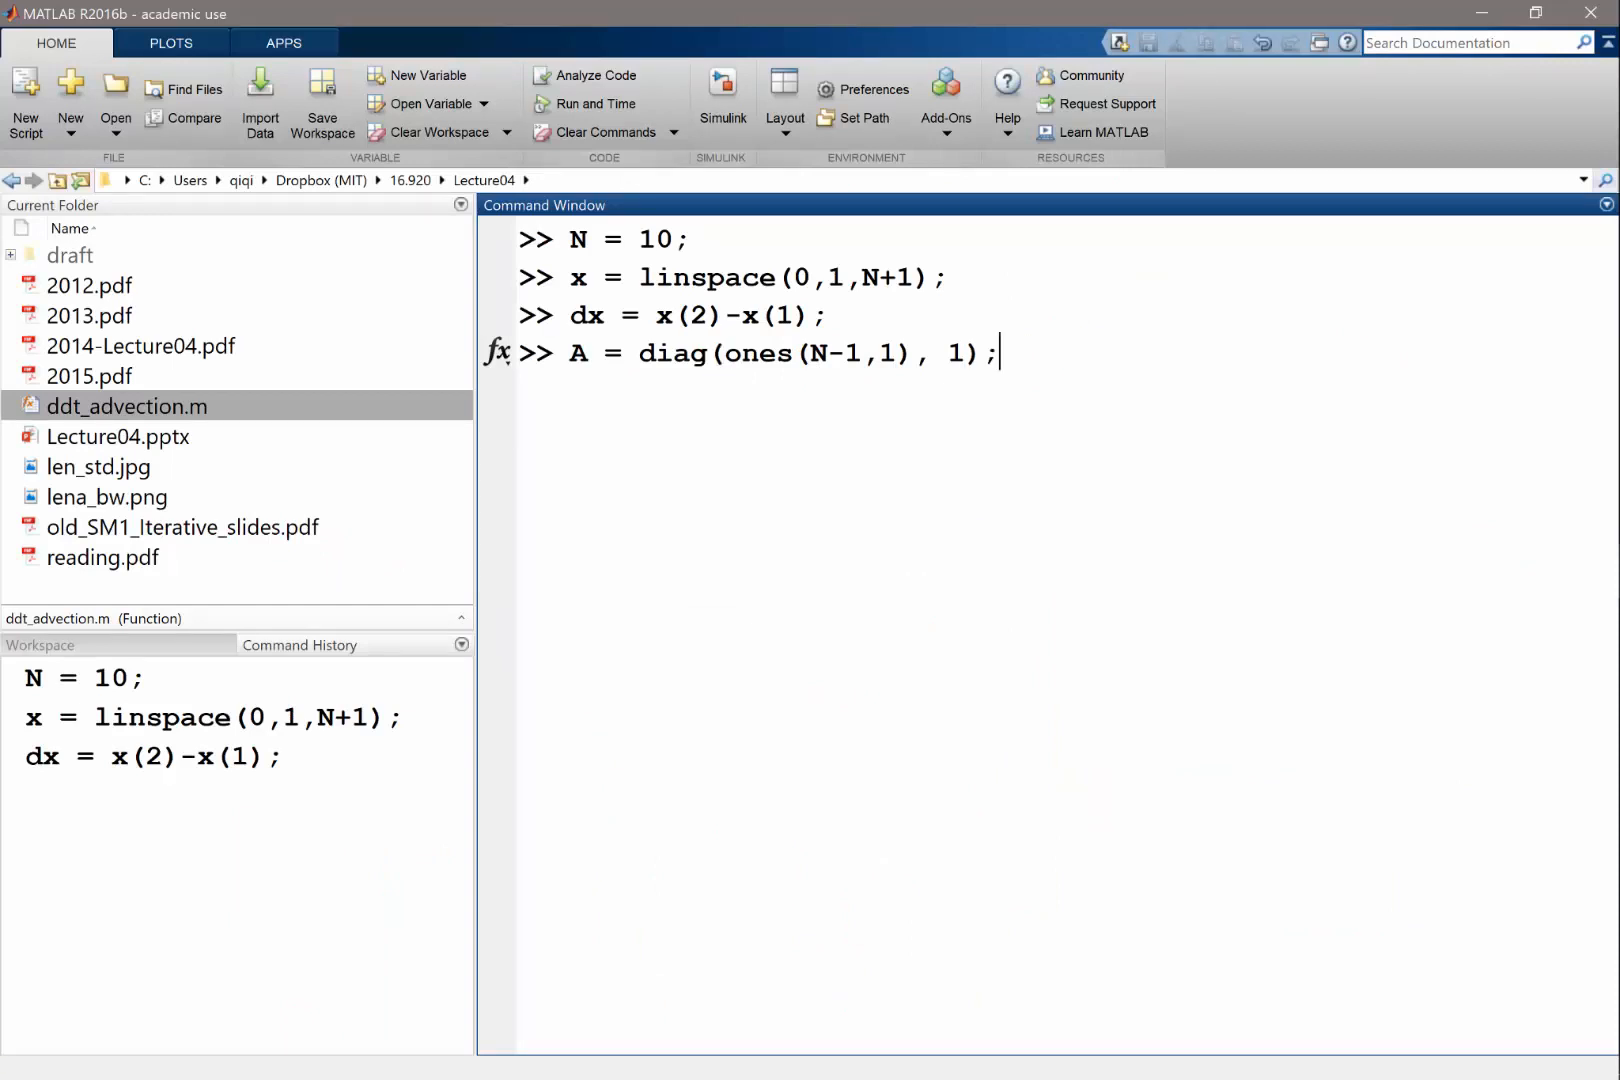
text(/ 2(2)
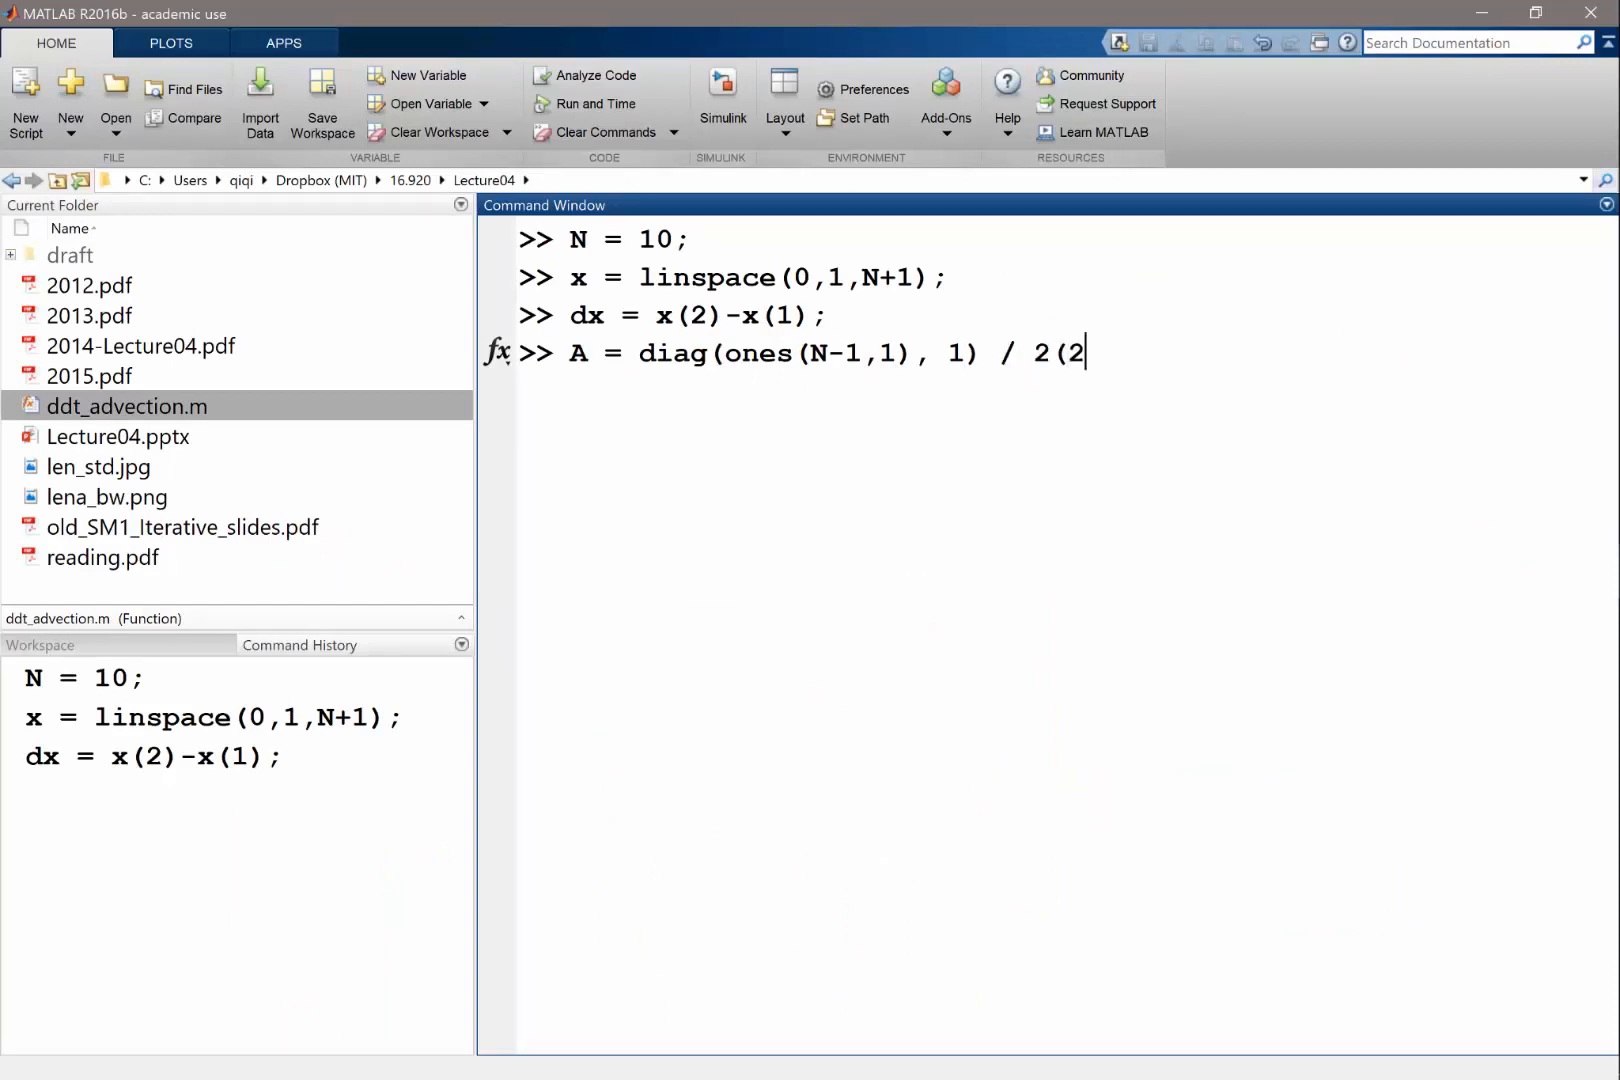
text((2*dx);)
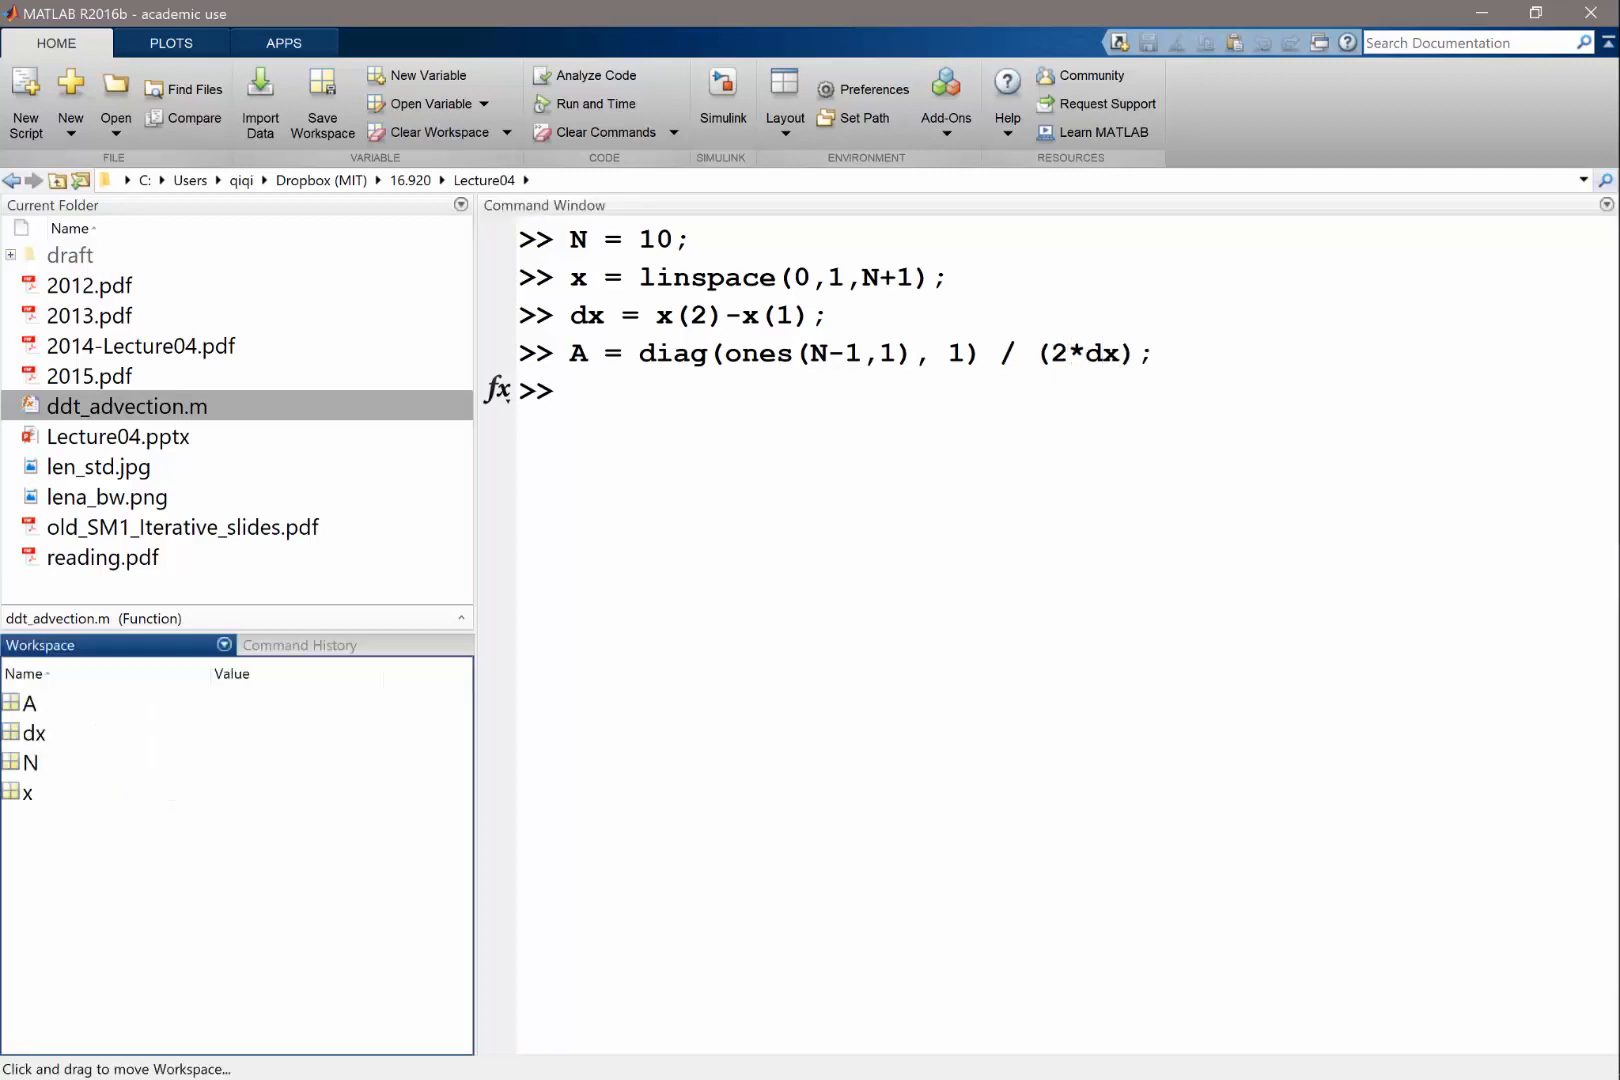
View A in the Variables editor and subtract diag(ones(N-1,1),-1)/(2*dx) from it
double_click(30, 704)
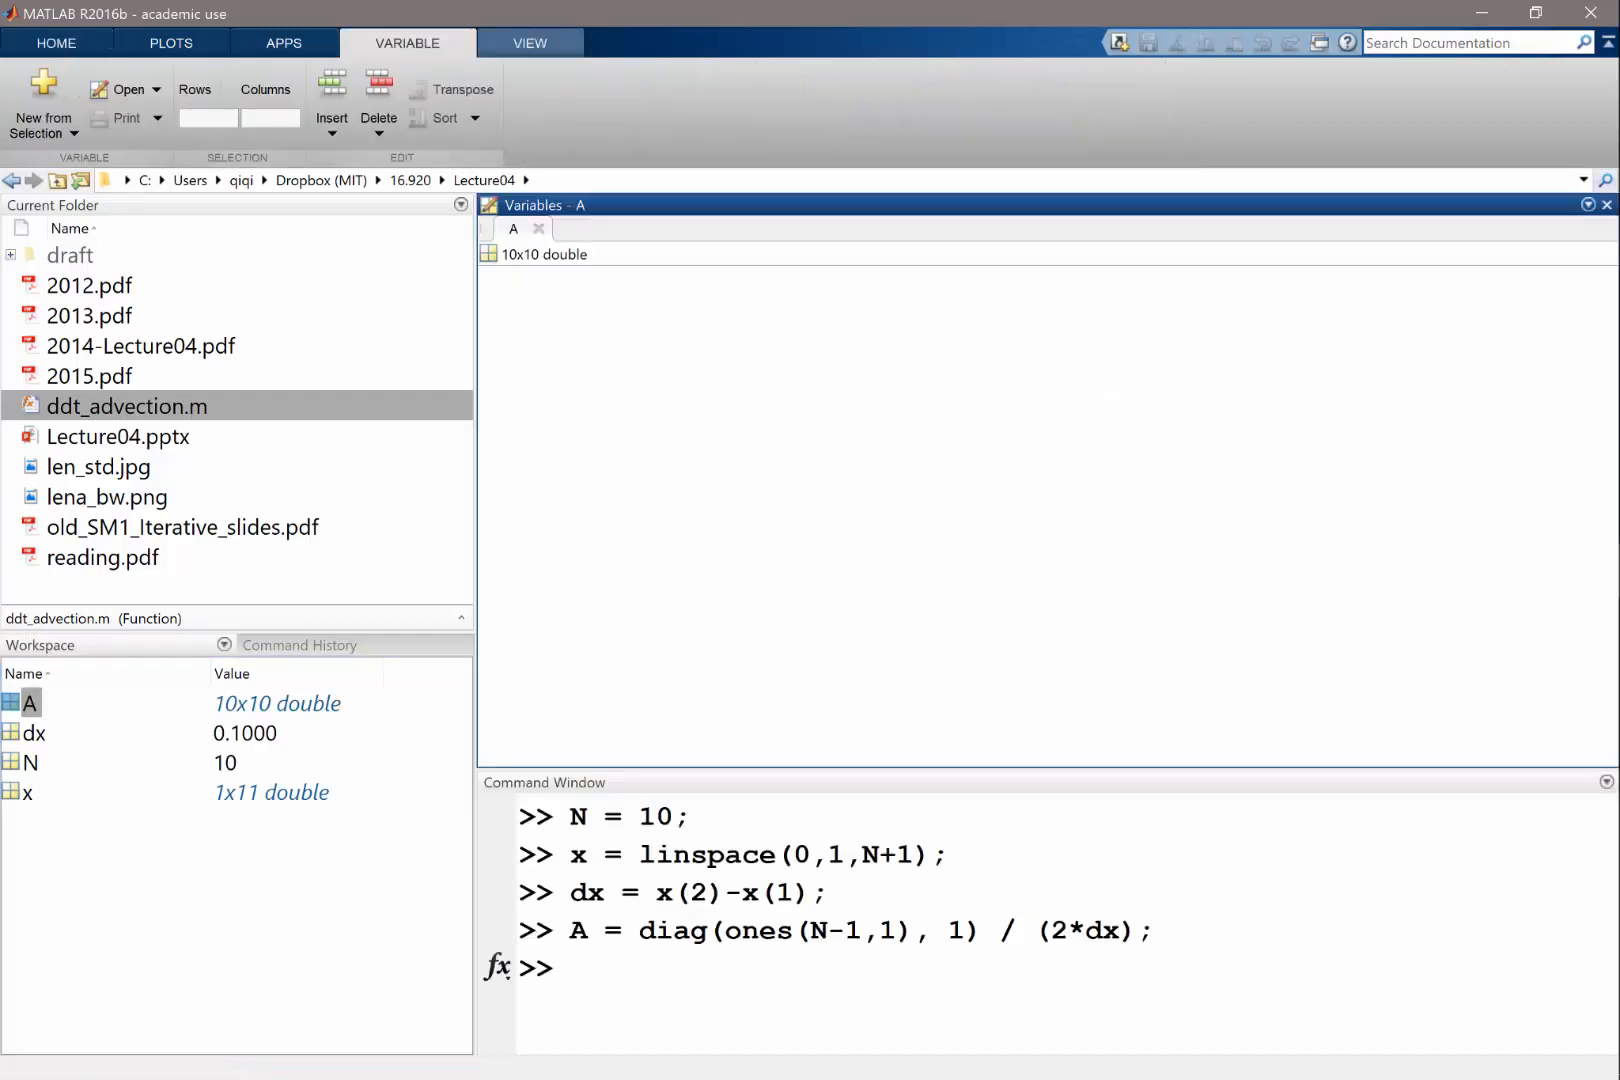
double_click(542, 254)
text(A =)
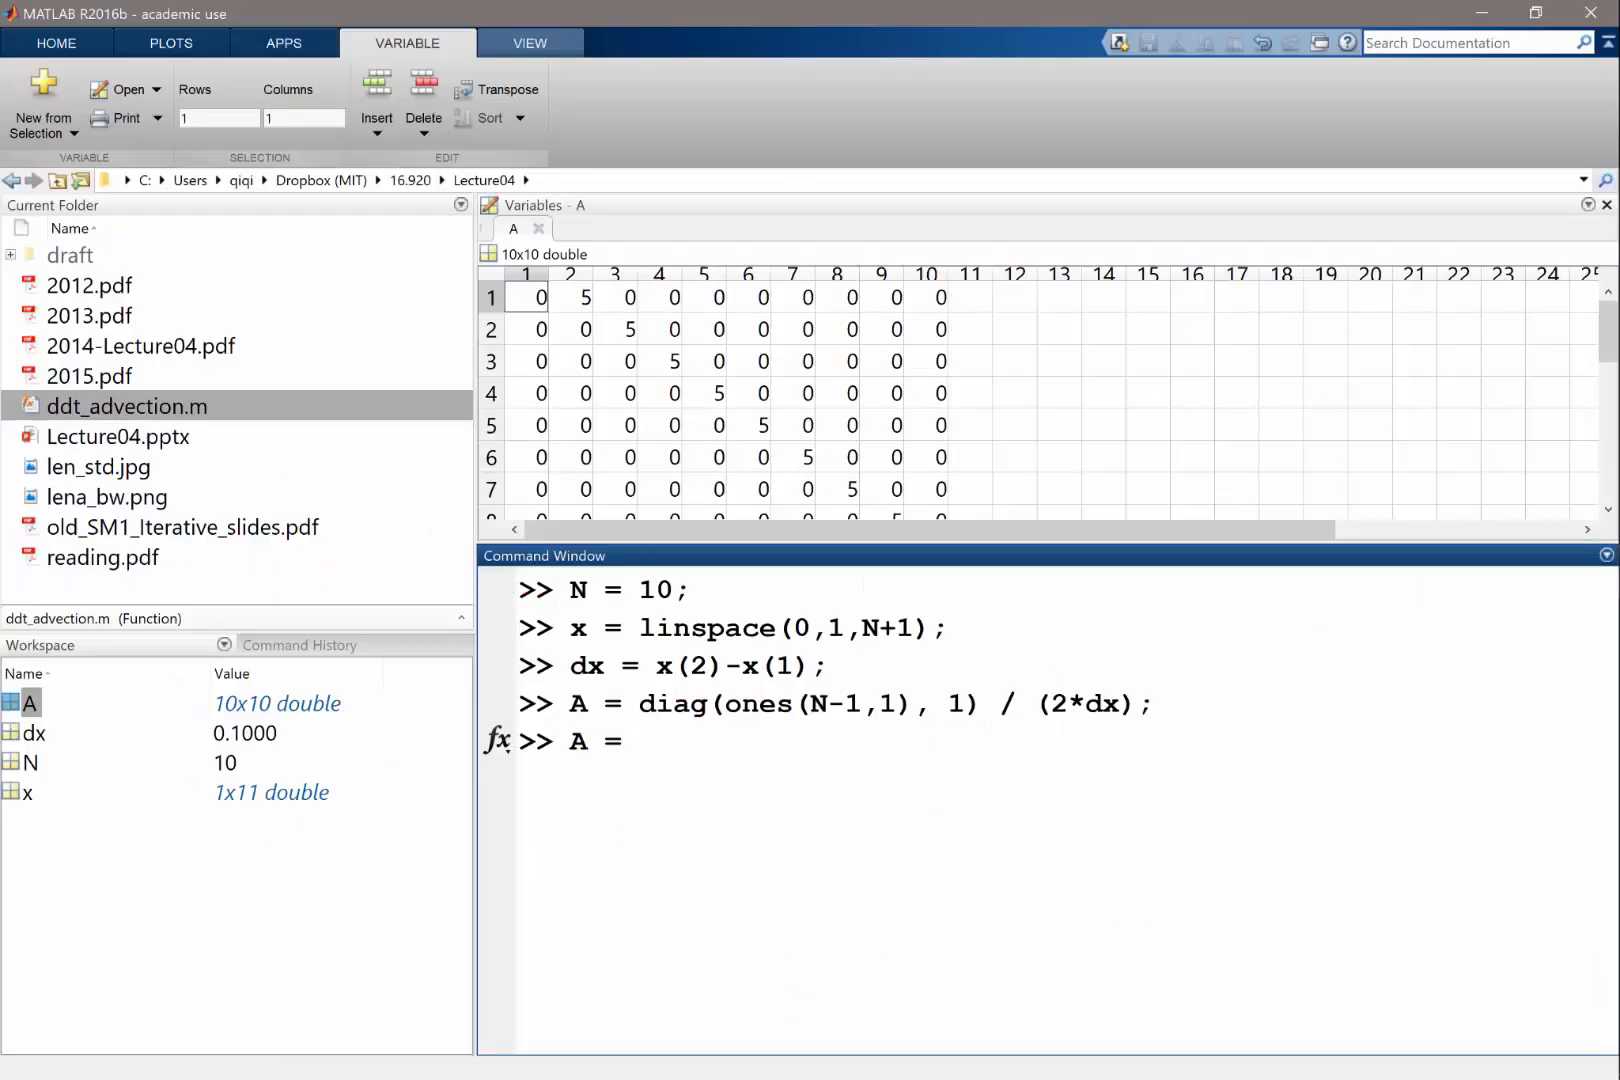
text(A -)
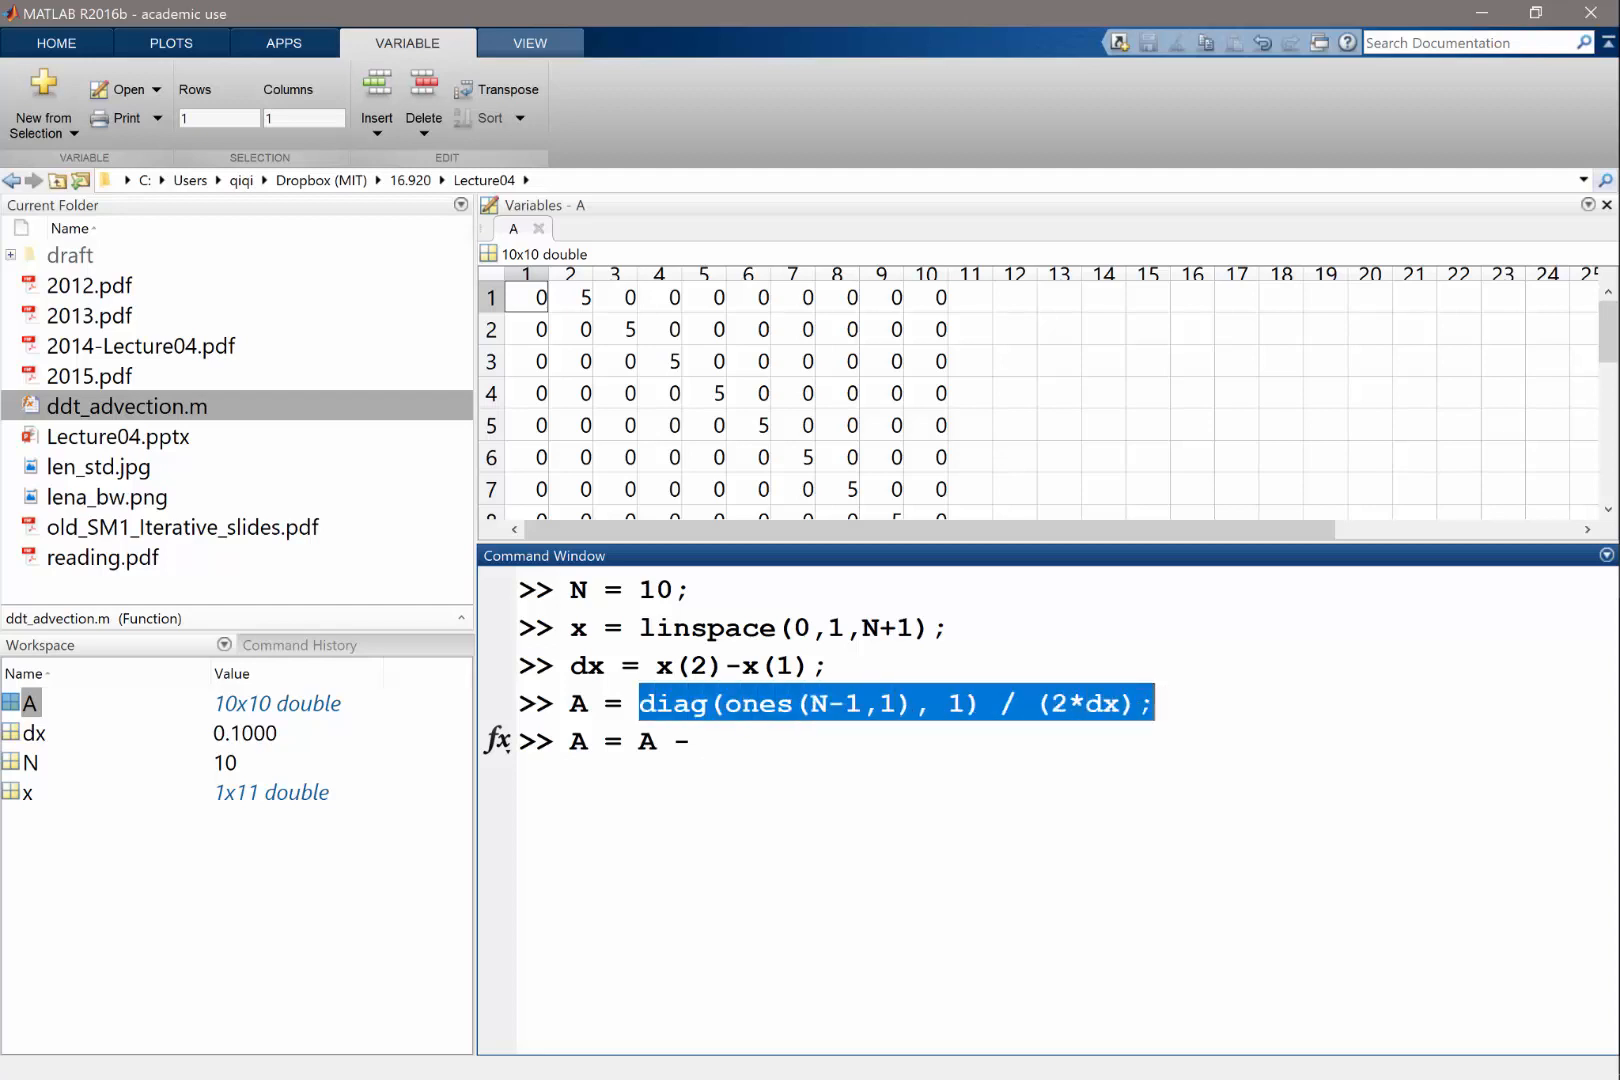
text(diag(ones(N-1,1), 1) / (2*dx);)
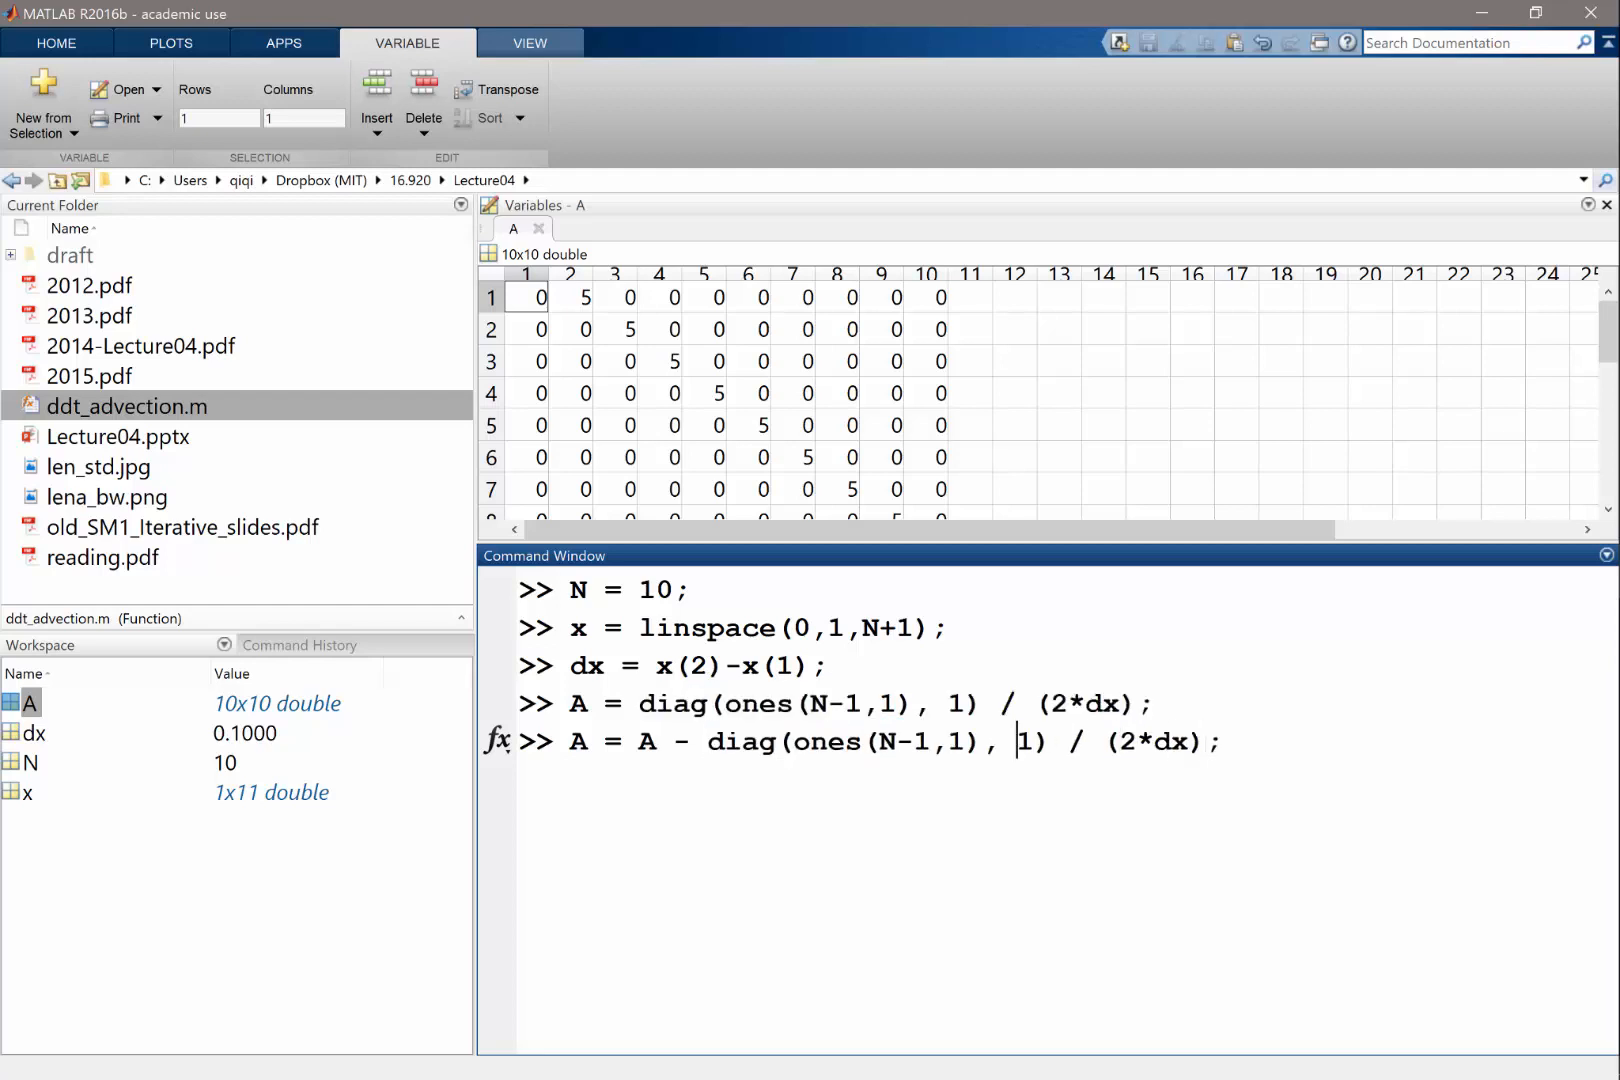
text(-)
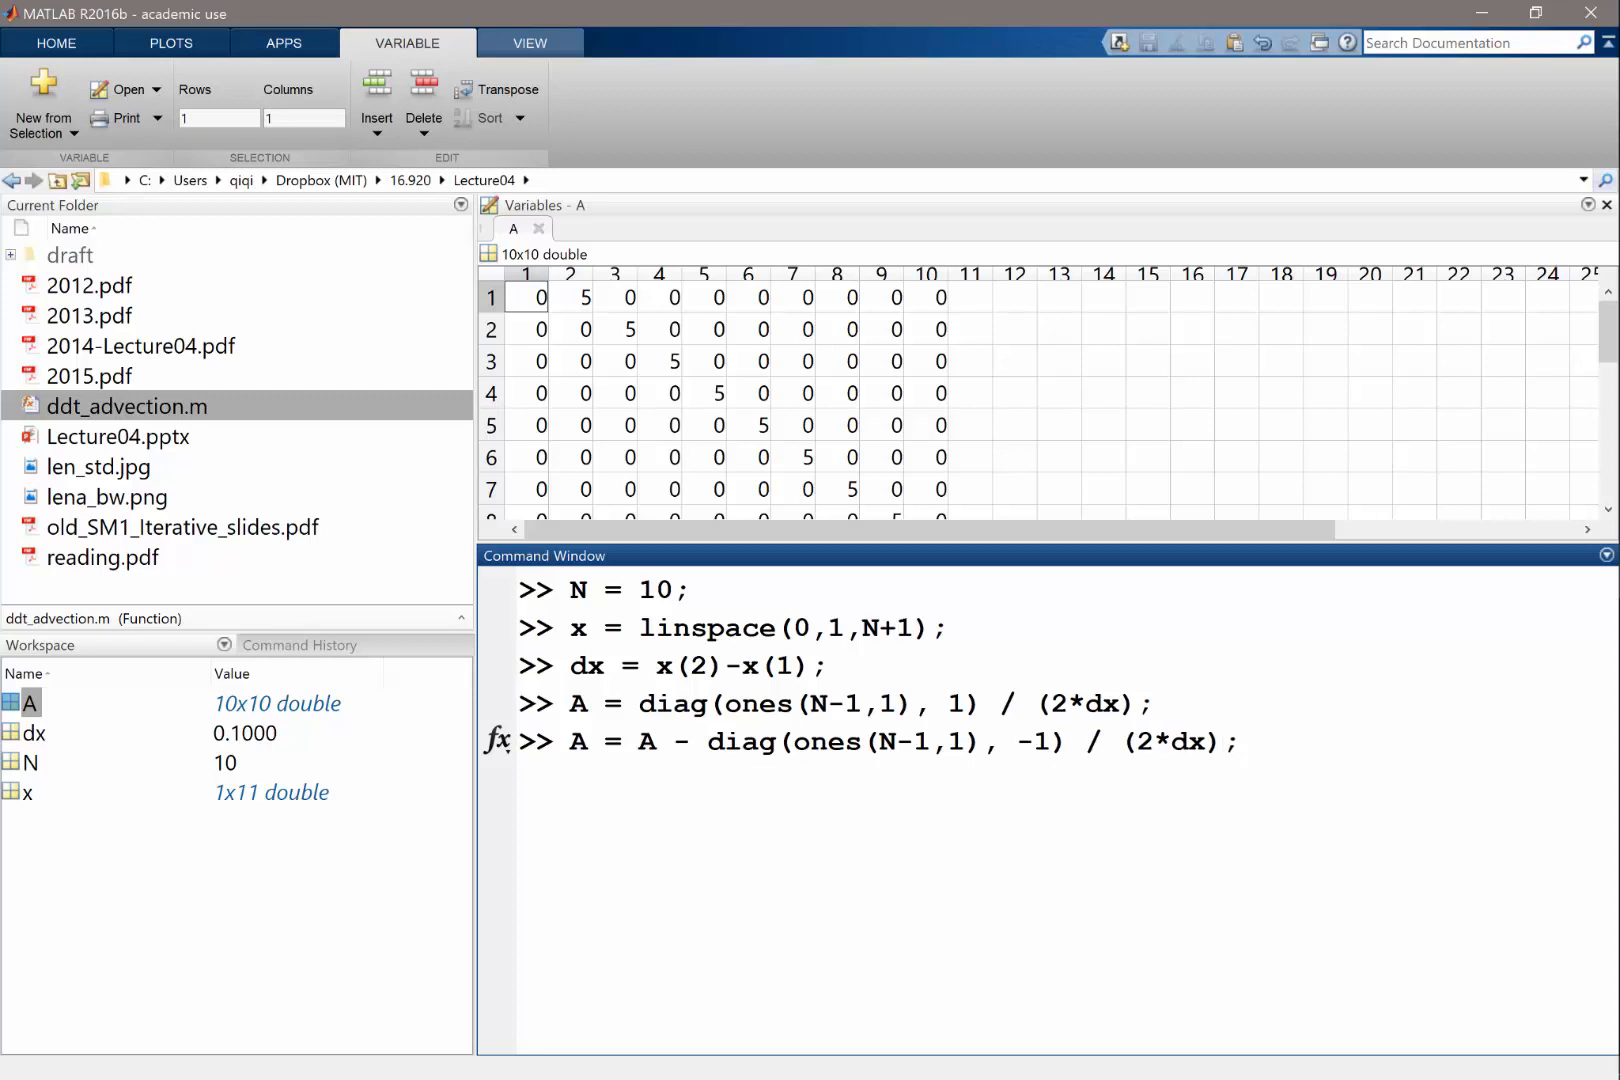
key(Enter)
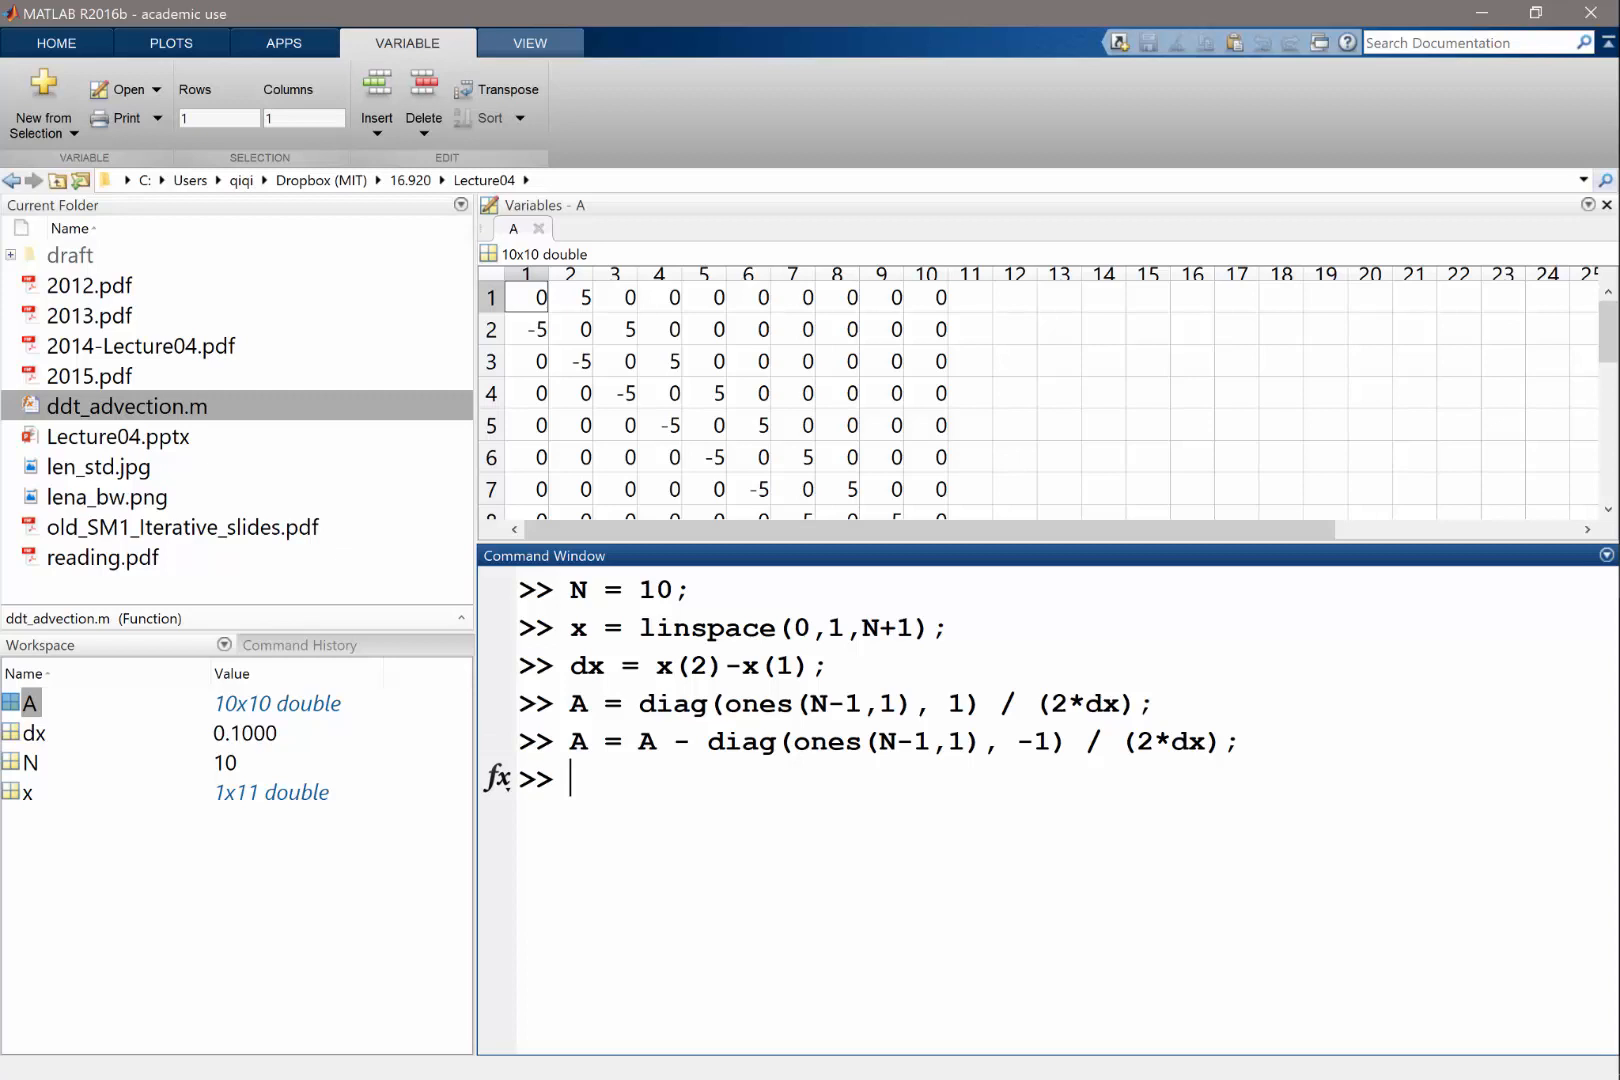
Set the periodic corners A(1,end) = -1/(2*dx) and A(end,1) = 1/(2*dx), then begin b =
text(A()
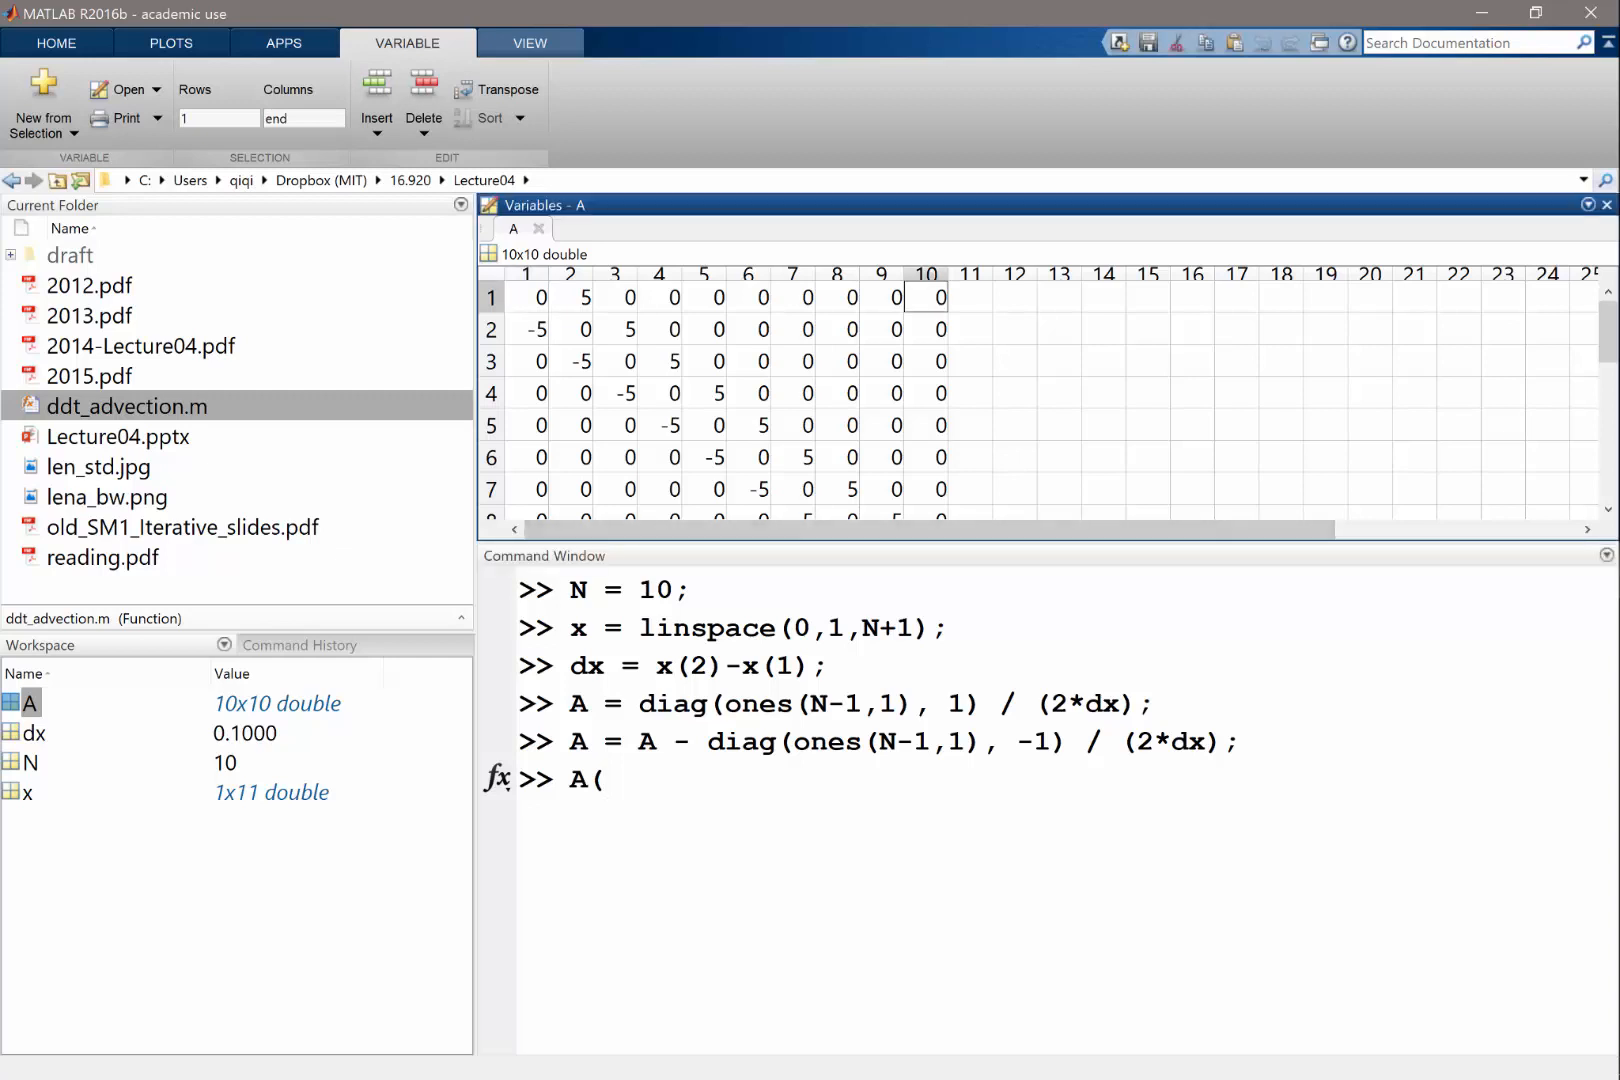
text(1)
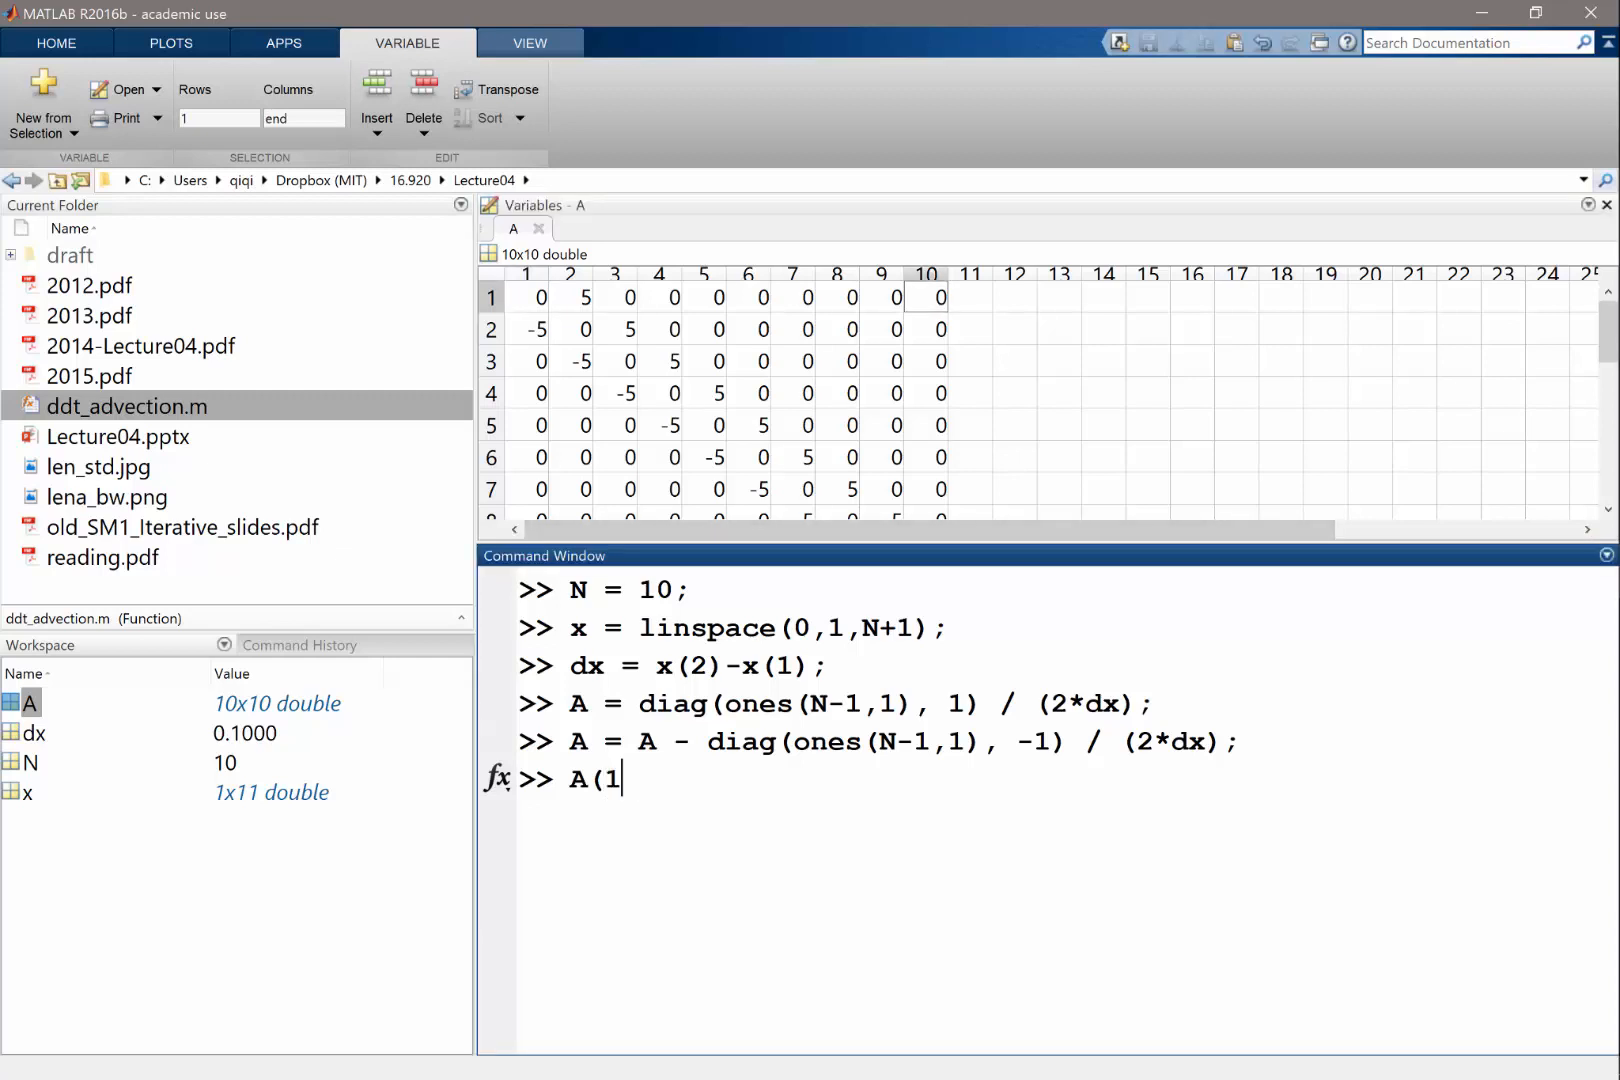
text(, end))
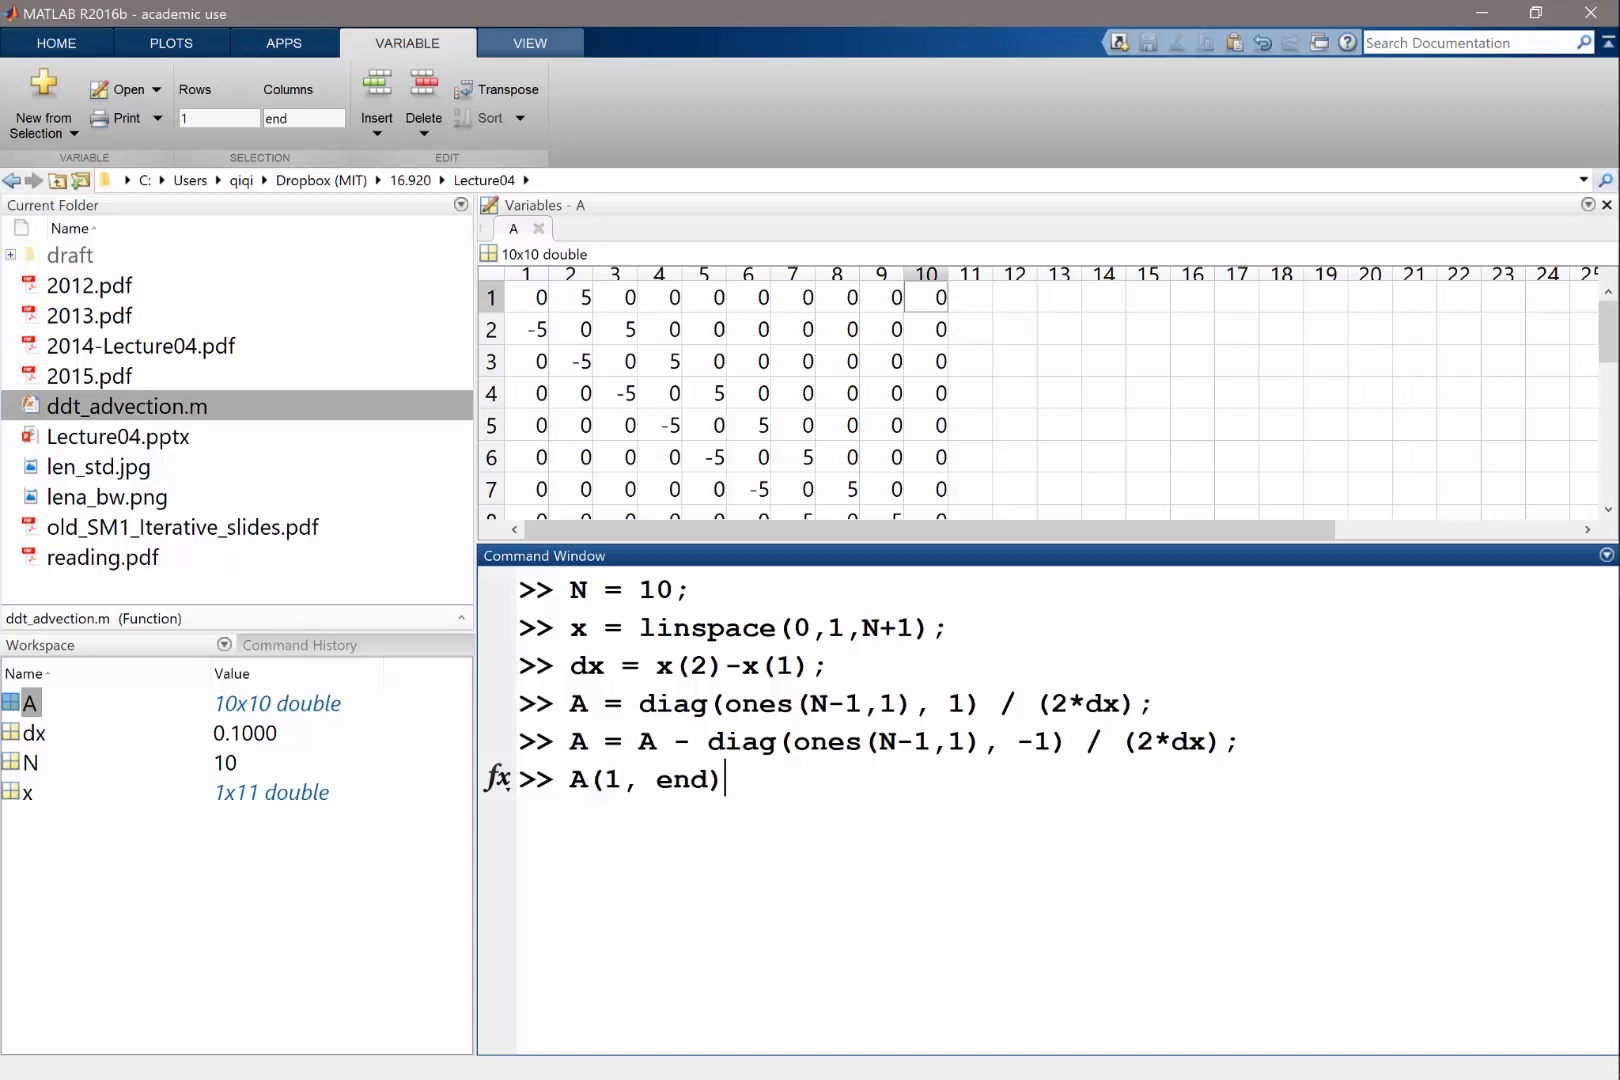
text(=)
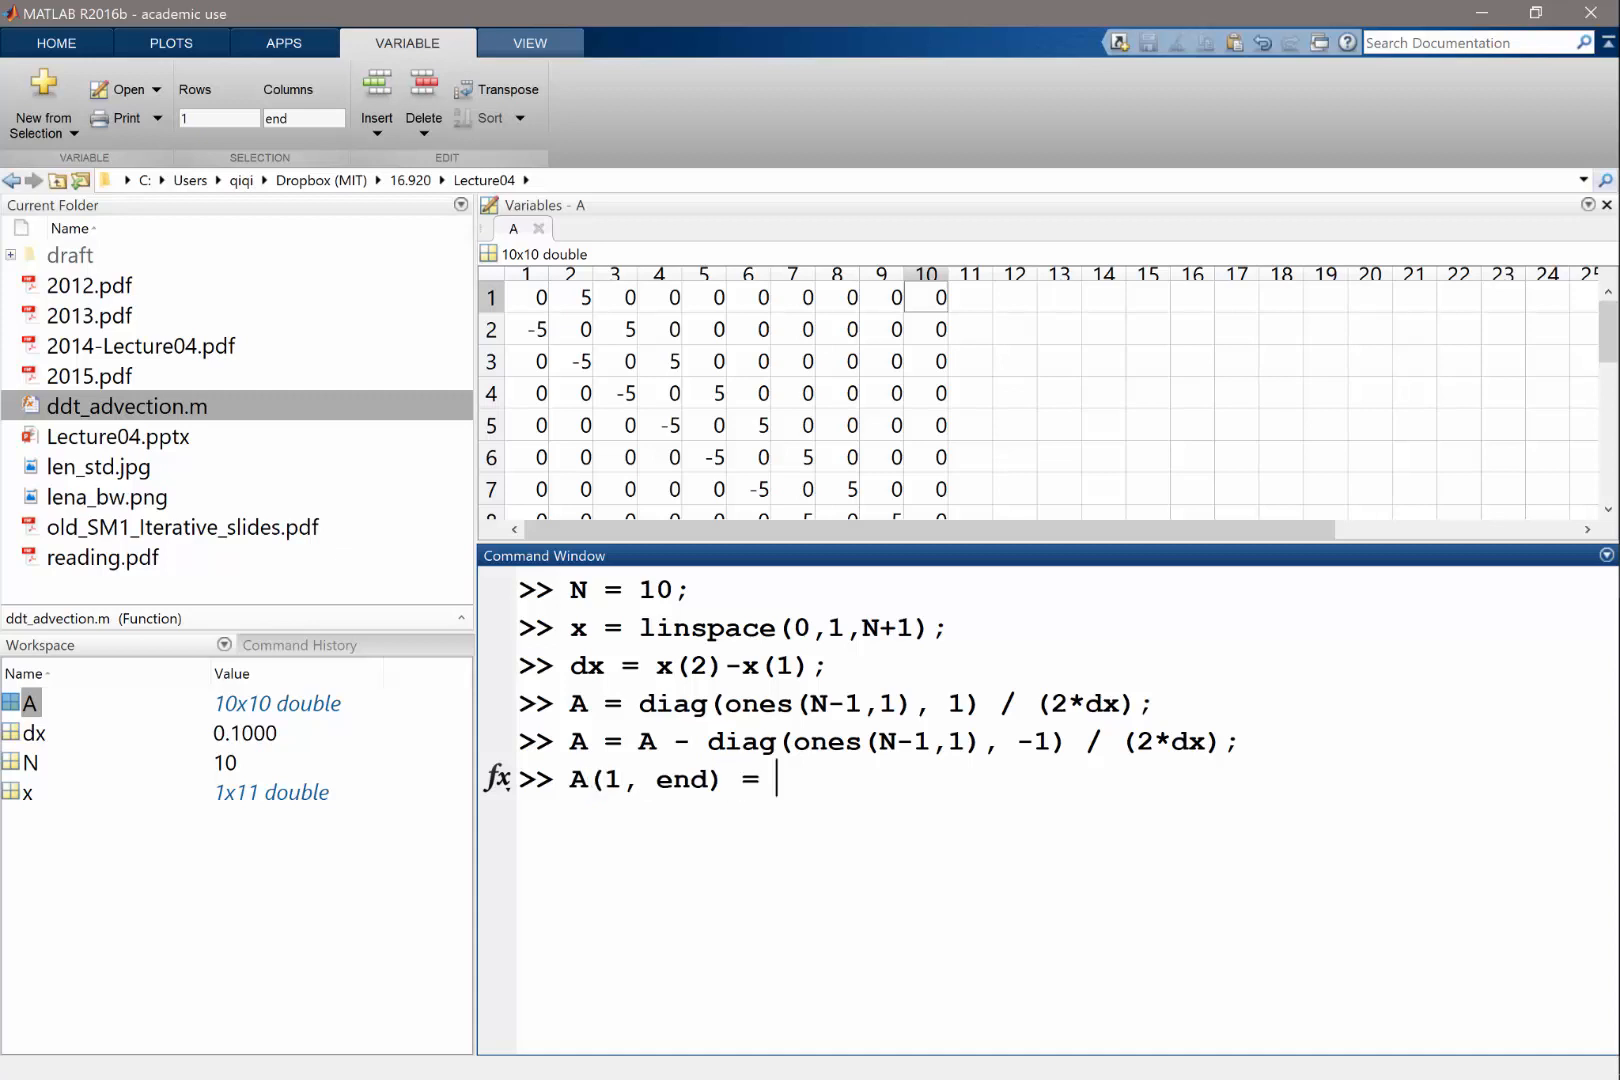
text(1/)
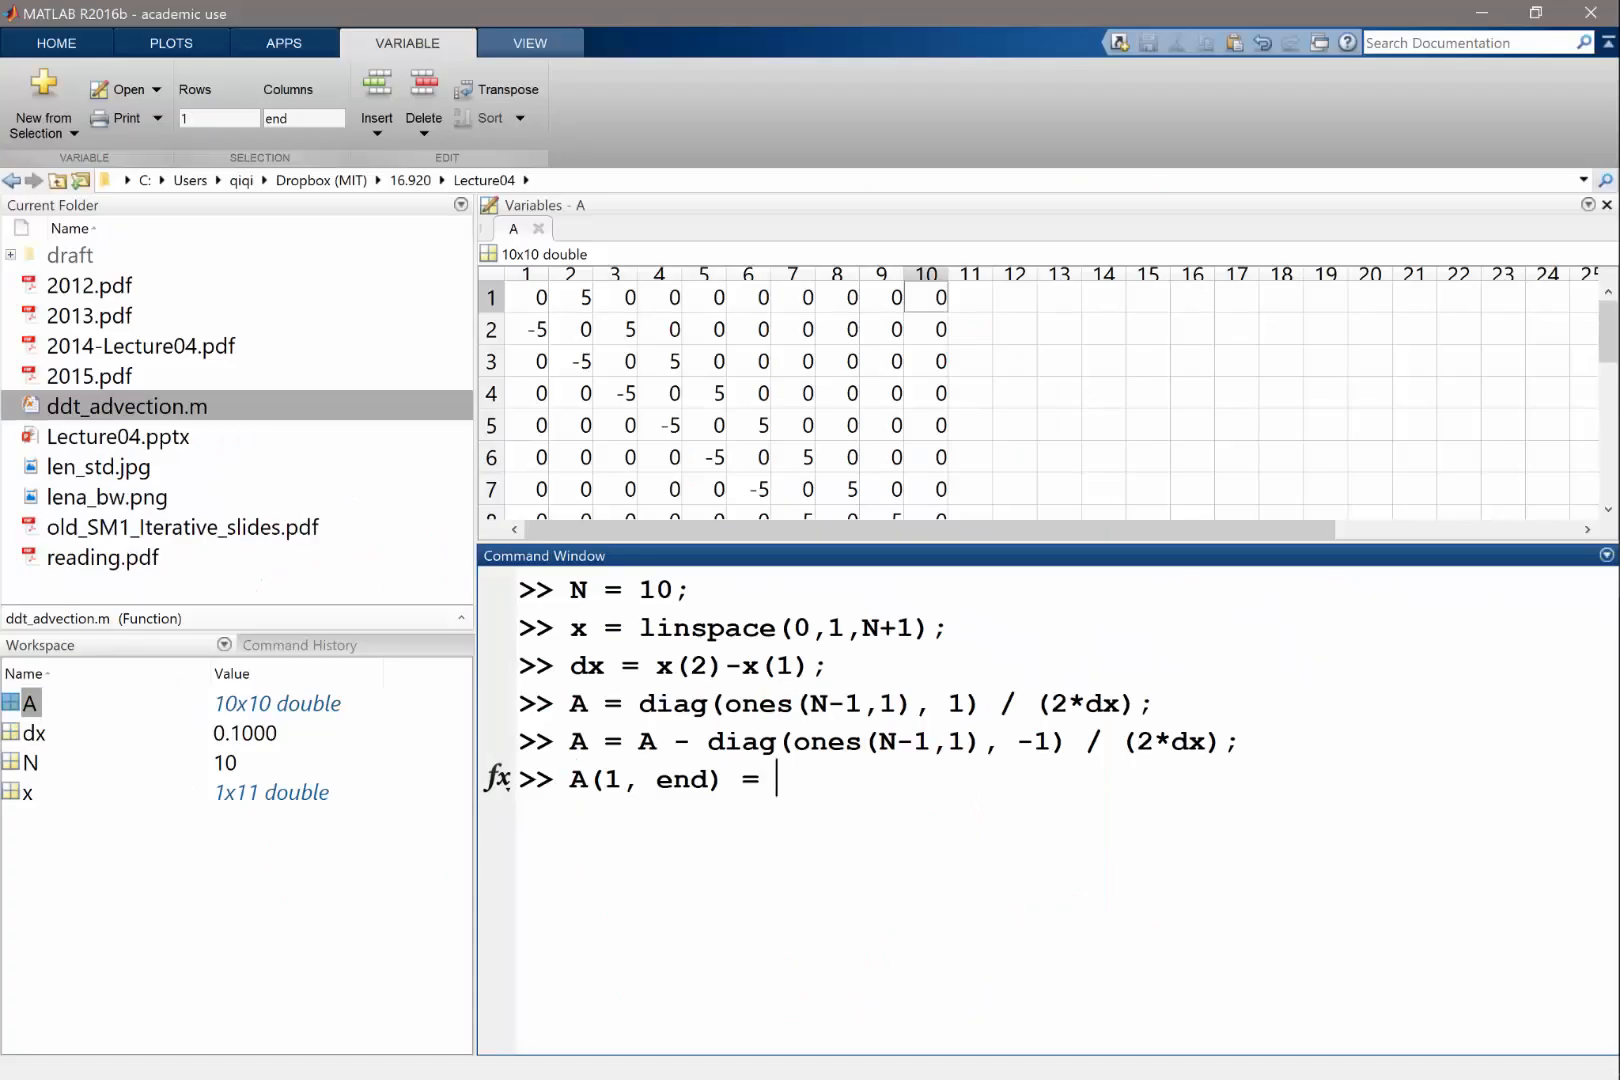
text(-1/(2*dx);)
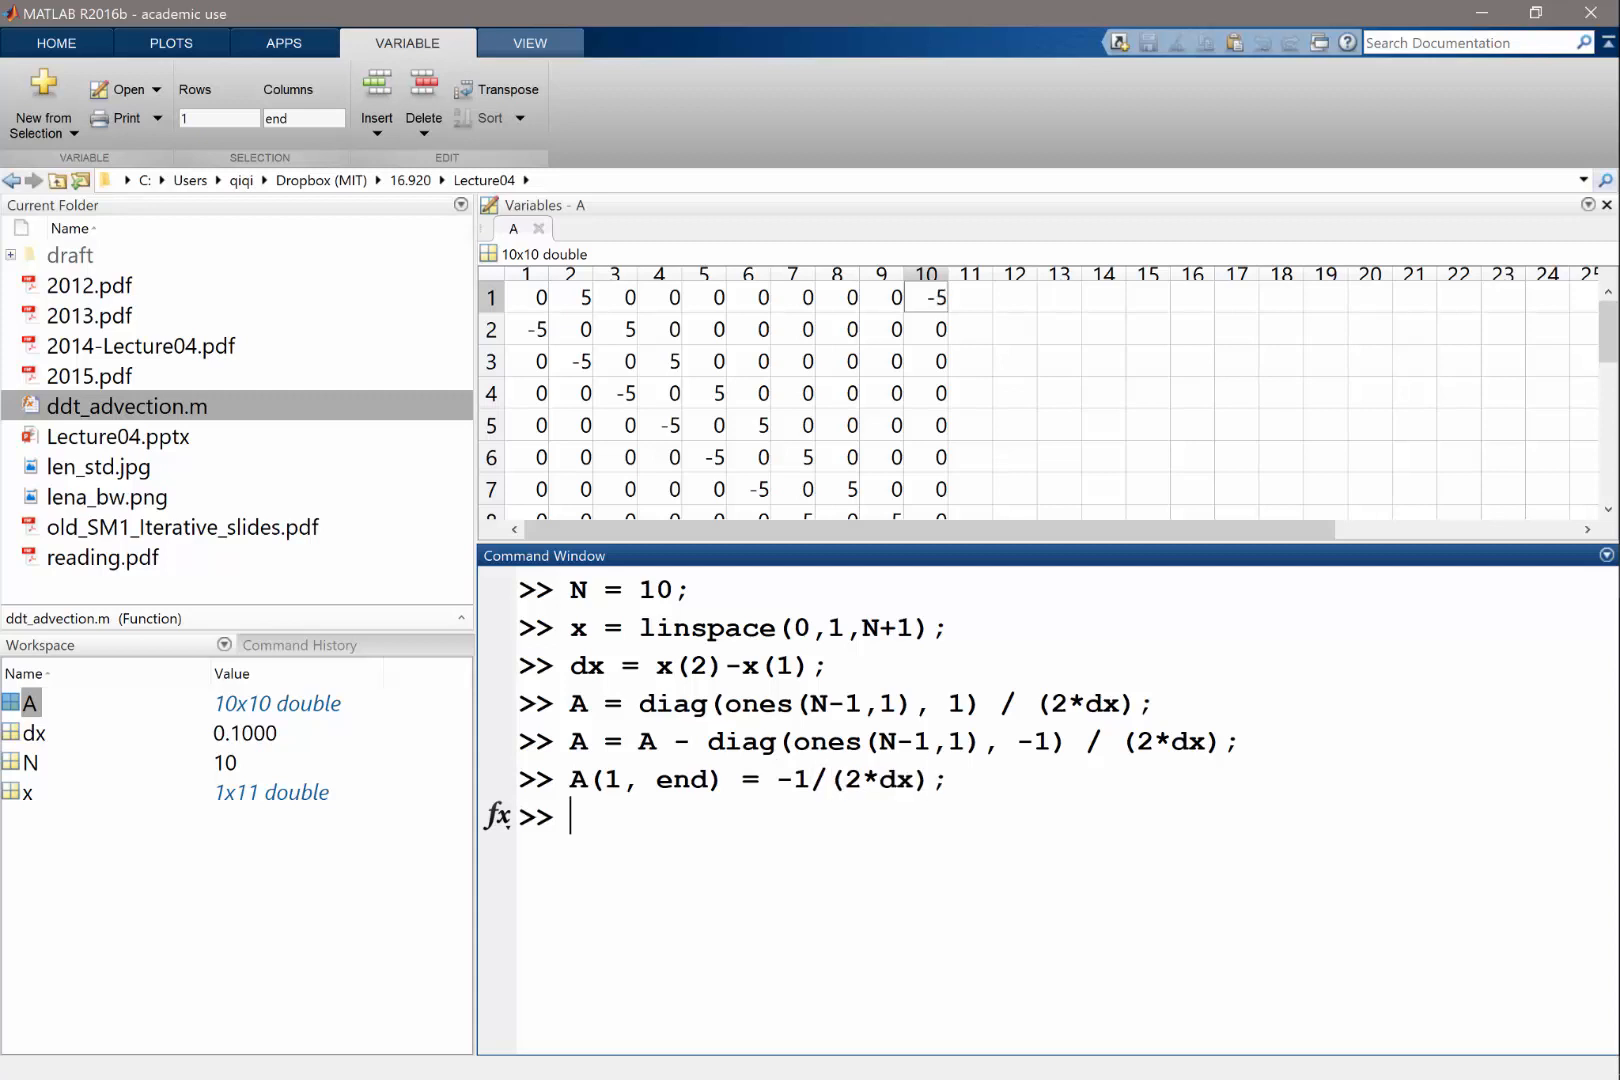
text(A(1,end) = -1/(2*dx);)
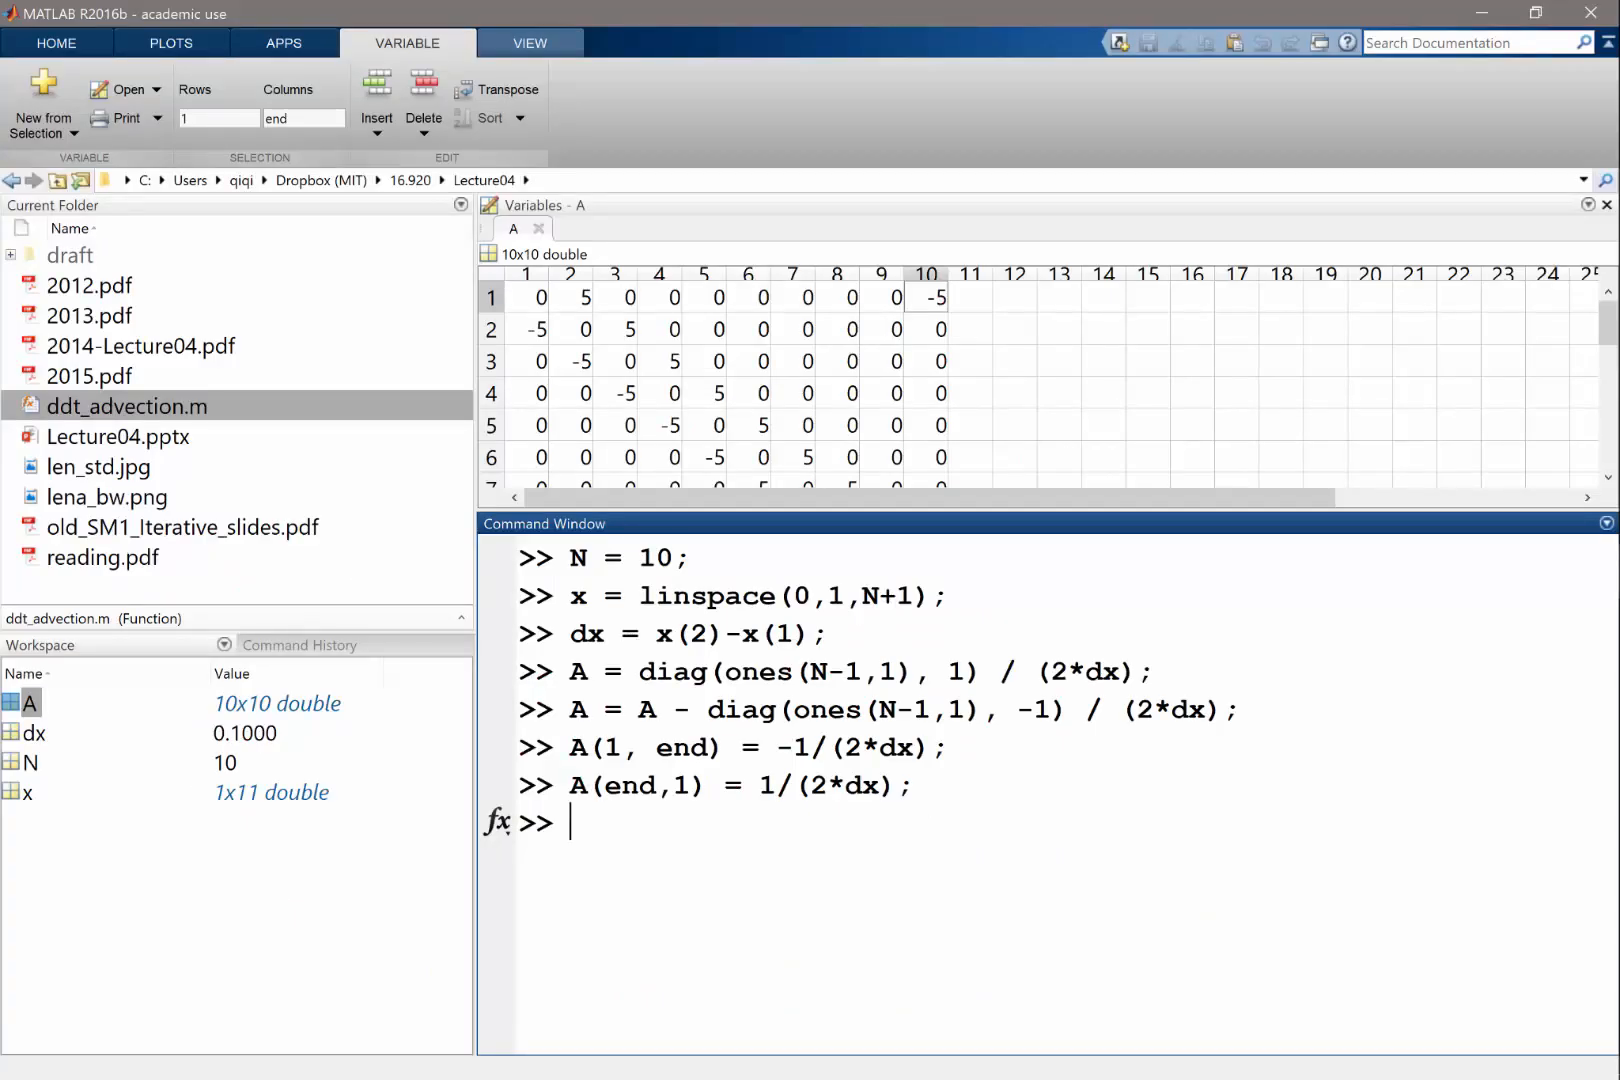
text(b =)
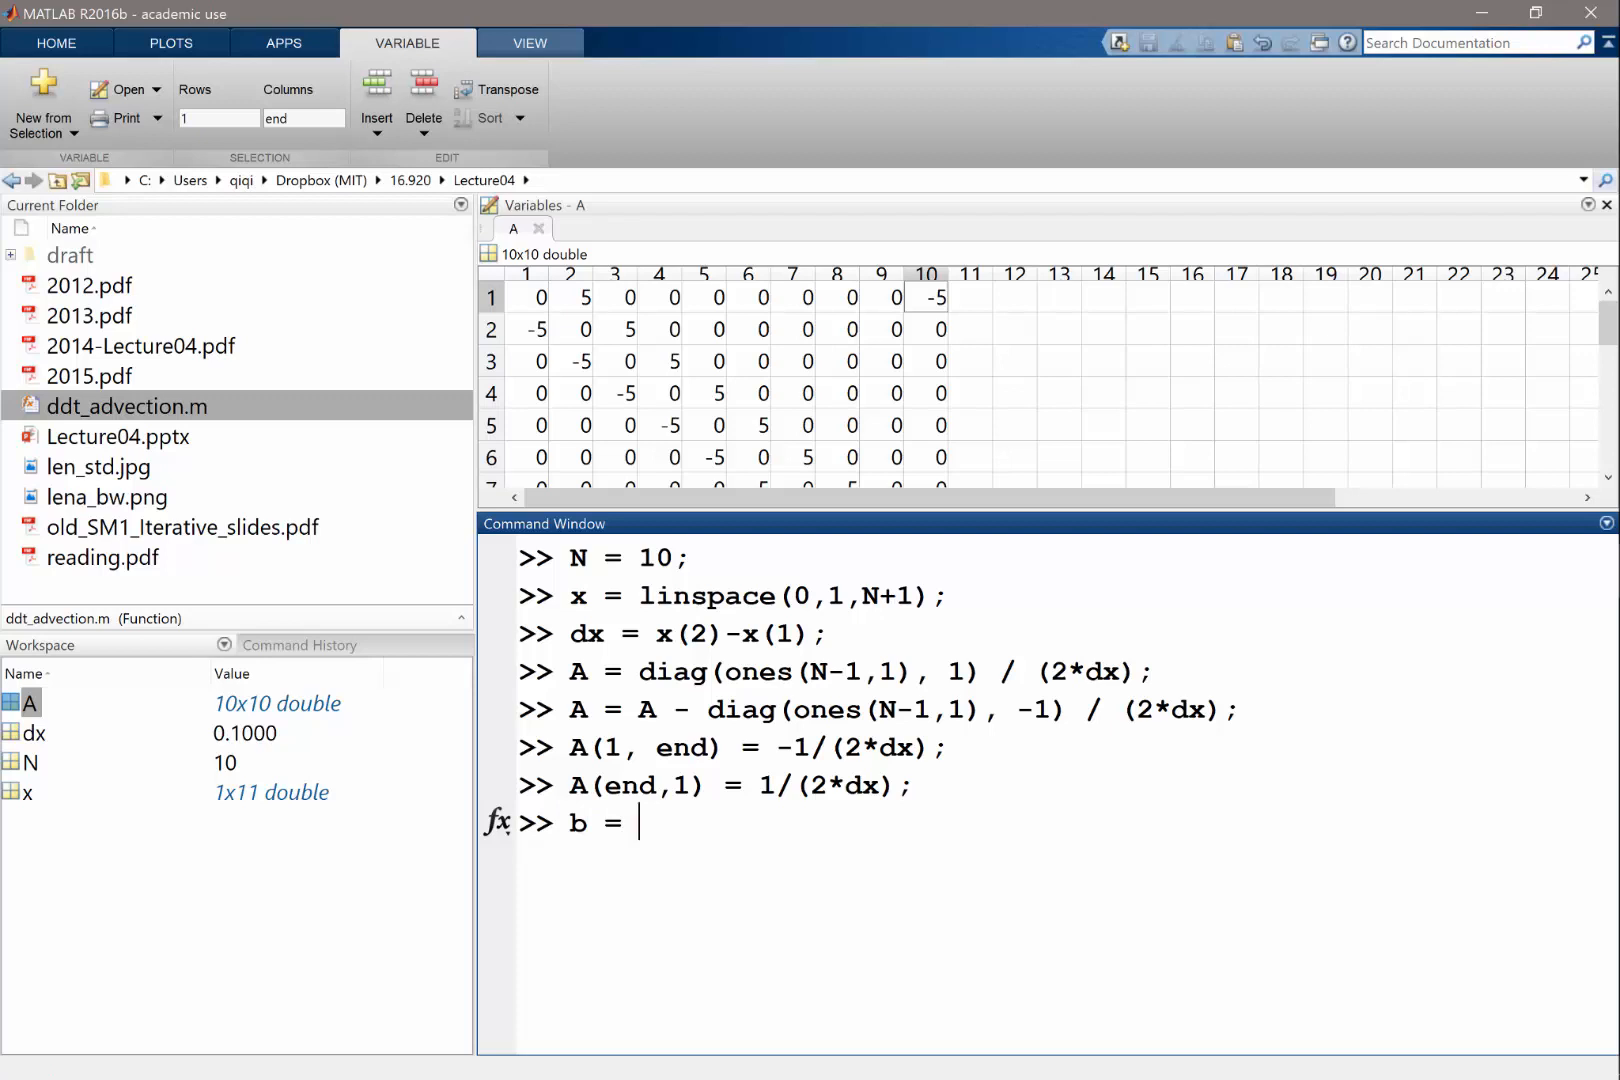
Set b = zeros(N,1) and u = exp(-(x-0.5).^2/0.1^2) as a Gaussian bump
text(o)
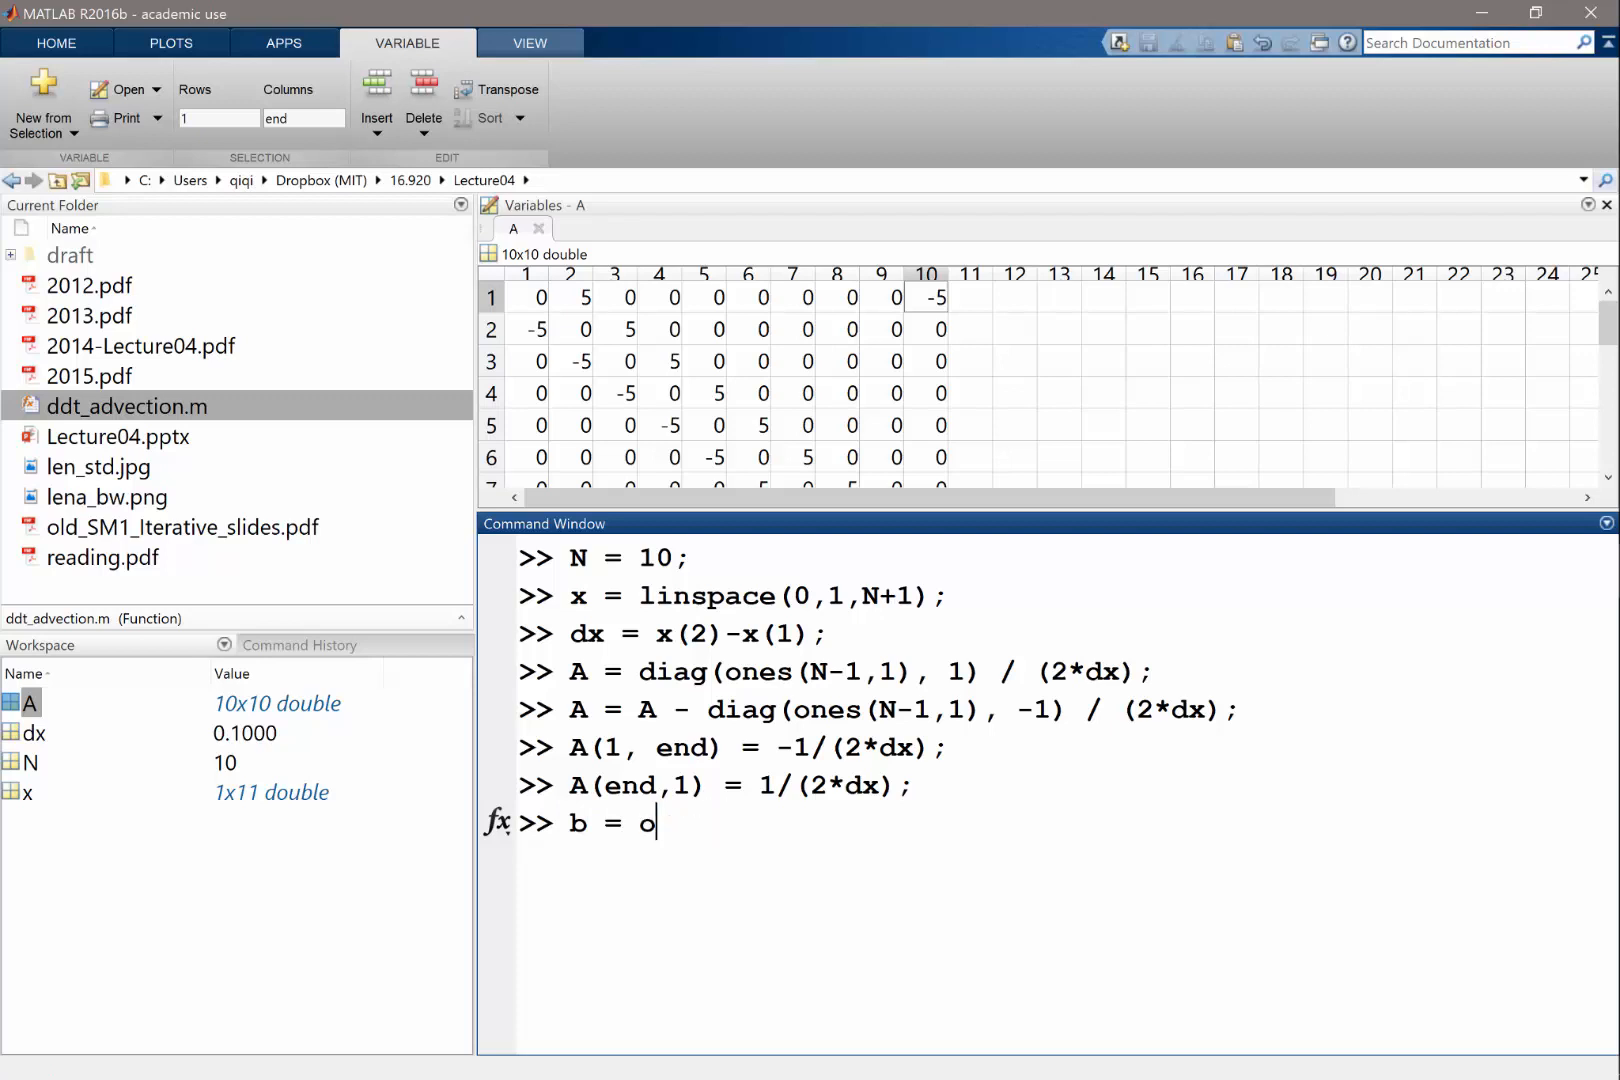
text(zeros(N,1);)
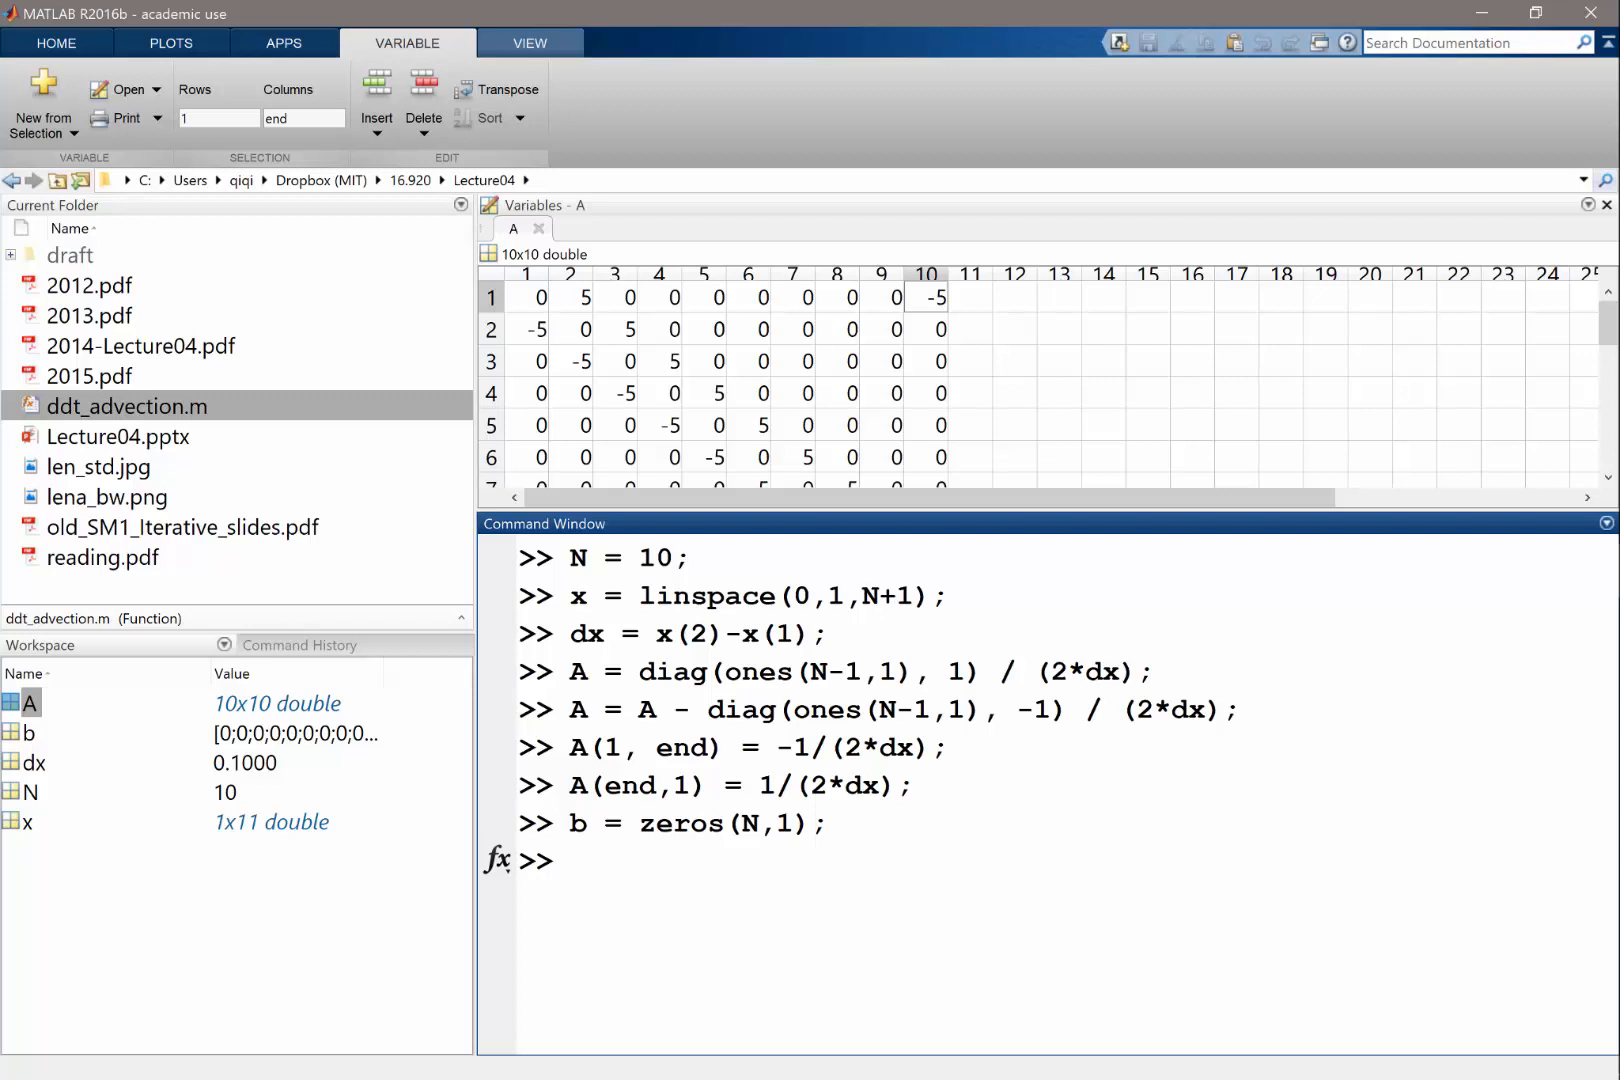
text(u =)
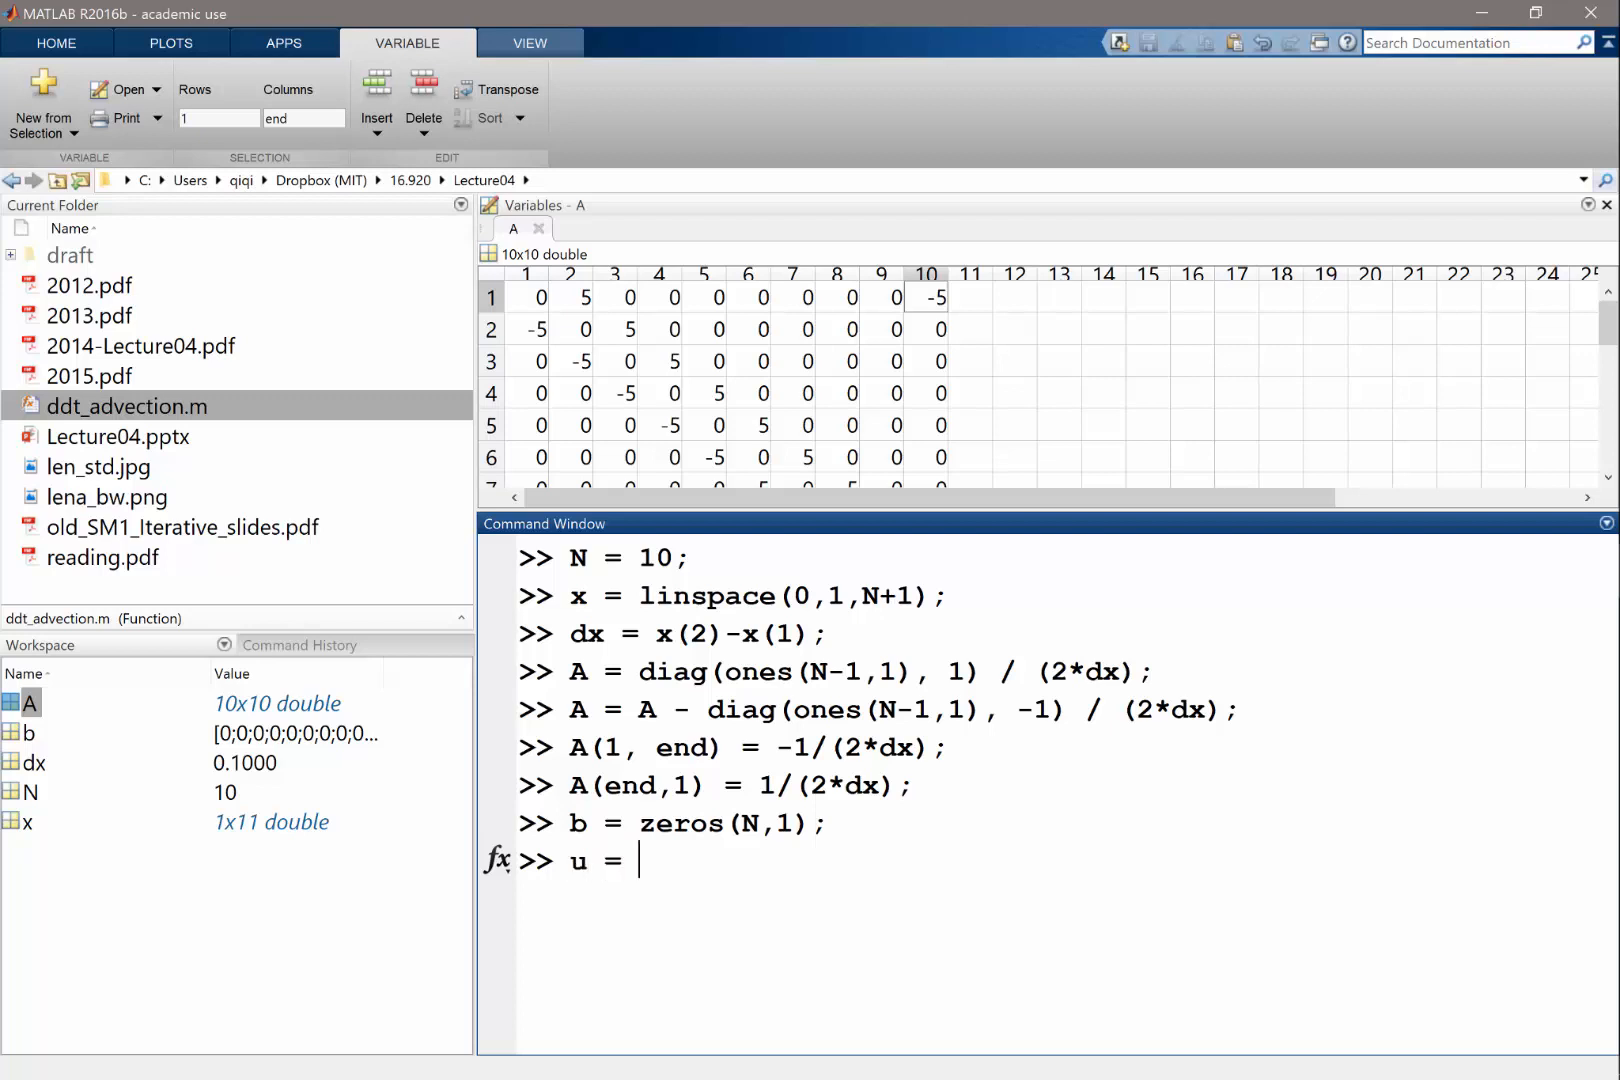
text(e)
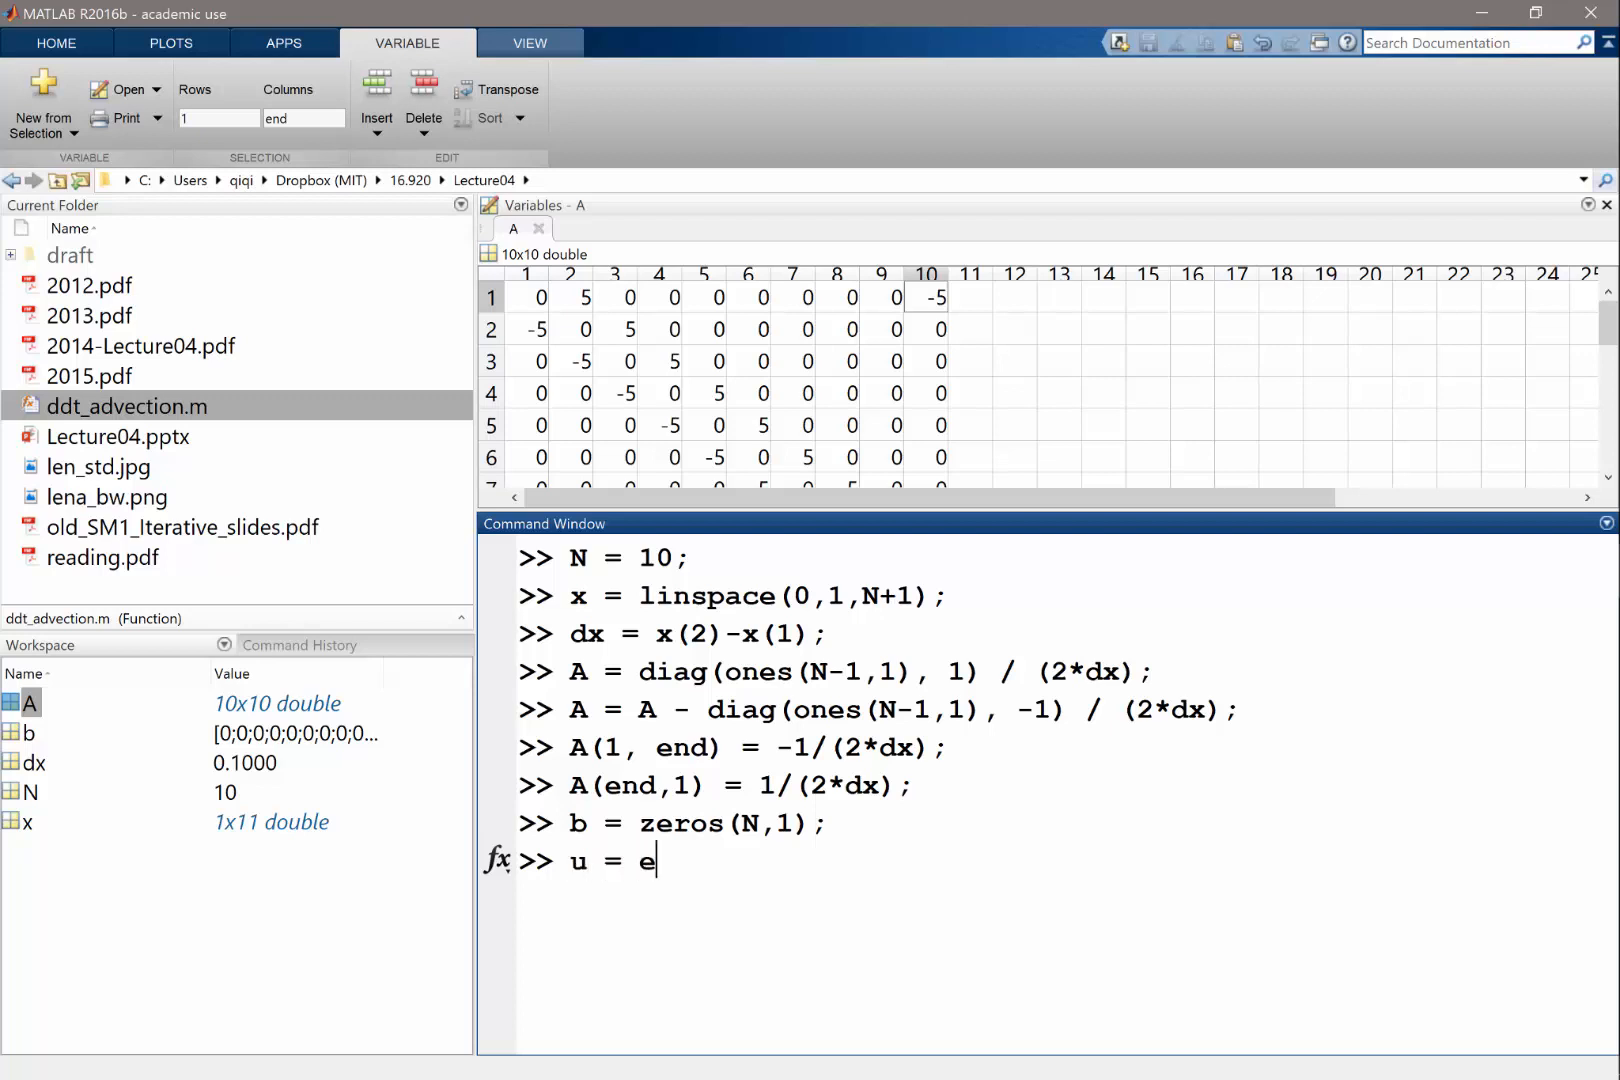
text(xp()
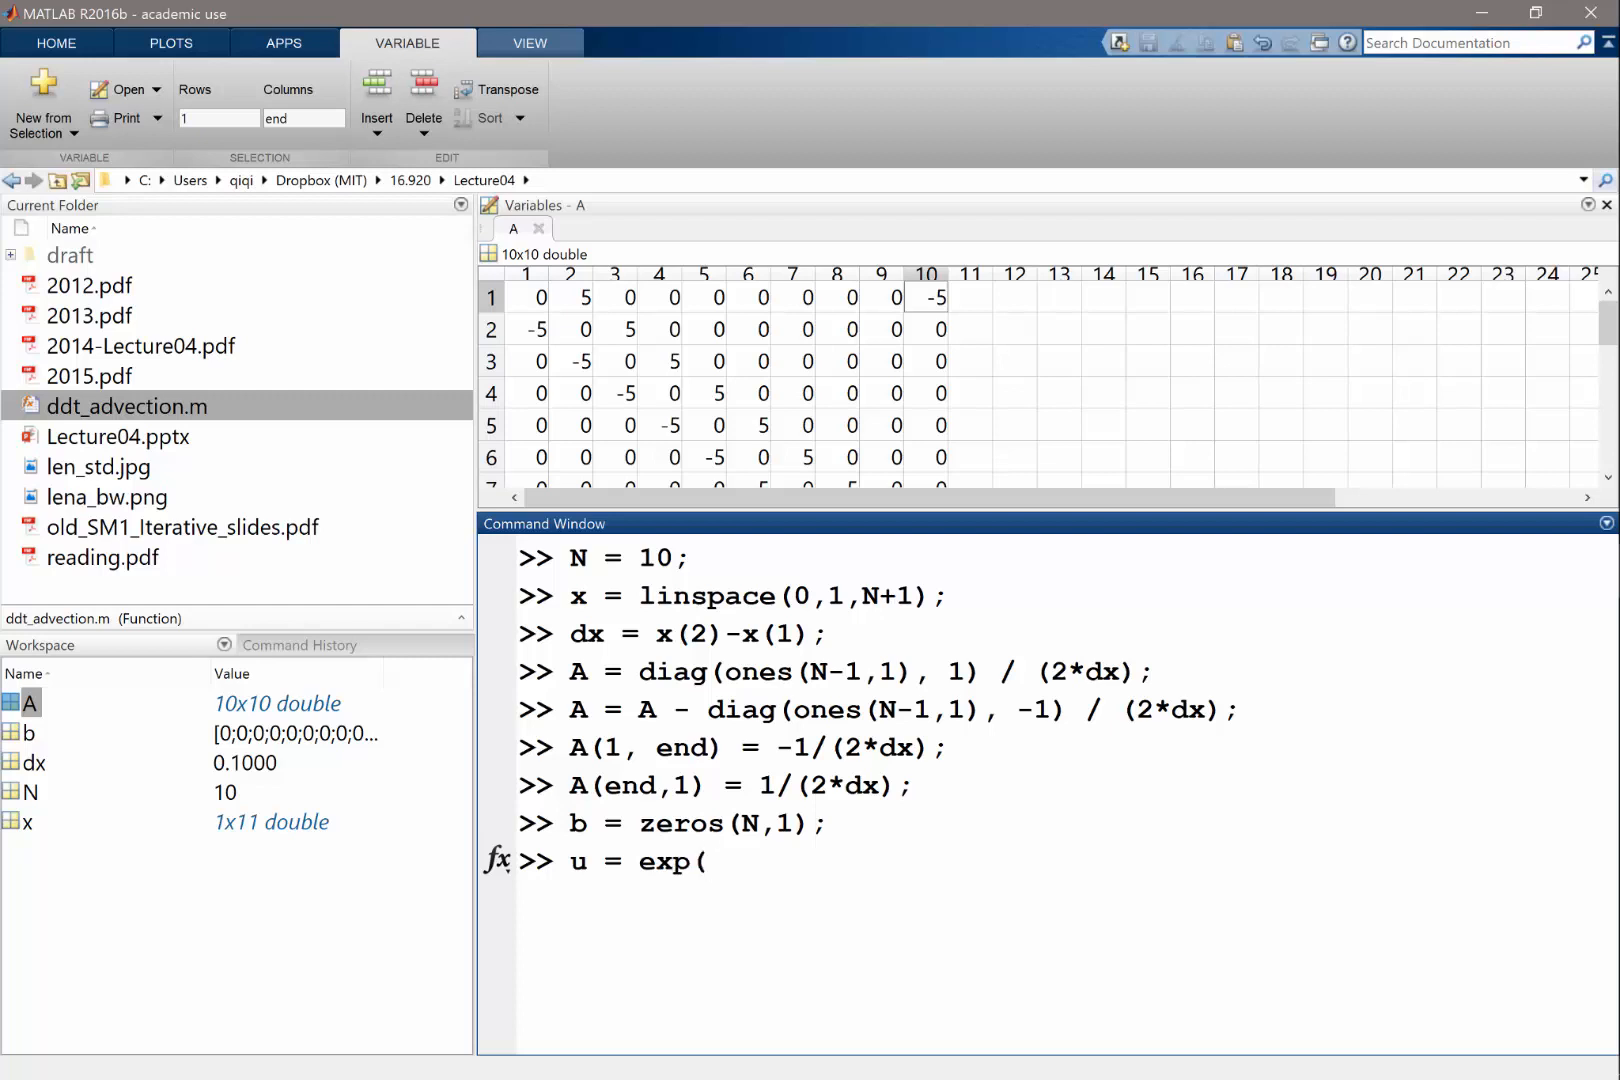
text(-(x)
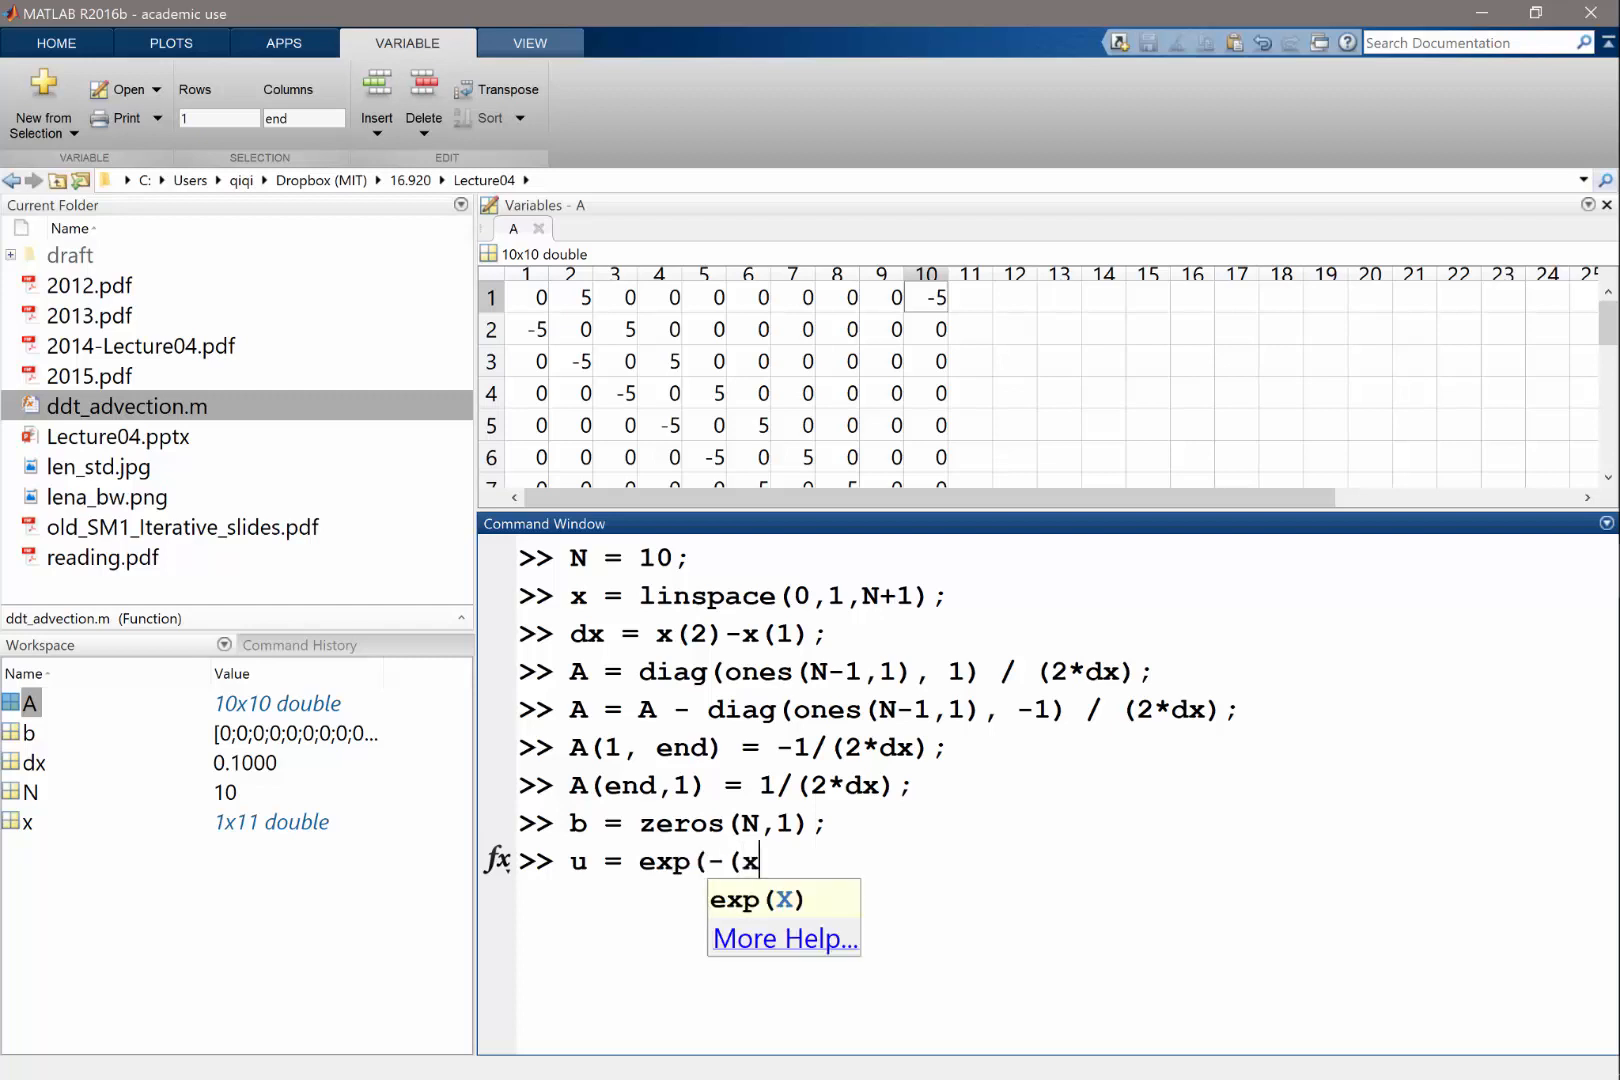
text(-0.5).^)
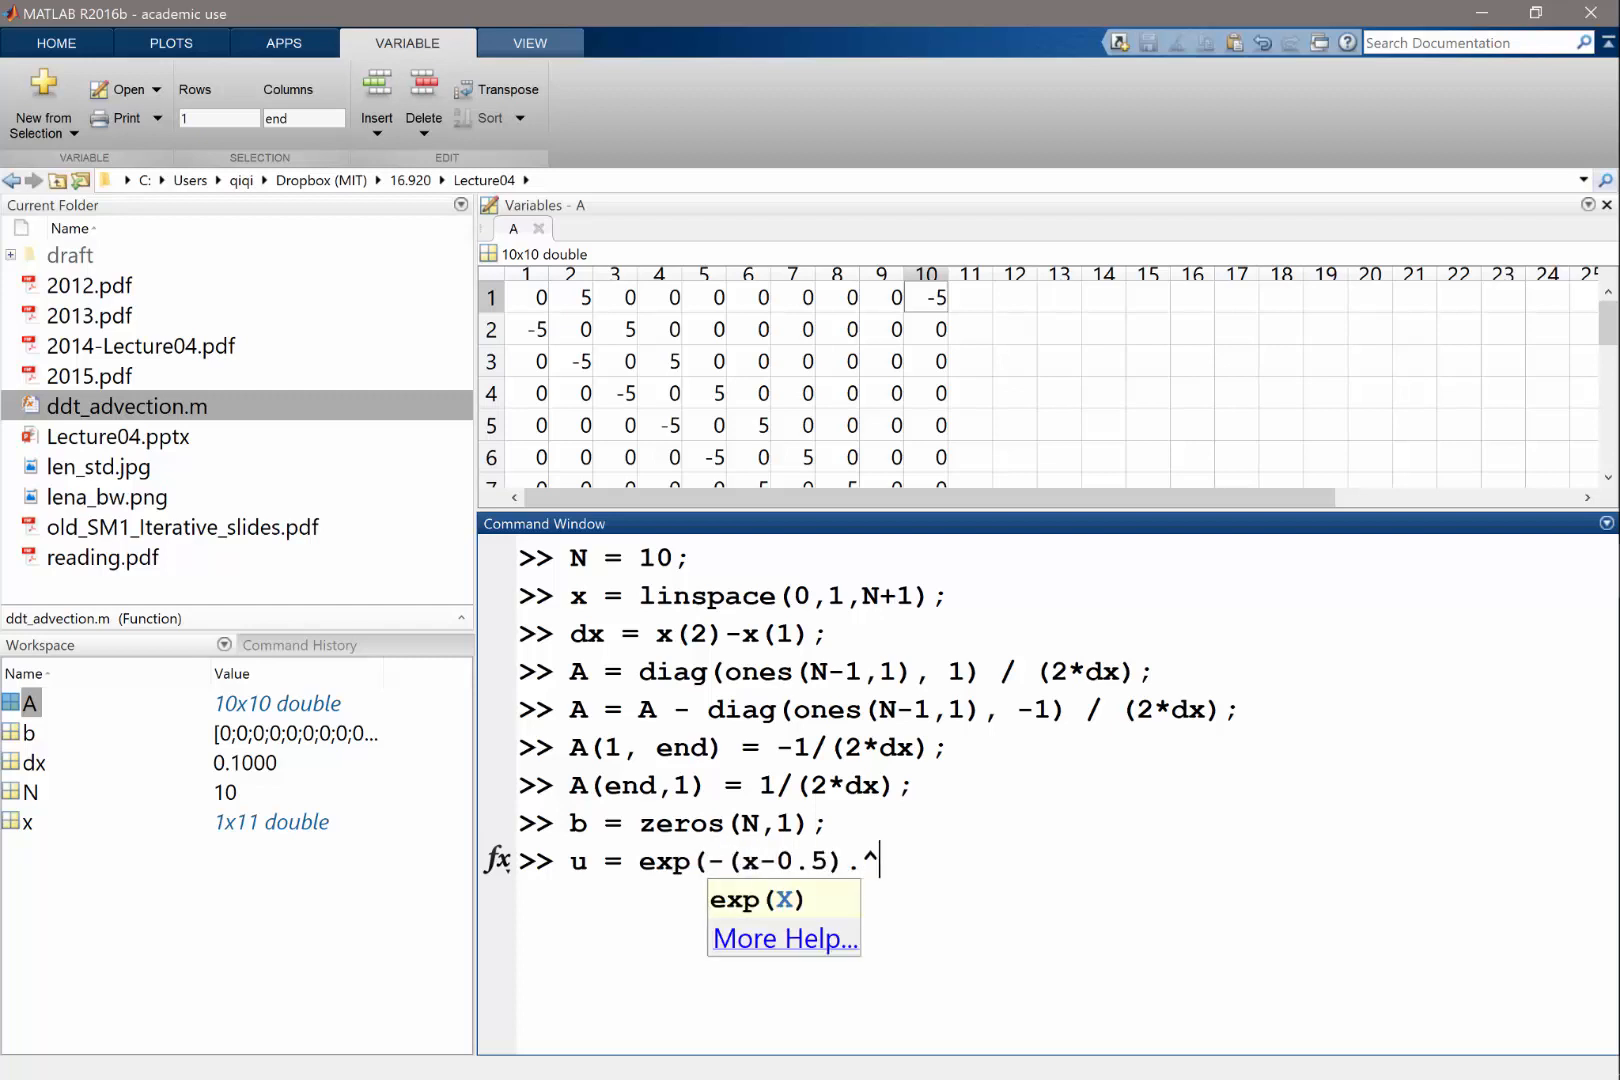
text(2/0.1^)
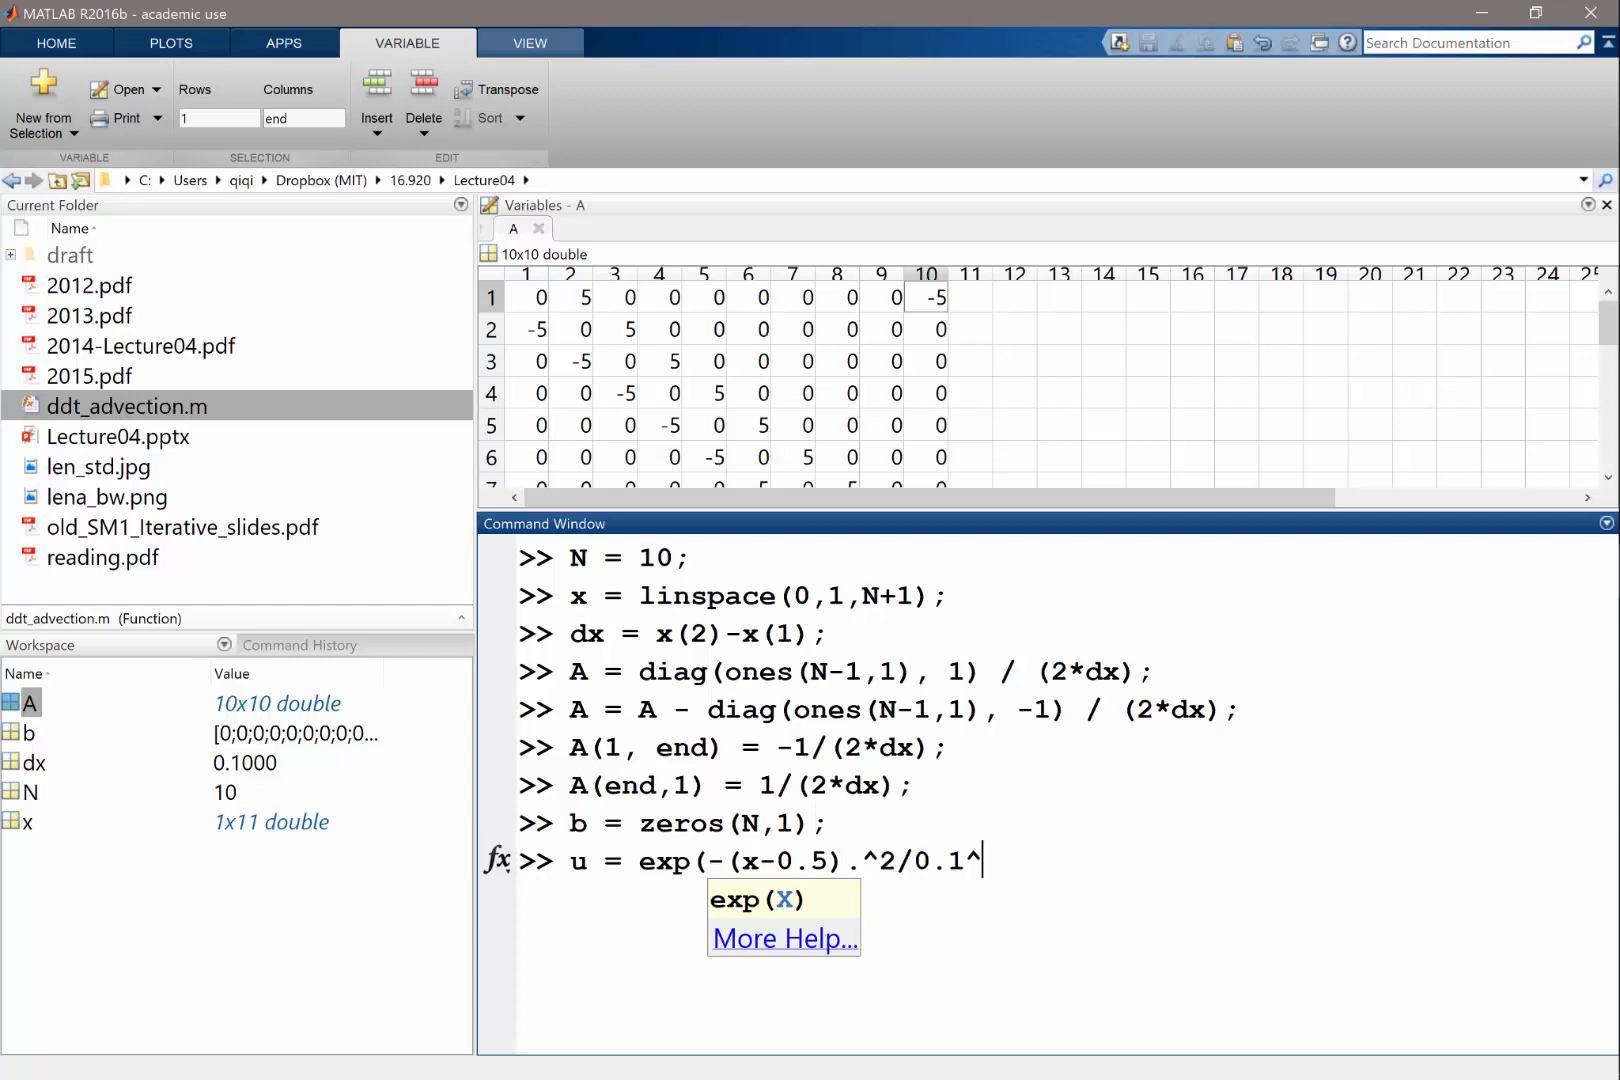
Plot u against x and return to the Command Window
text(plot(x,u)
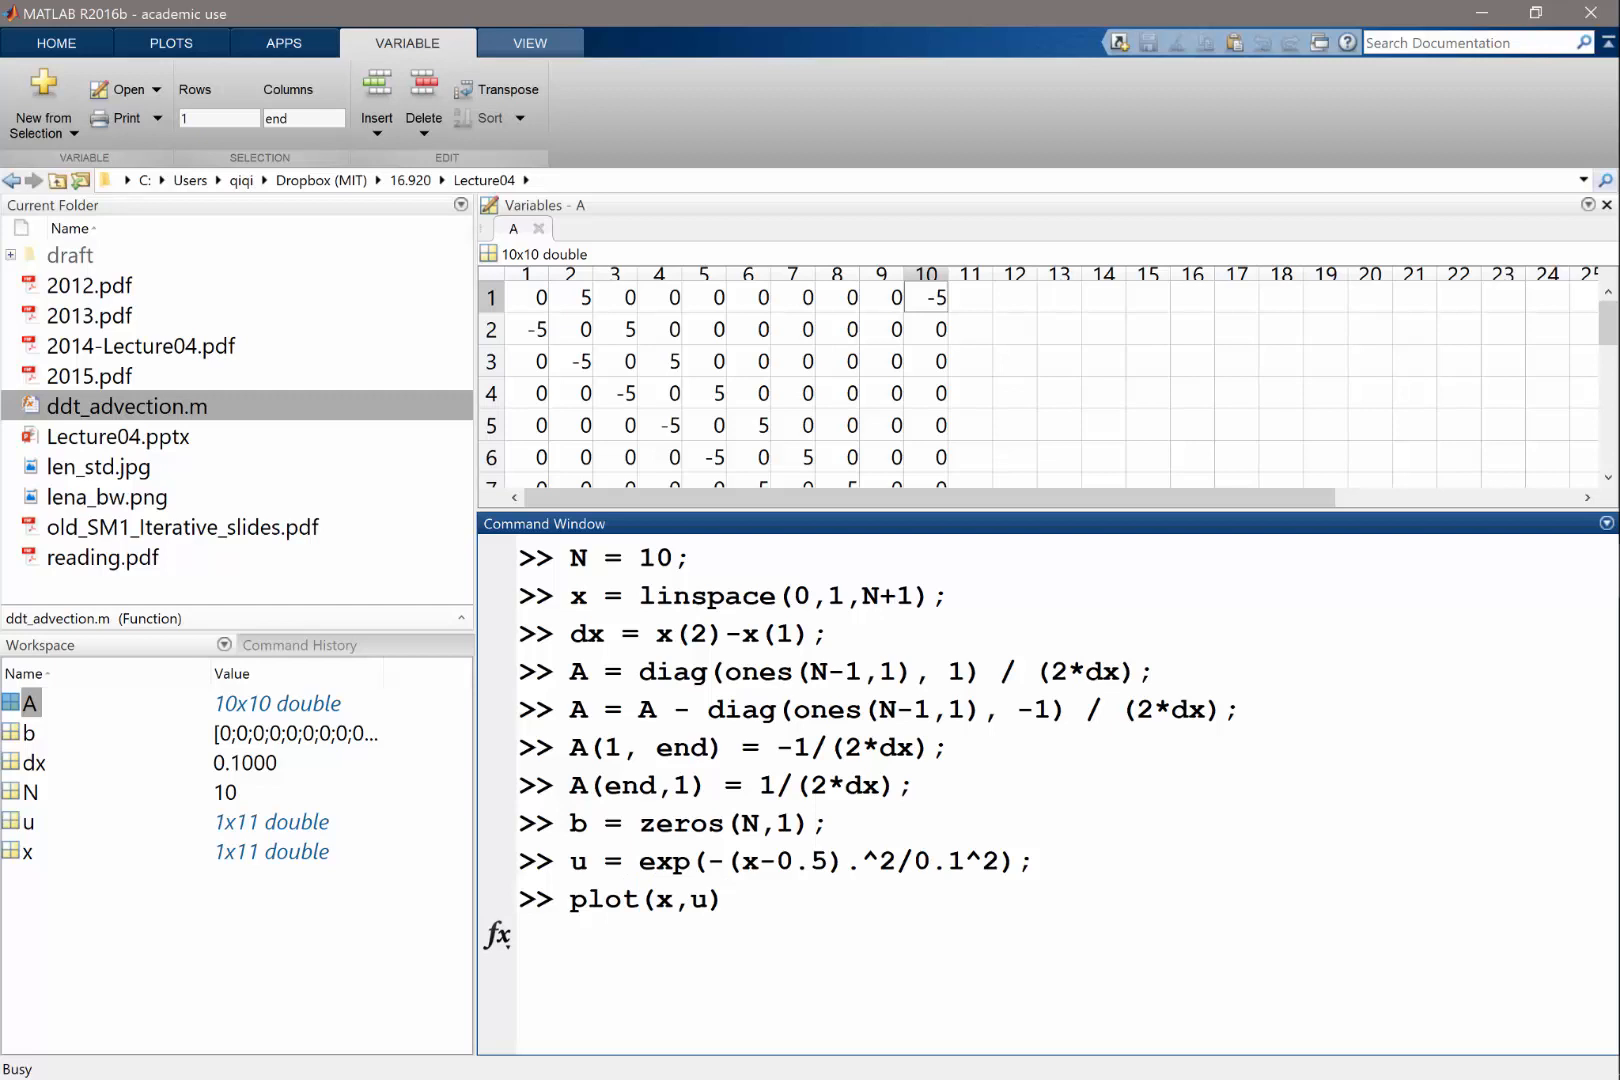
key(enter)
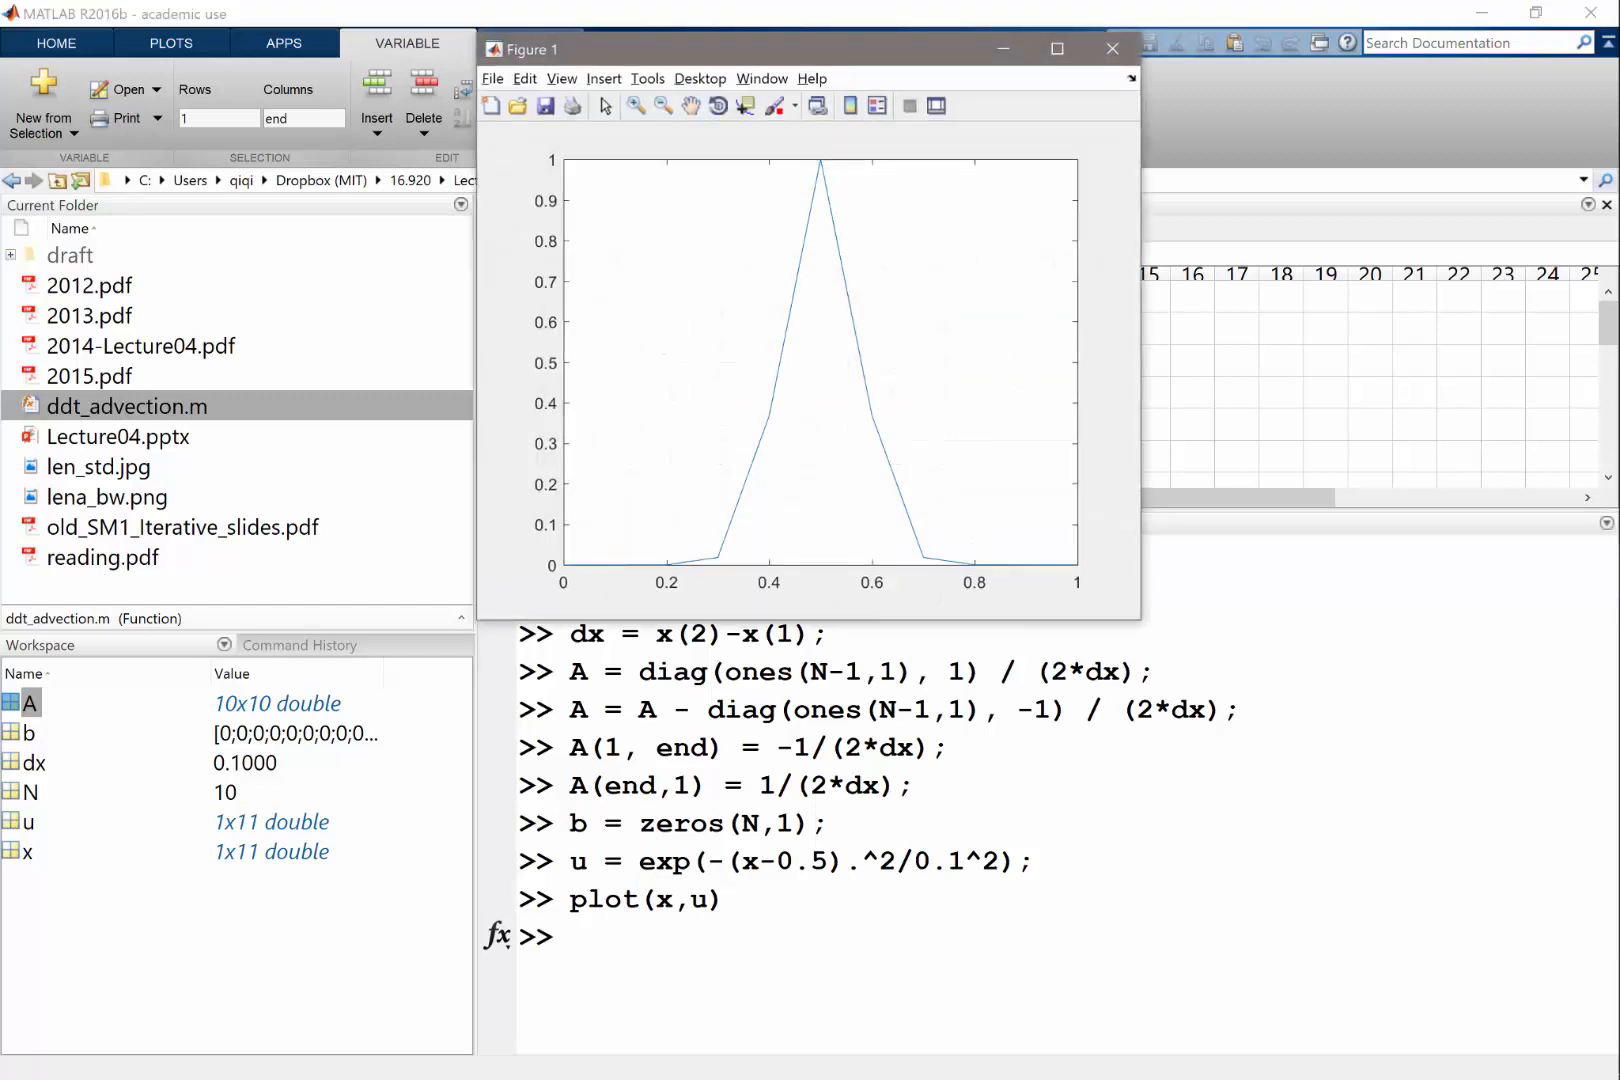
click(1112, 48)
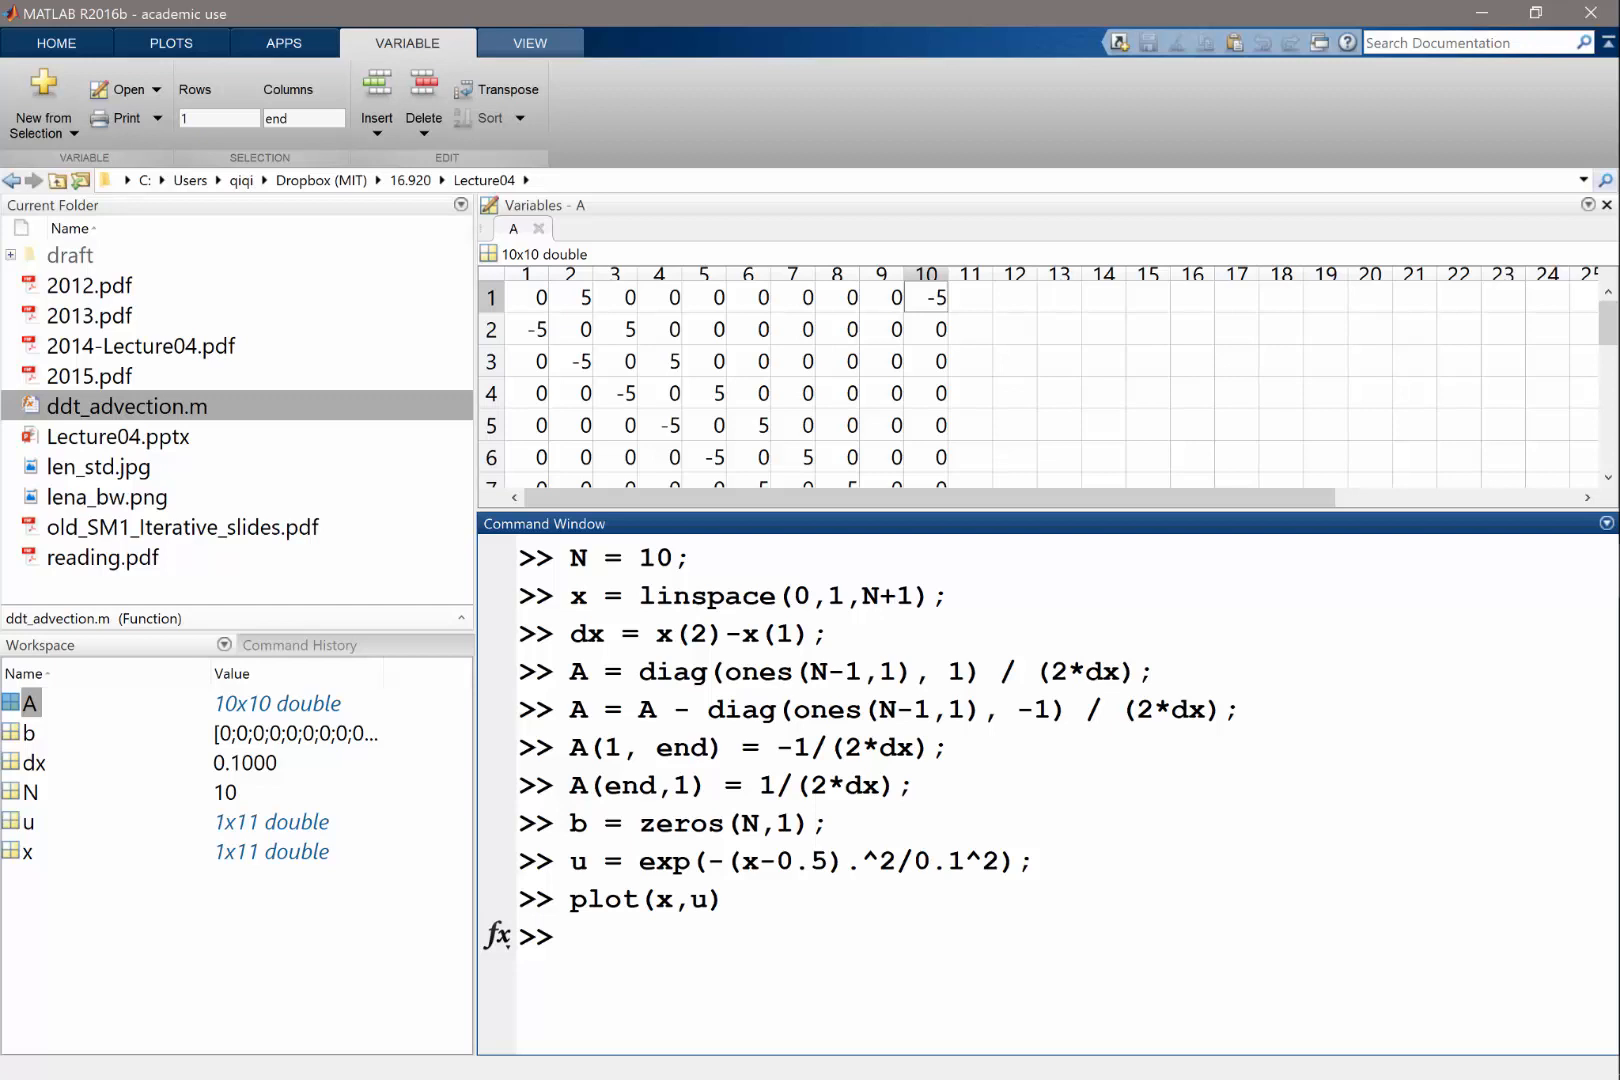
Enter u0 = u(1:end-1)' as a column vector and begin the [t,u] assignment
text(x0 = x)
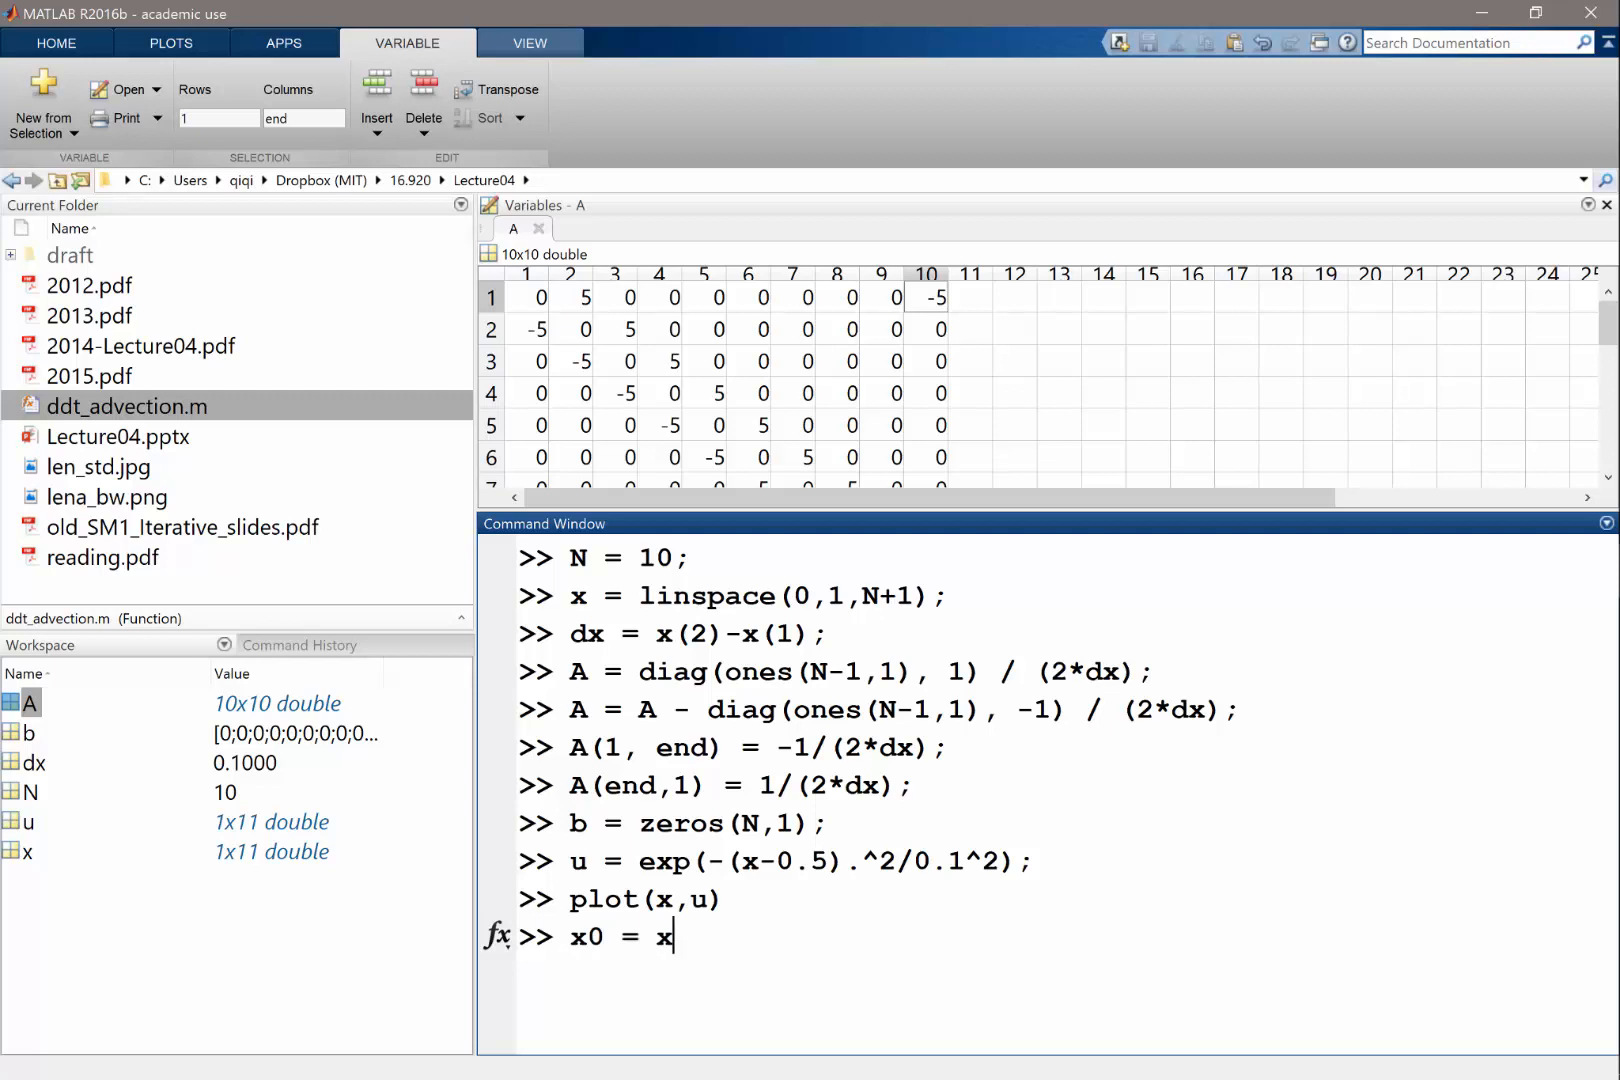
text((1:end-1)
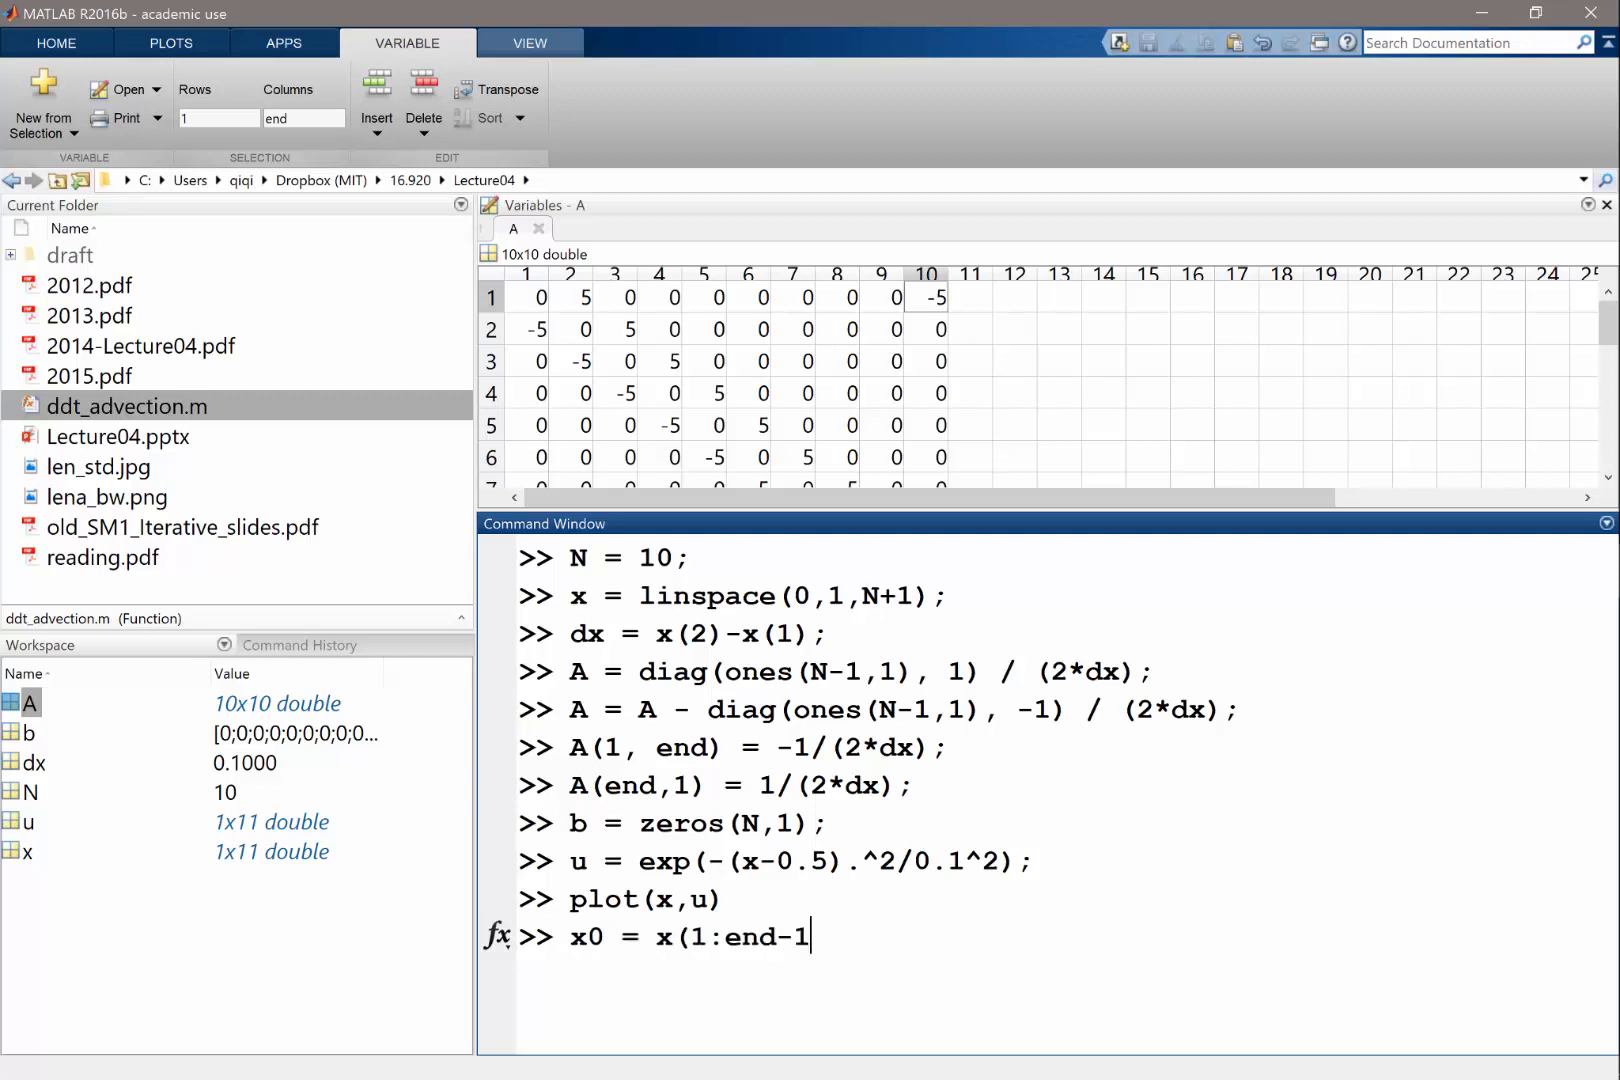
text())
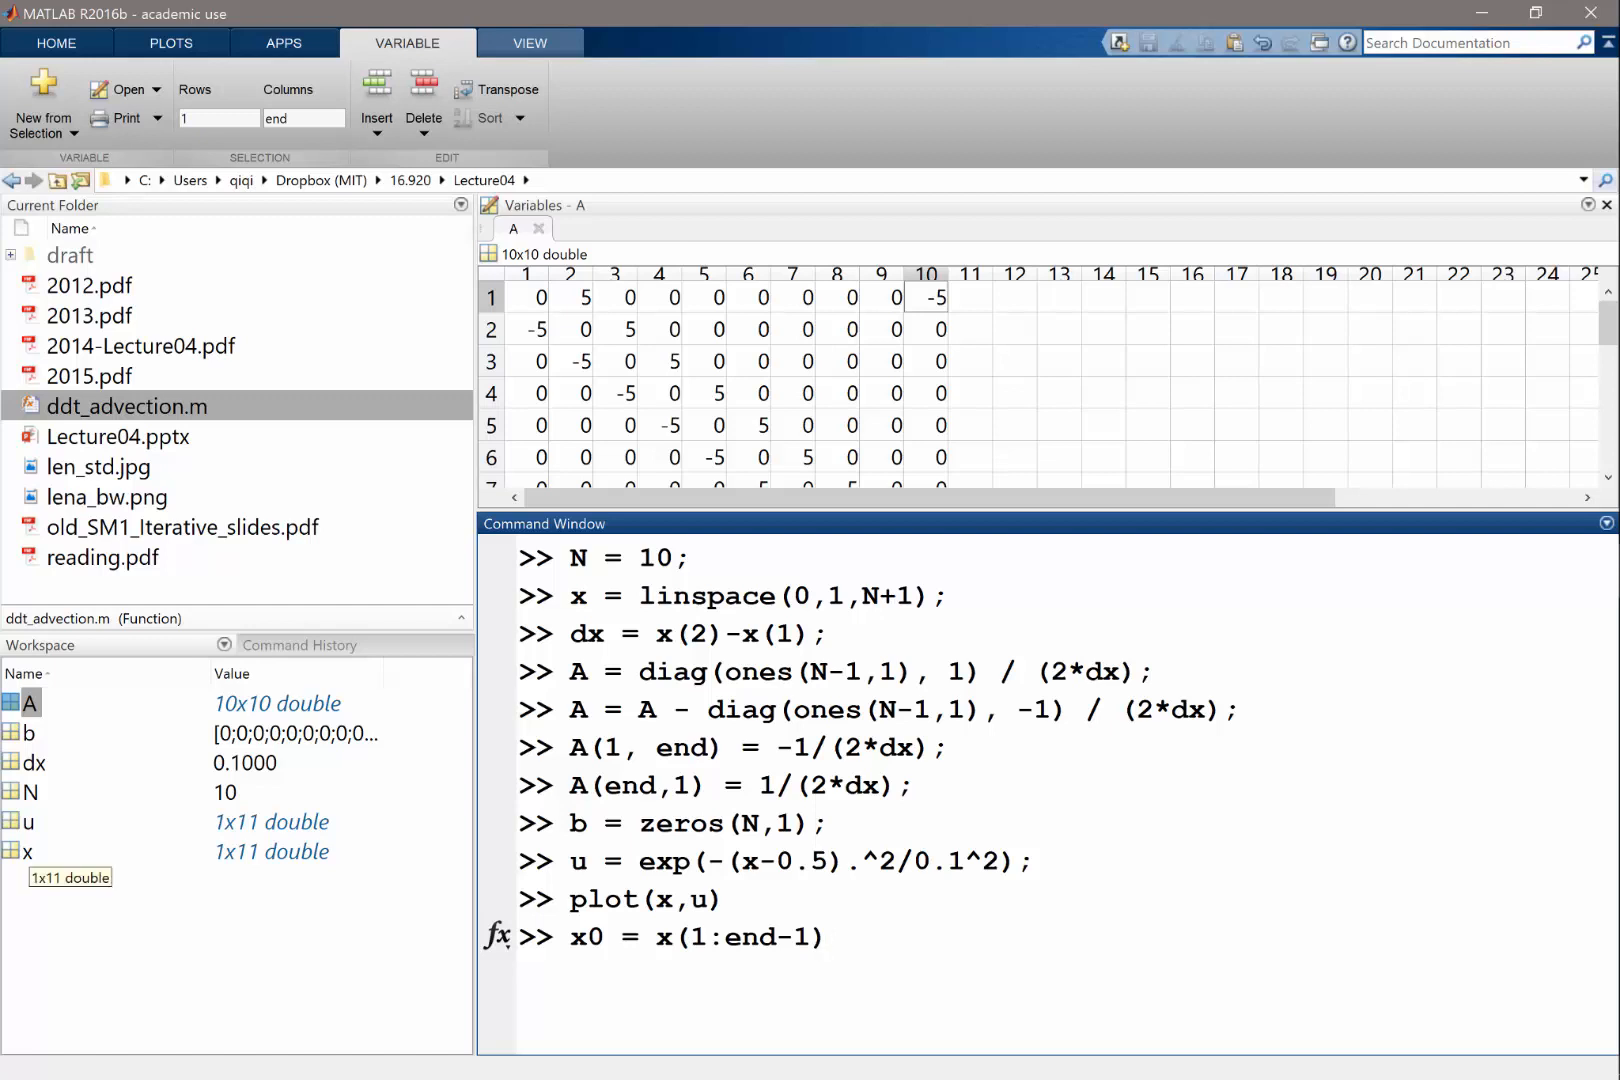
text(u)
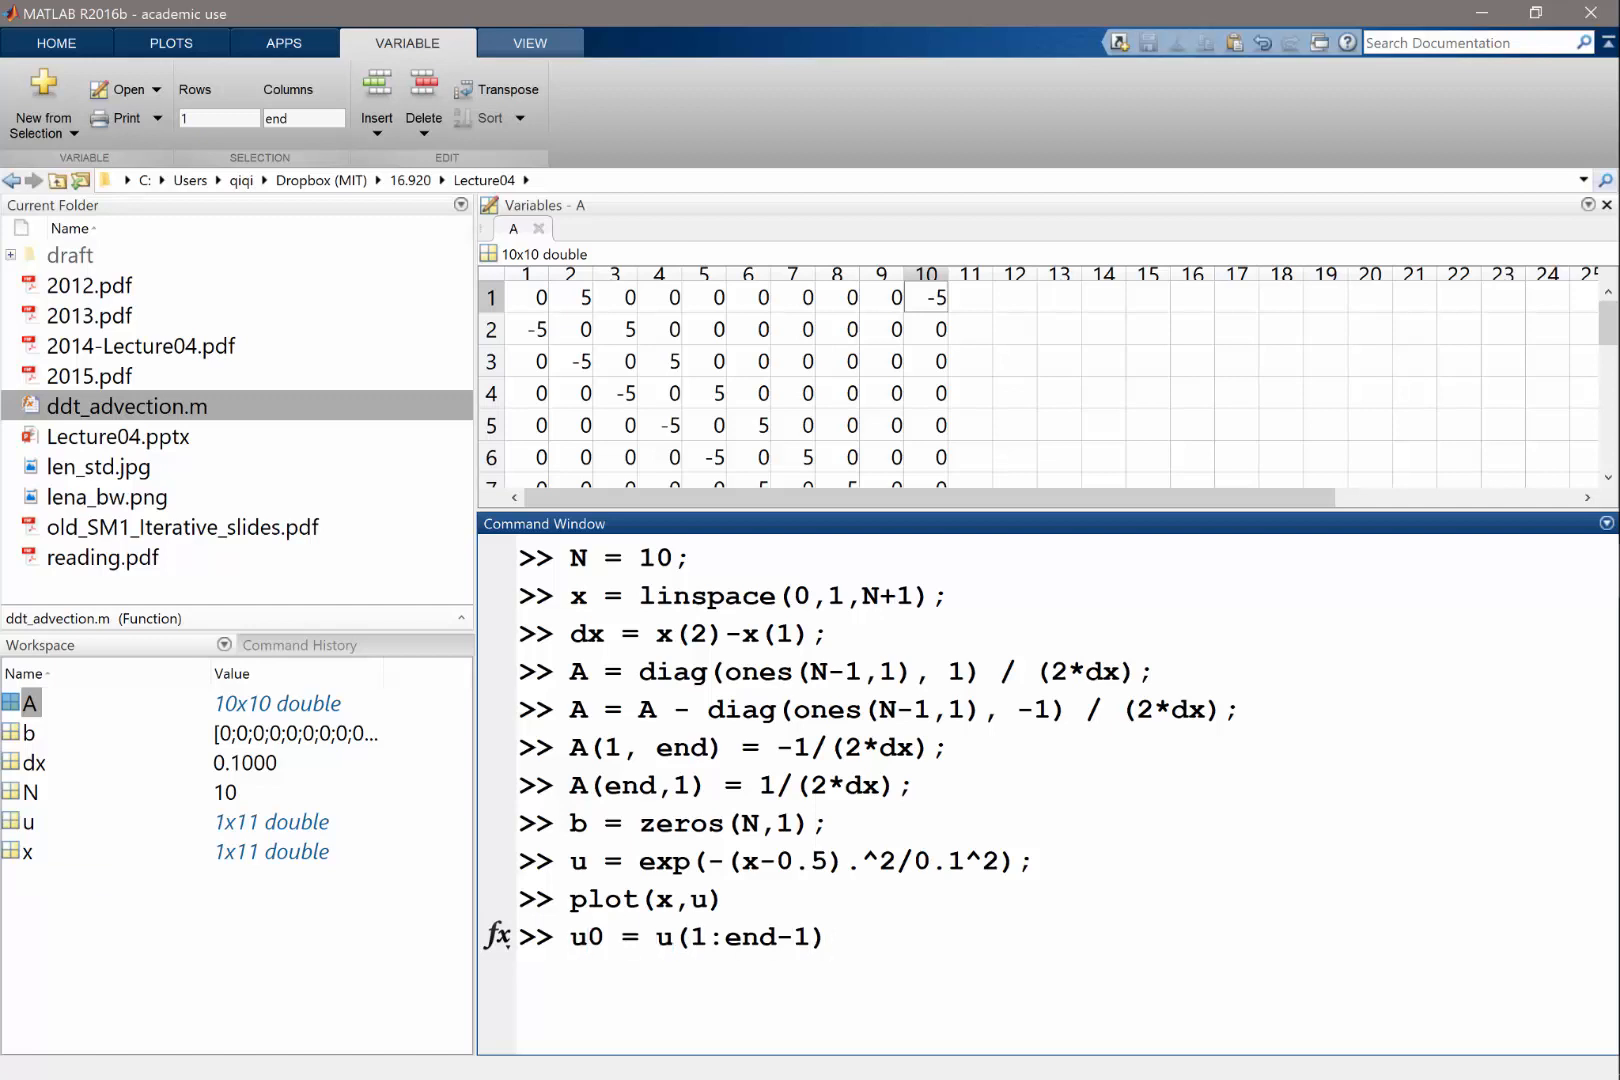
mouse_move(272, 850)
text(';)
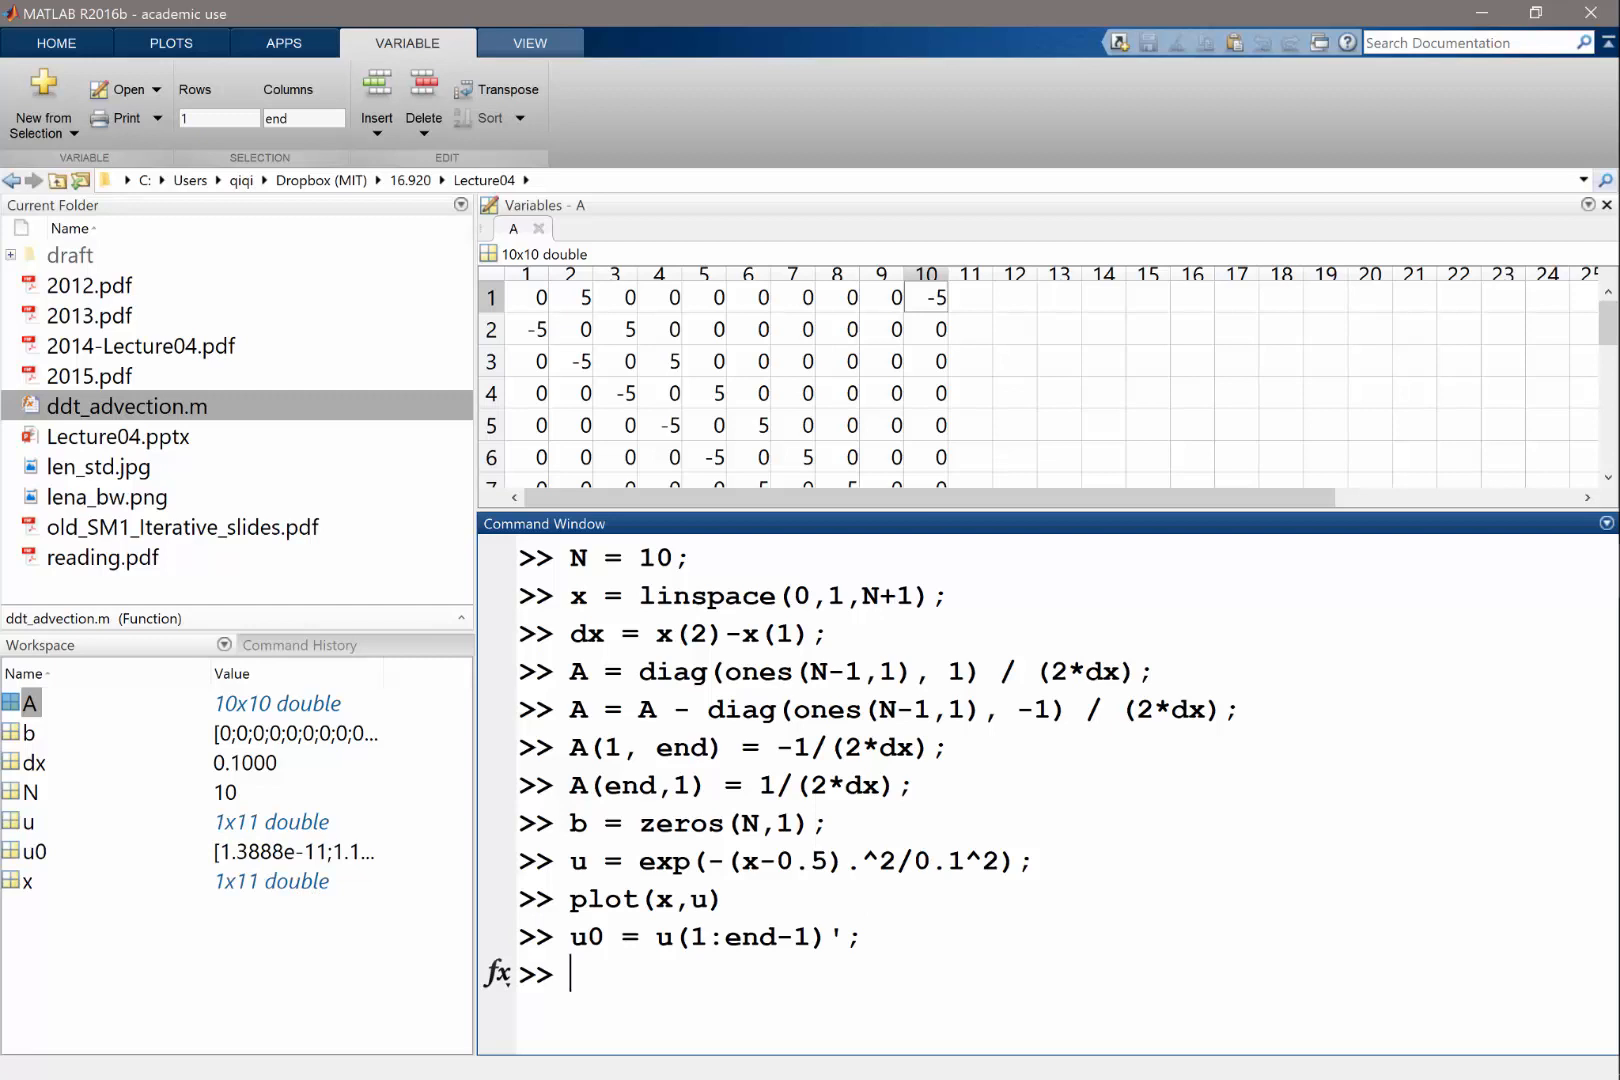
text([t,u])
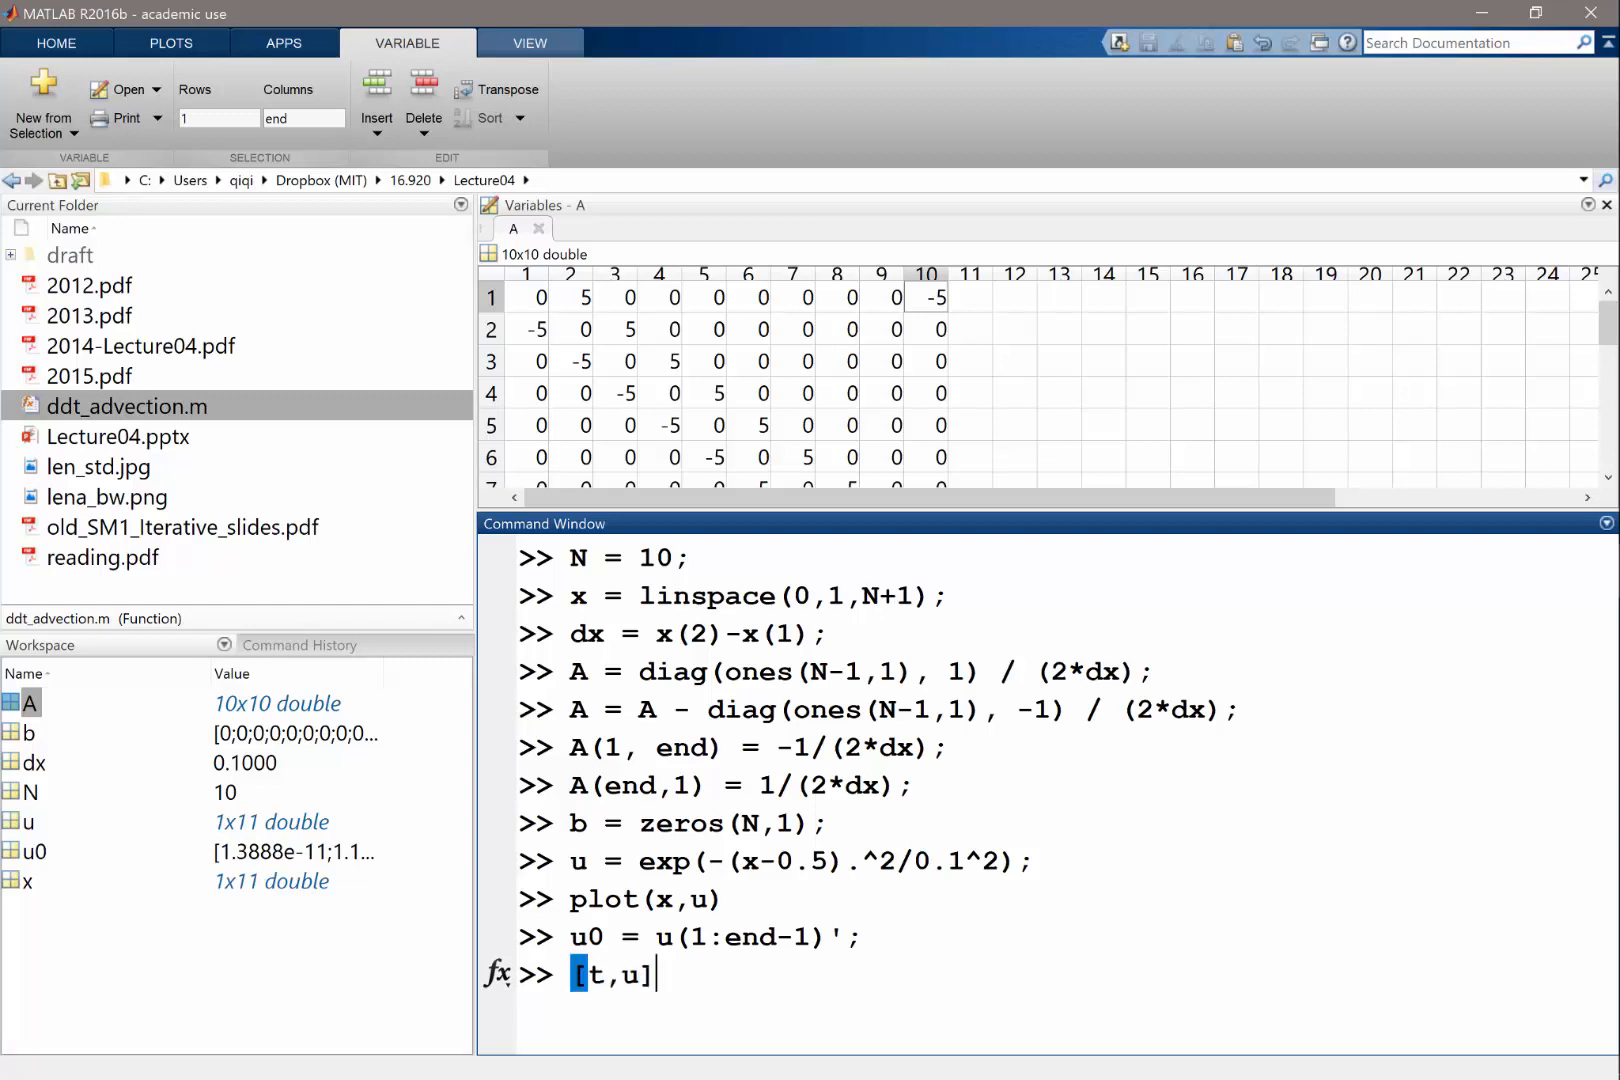
text(= ode45)
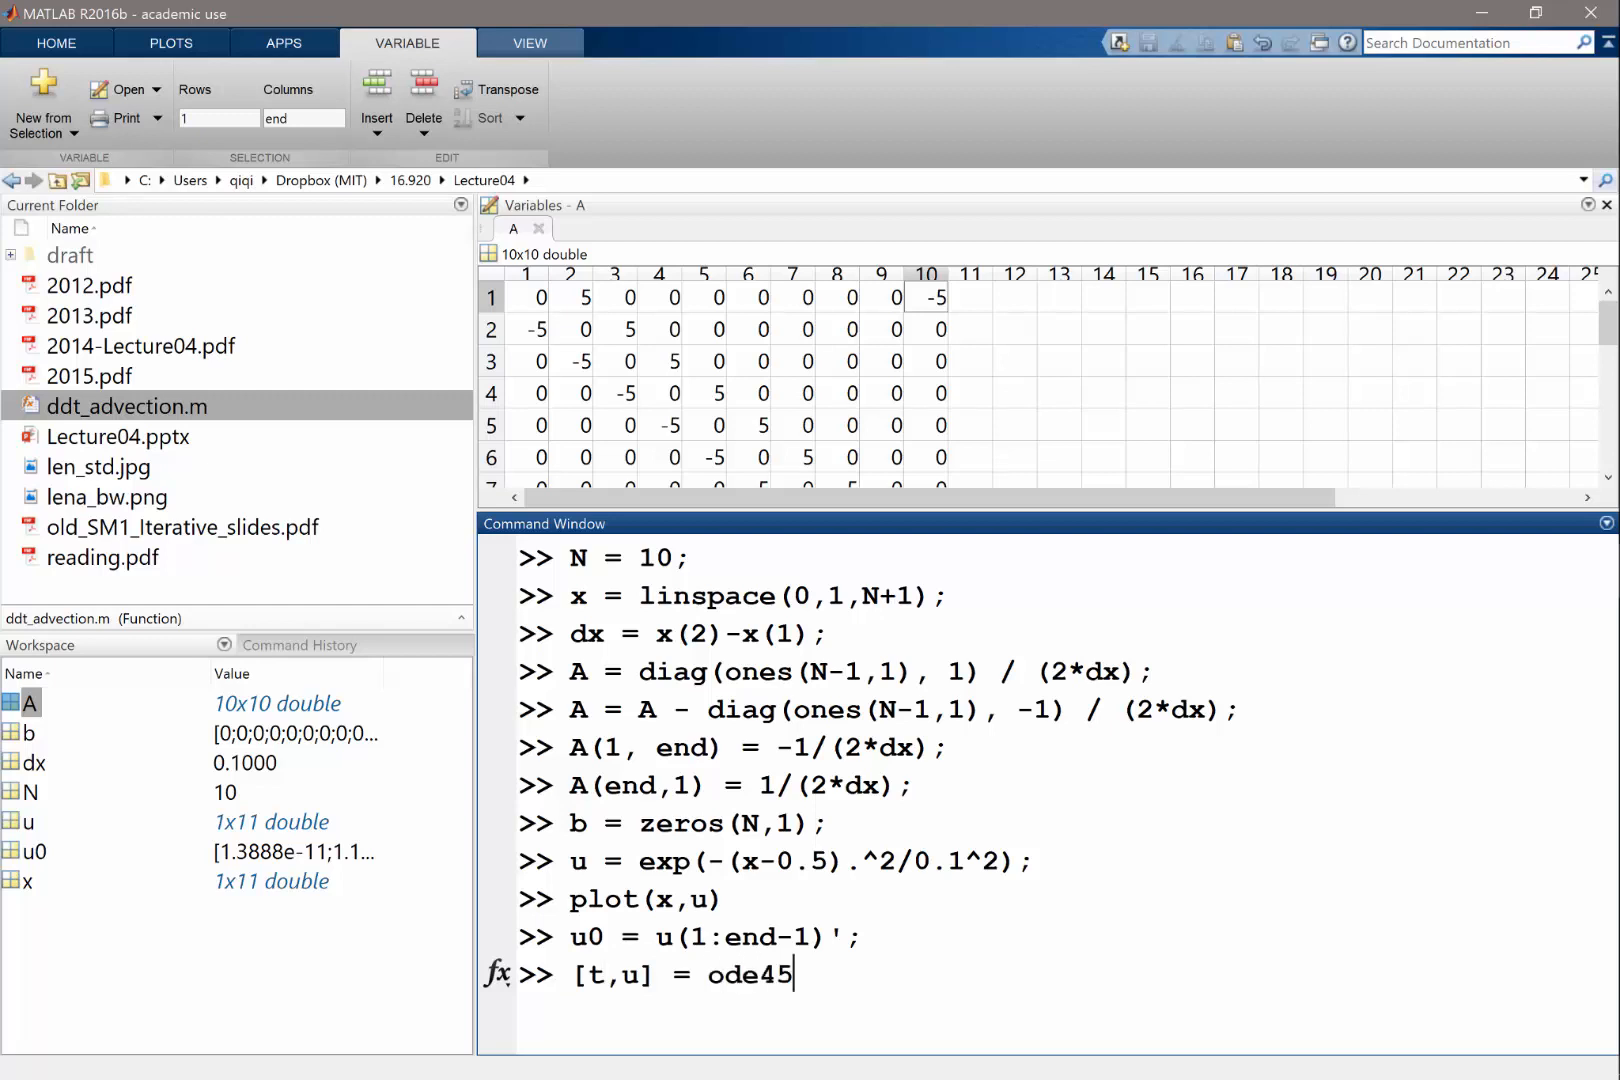
text((@ddt_)
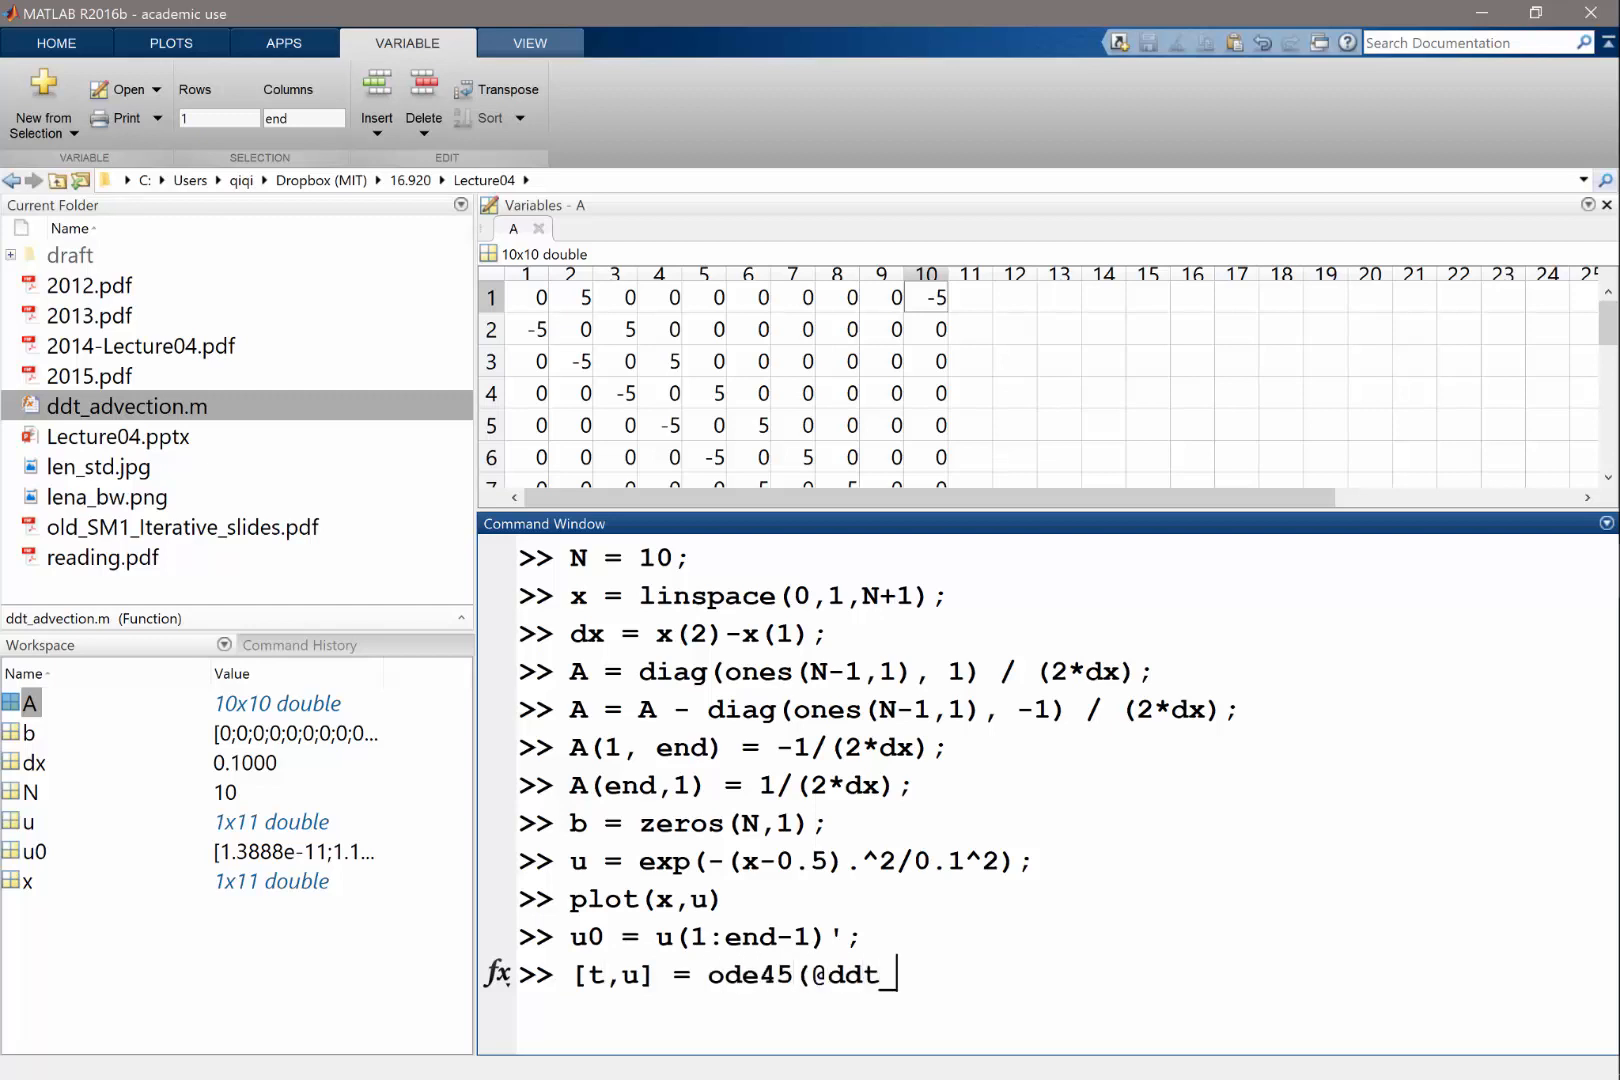
text(advection,)
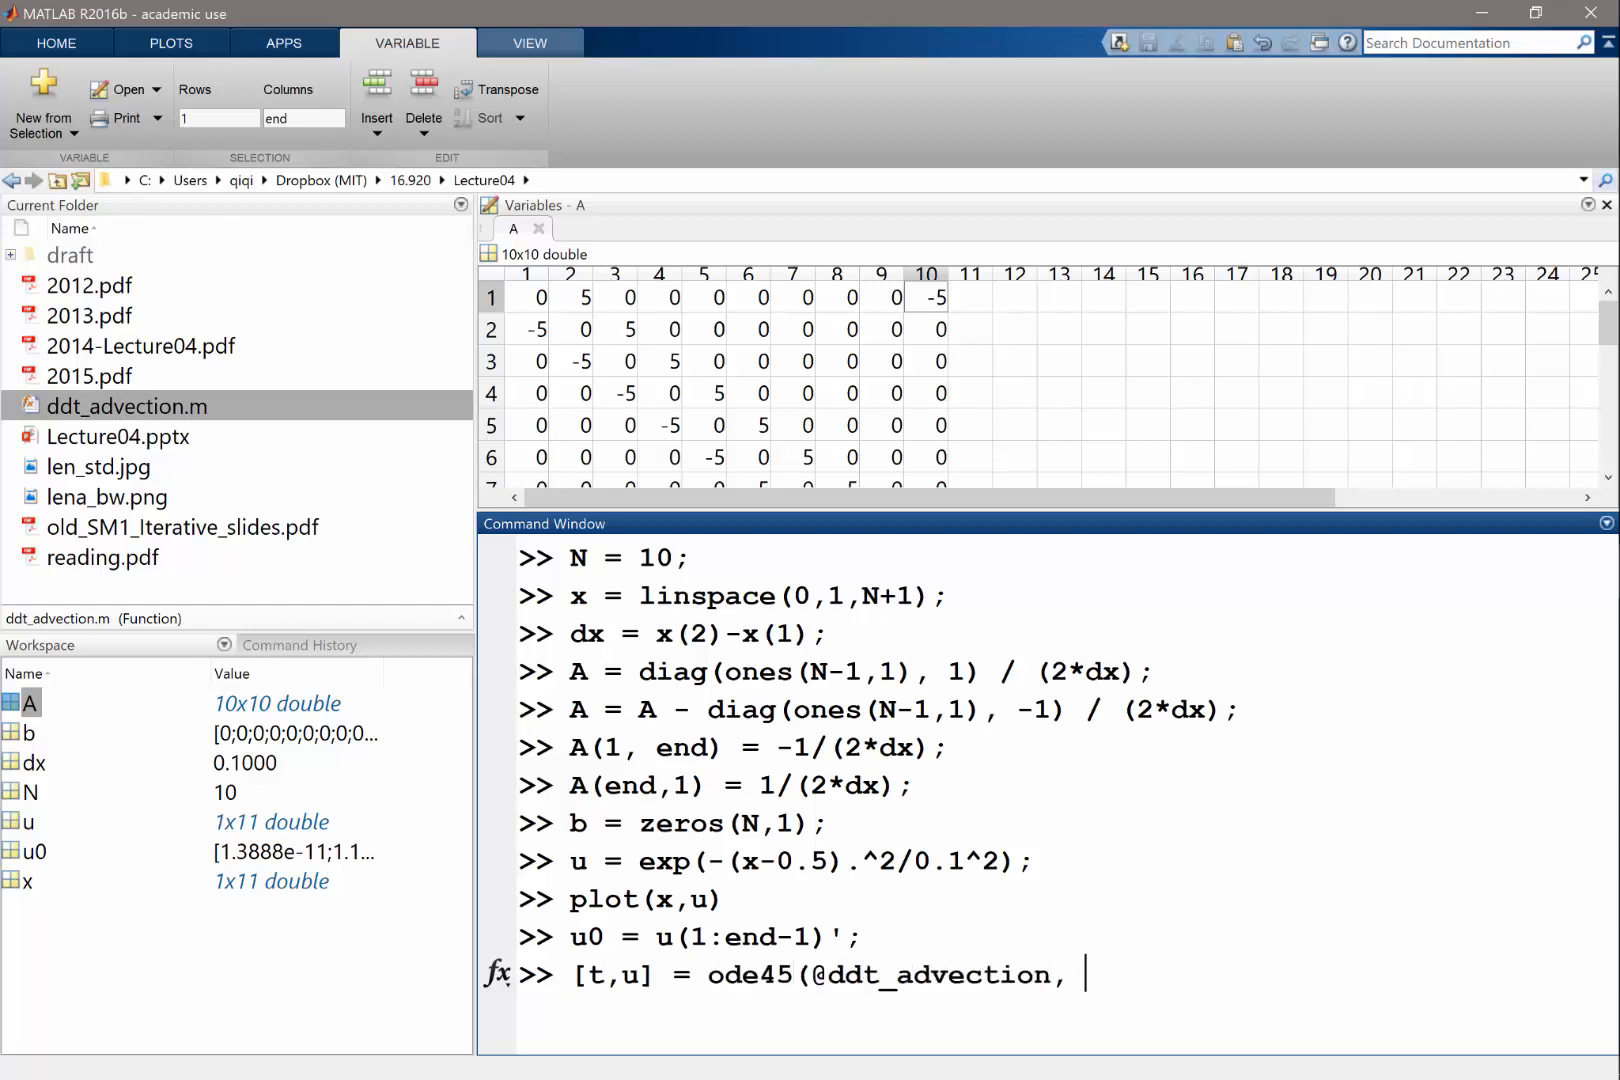
text([0,)
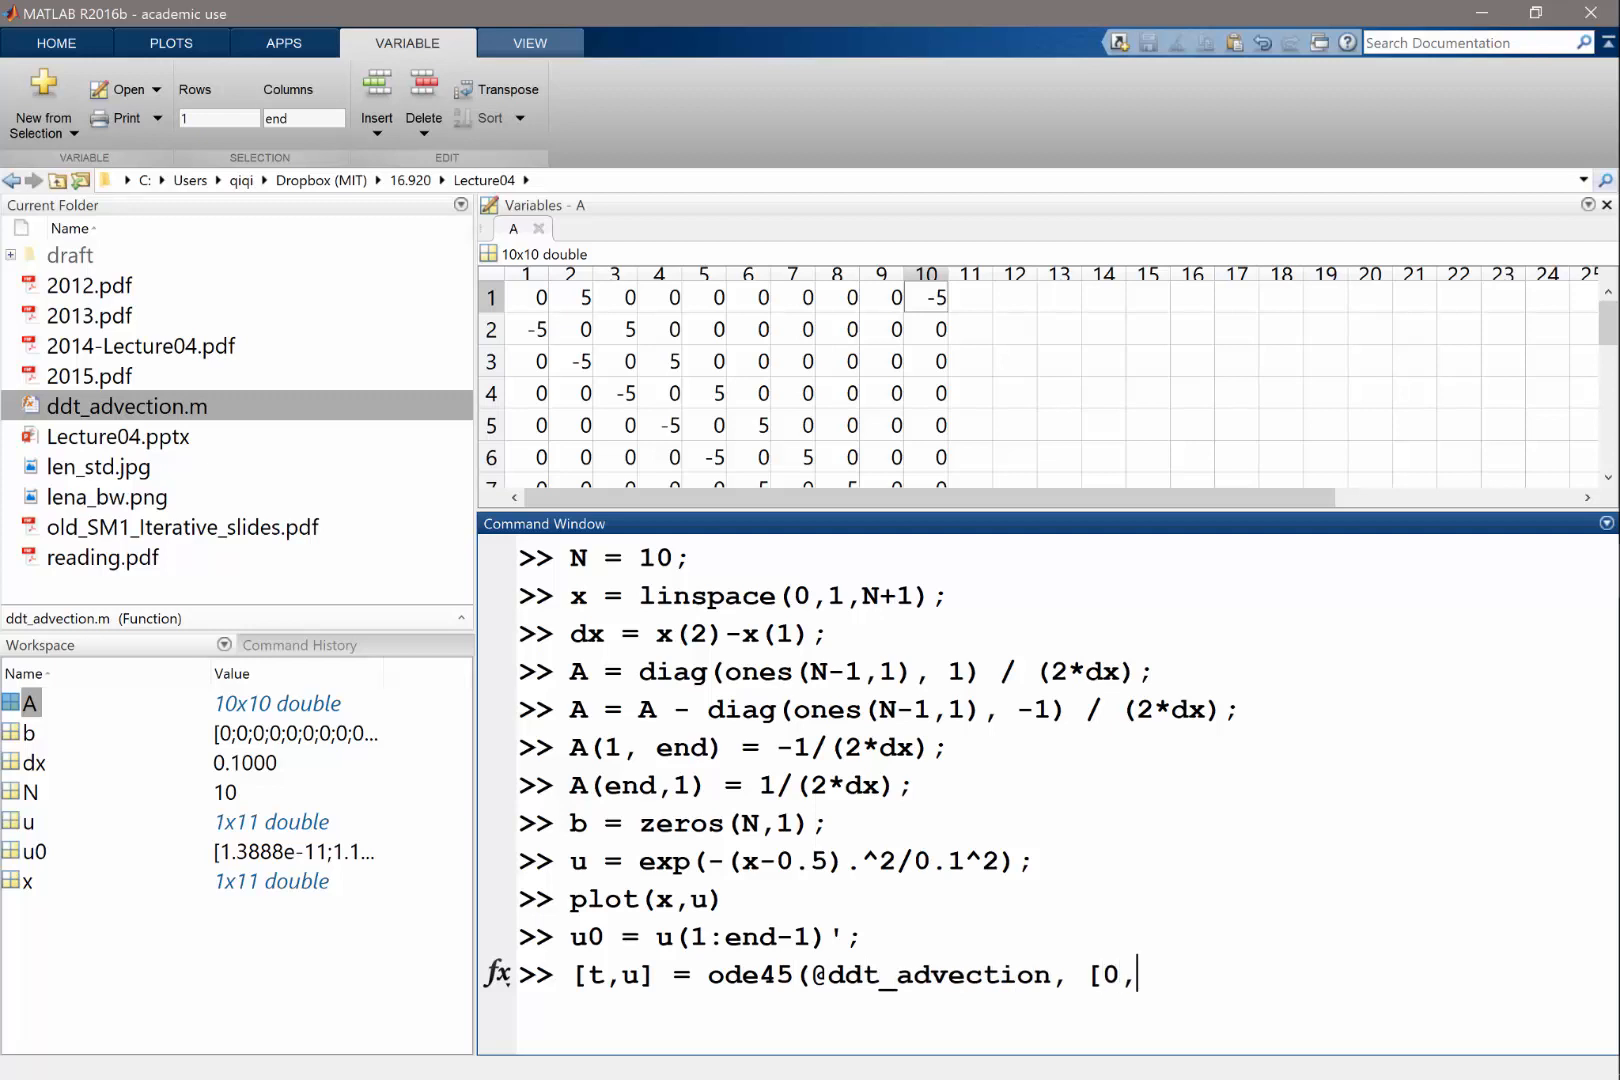
text(1])
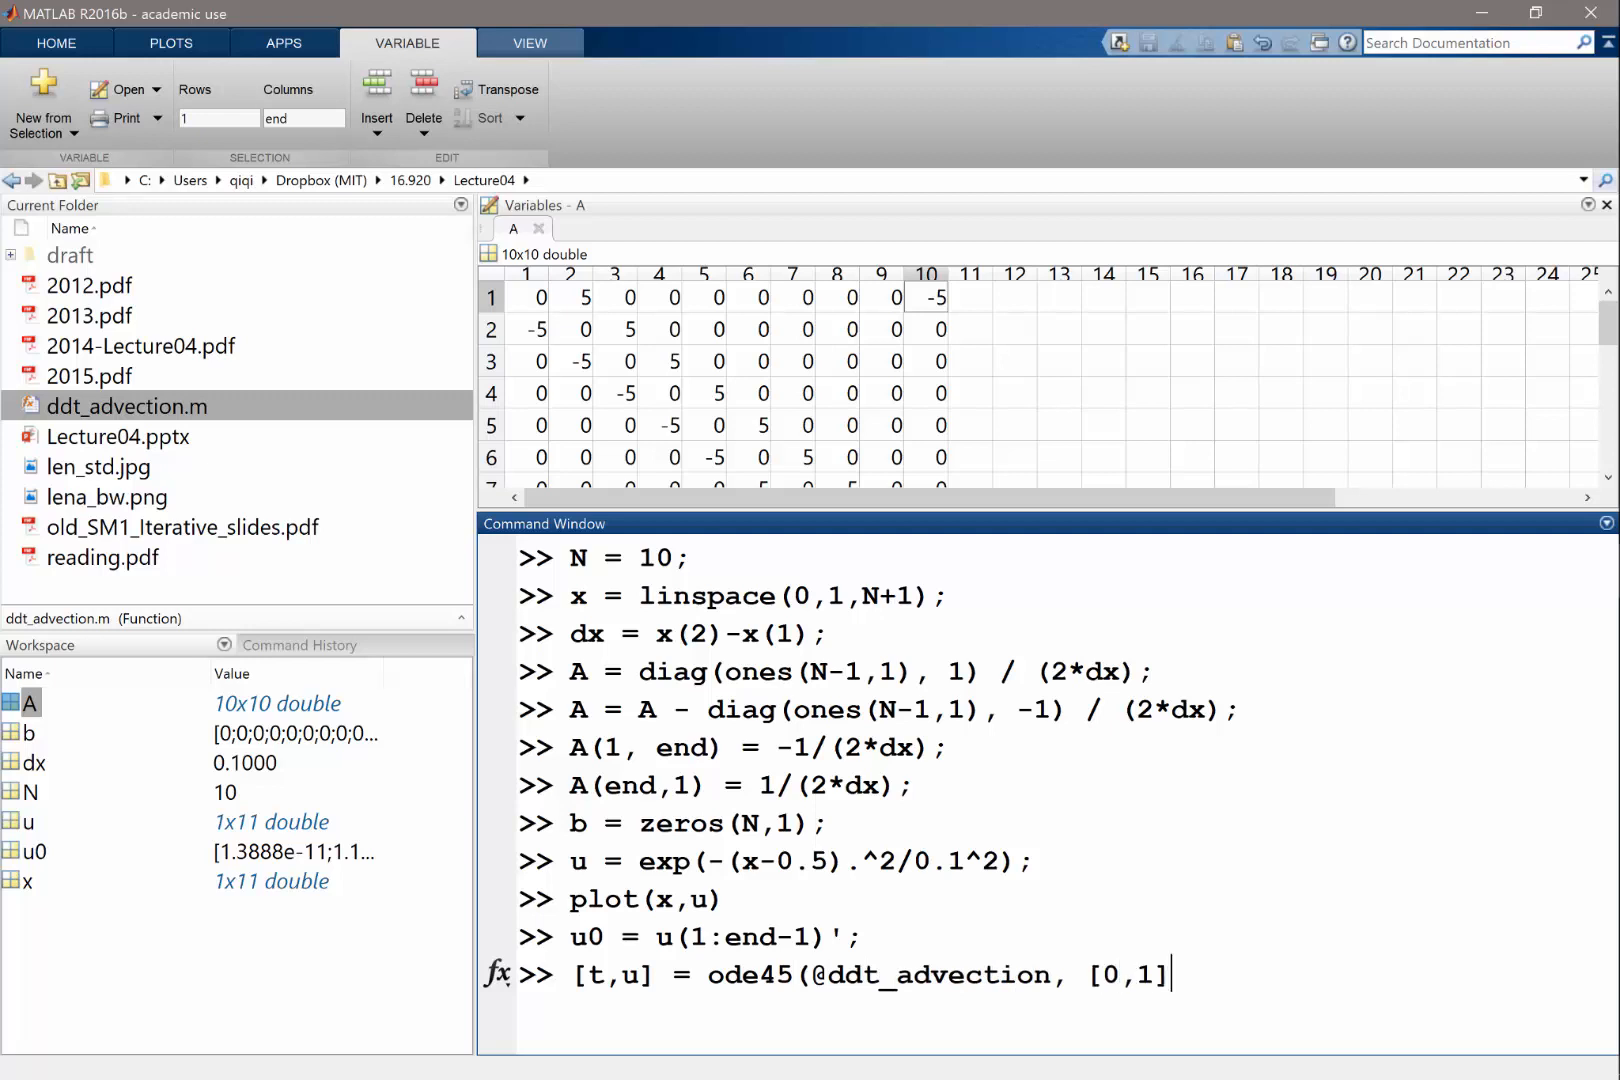
text(,)
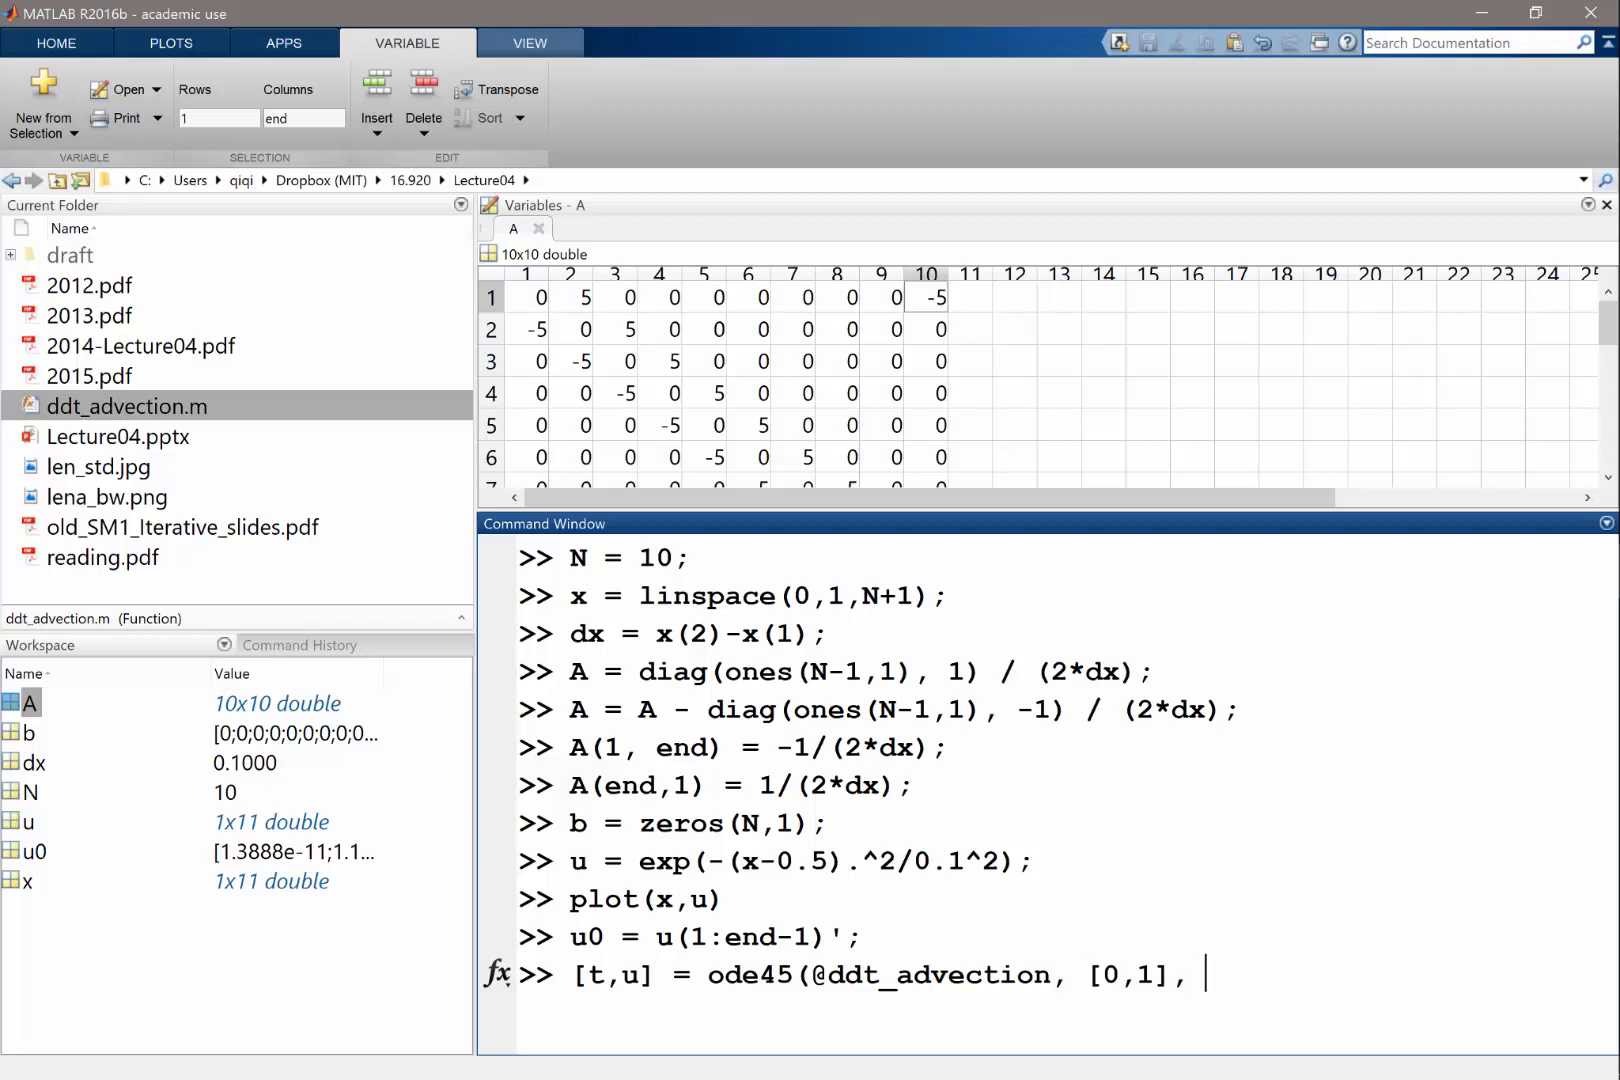
text(u0);)
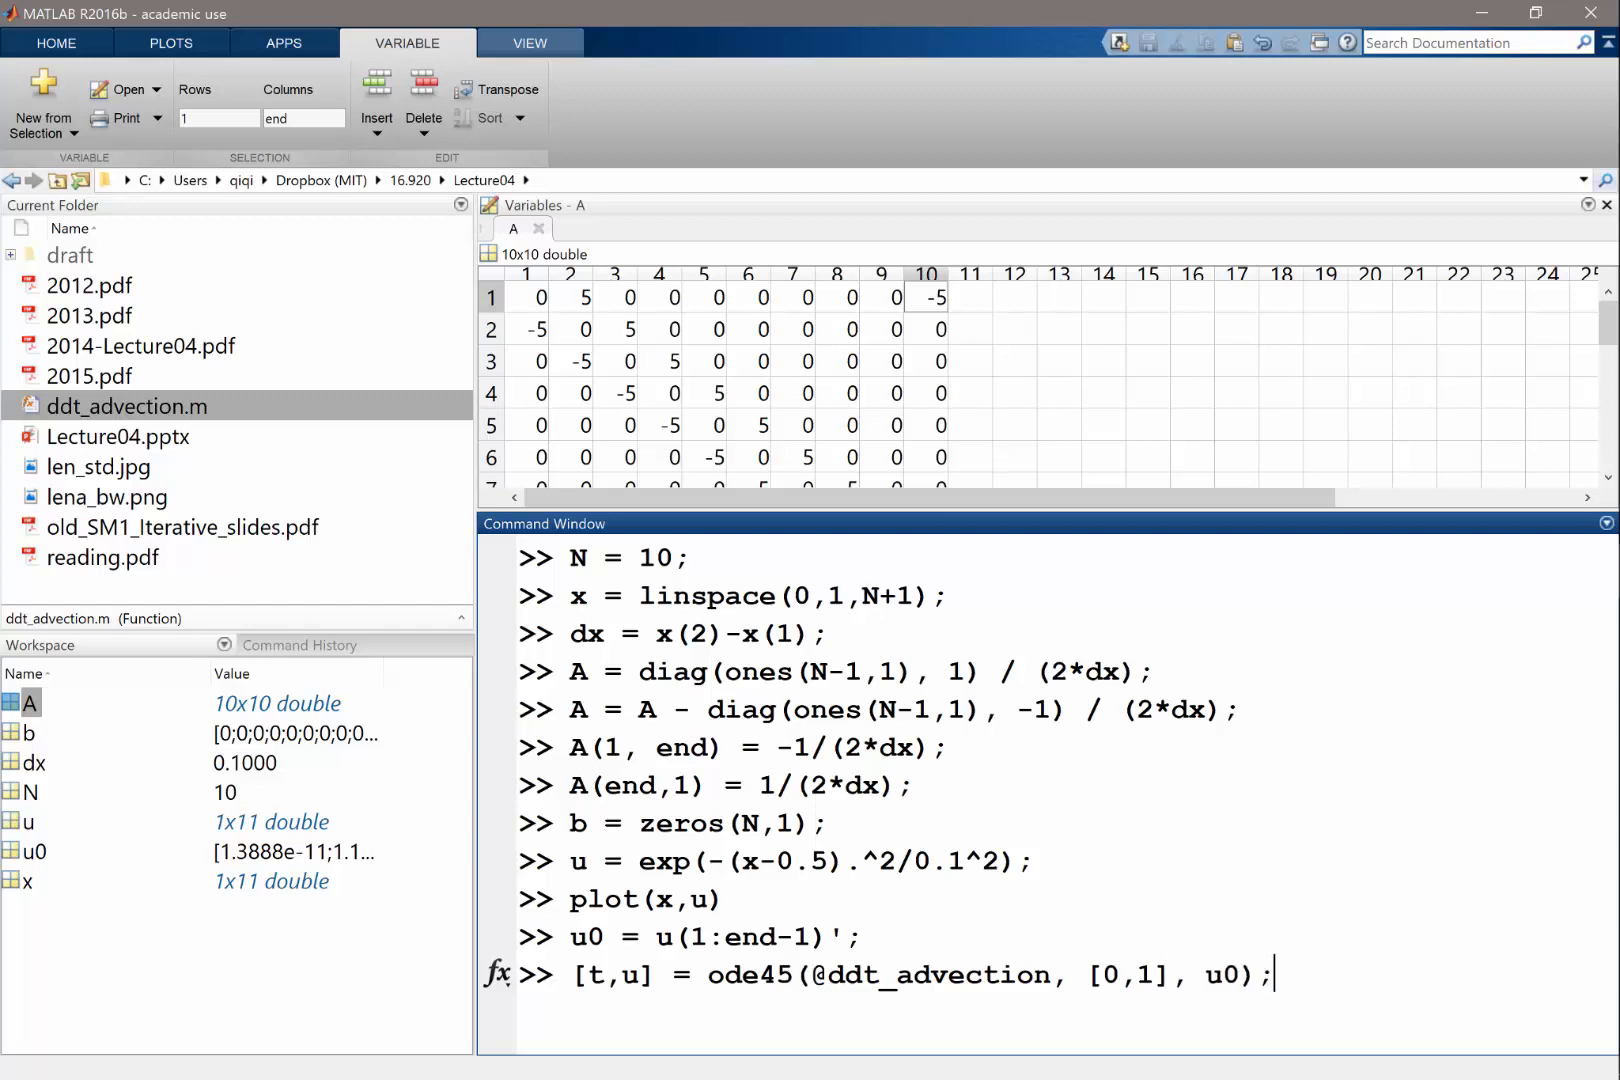
key(enter)
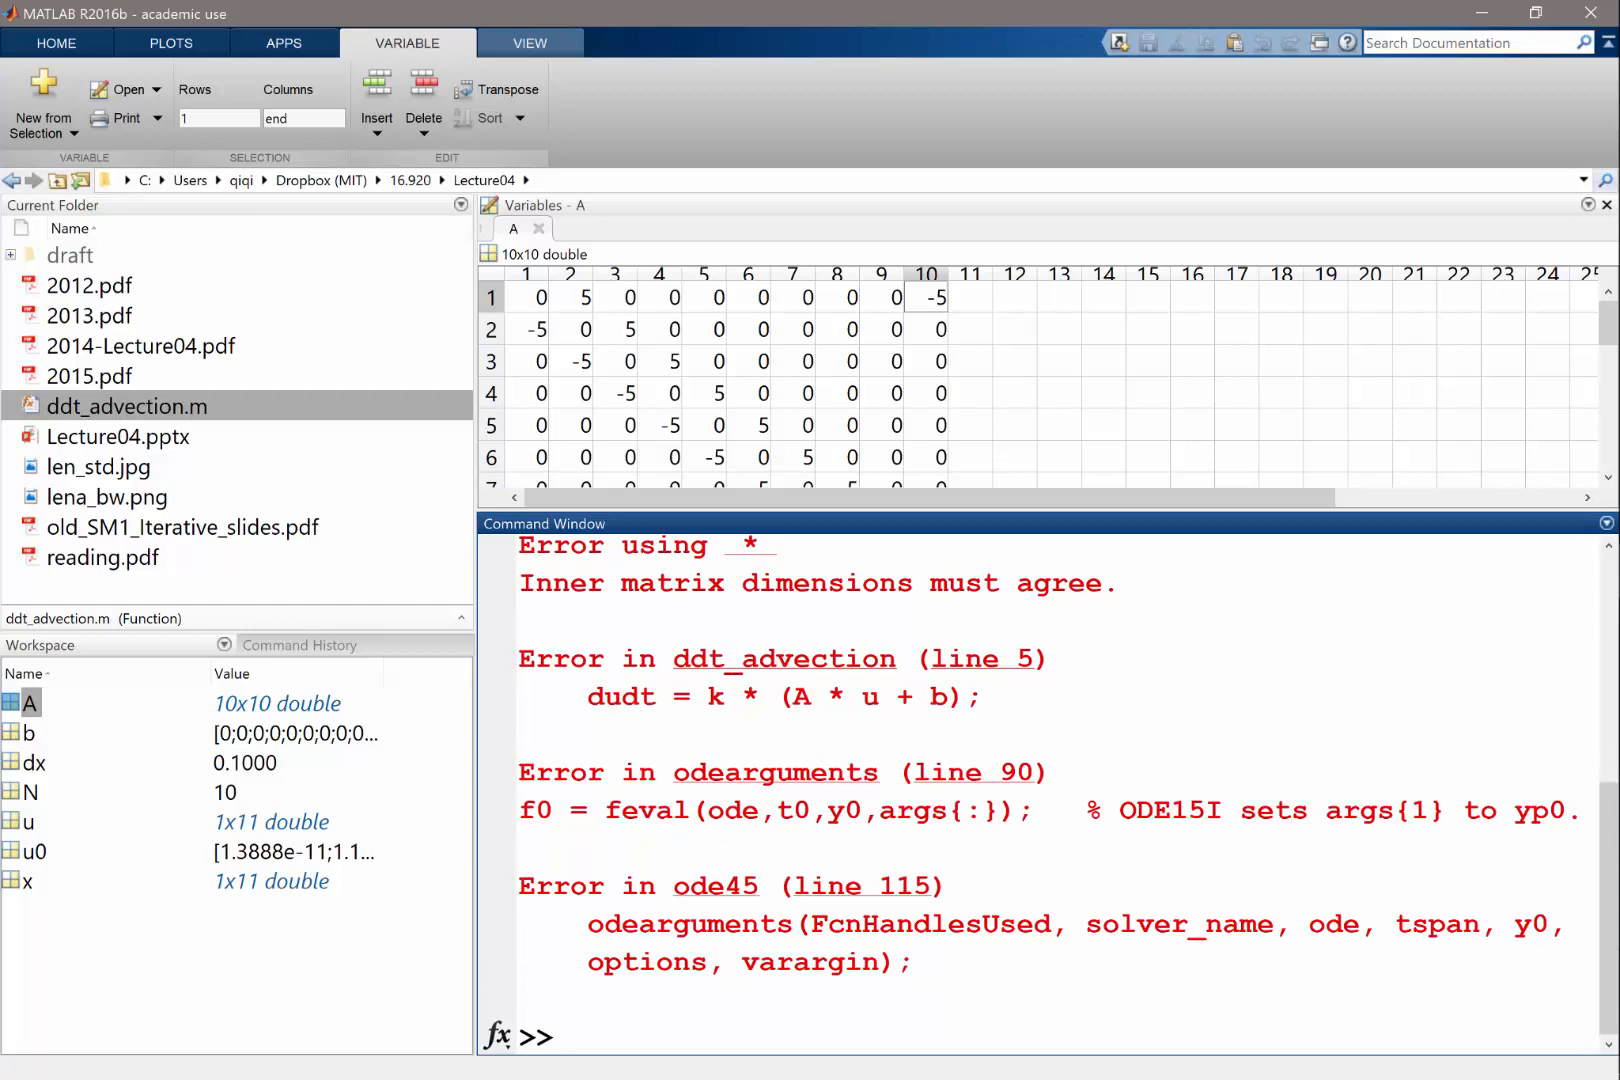
Start declaring global A b to fix the error
text(global)
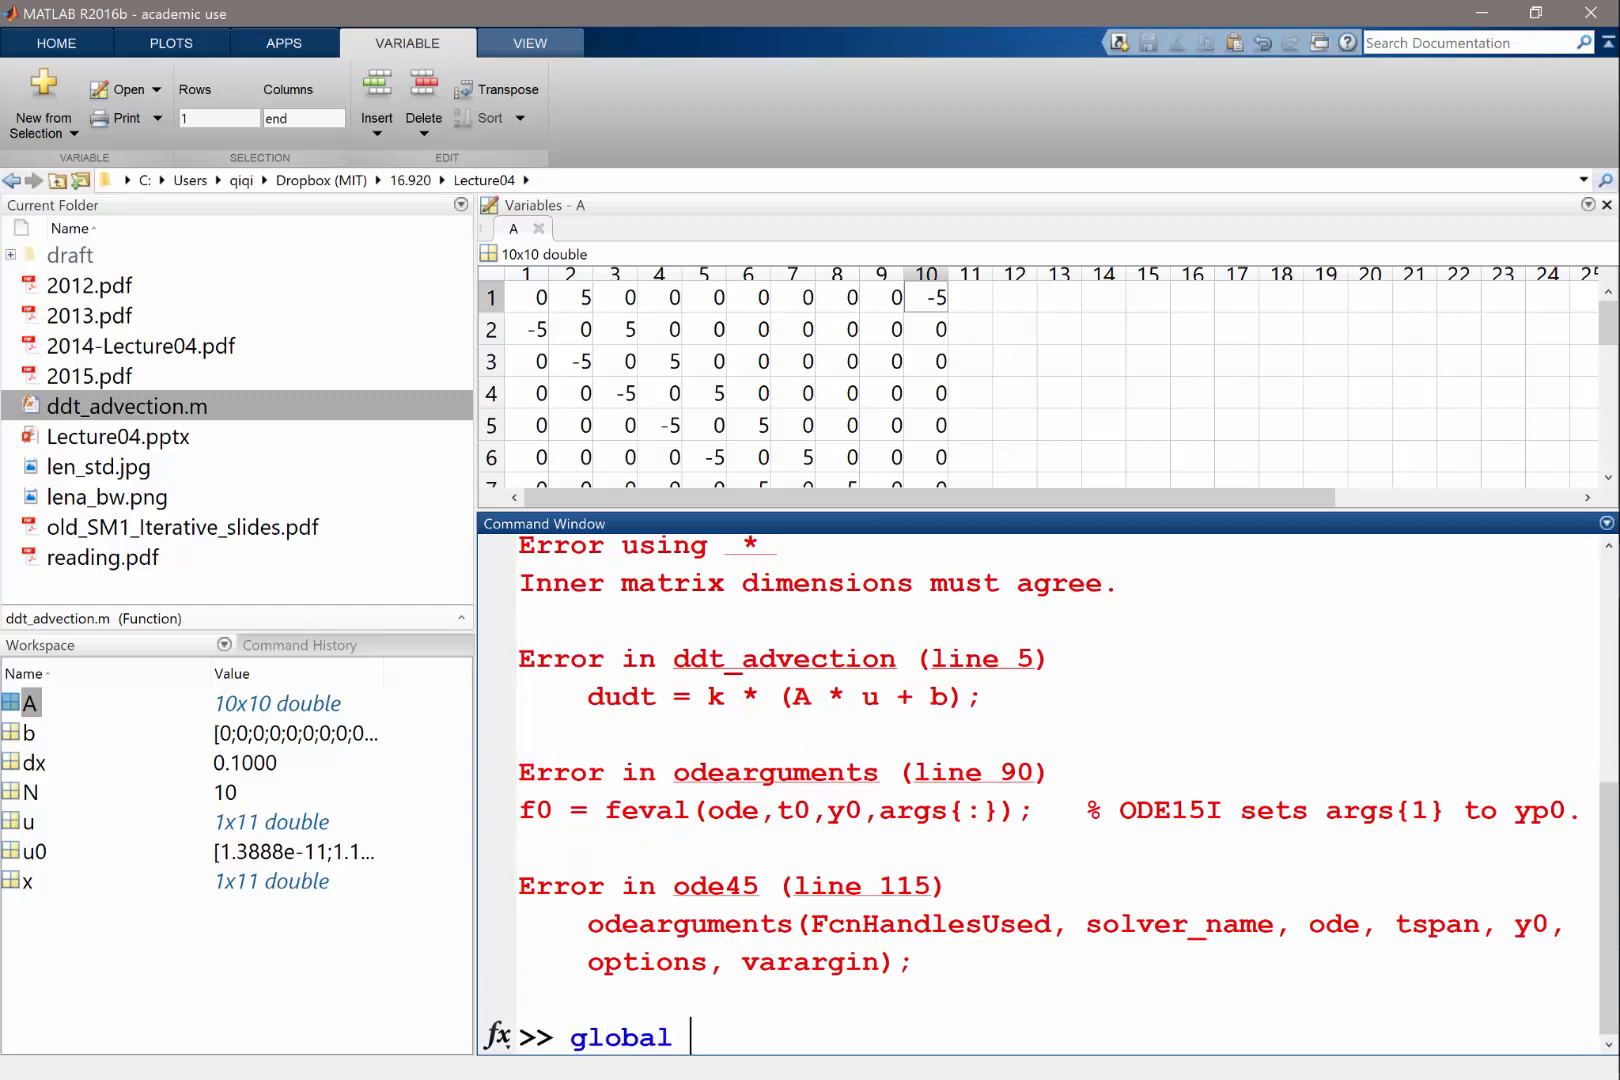
text(A b)
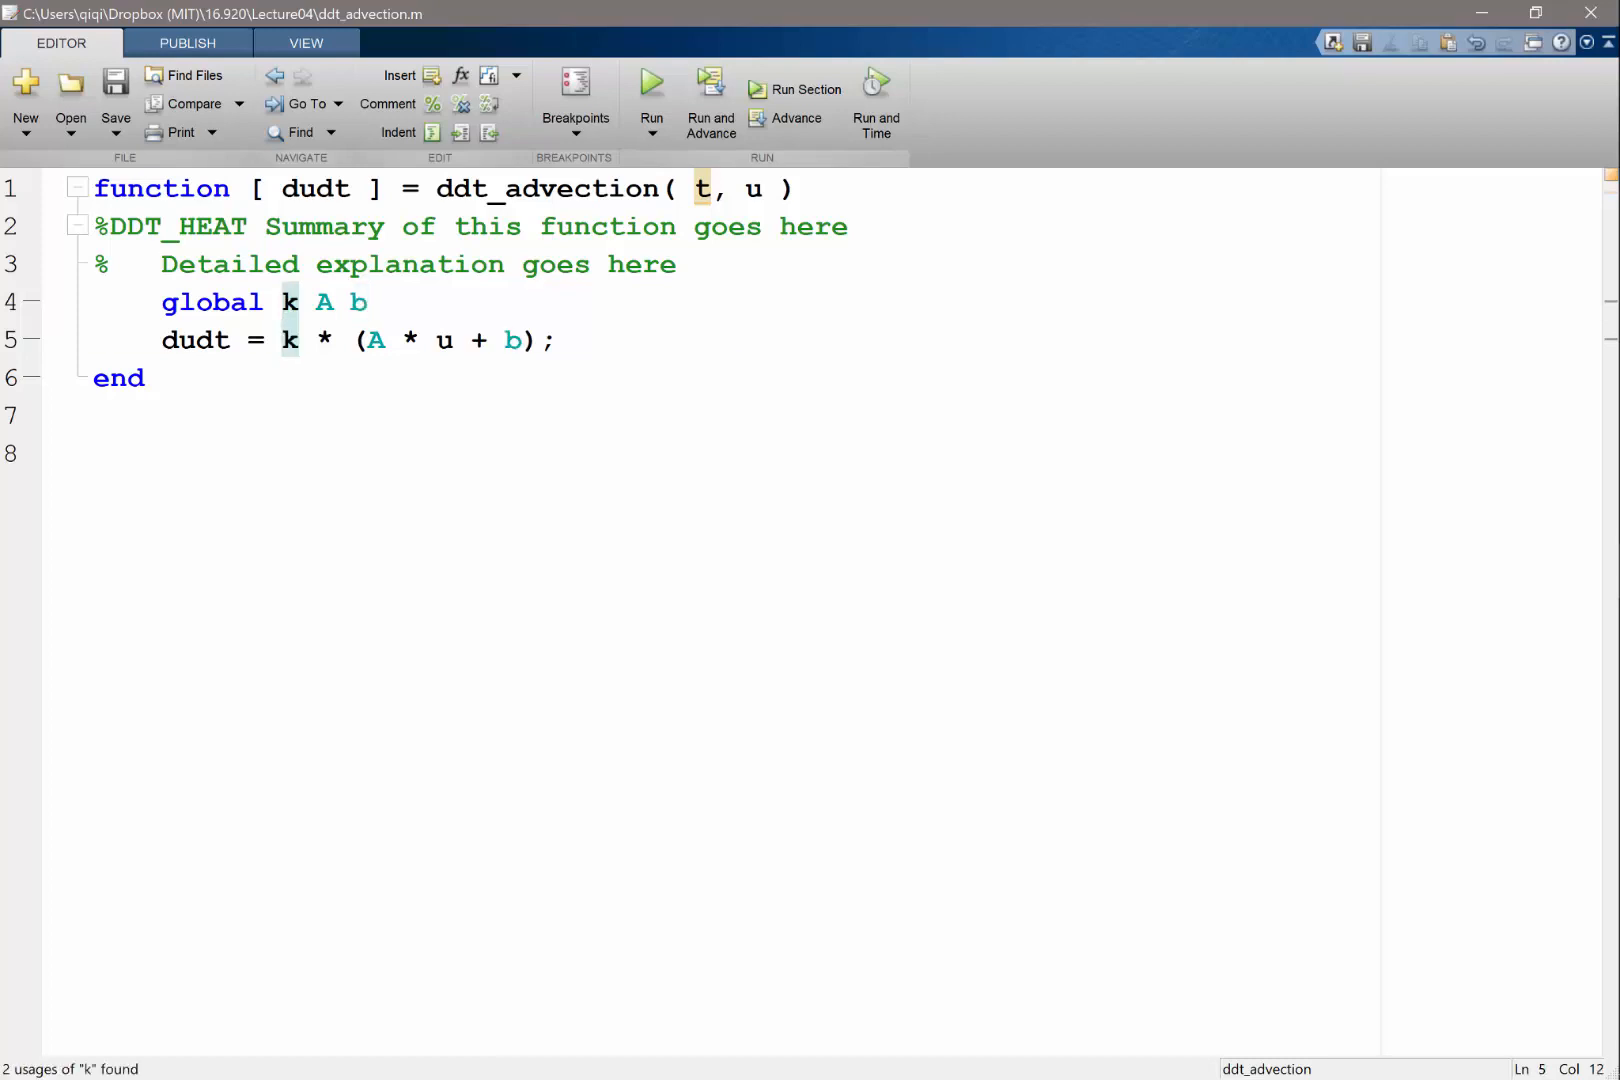
Replace k with -U in ddt_advection.m and declare global A b U at the prompt
text(-U)
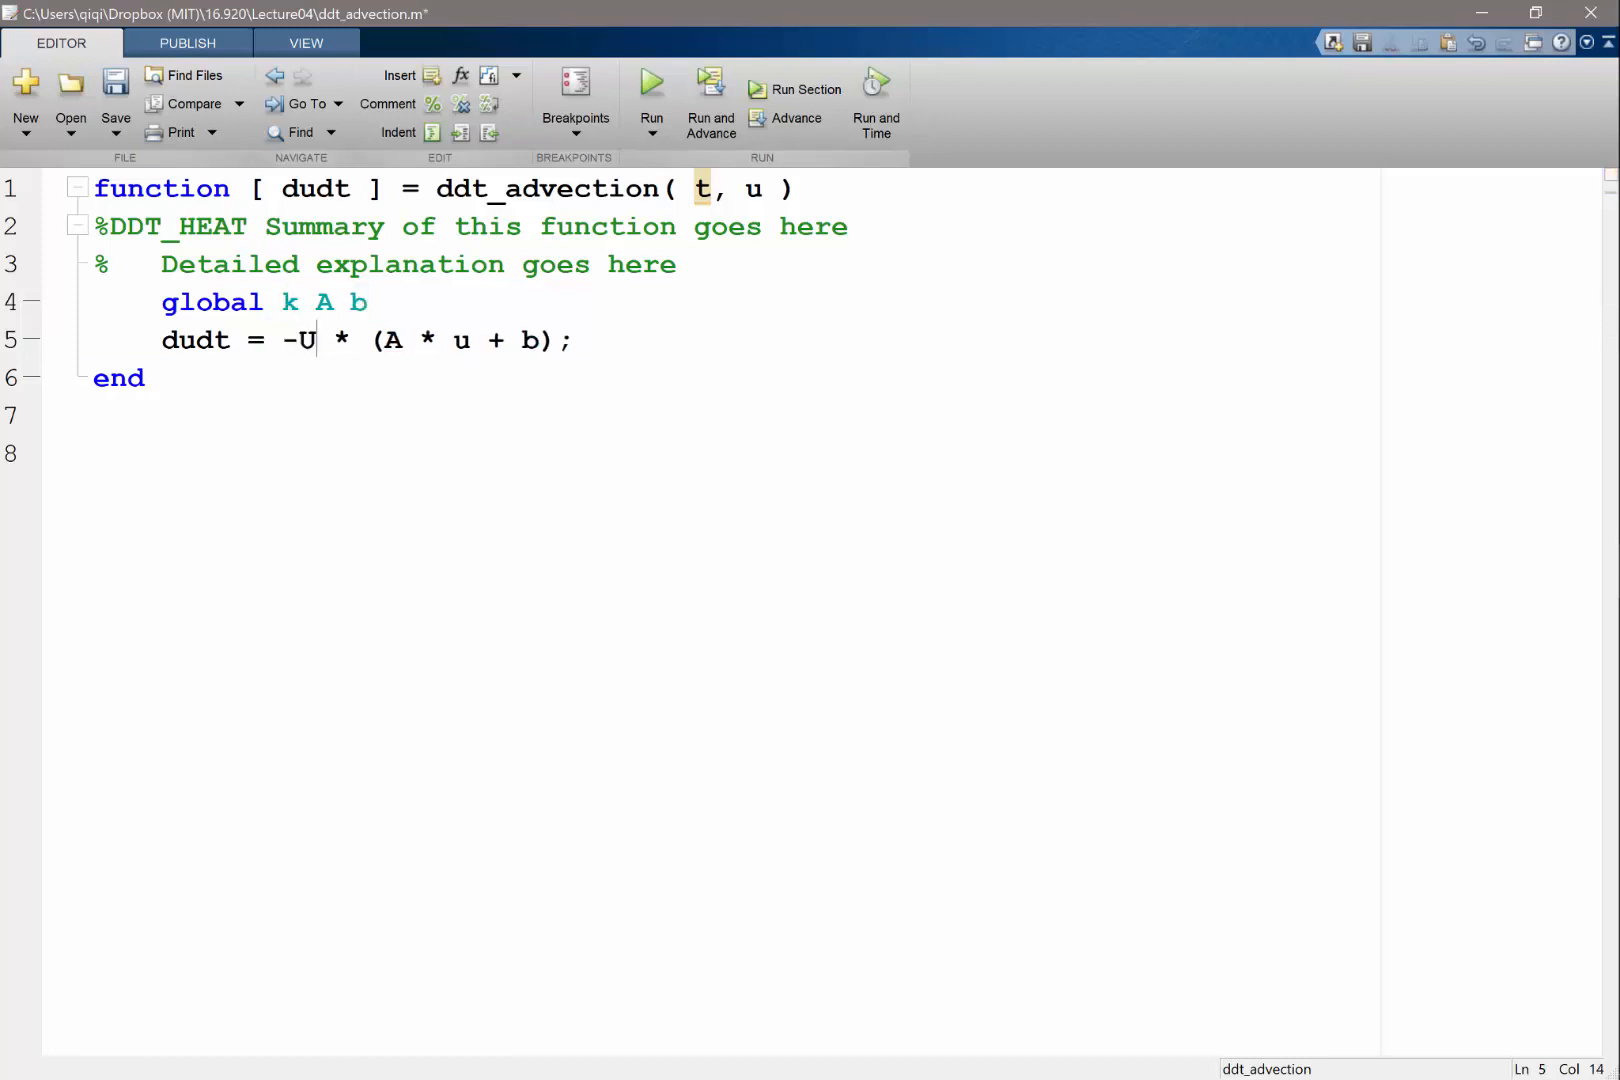
key(BackSpace)
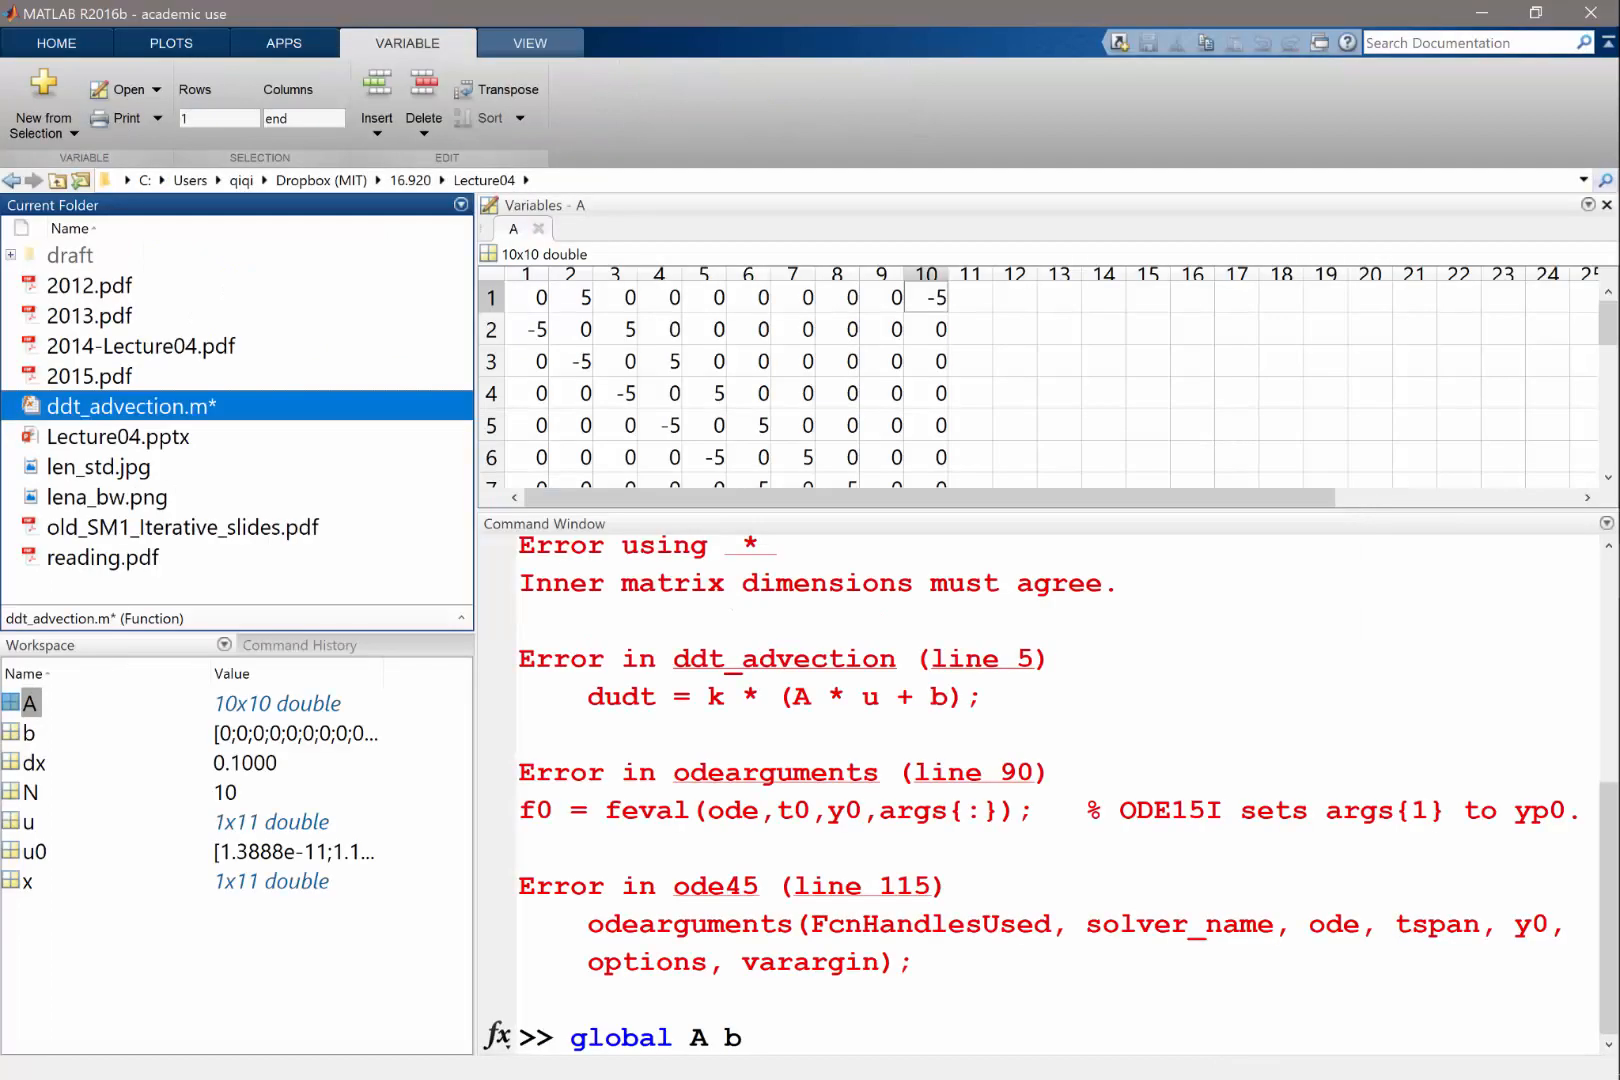
text(U)
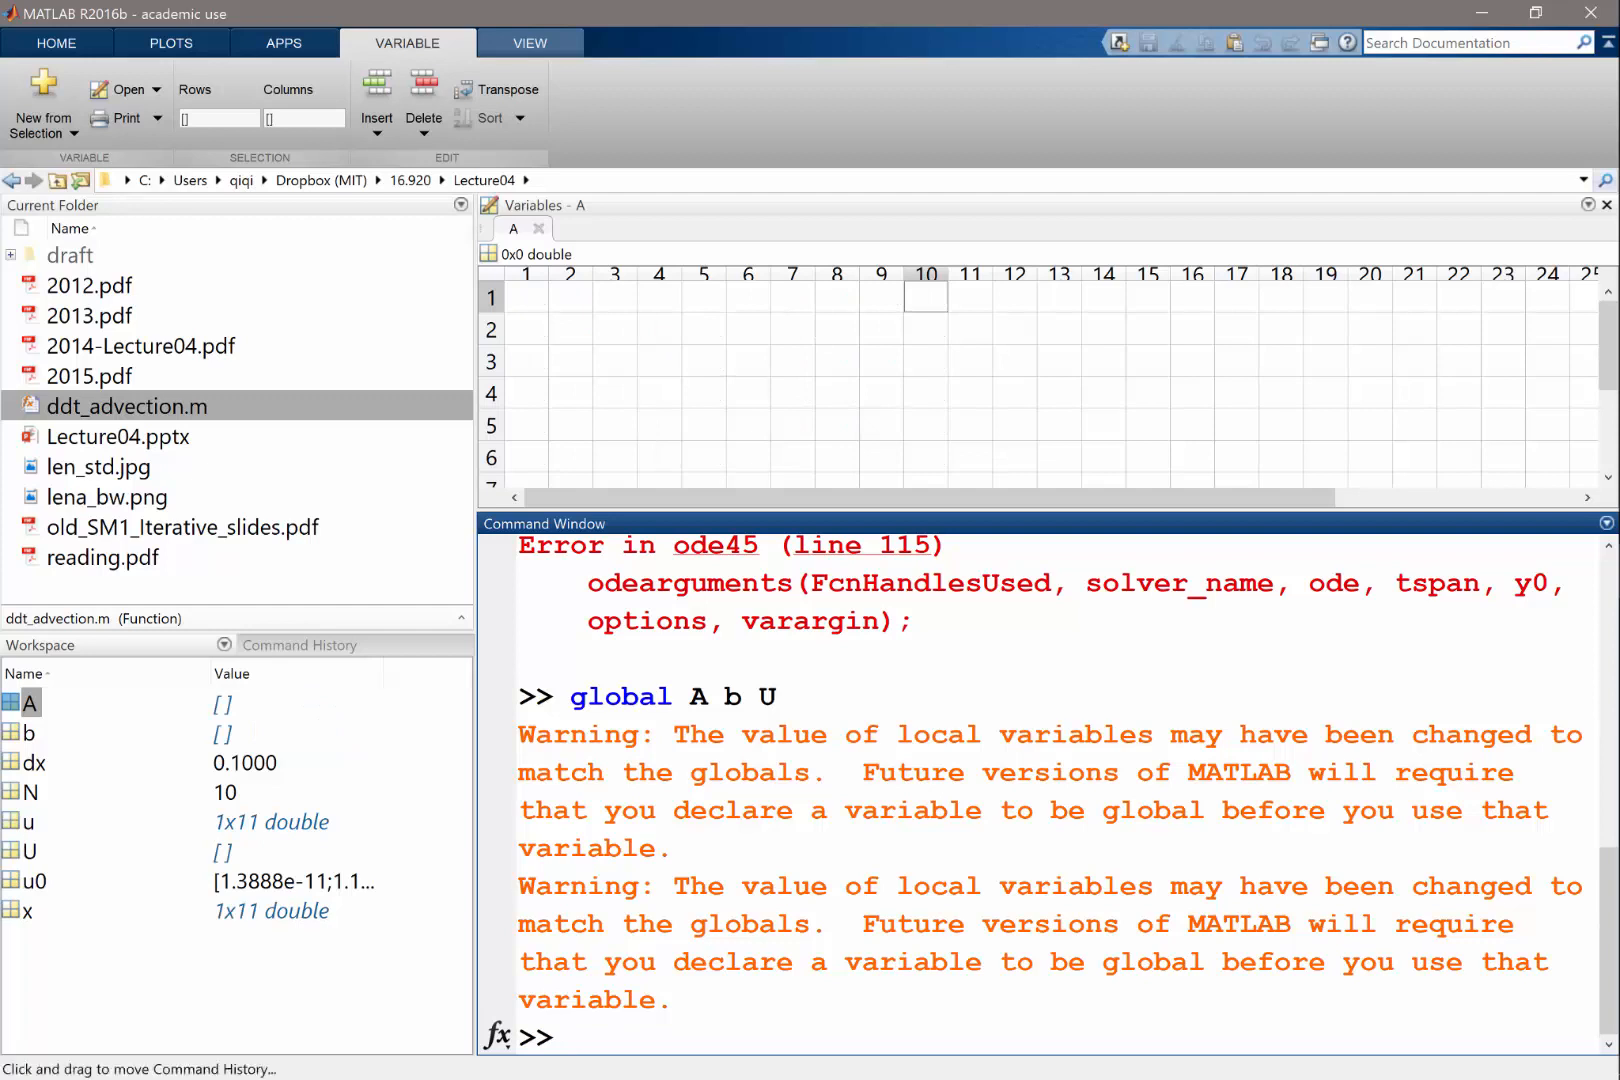
Re-evaluate the Command History lines building the 10x10 periodic matrix A and zero vector b
click(300, 644)
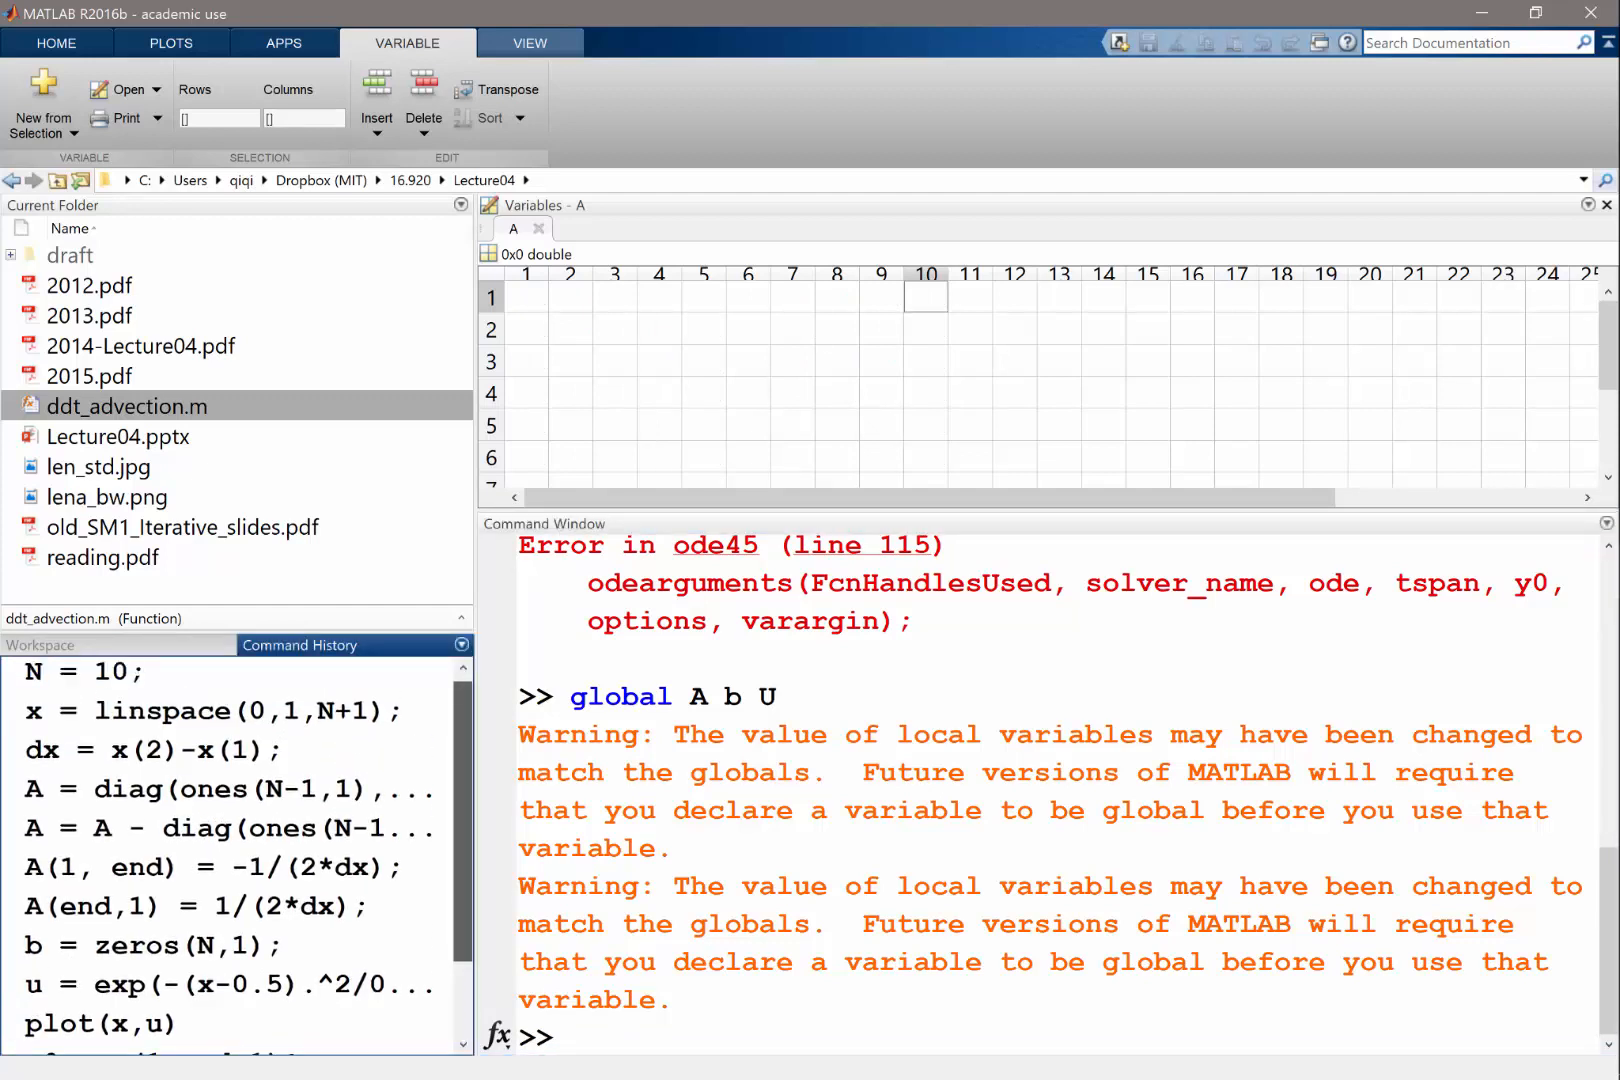
click(228, 788)
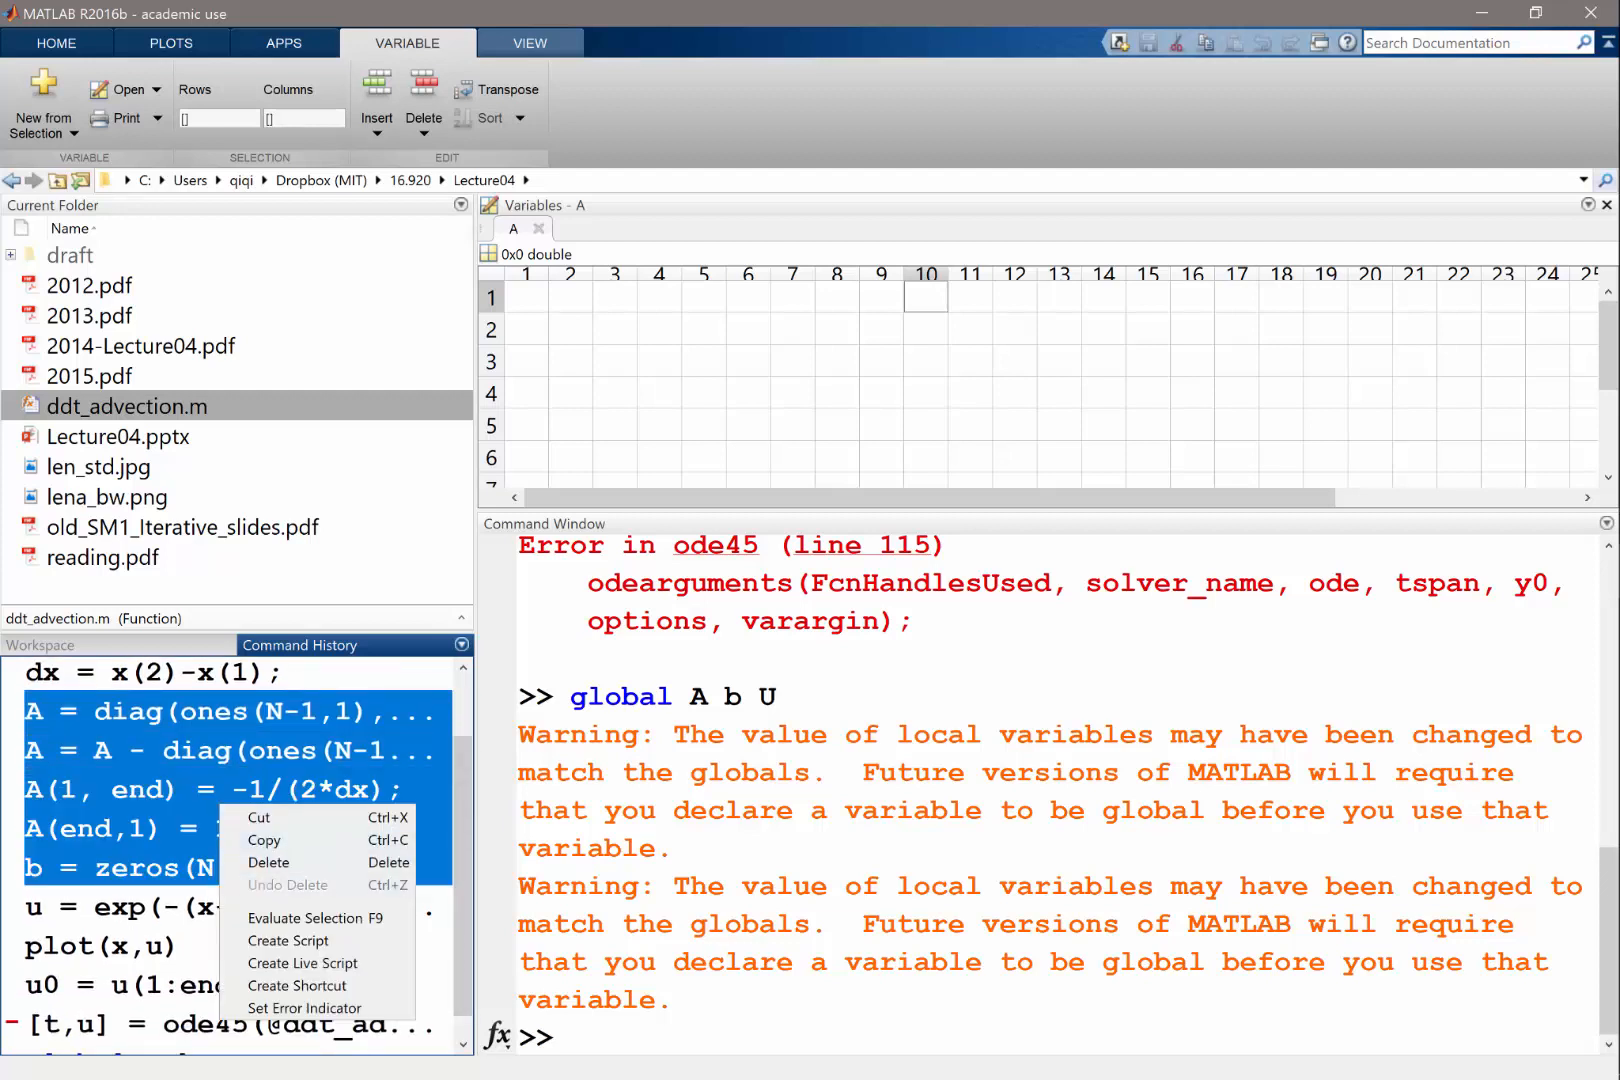
click(316, 918)
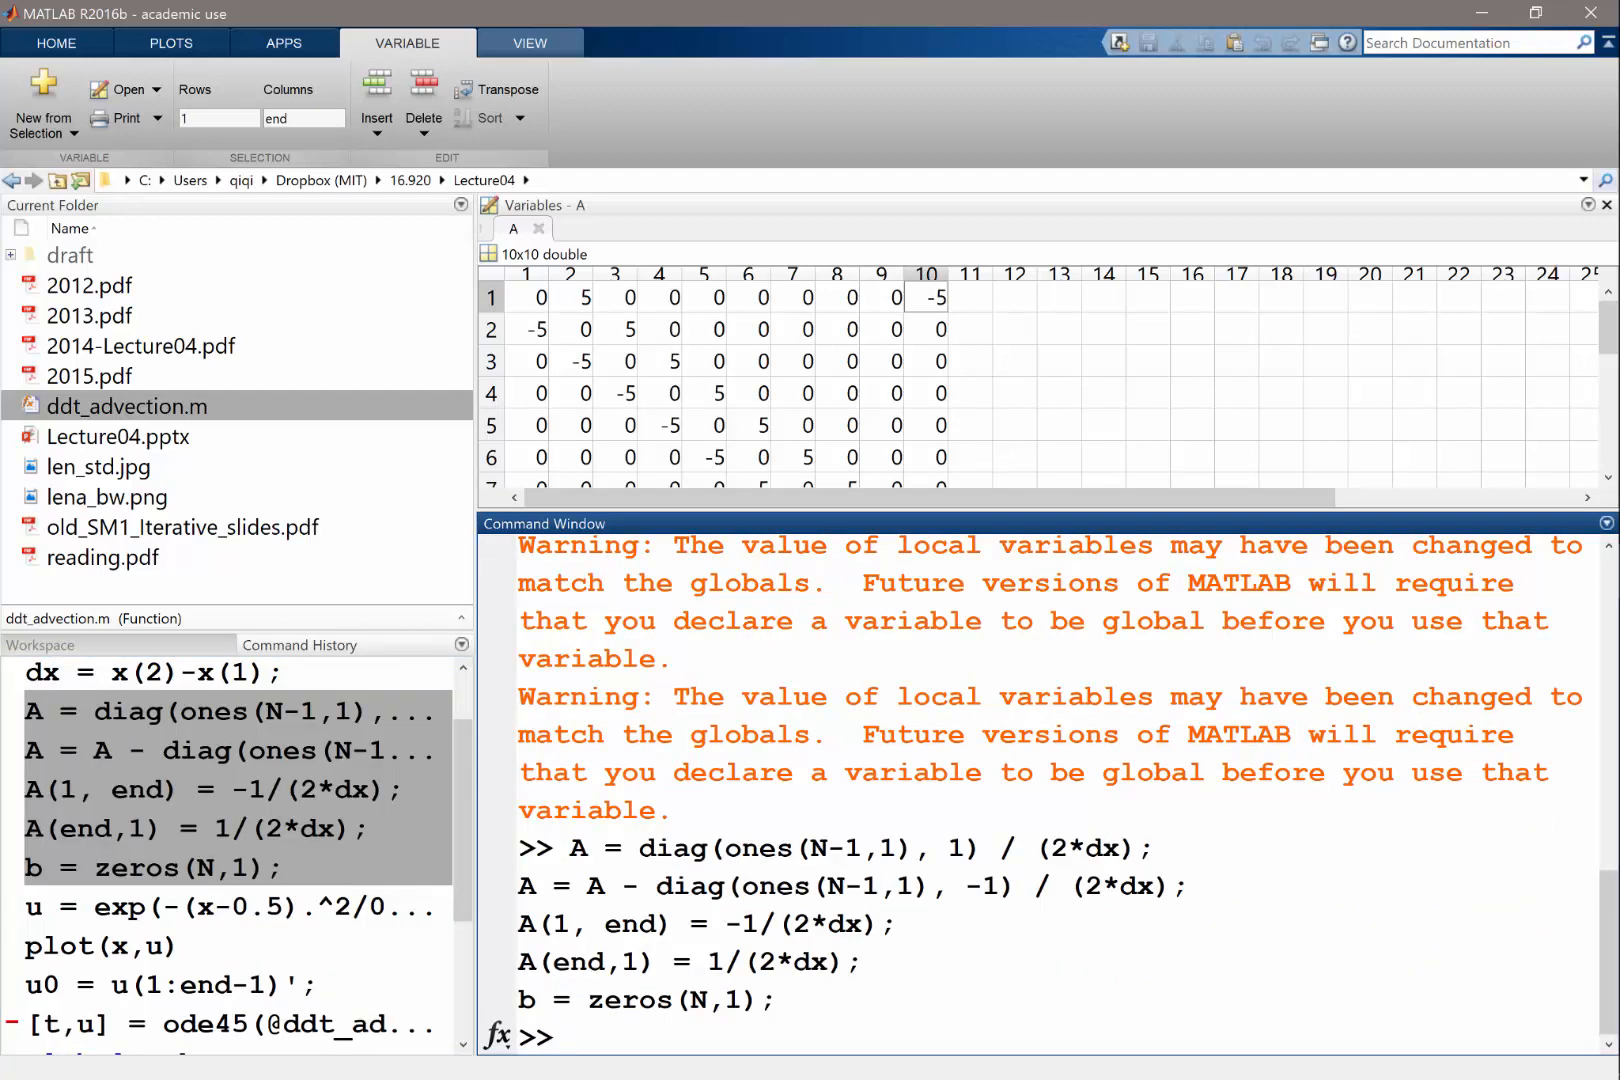
Set the advection speed U = 1
text(U =)
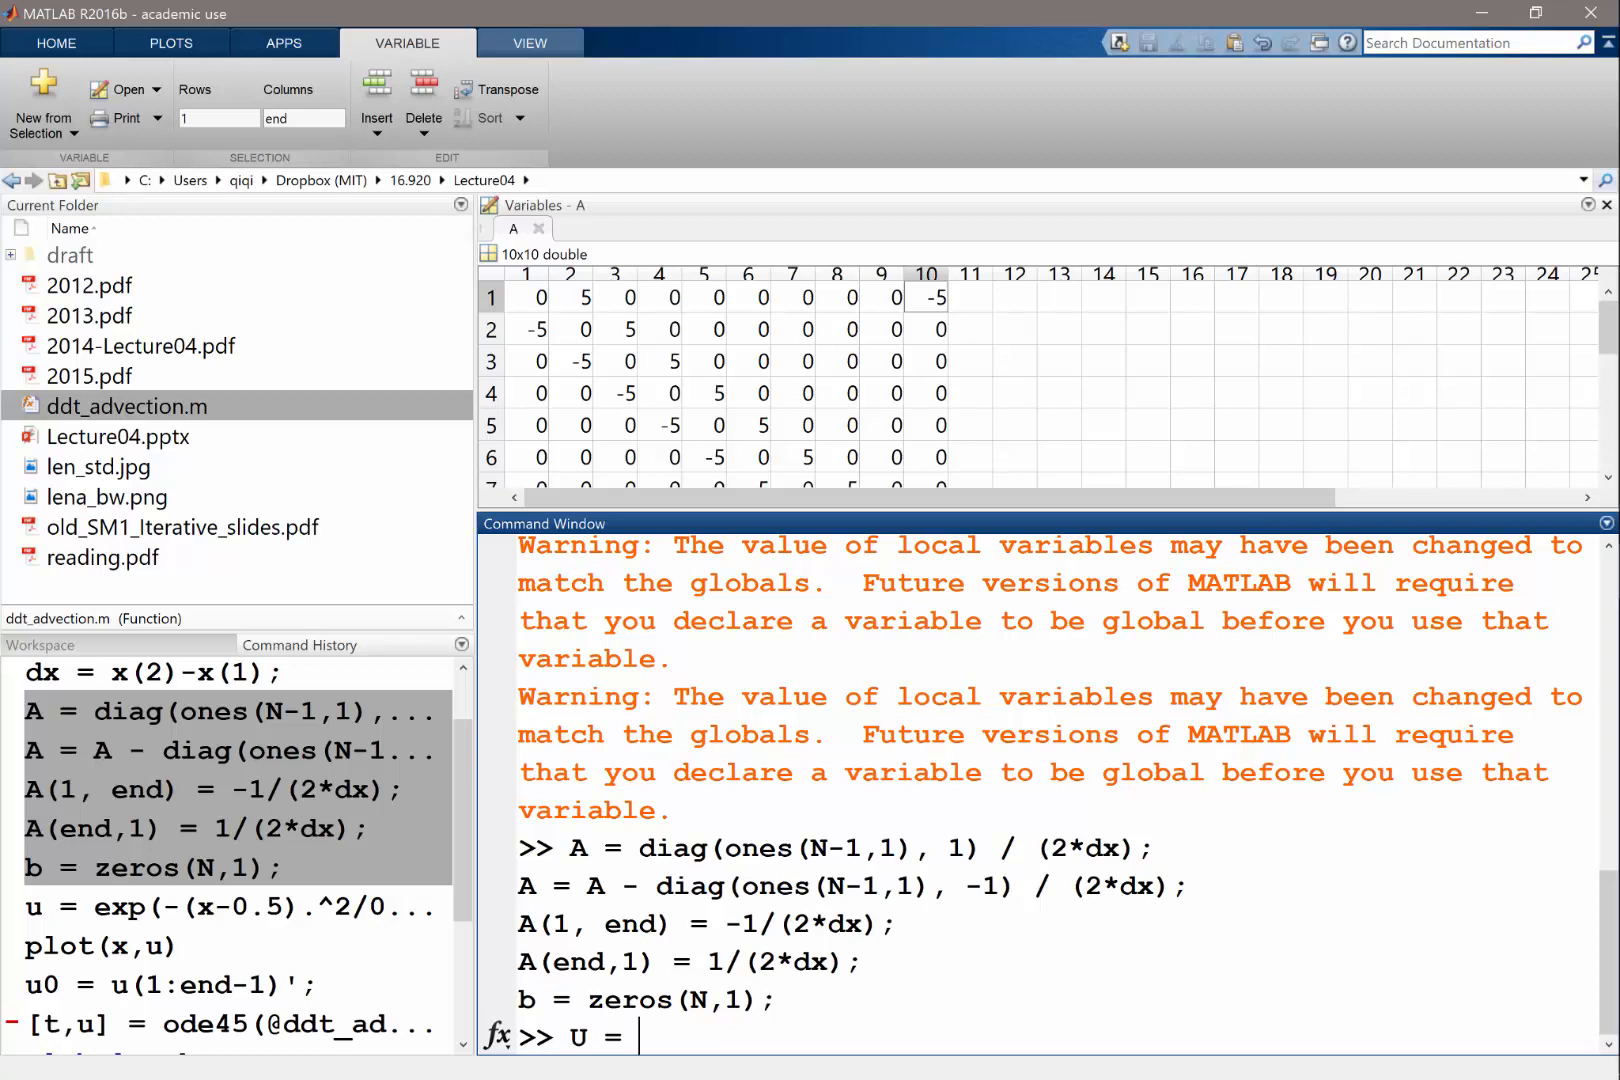
text(1)
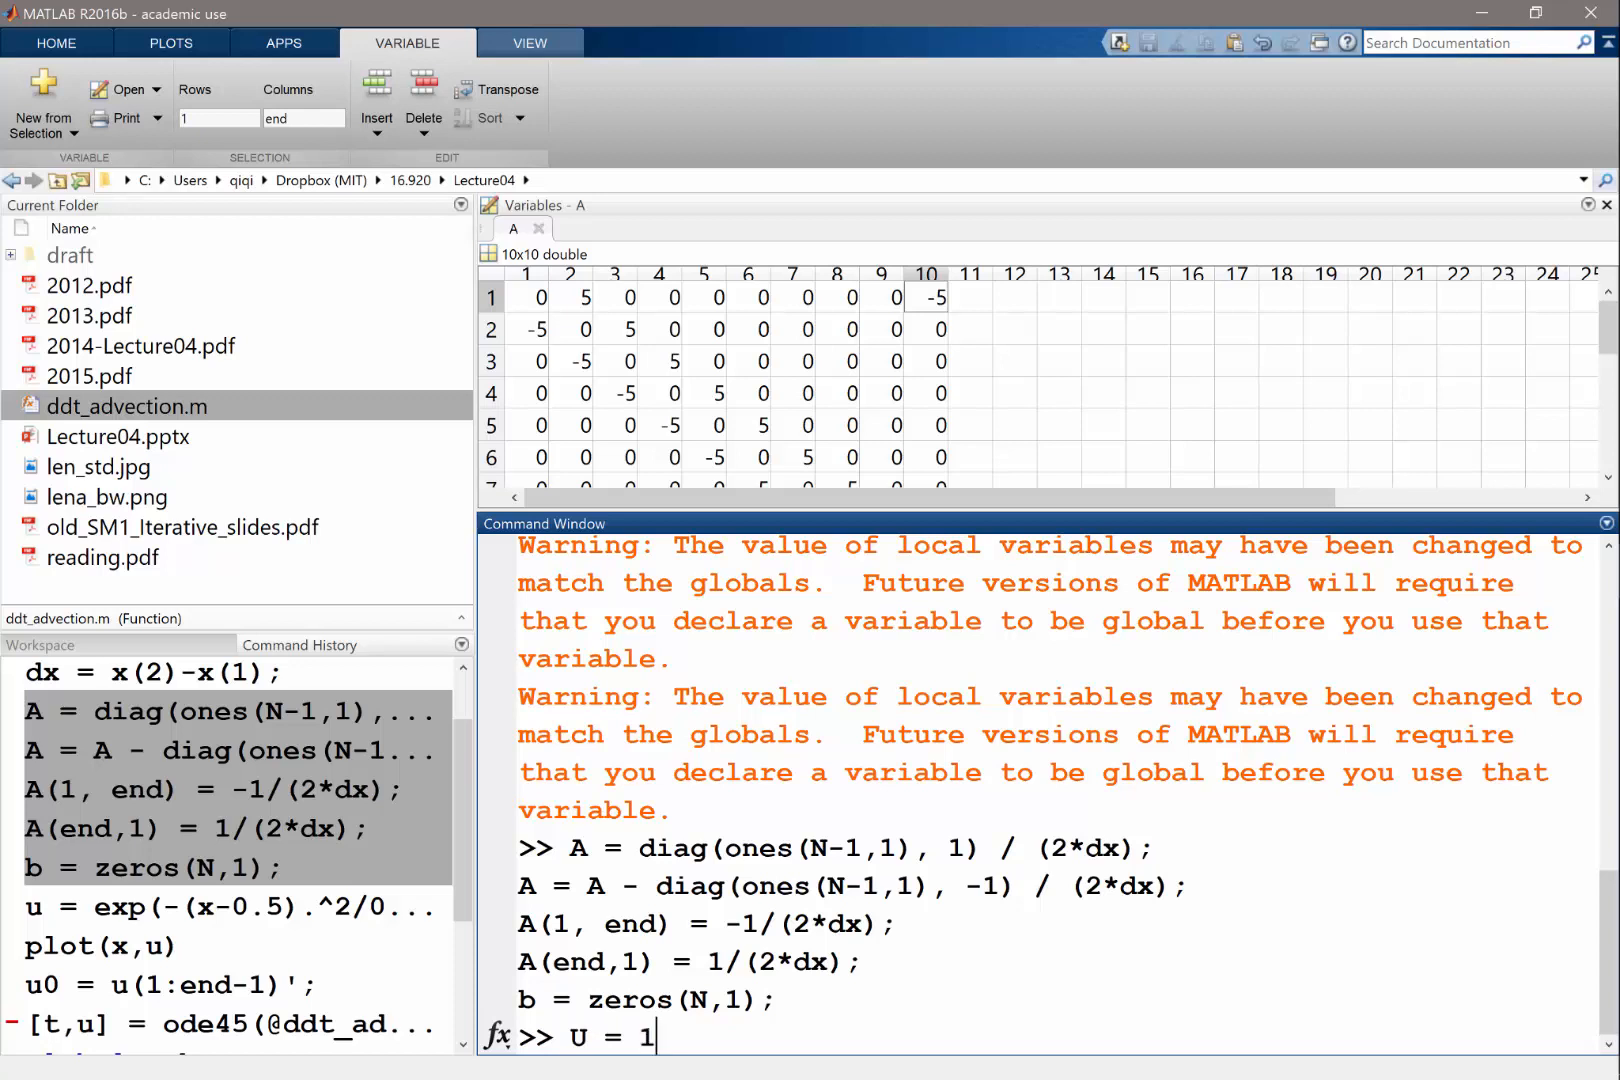
key(enter)
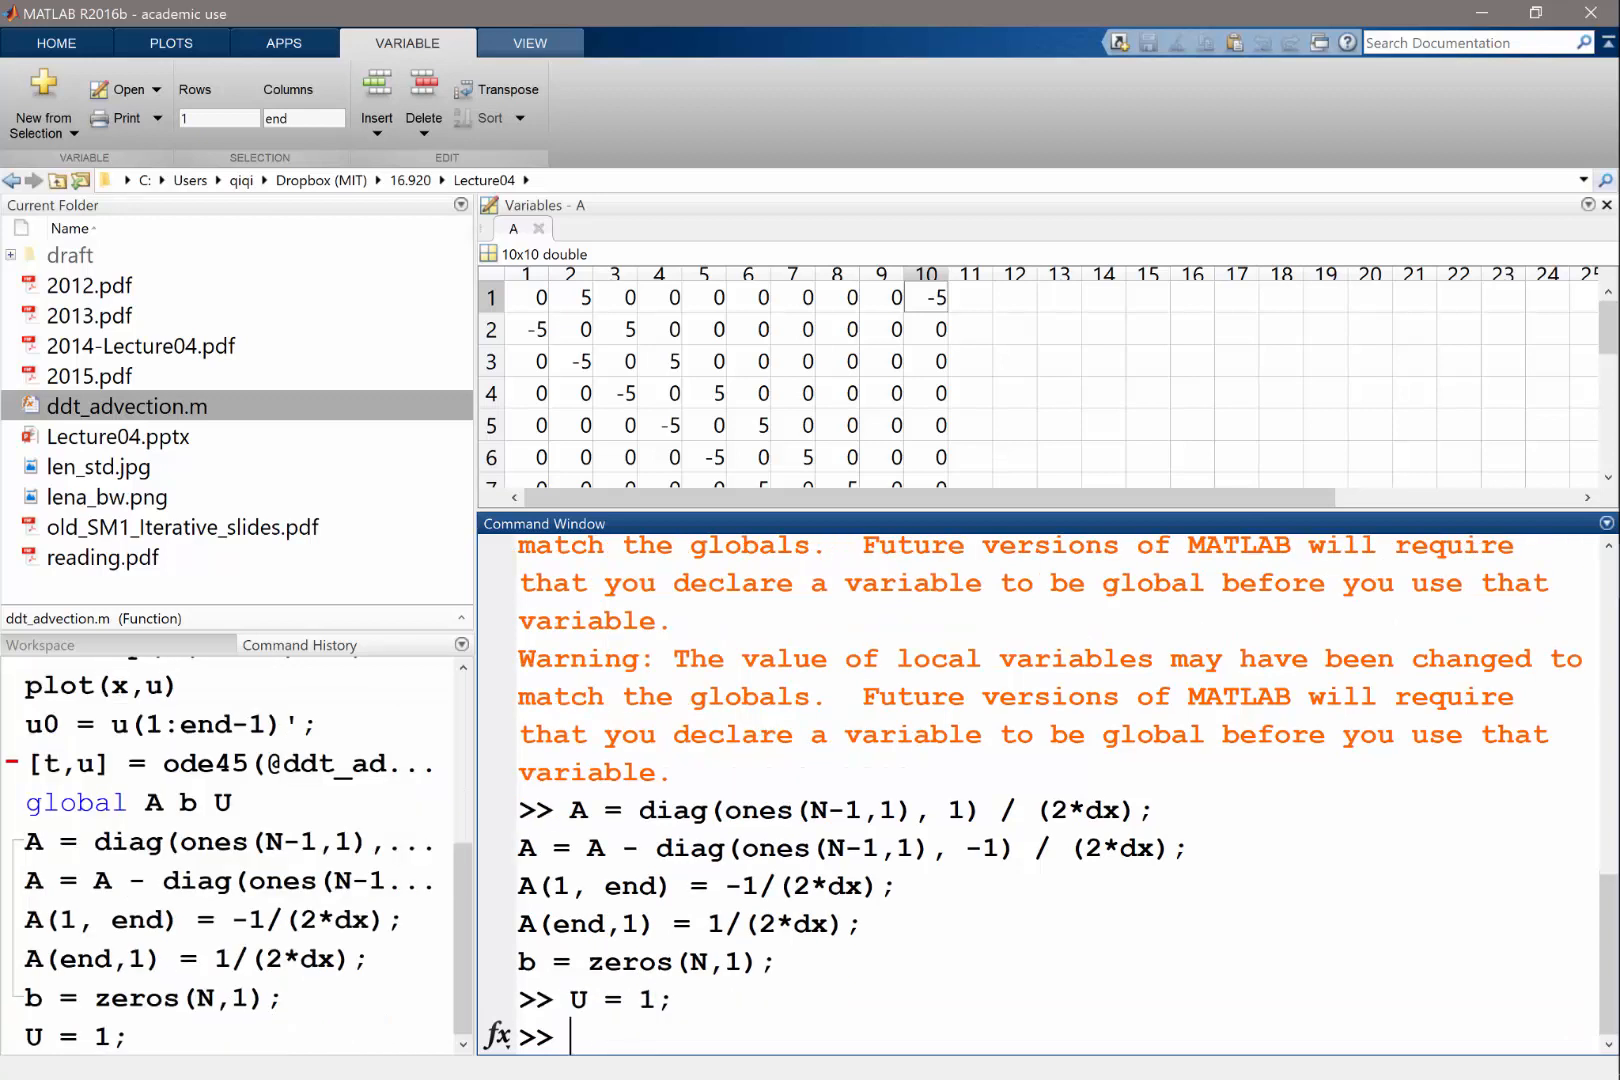
text([t,u] = ode45(@ddt_advection, [0,1], u0);)
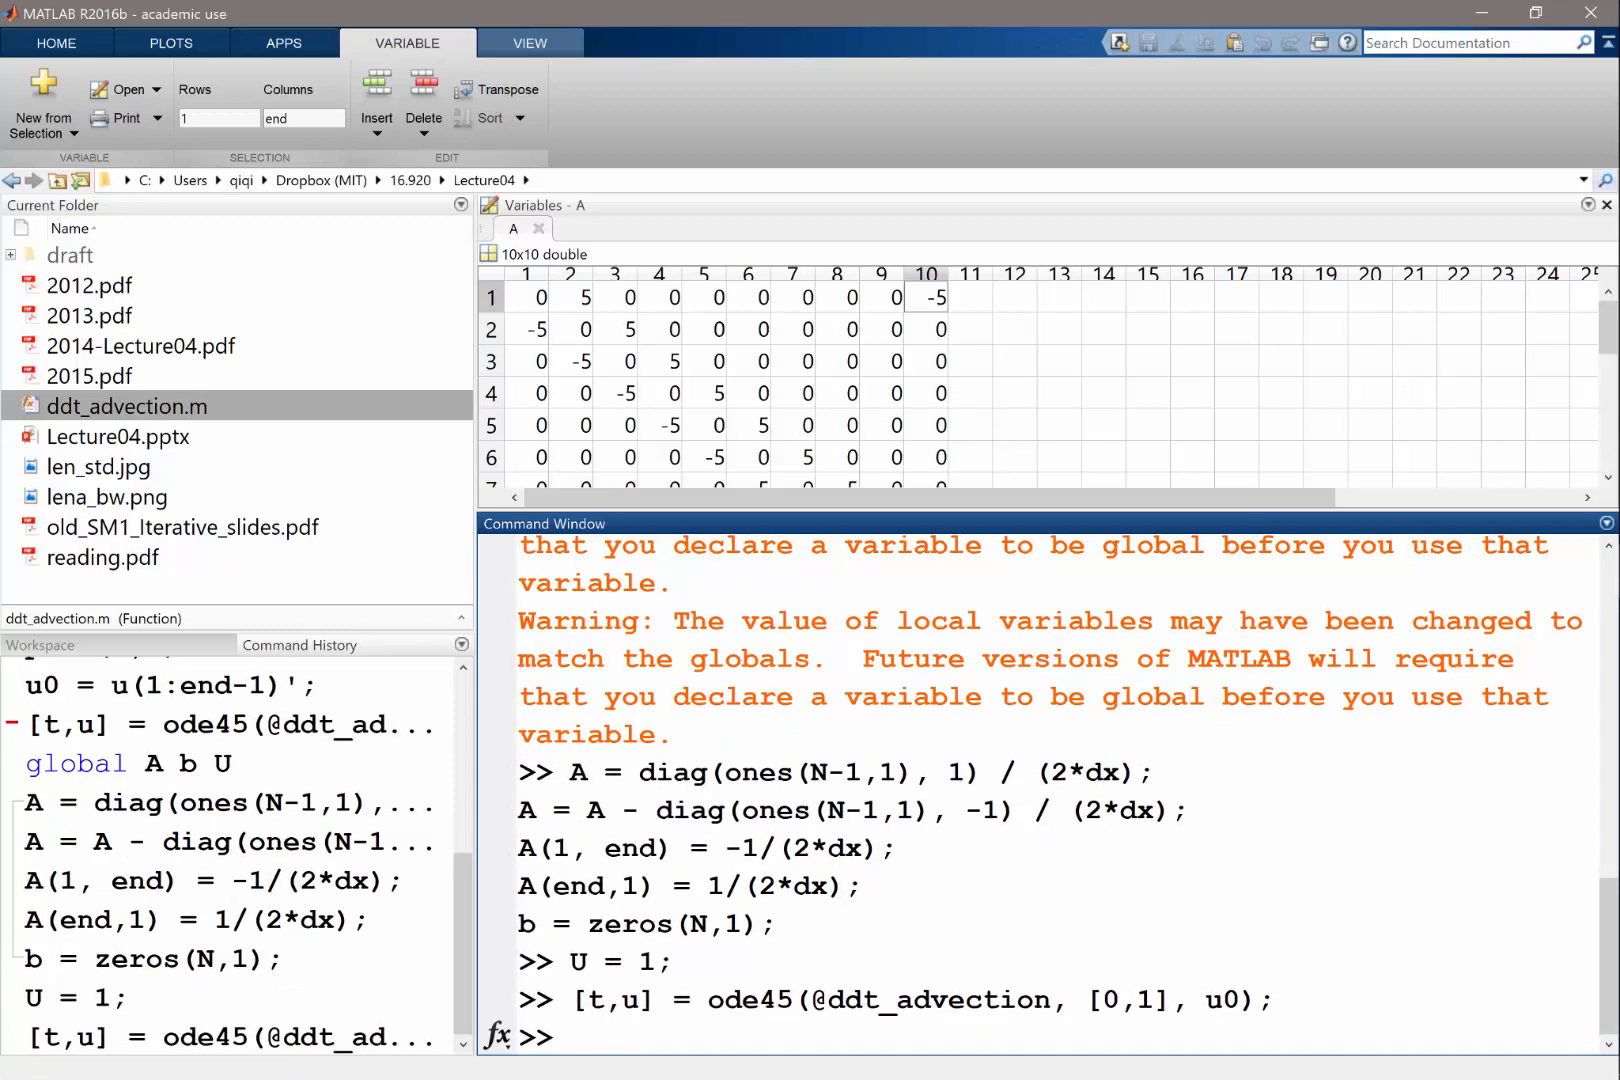
Plot the solution curves with plot(x(1:end-1)', u), then close Figure 1
text(plot)
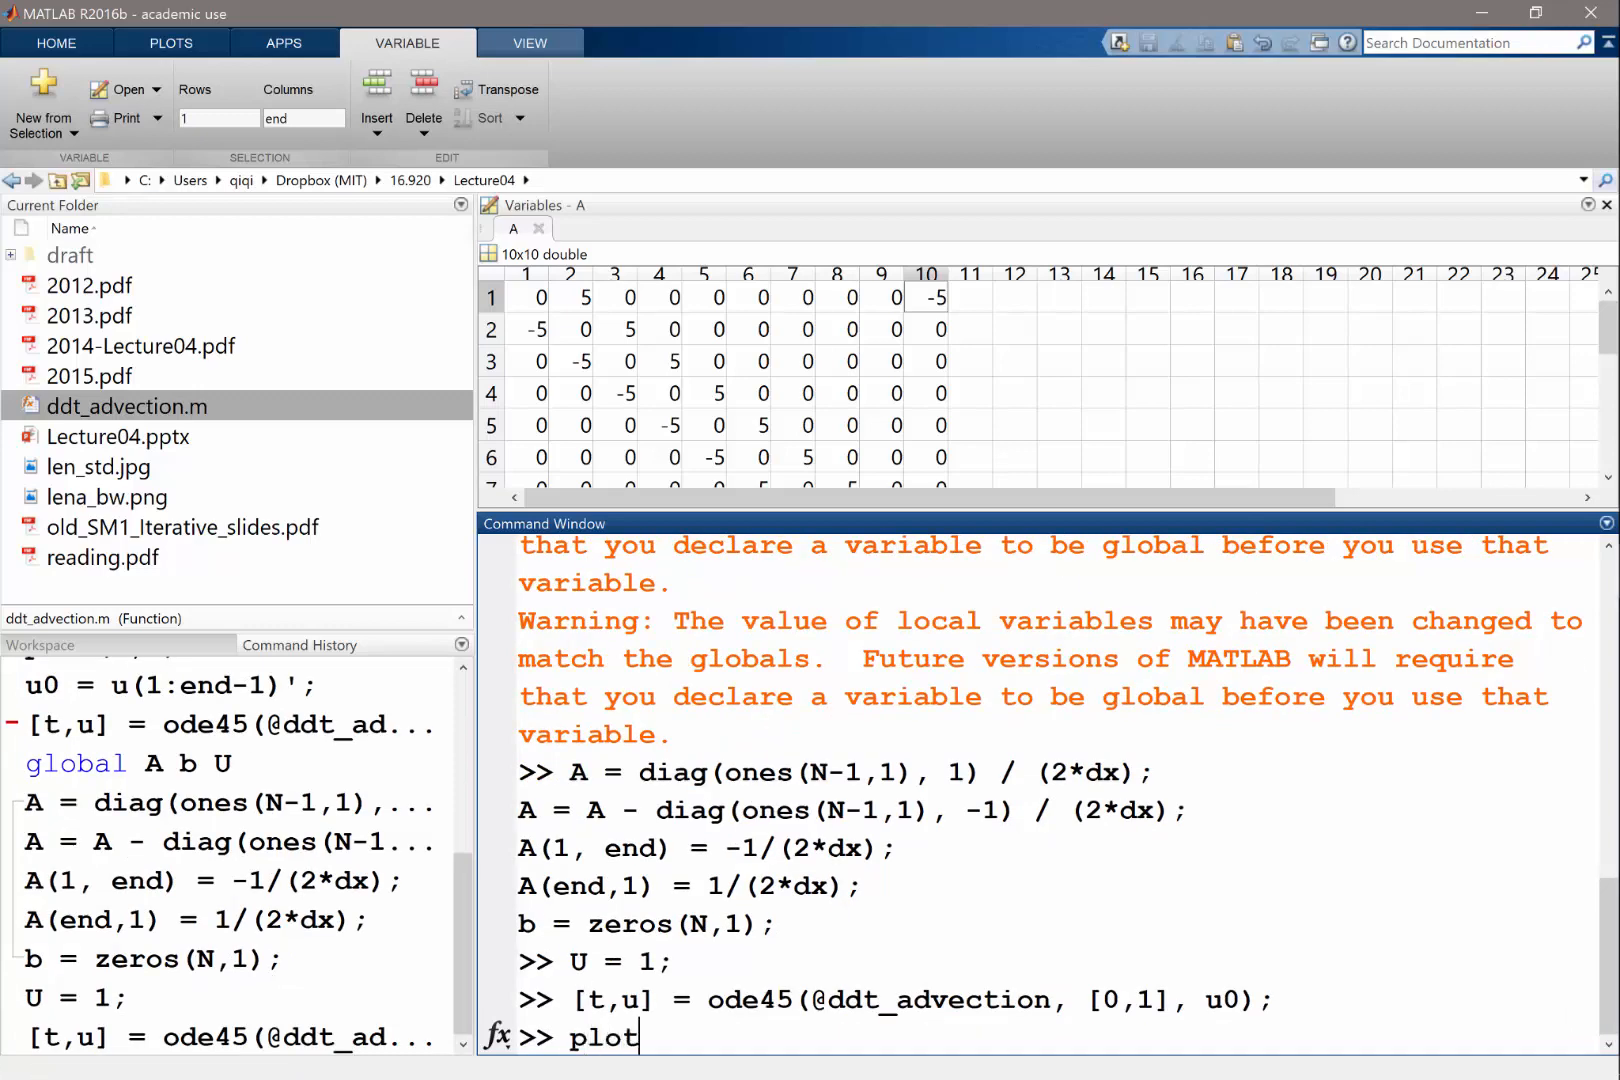
text((x)
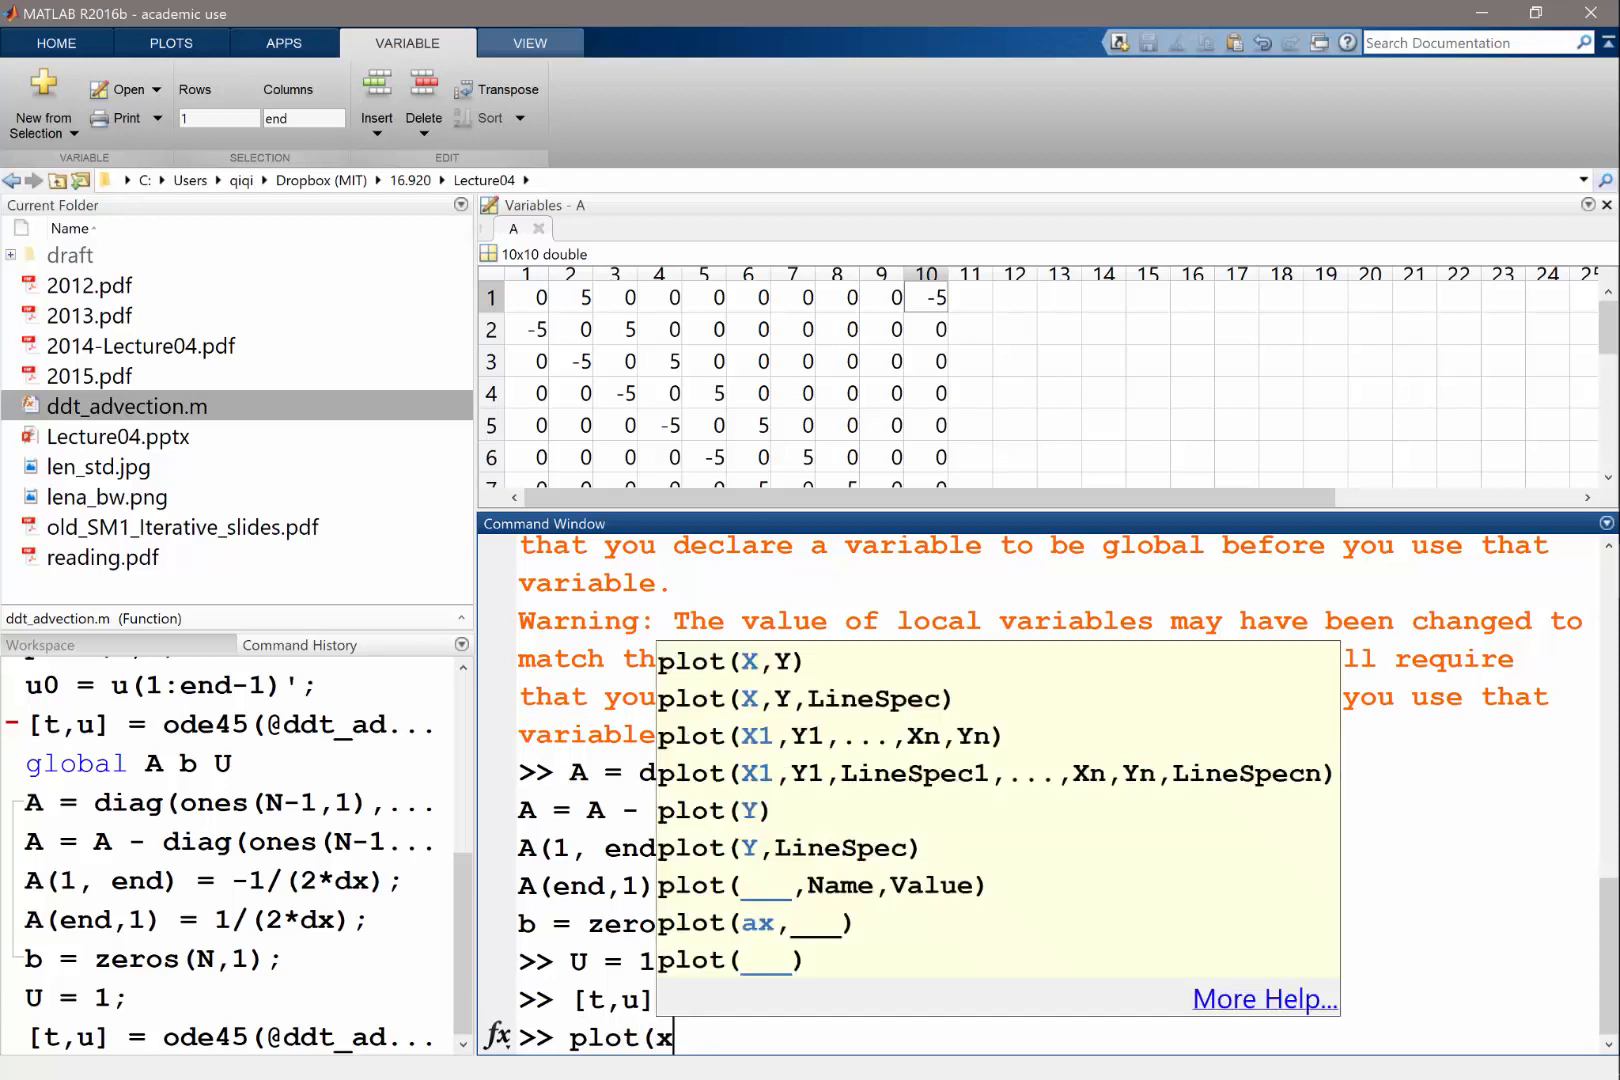
text((1:)
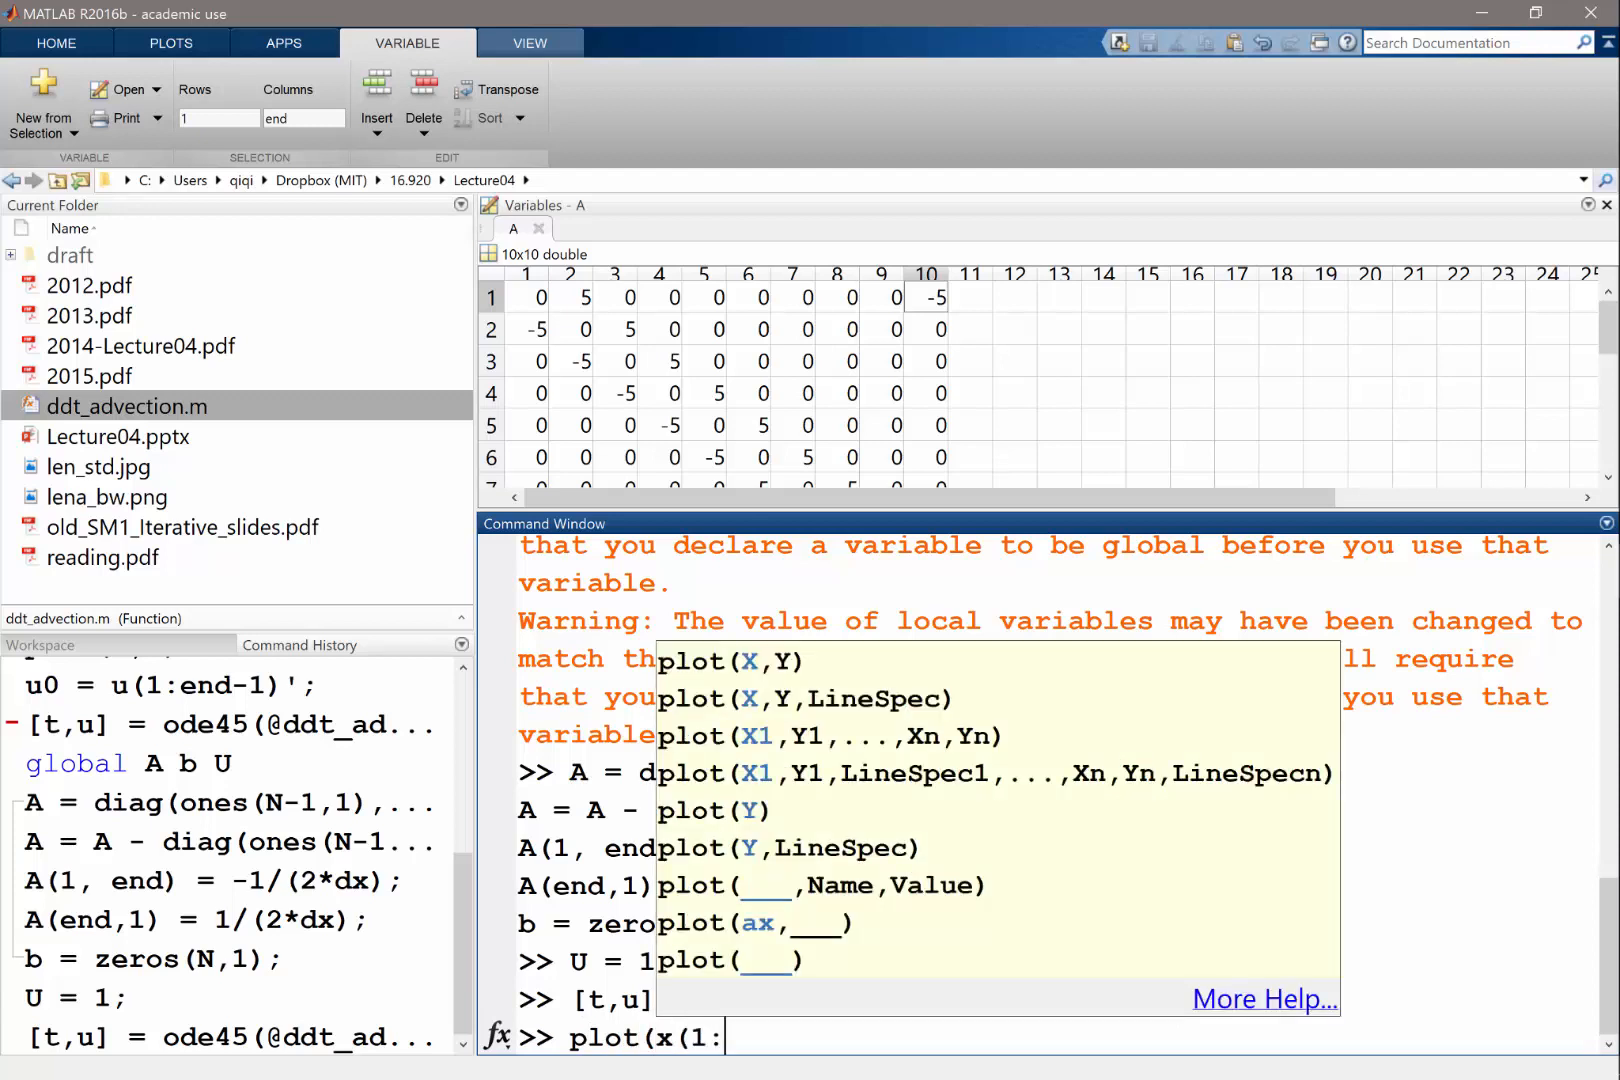
text(end-1)', u)
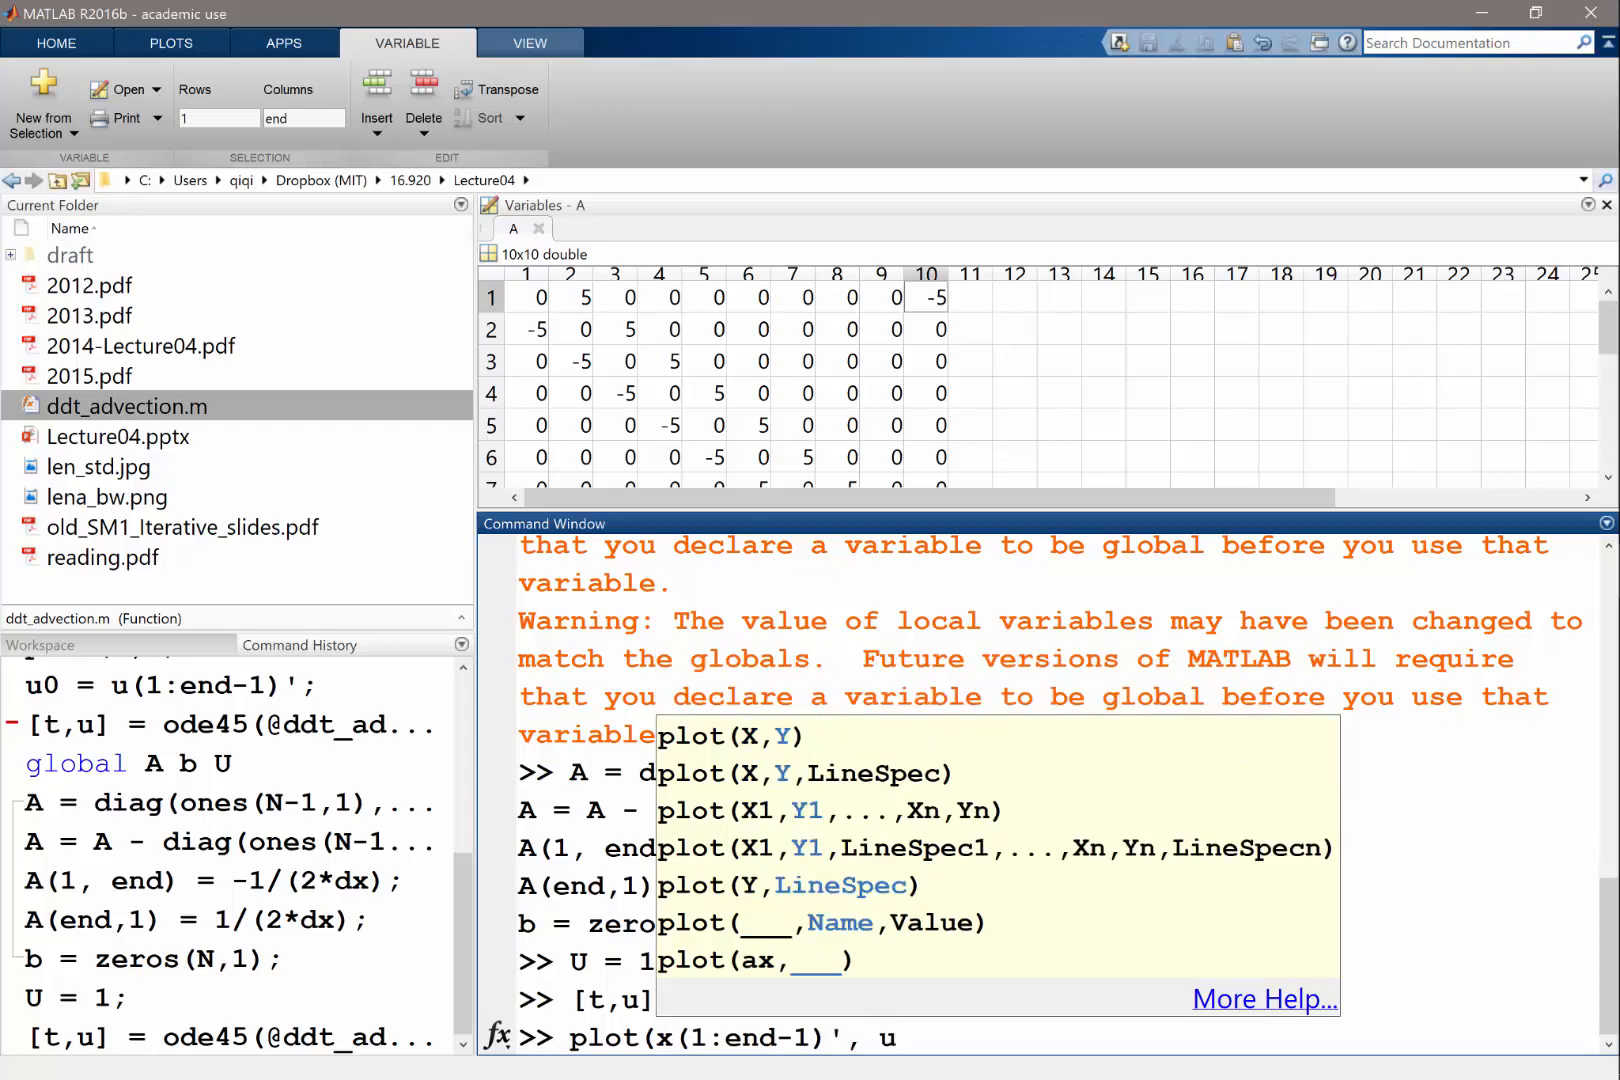
key(enter)
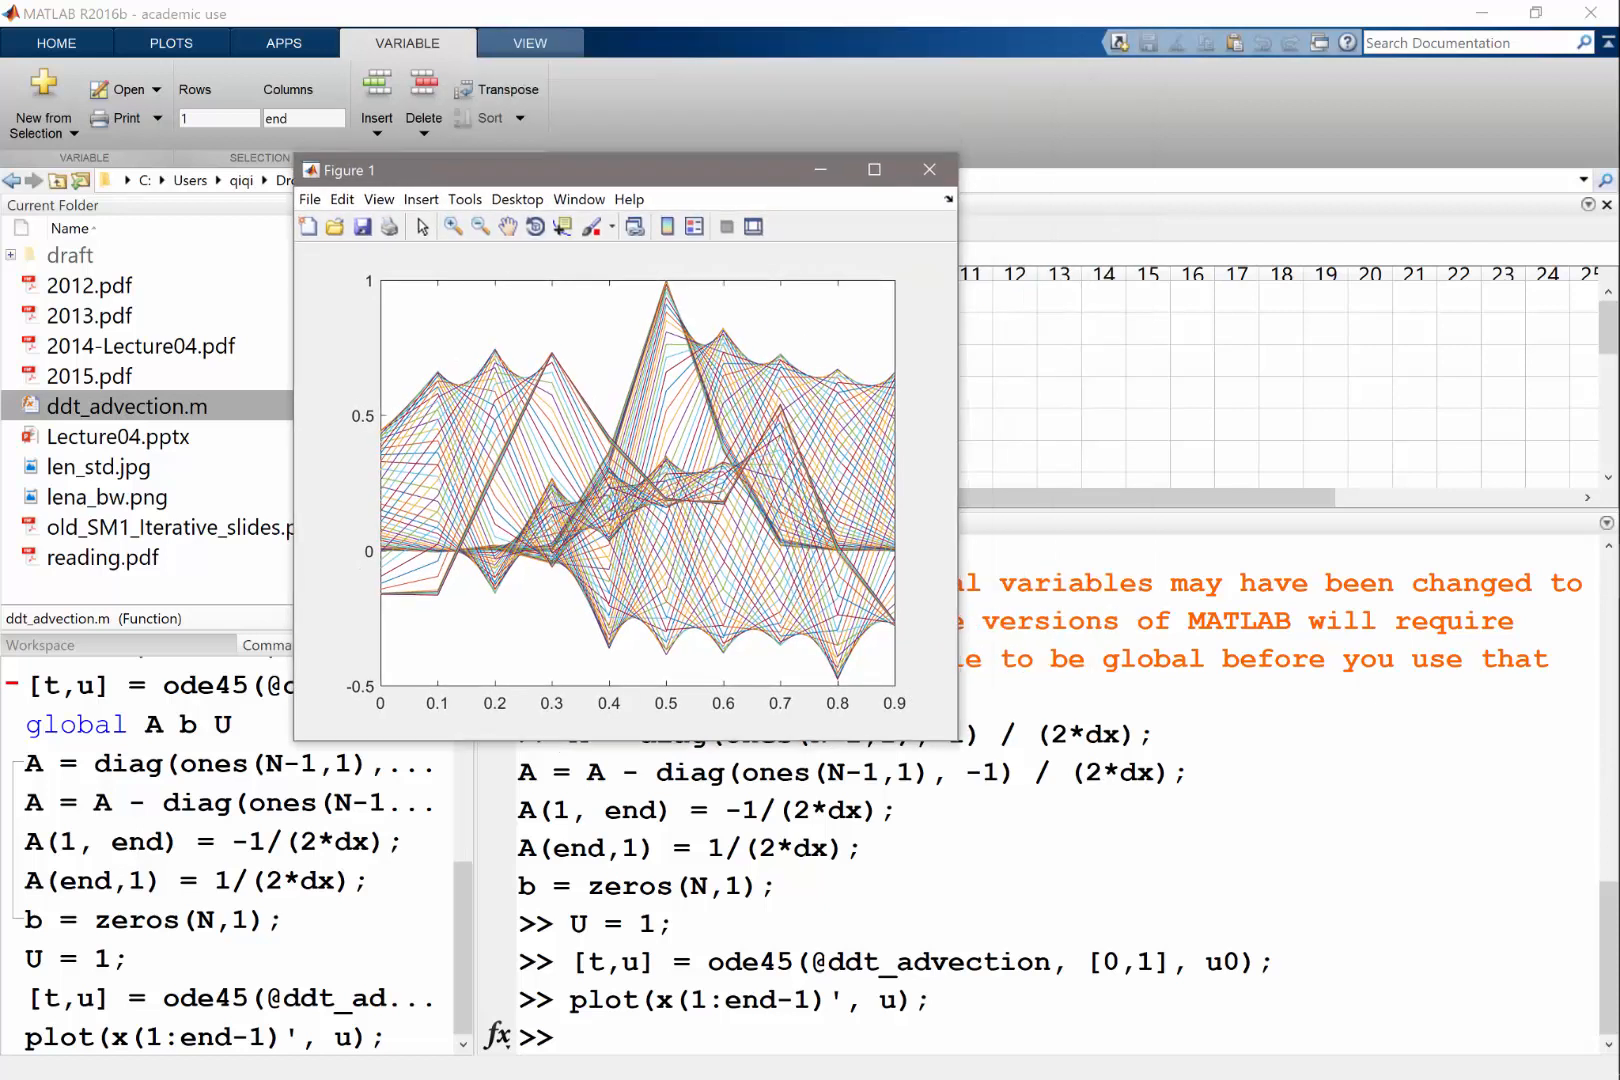
mouse_move(926, 168)
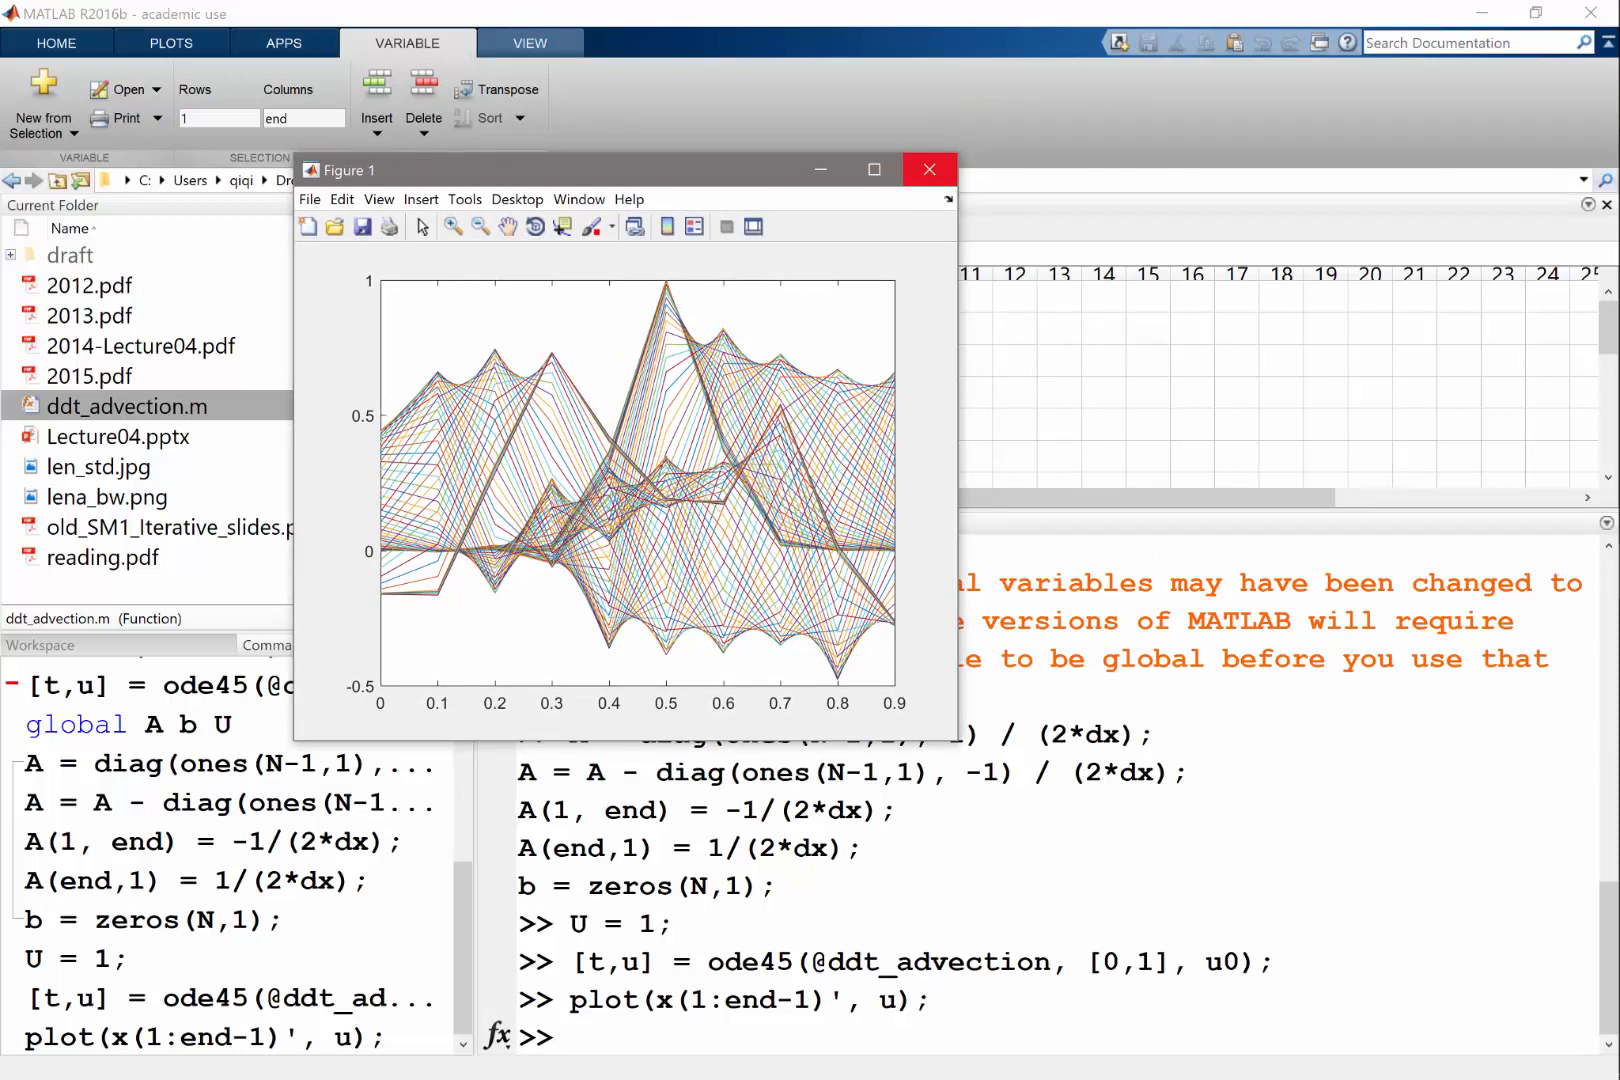
click(928, 168)
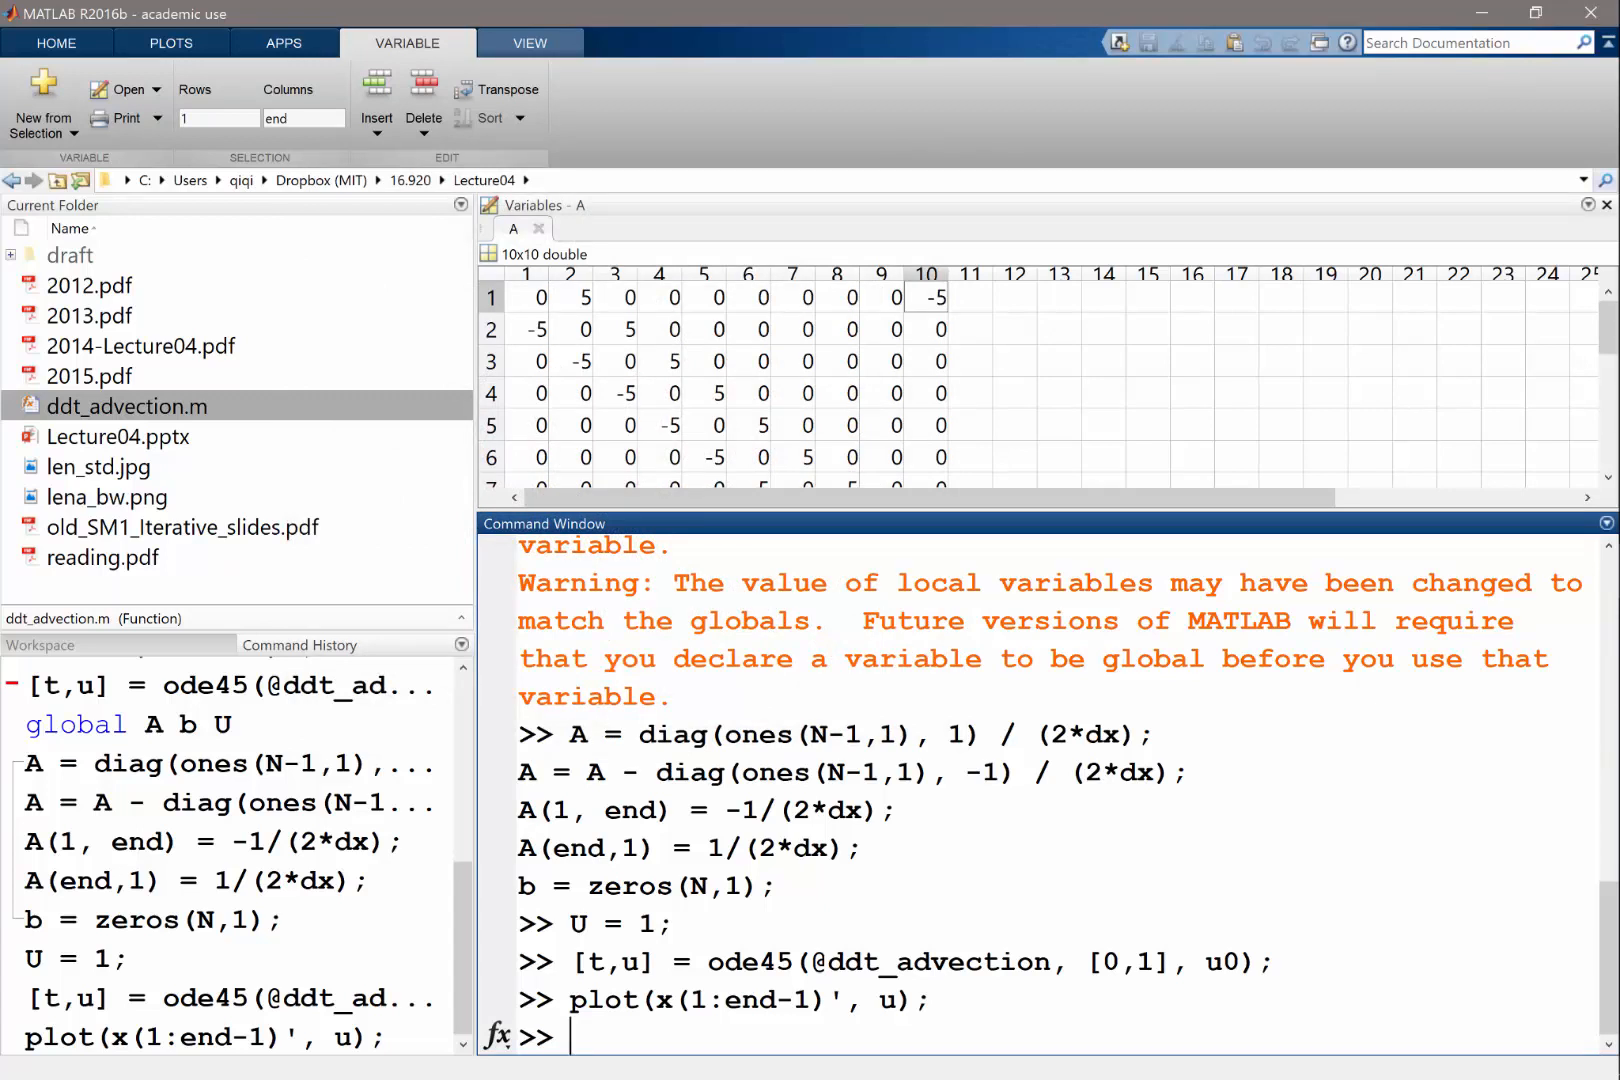
text(for t =)
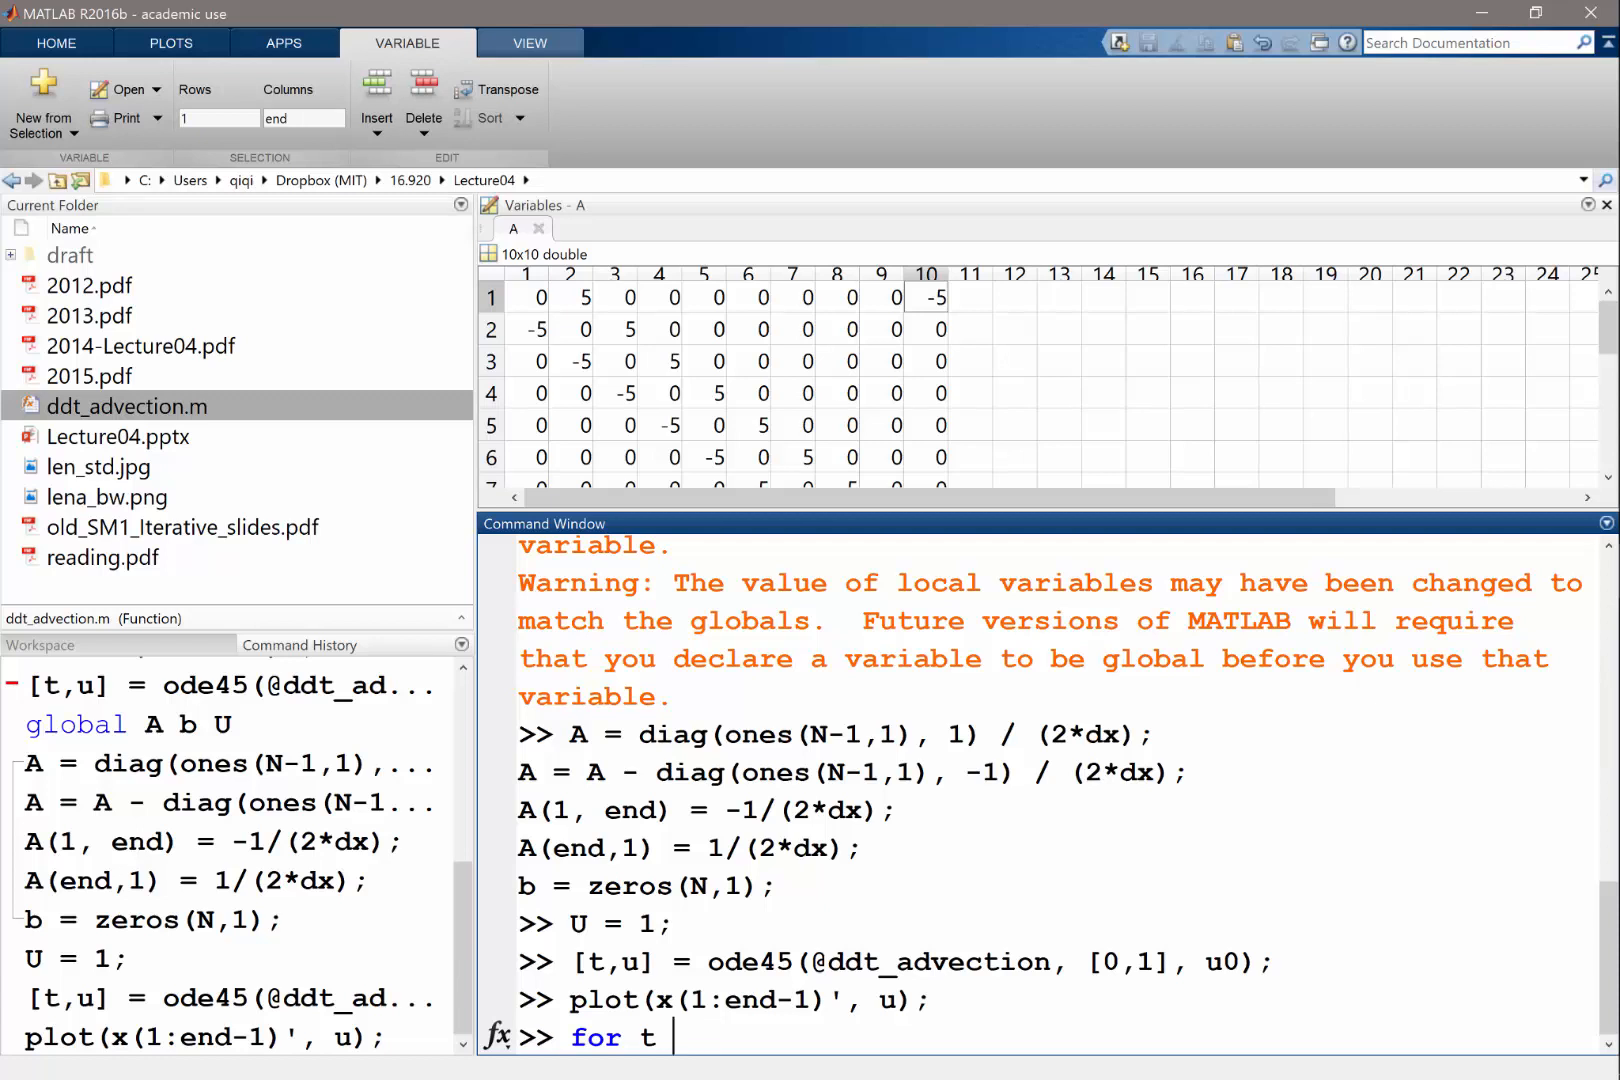
text(=)
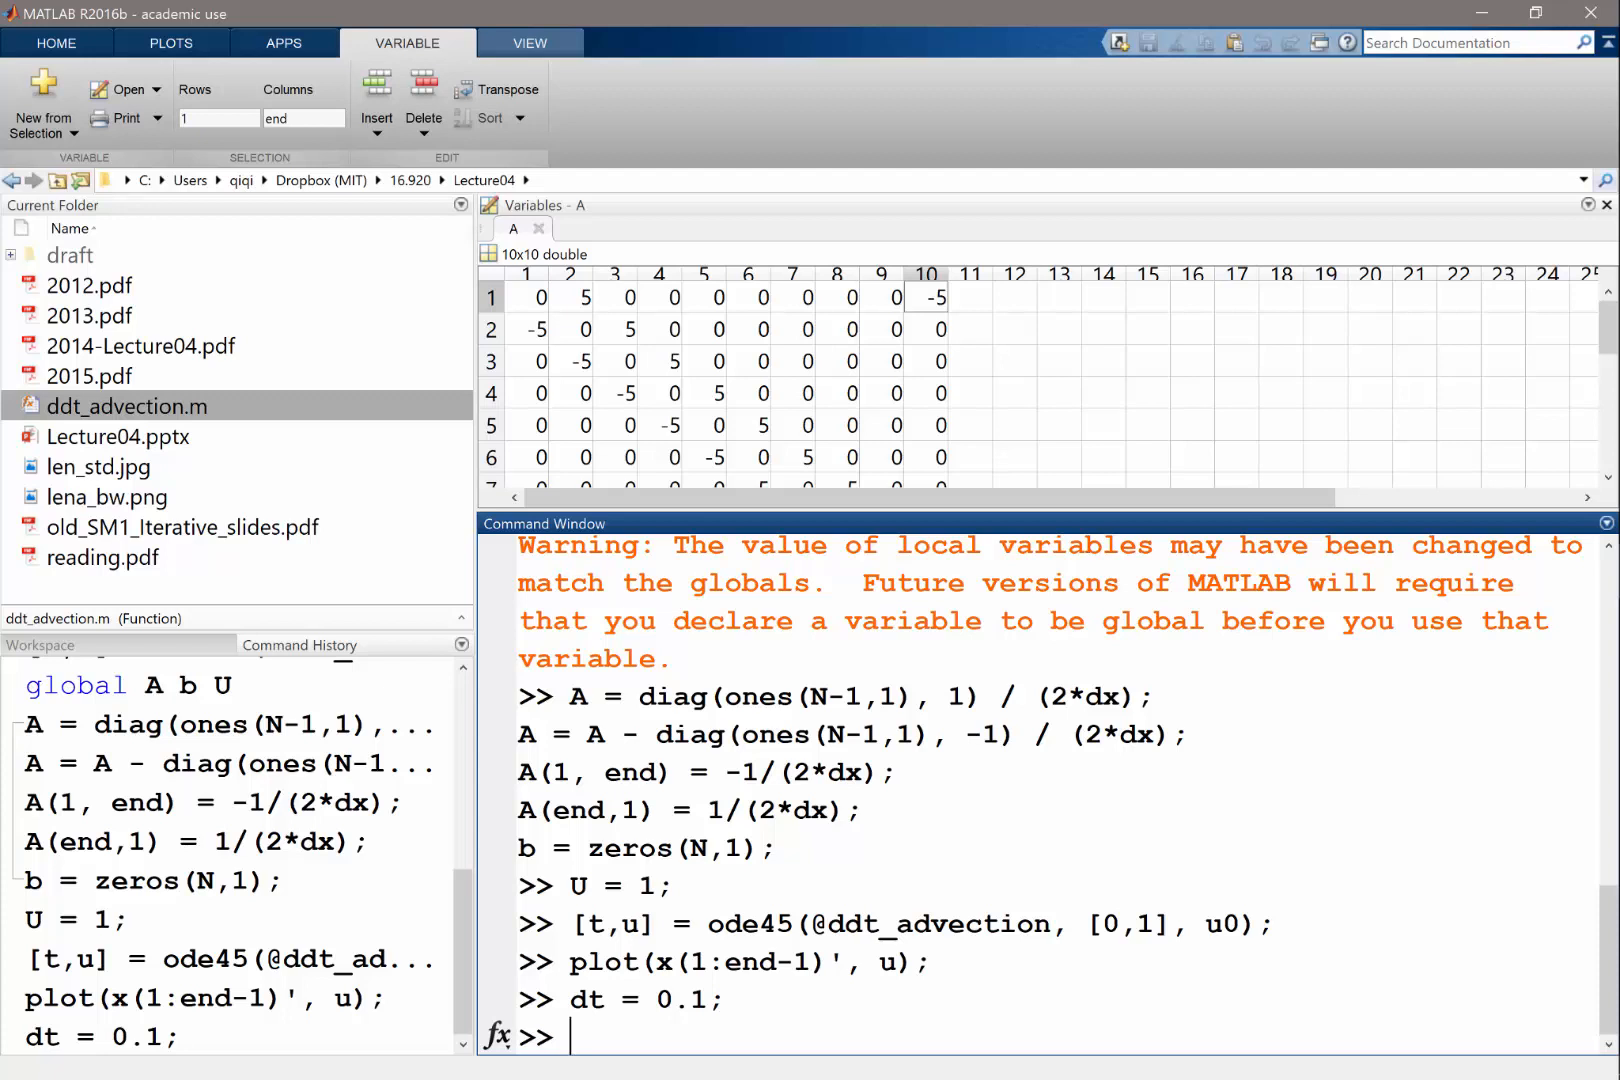
text(for)
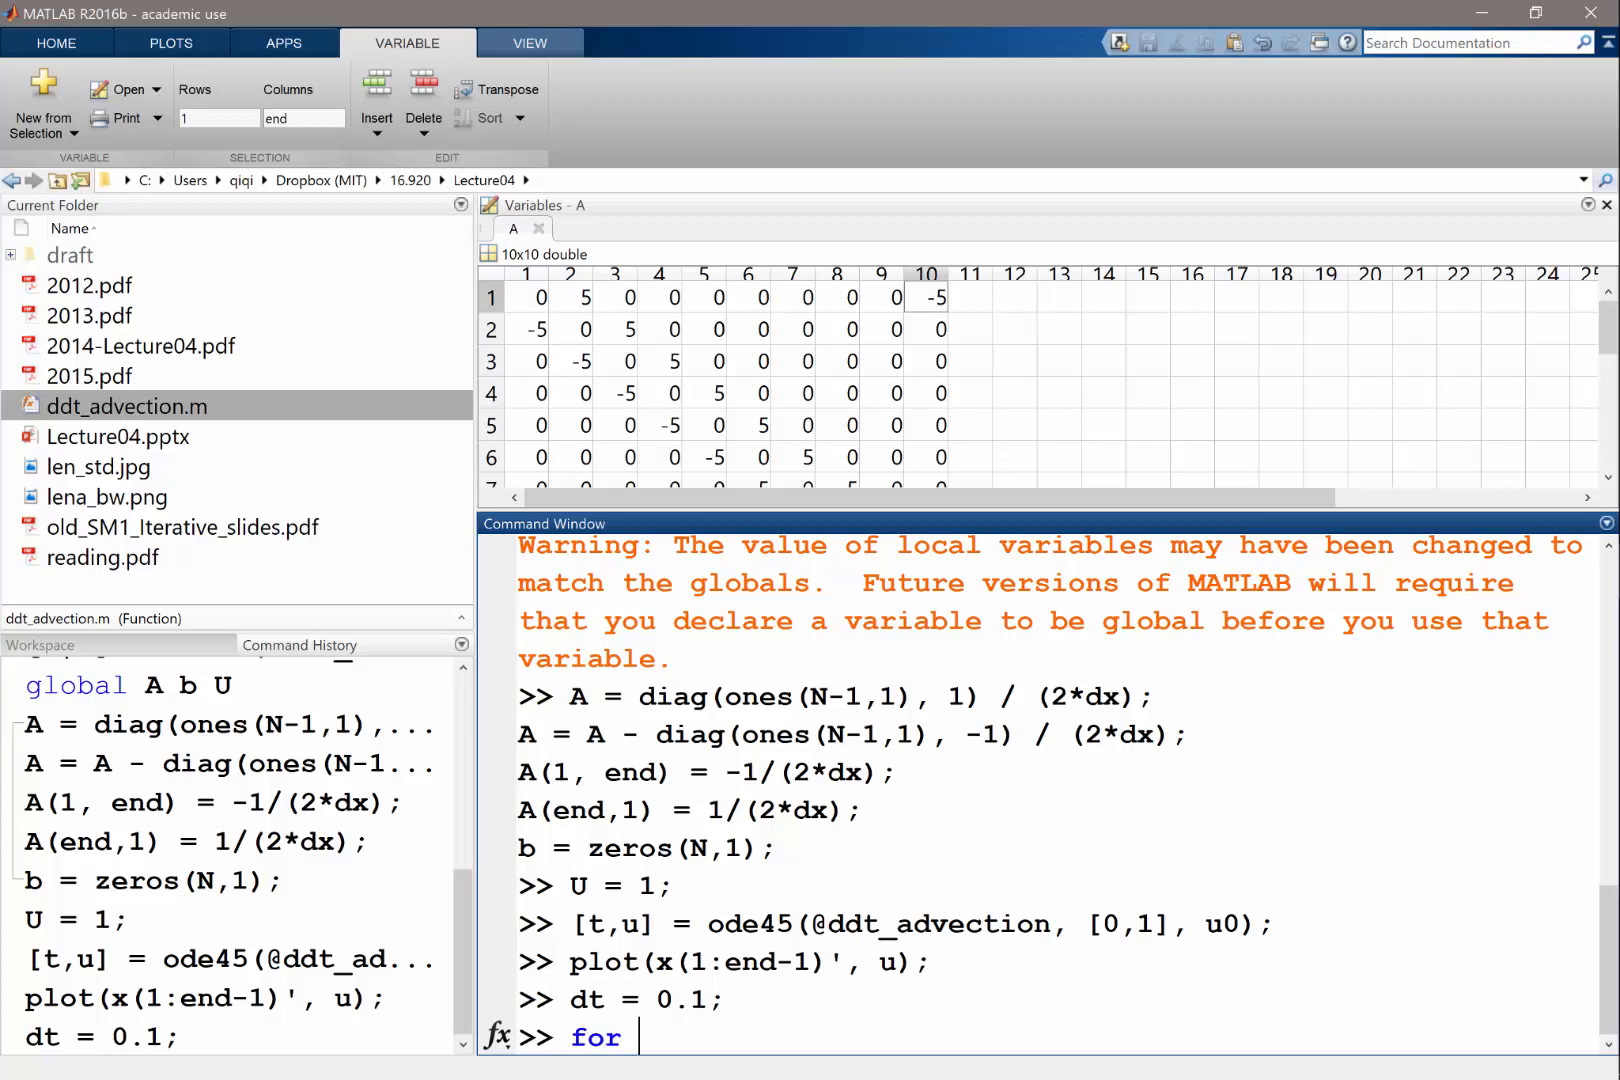
text(t)
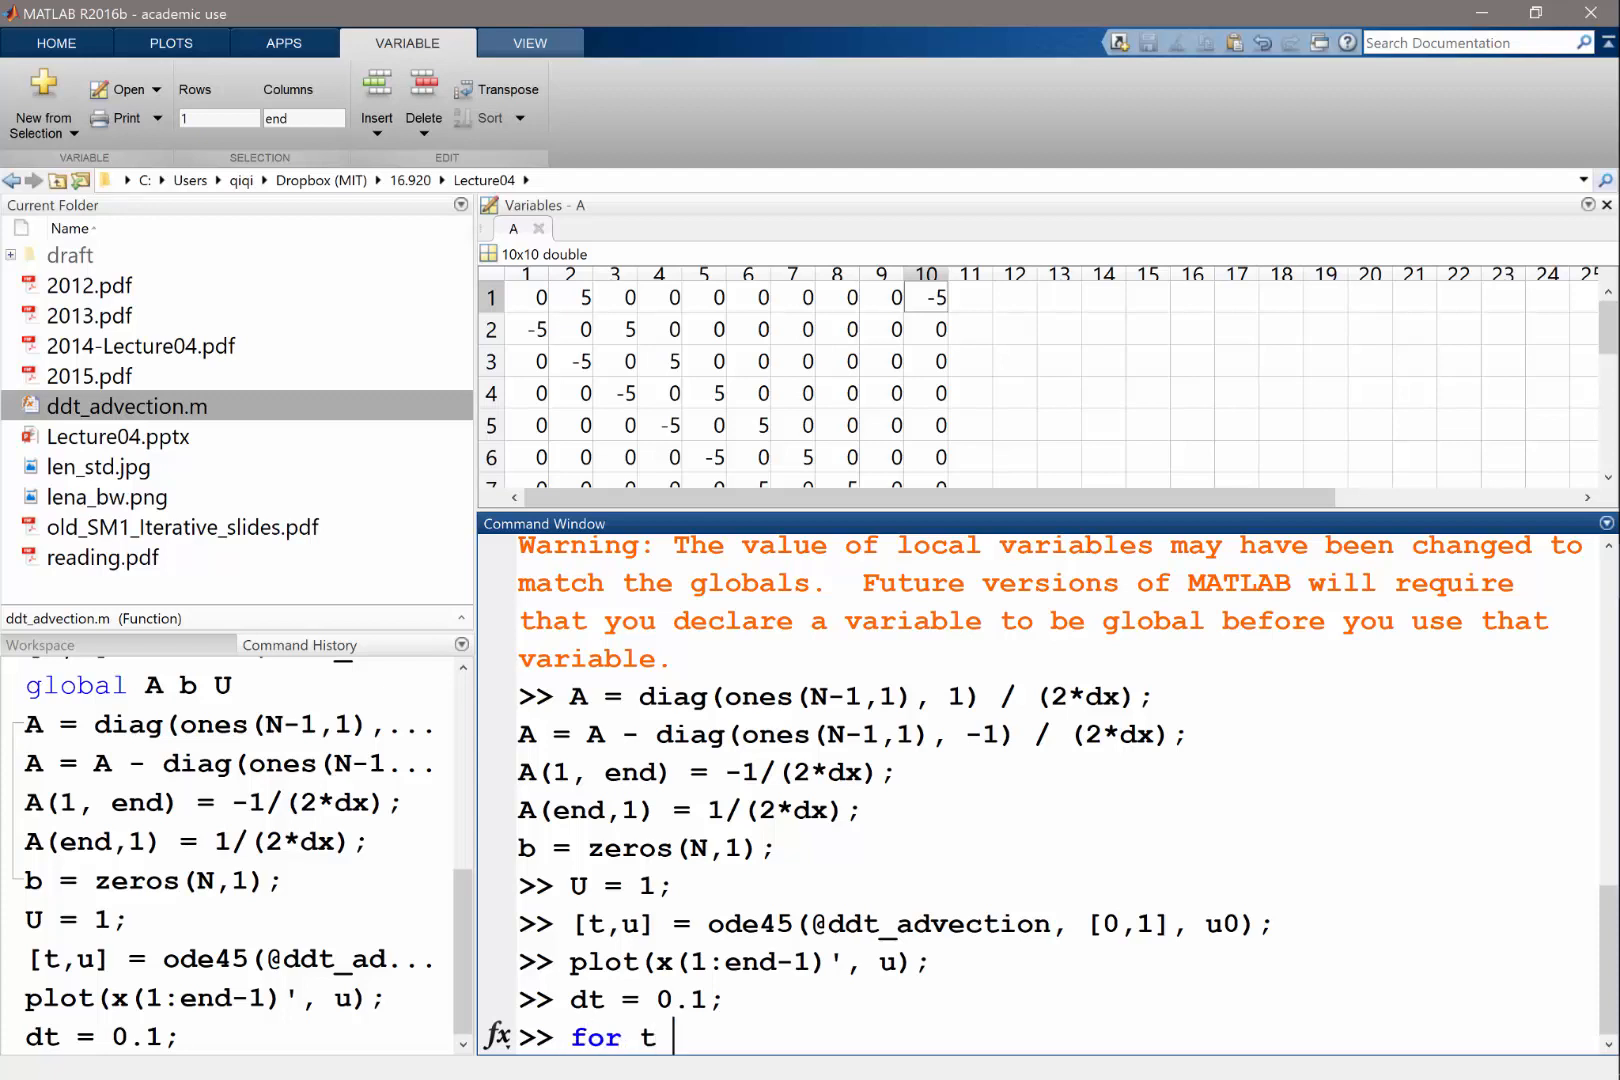
text(=)
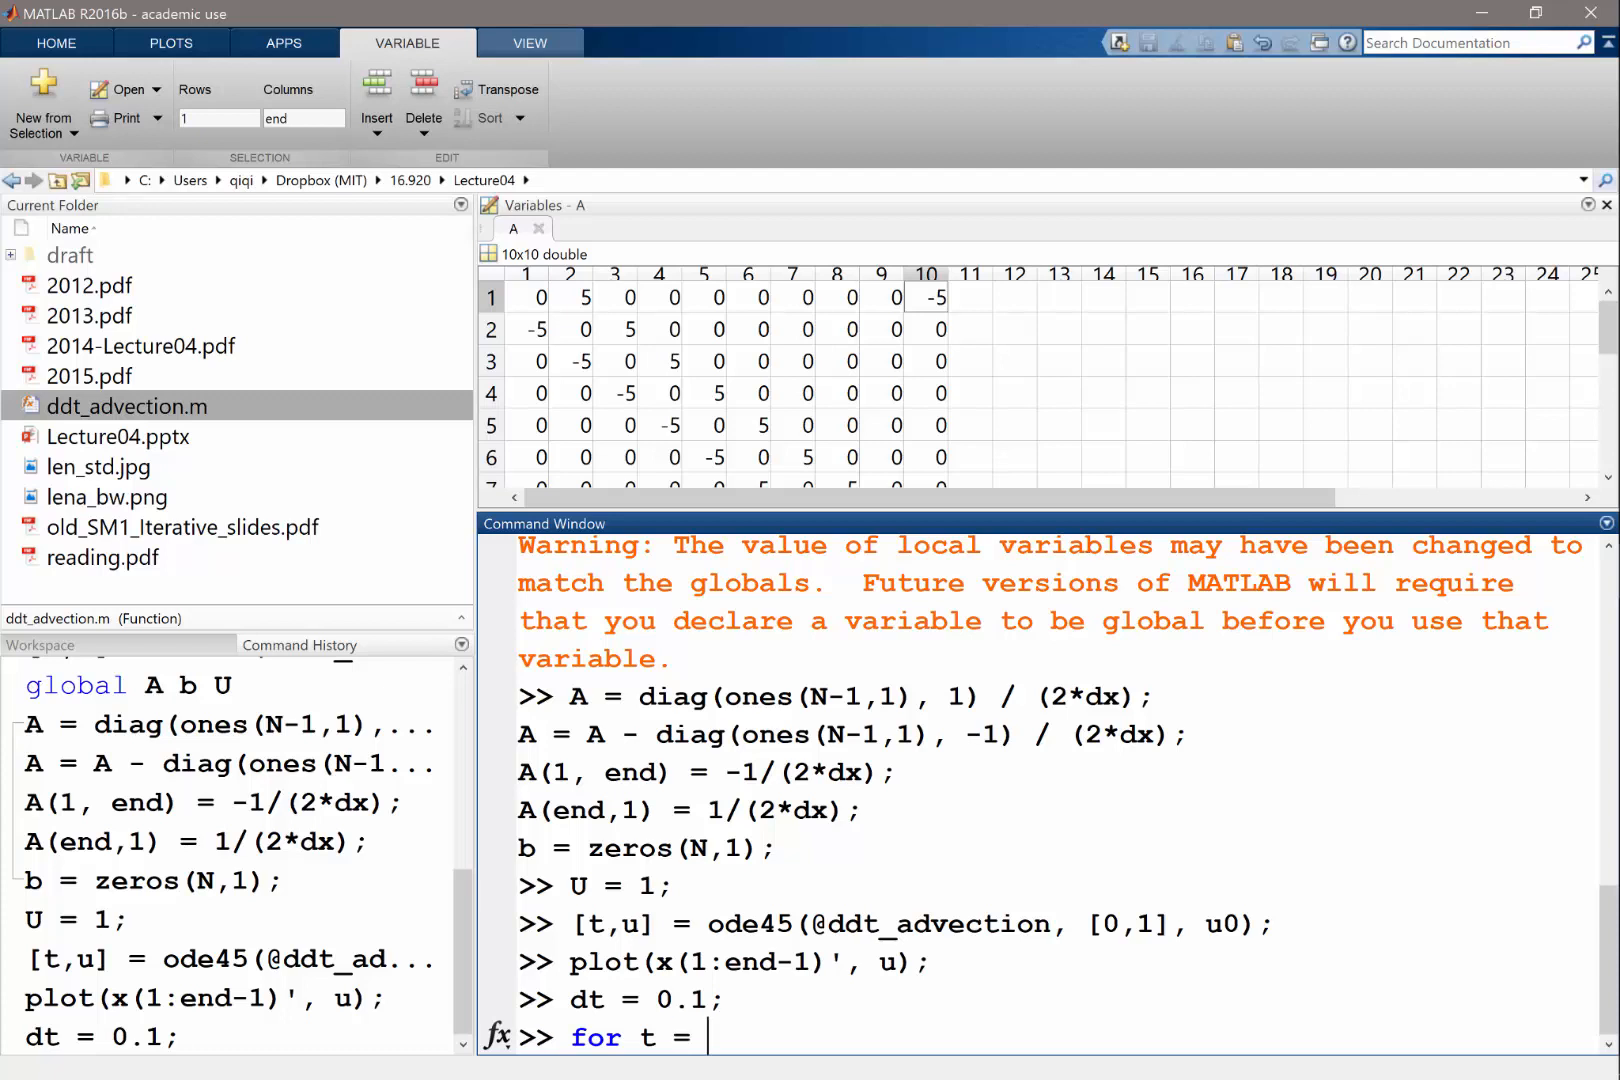
text(0:dt)
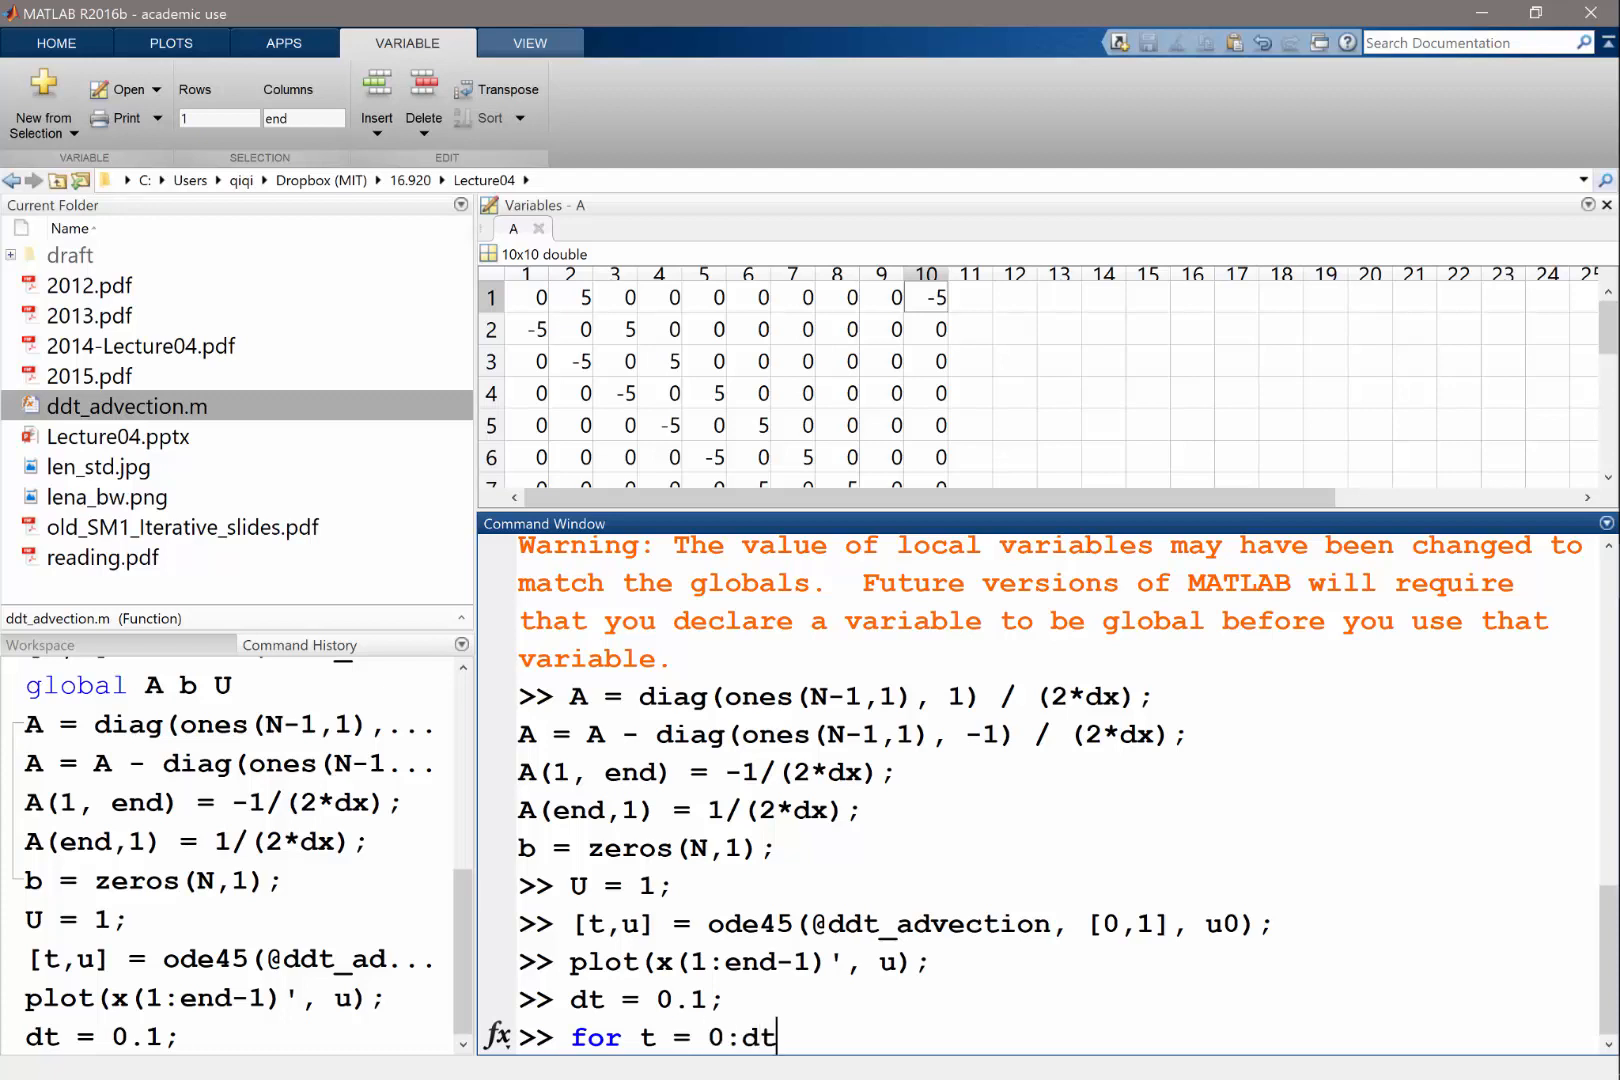
text(:10)
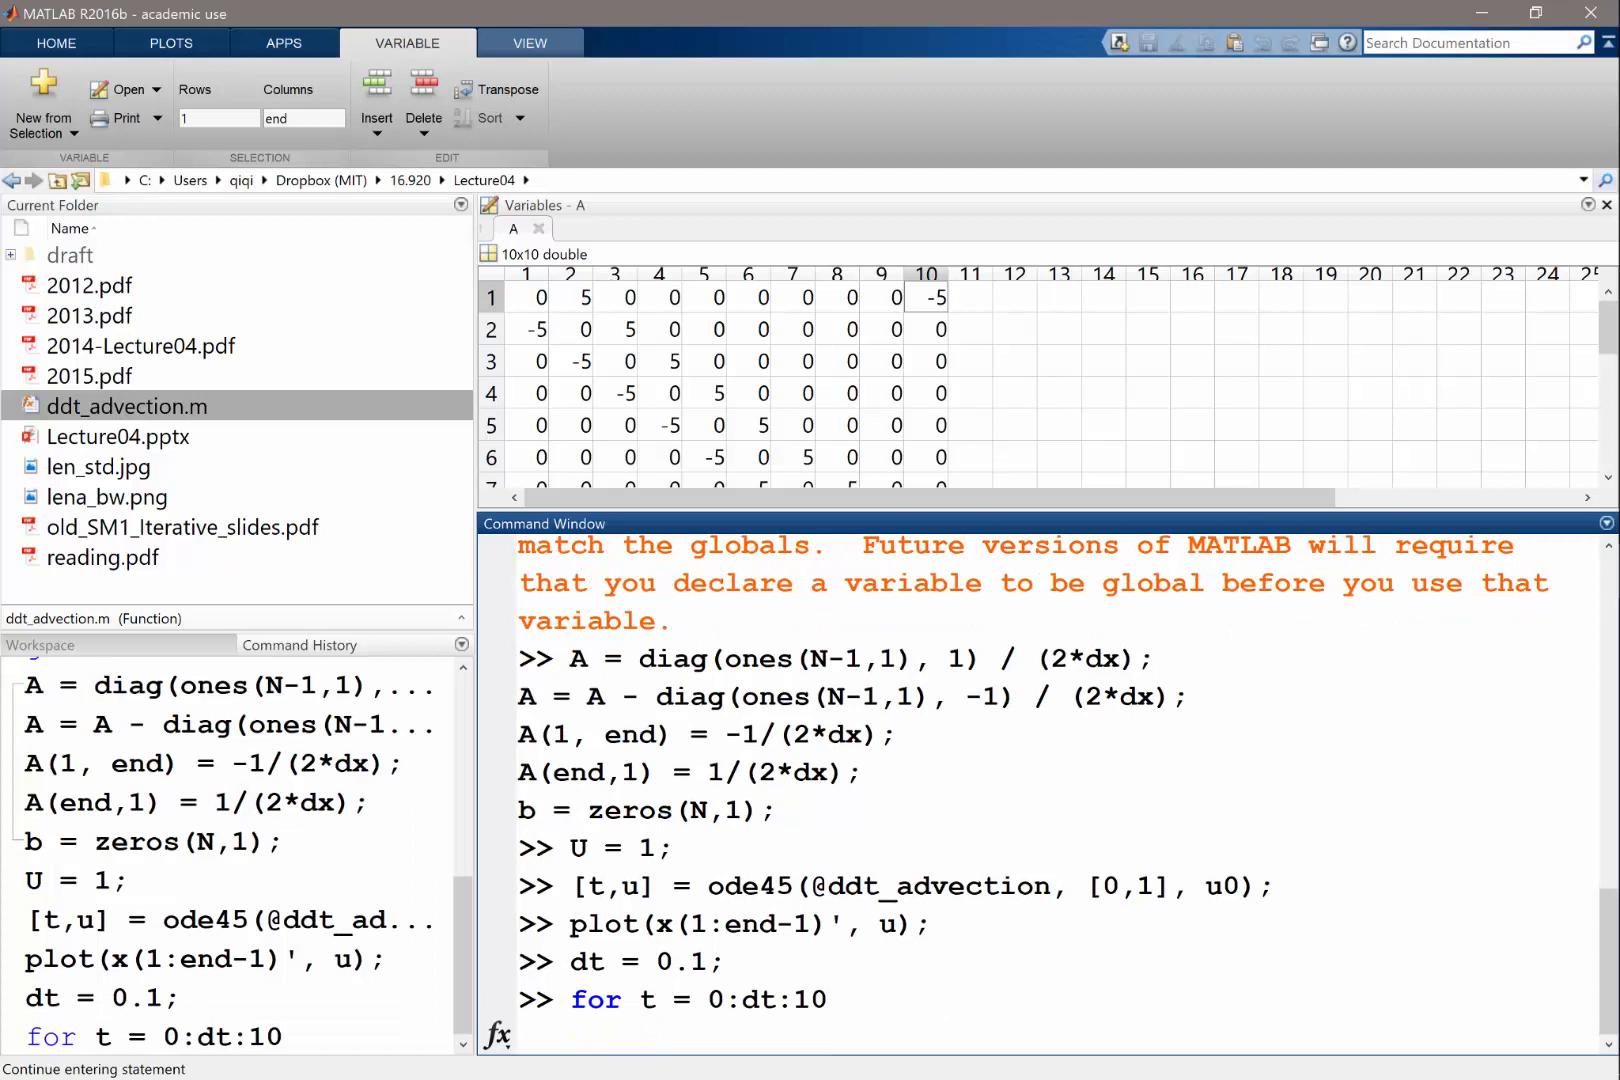
text([t,u] = ode45(@ddt_advection, [0,1], u0);)
text(u0 =)
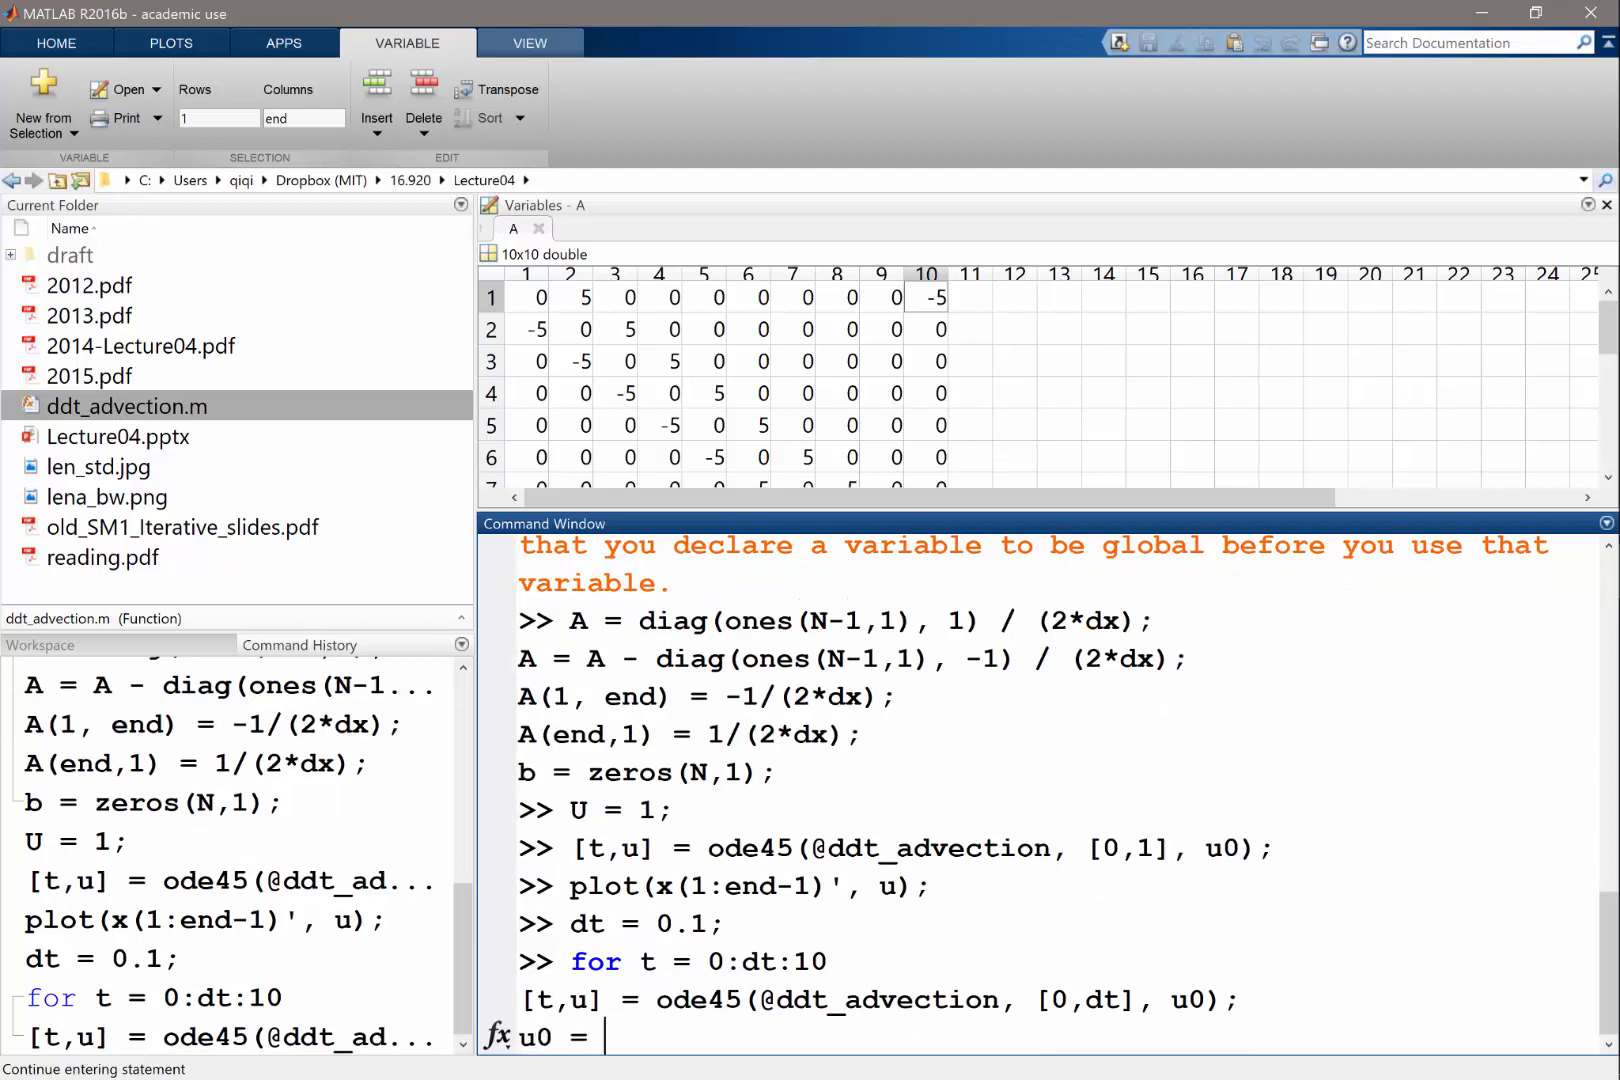
Update u0 = u(end,:)', plot(x(1:end-1)', u0) with drawnow, end the loop and run it
text(u)
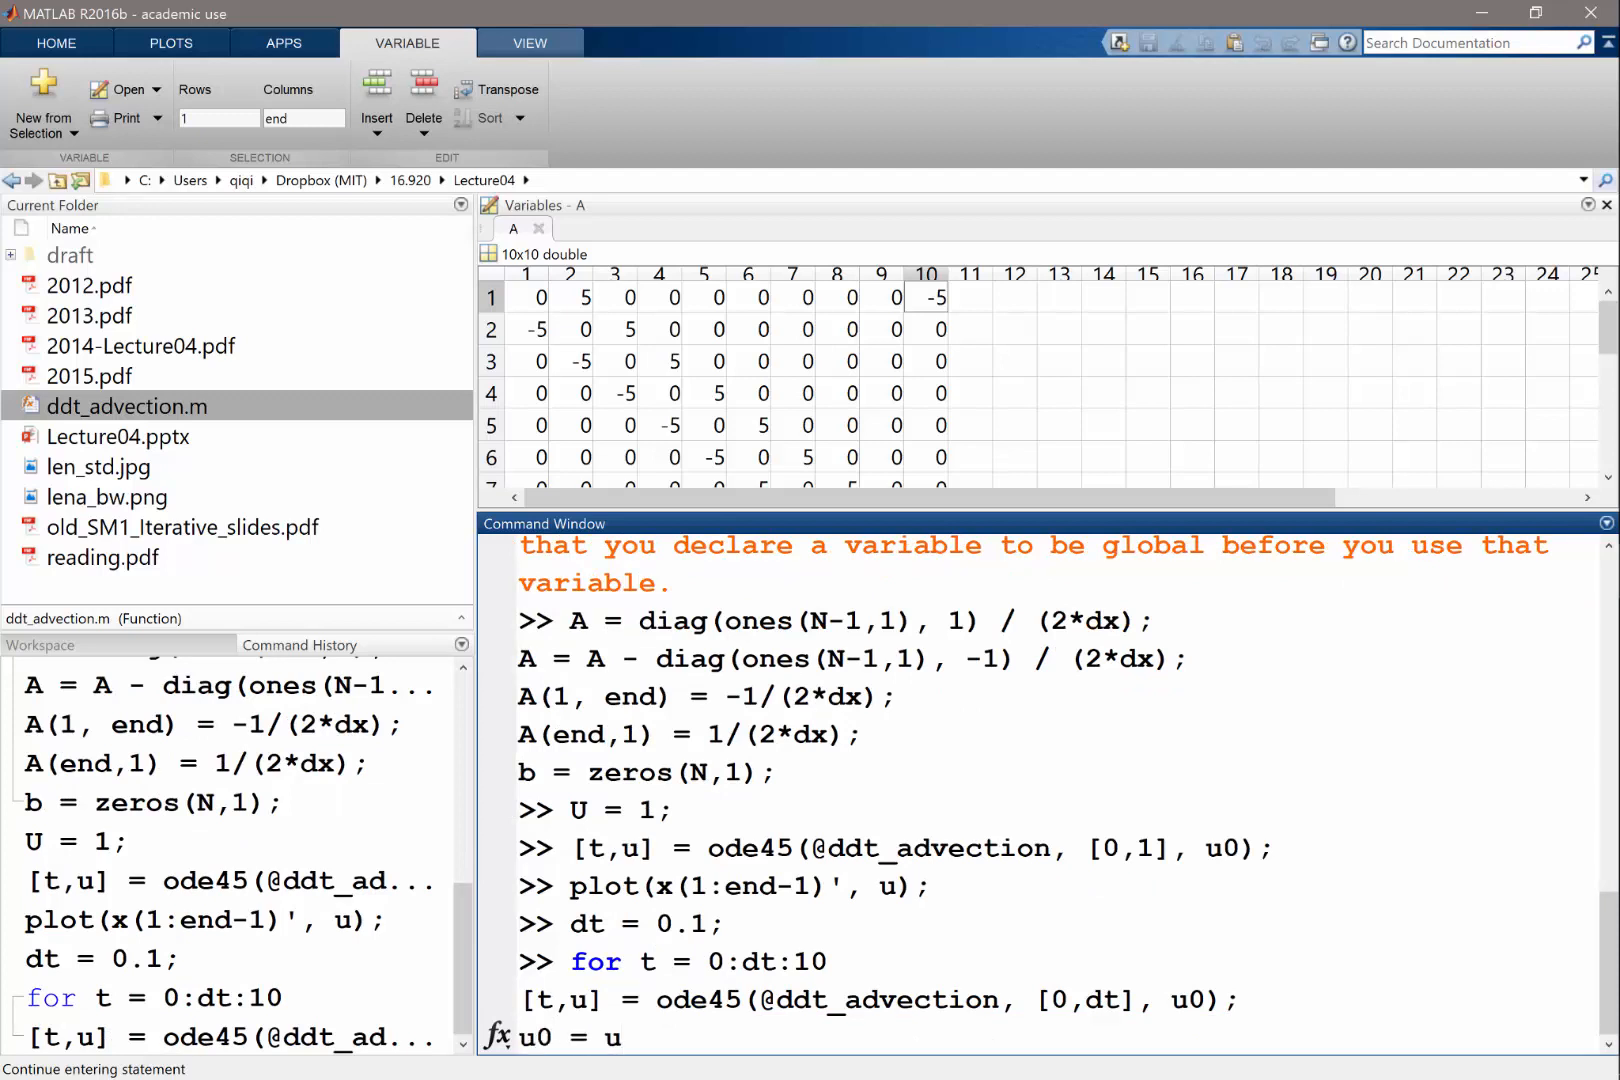
text(()
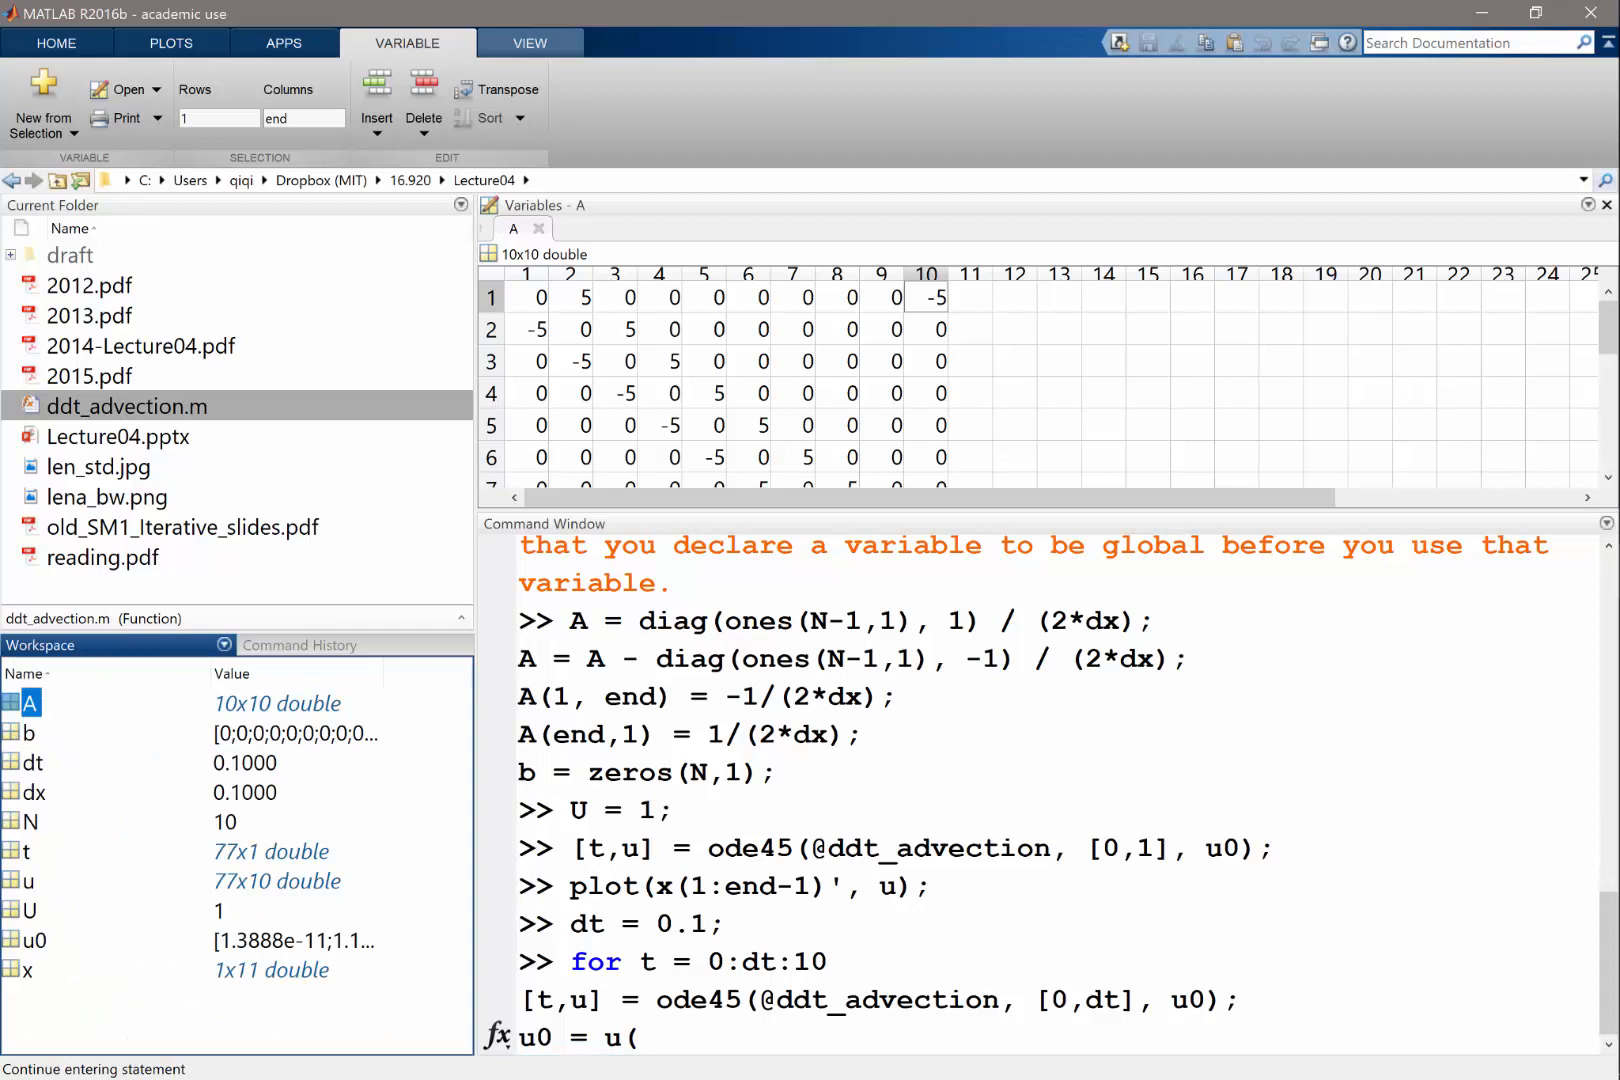
text(end,:)
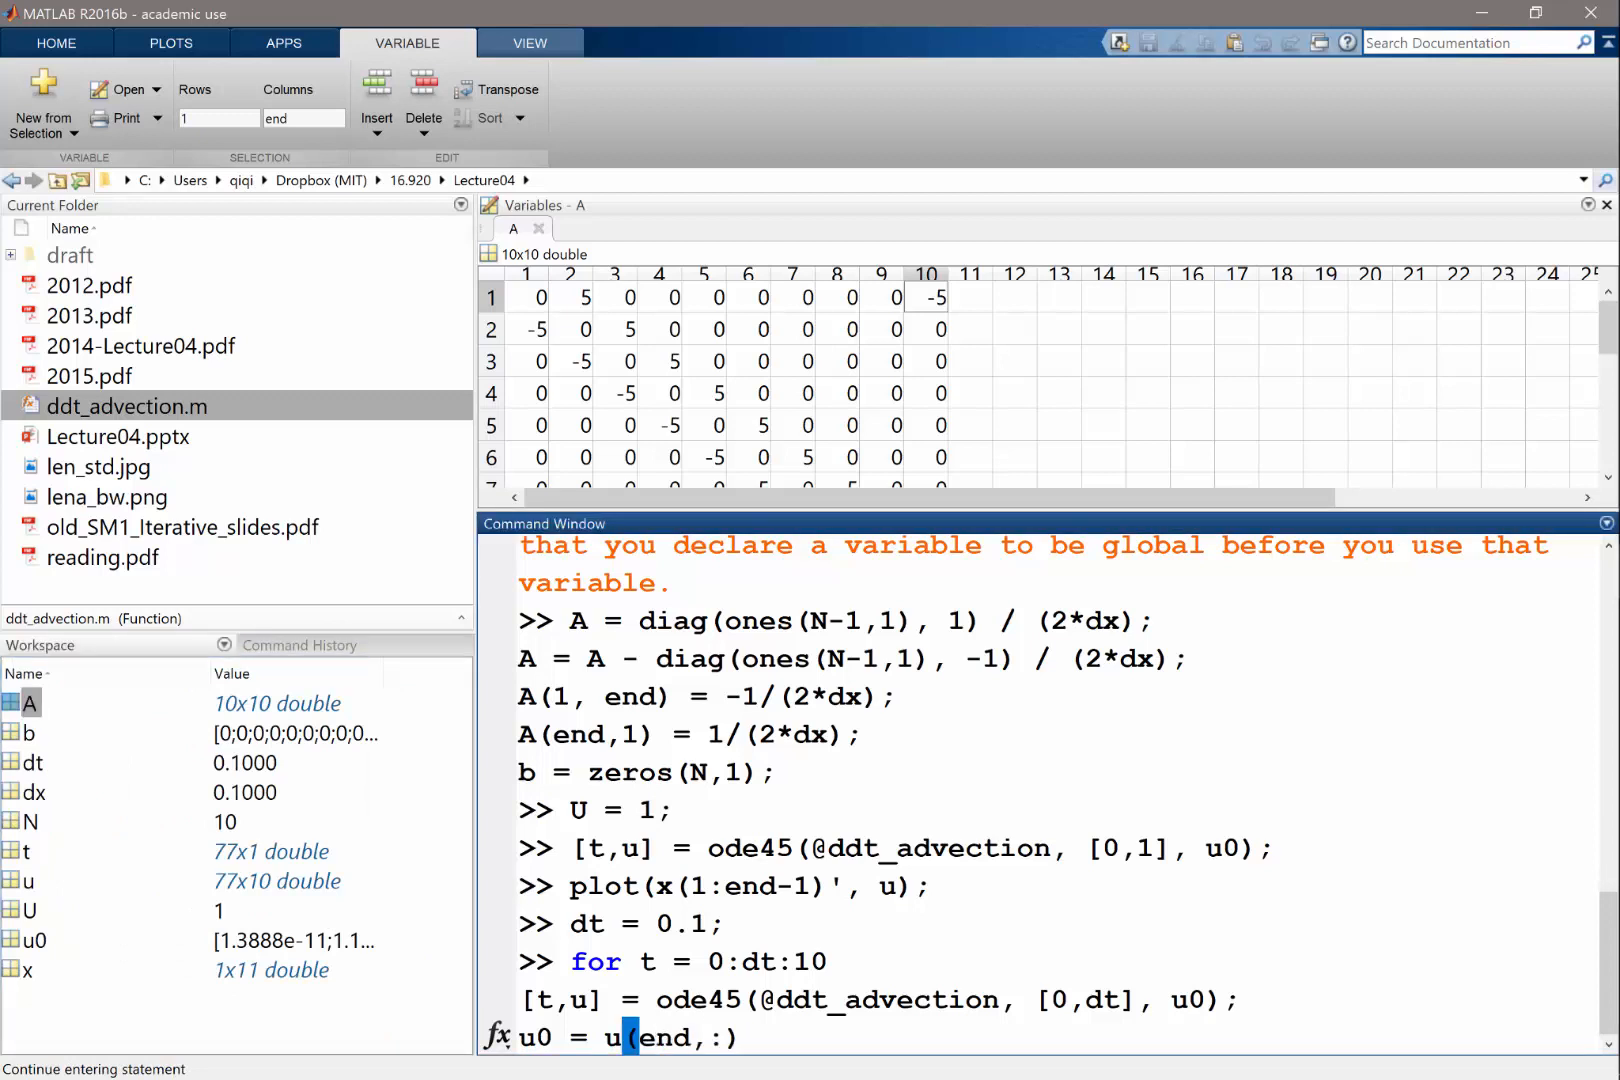
text(';)
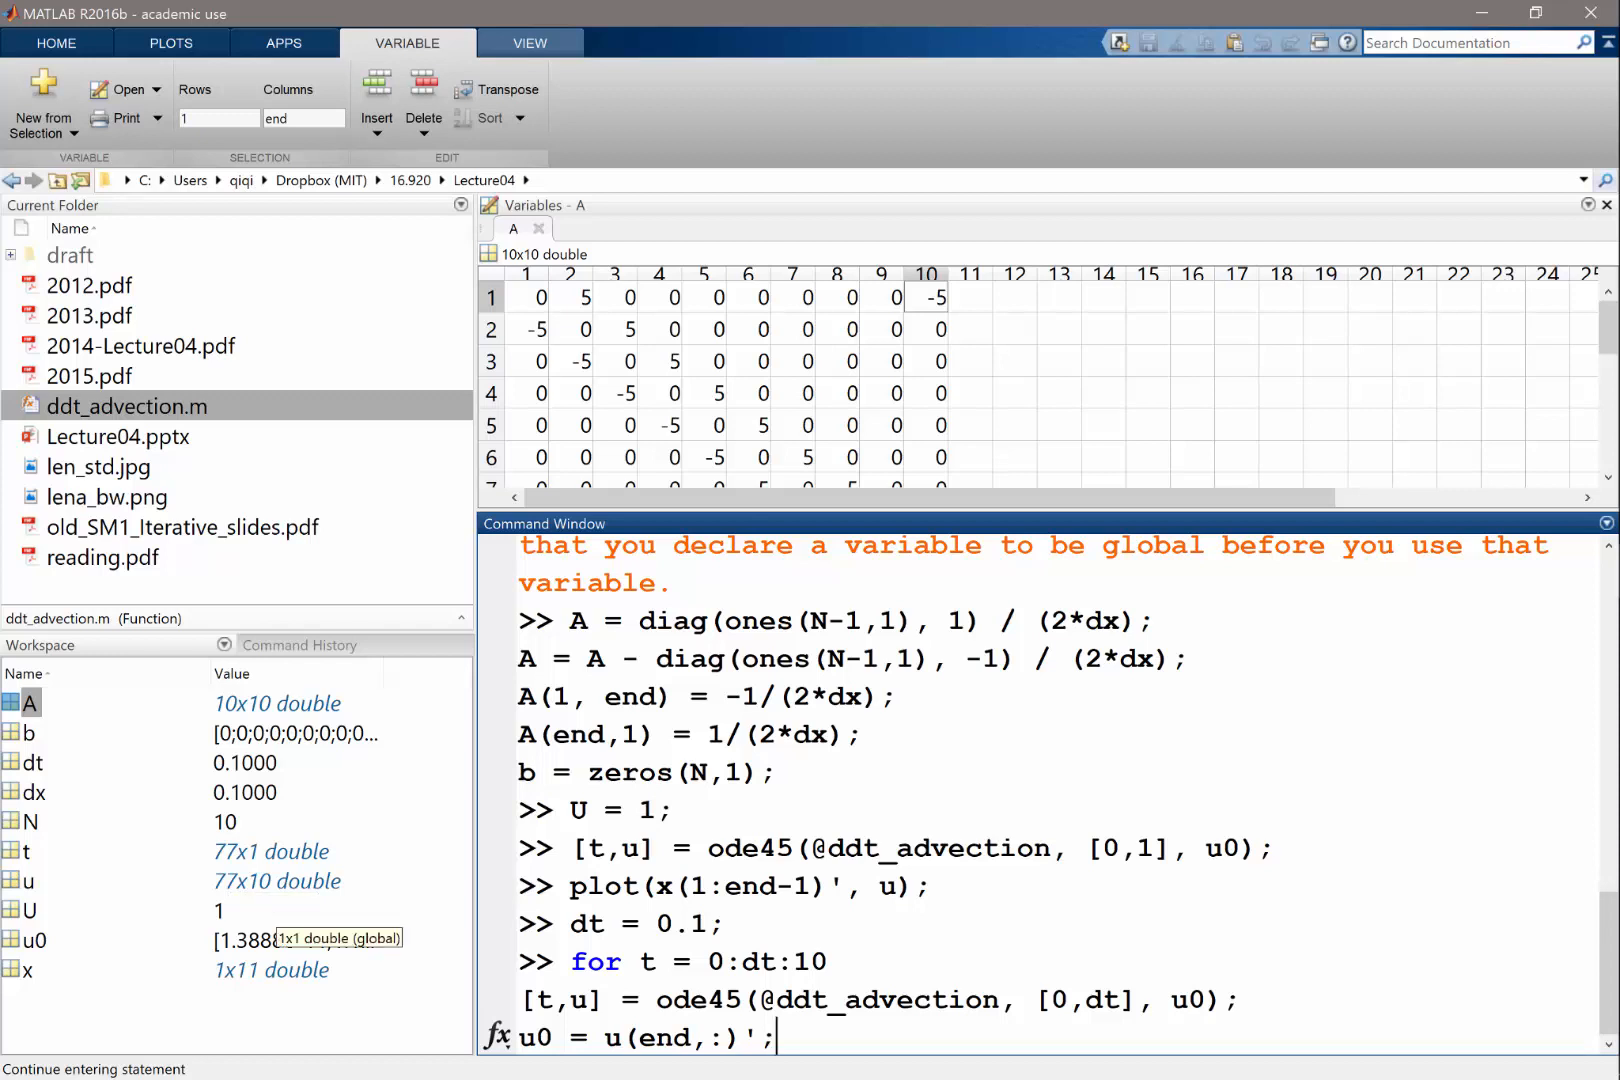
text(p)
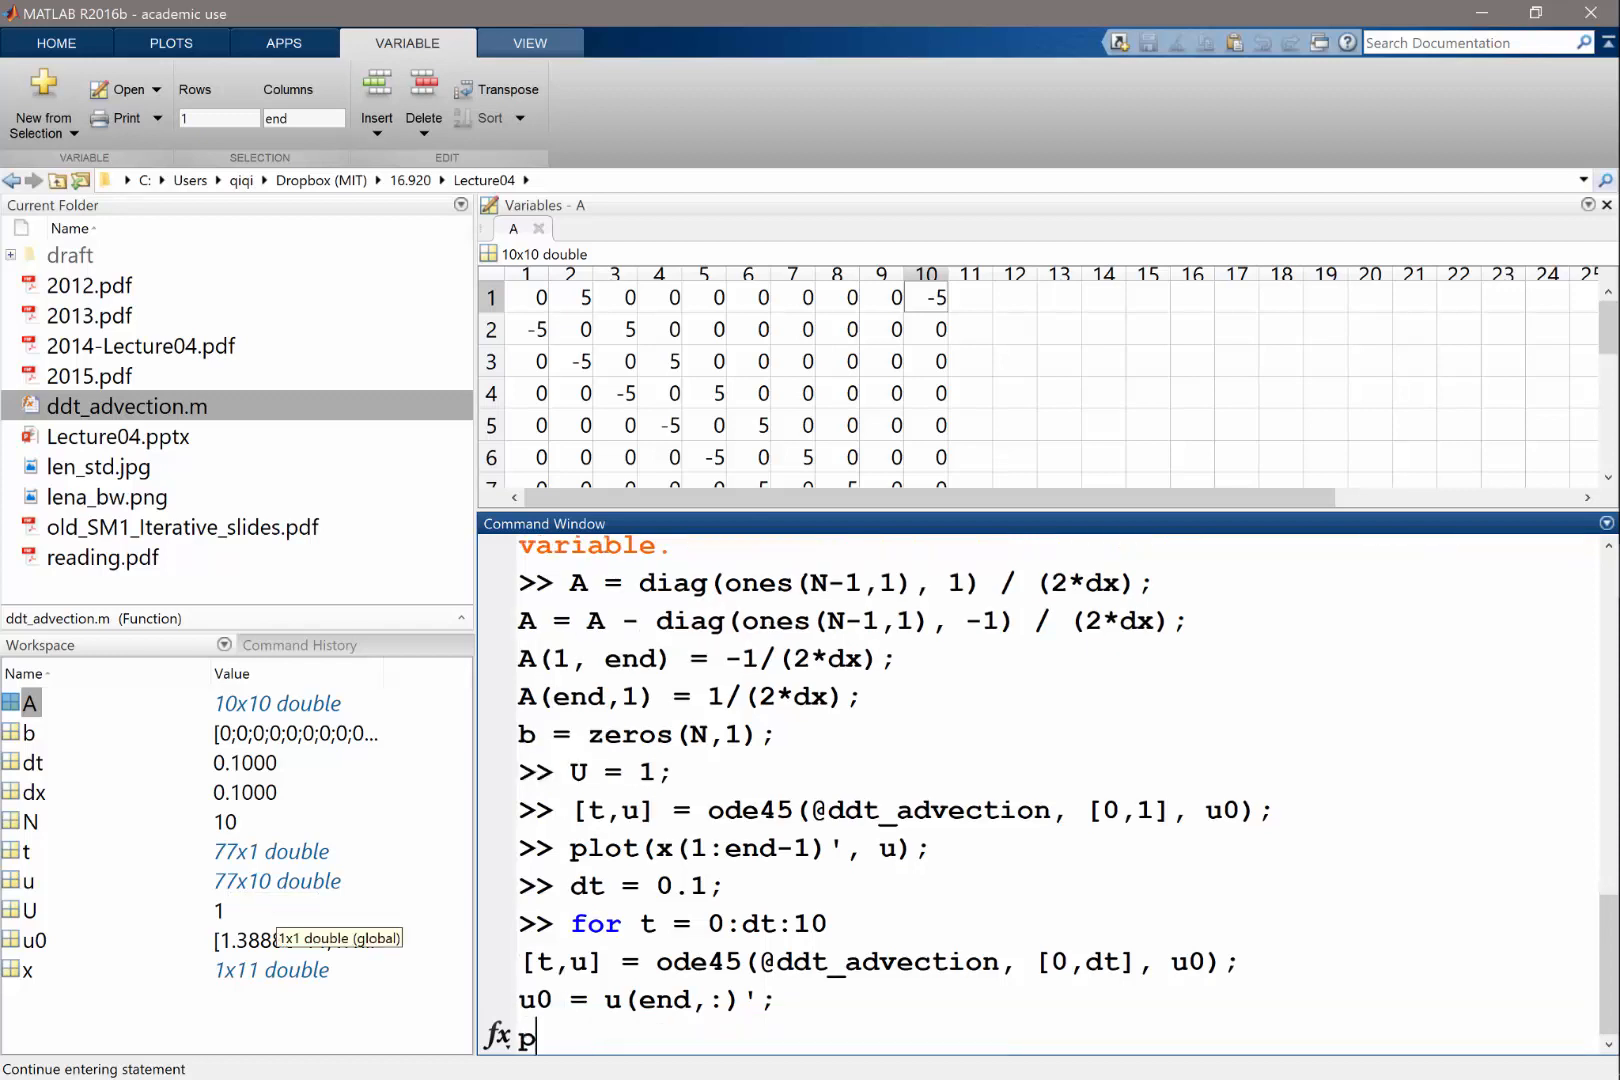
text(lot(x()
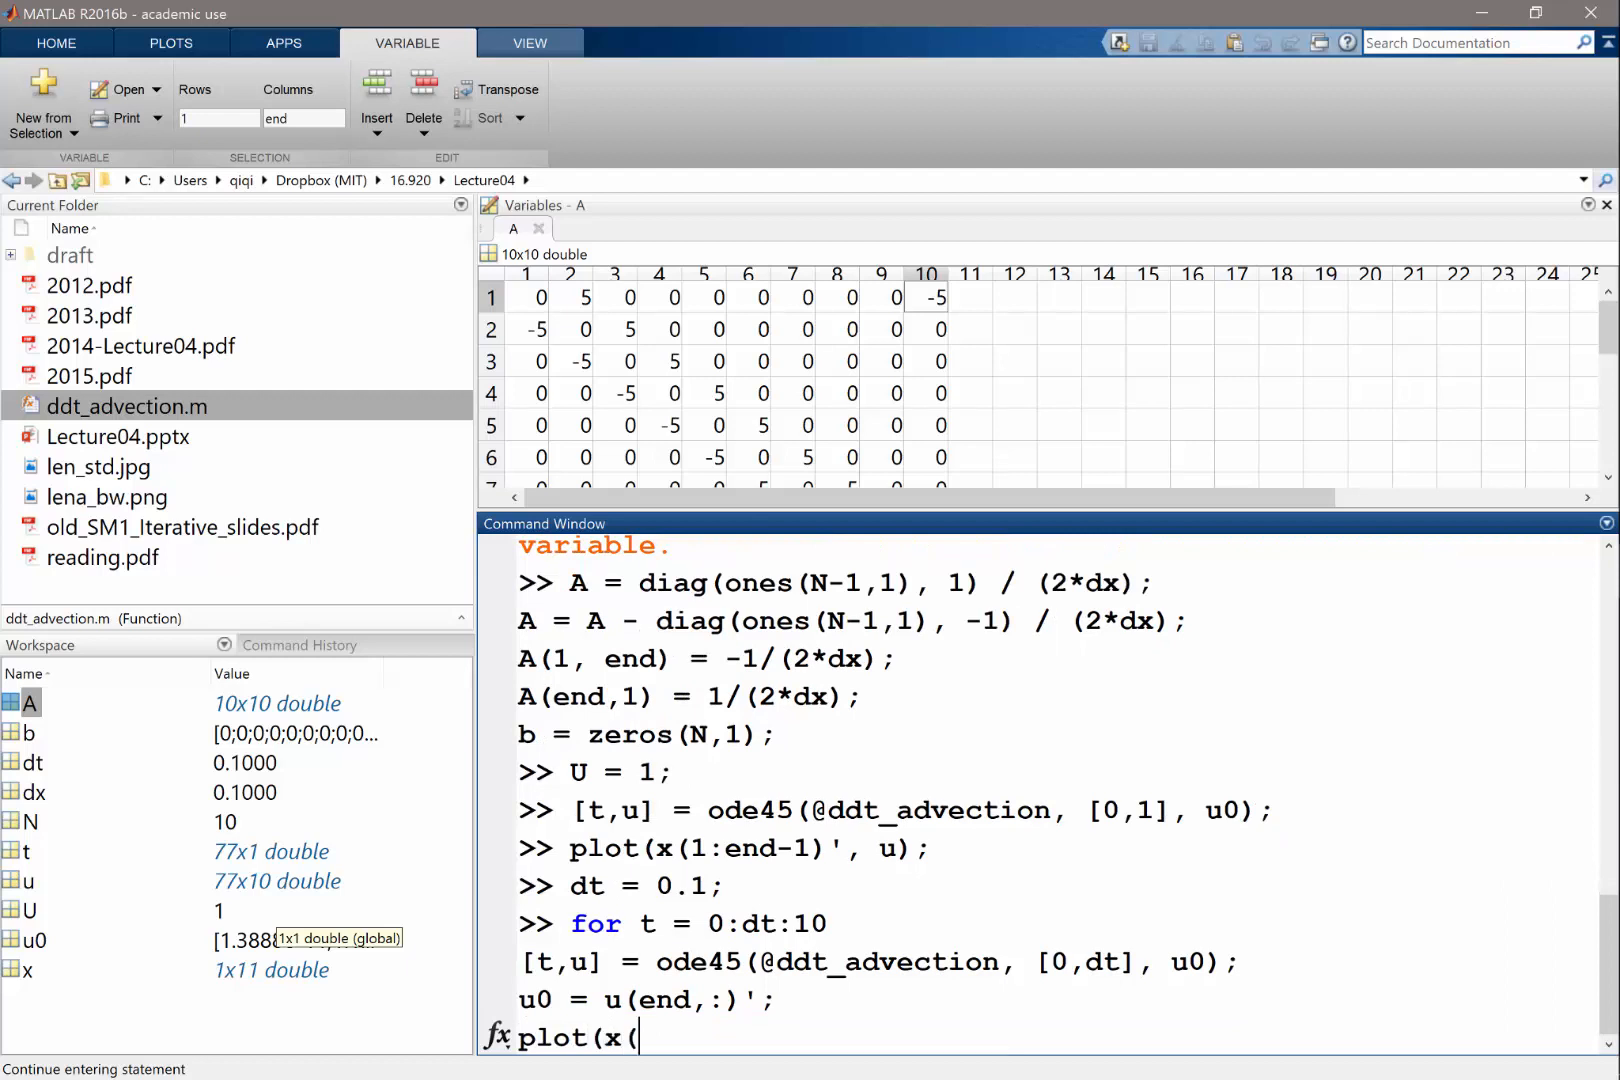
text(1:end-1))
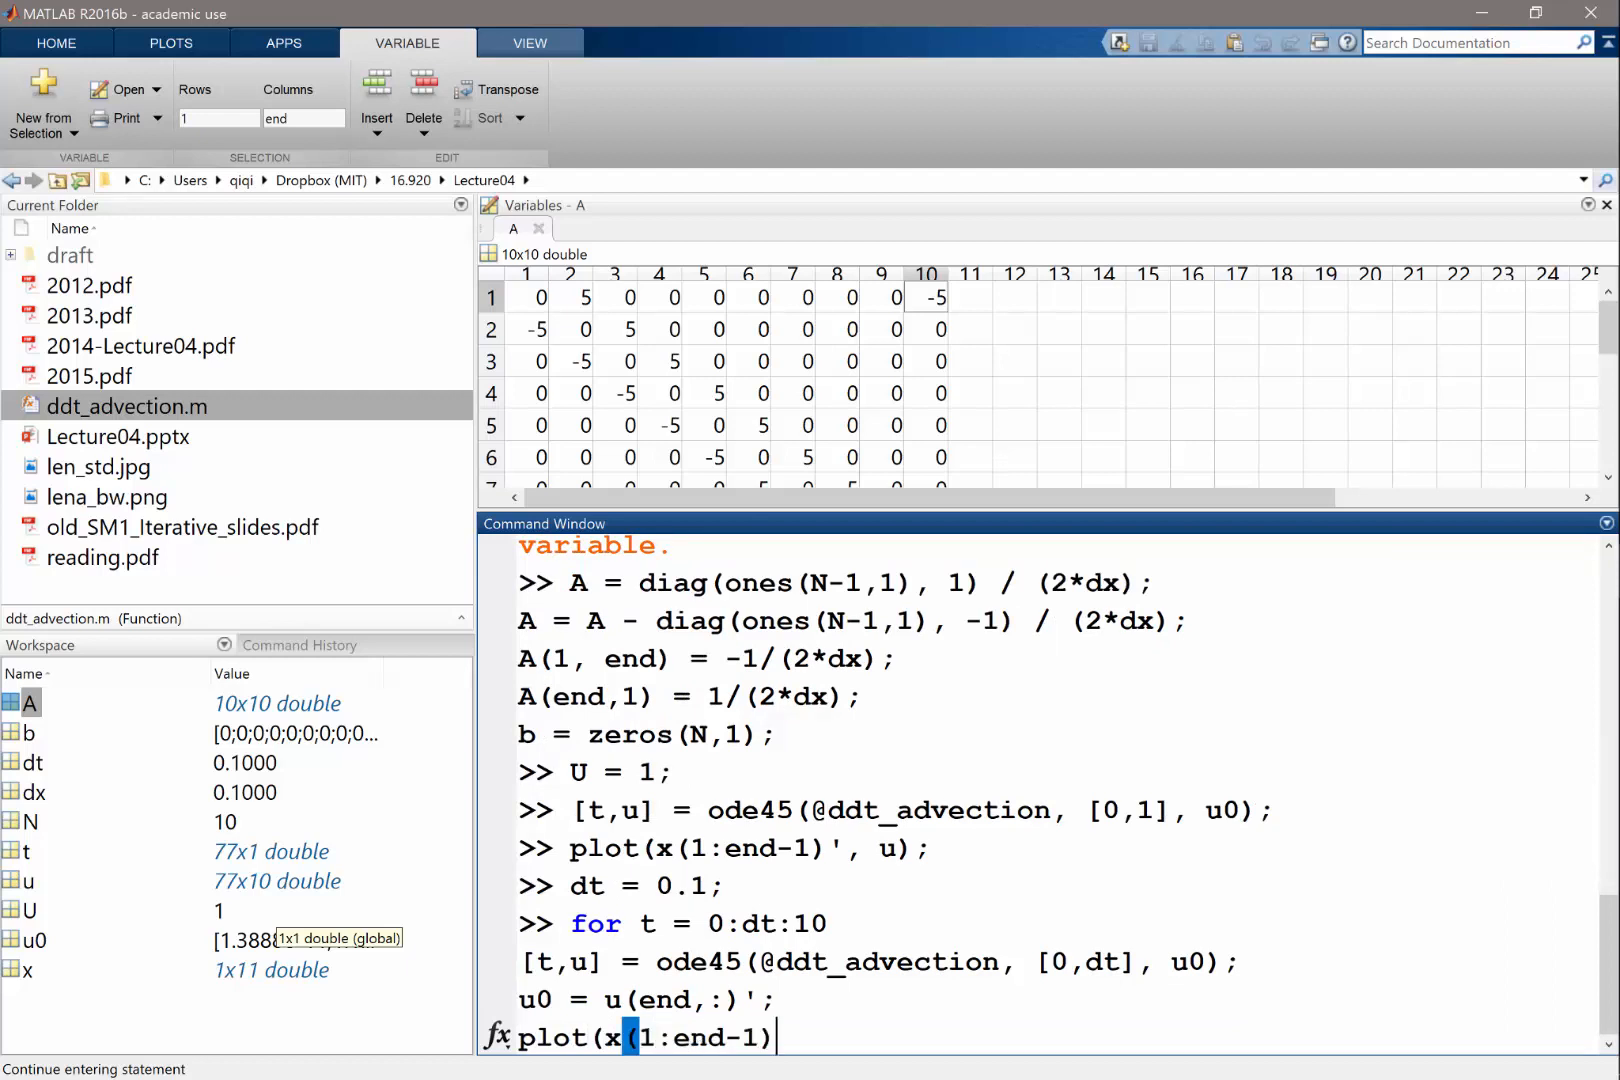
text(', u0);)
text(e)
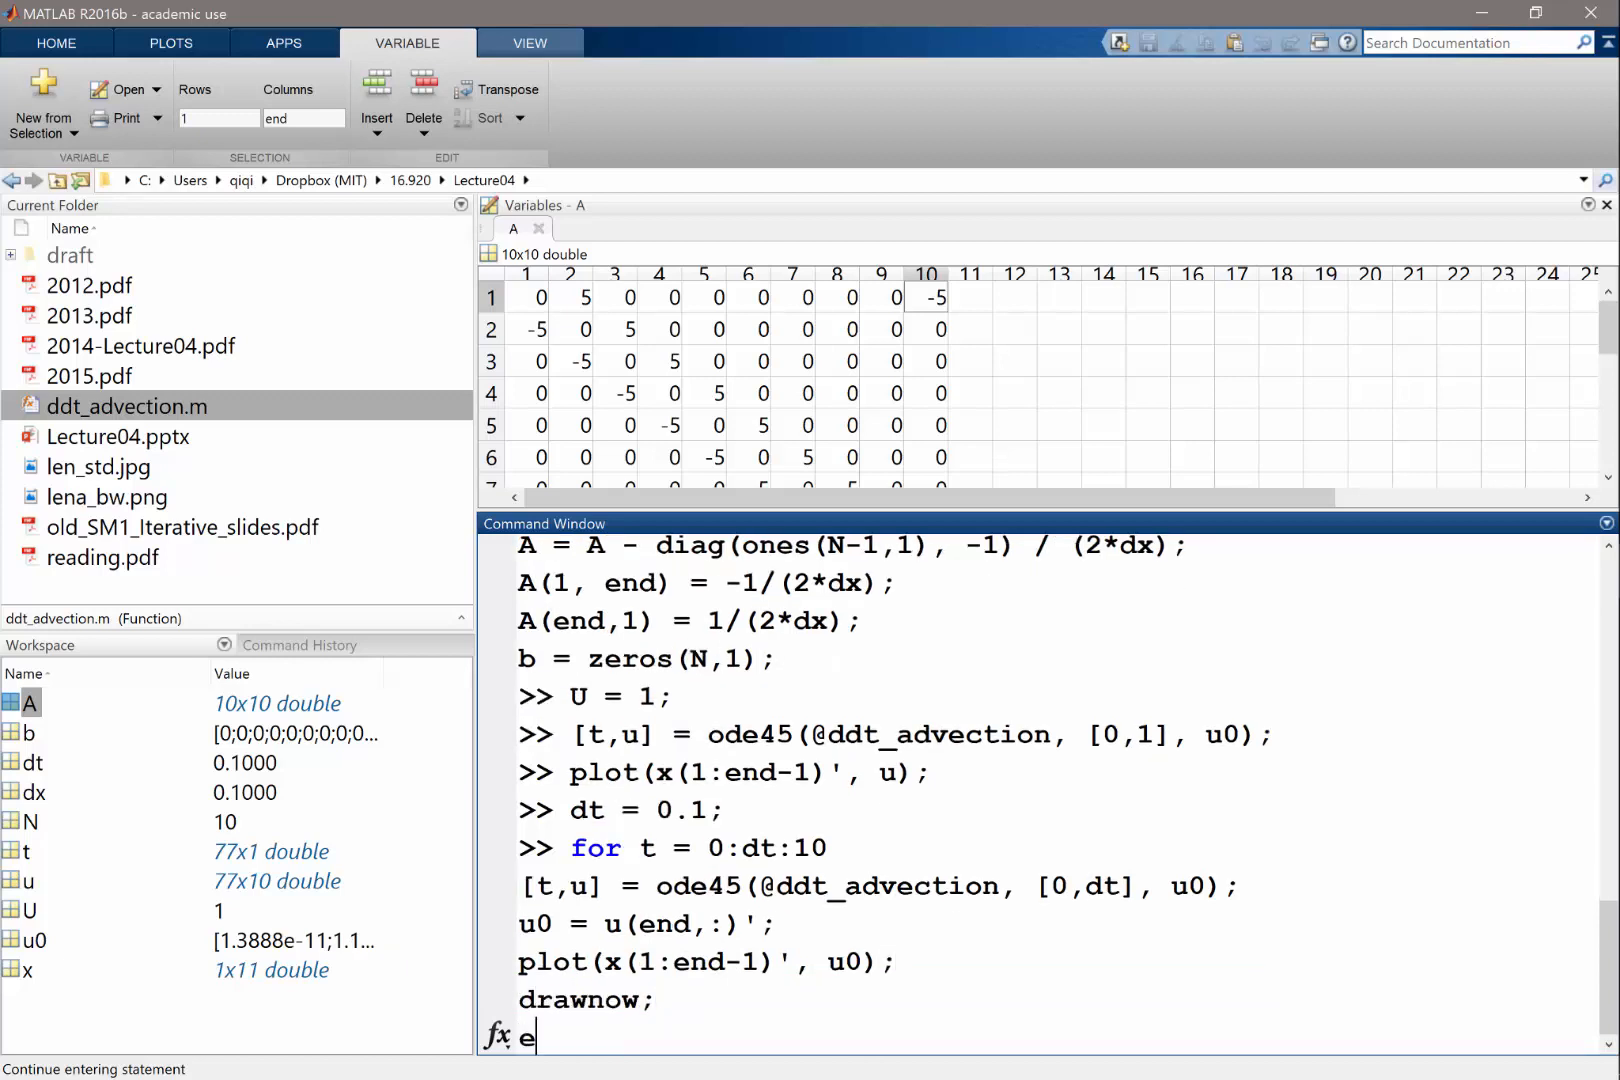
key(alt+tab)
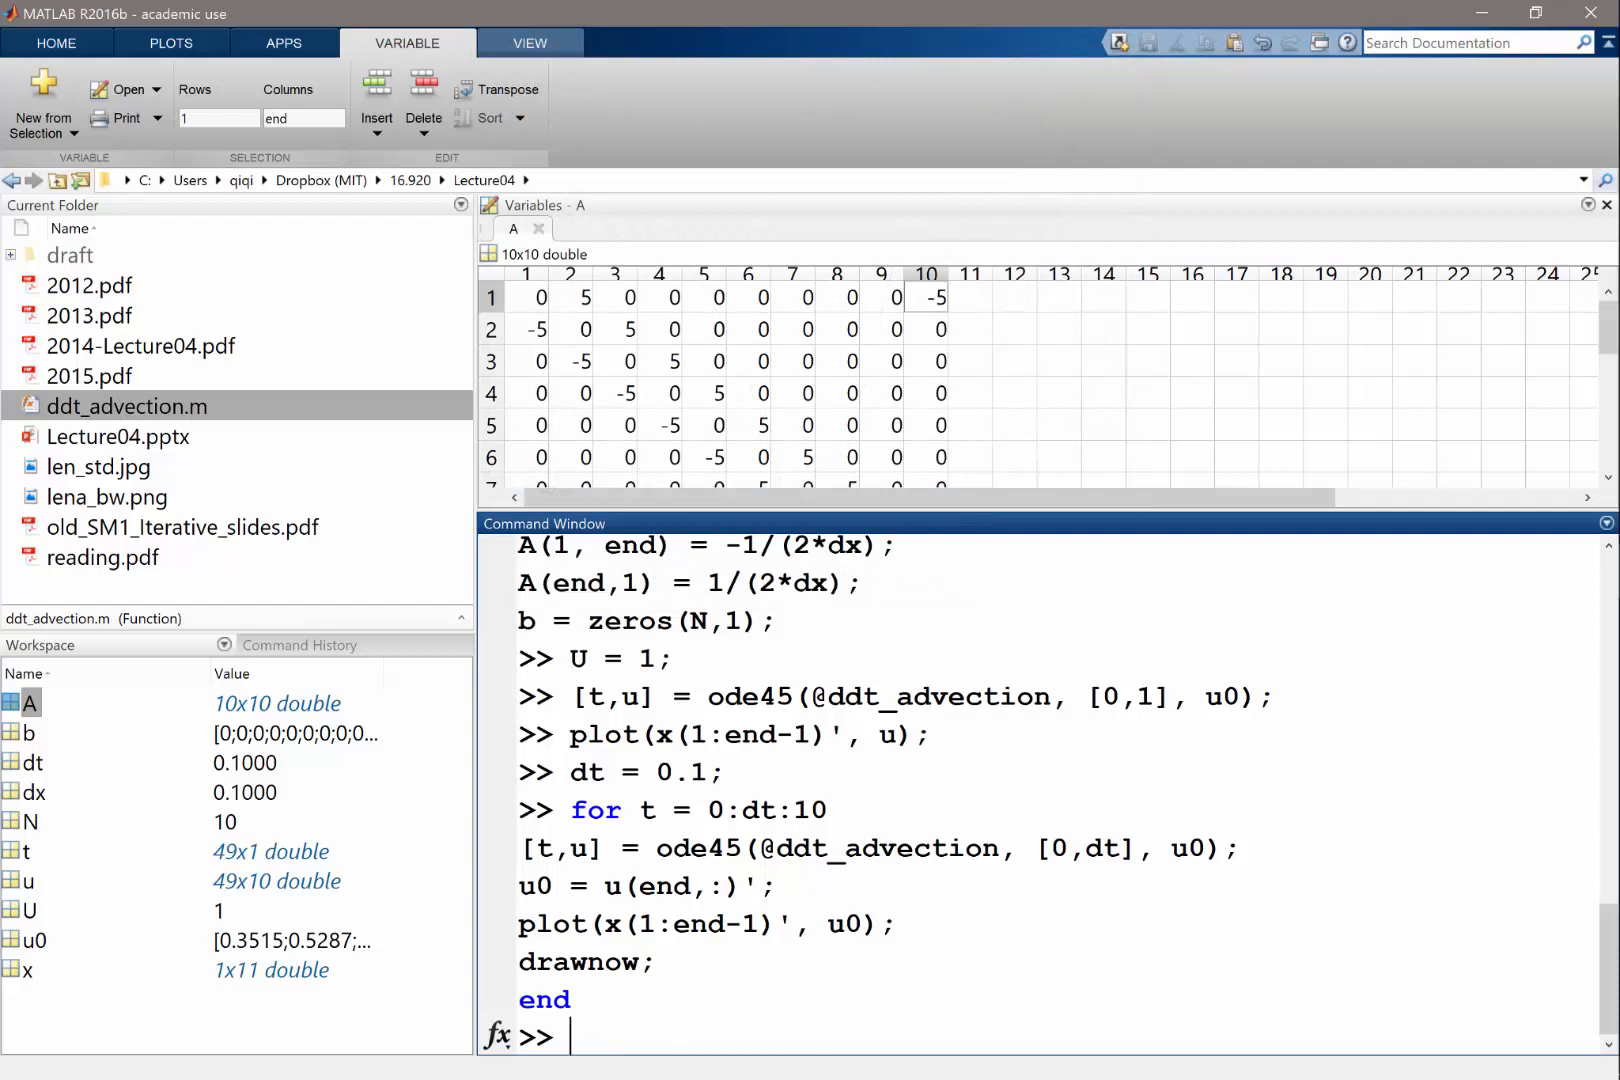
Rerun the animation loop from Command History with pause(0.1); added before end
click(298, 644)
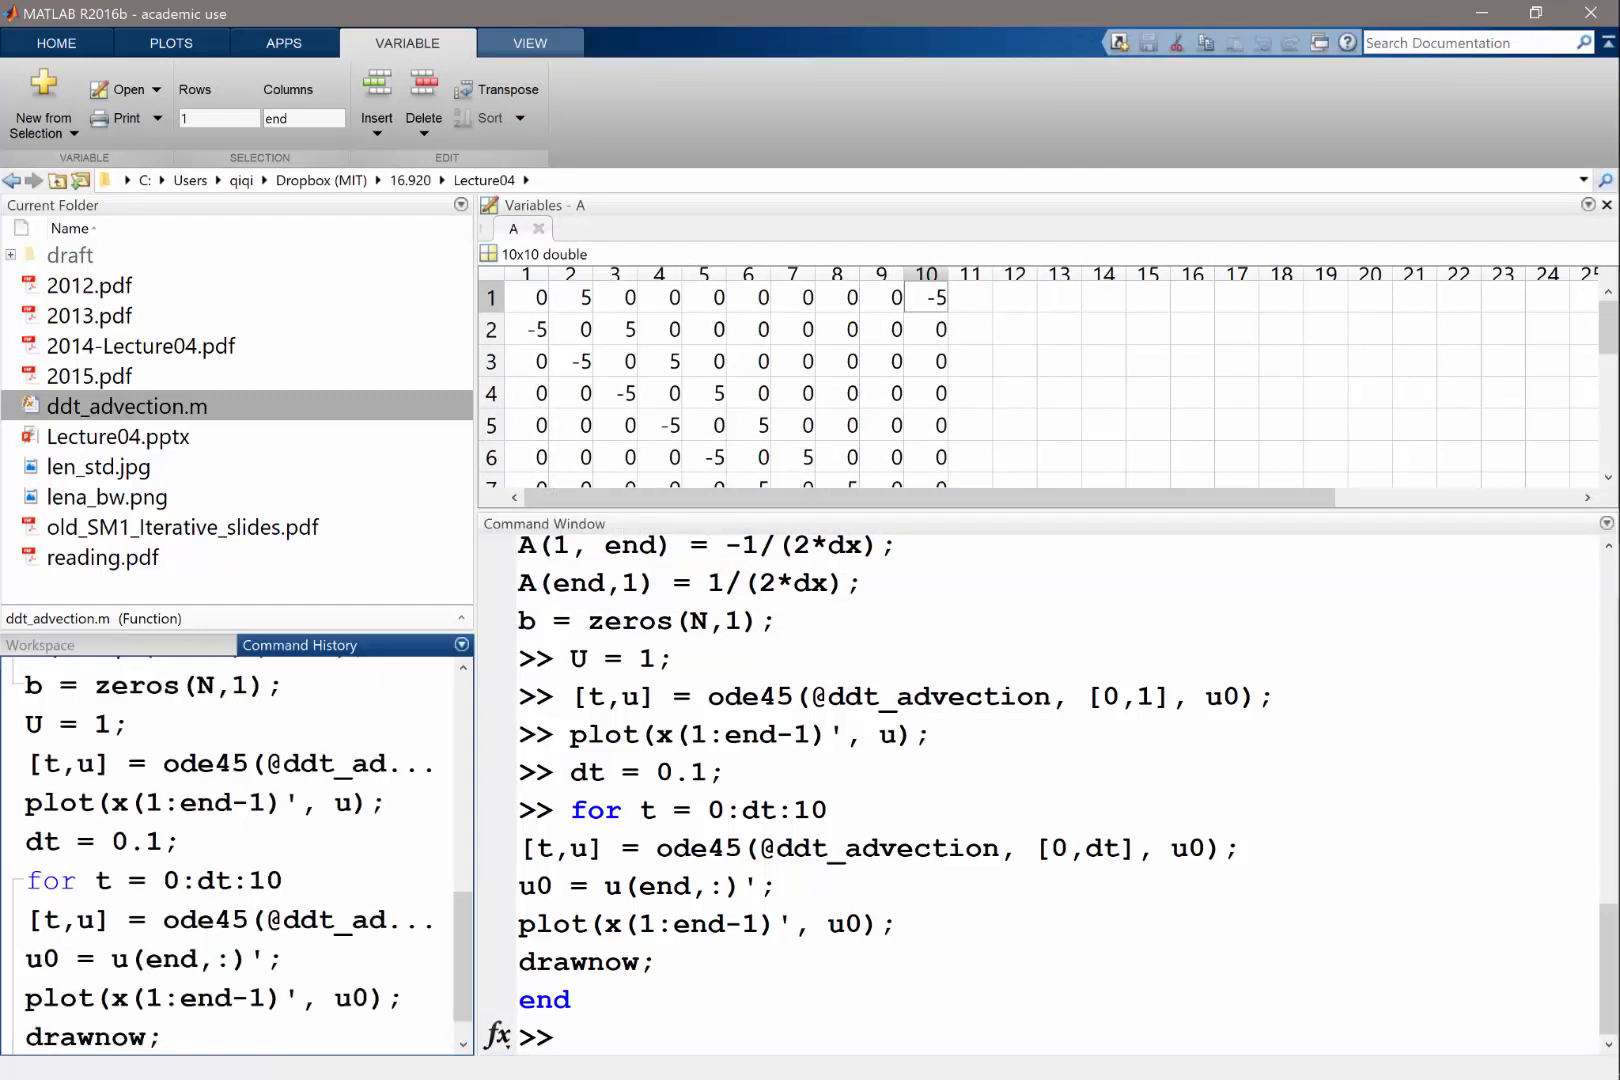
click(160, 880)
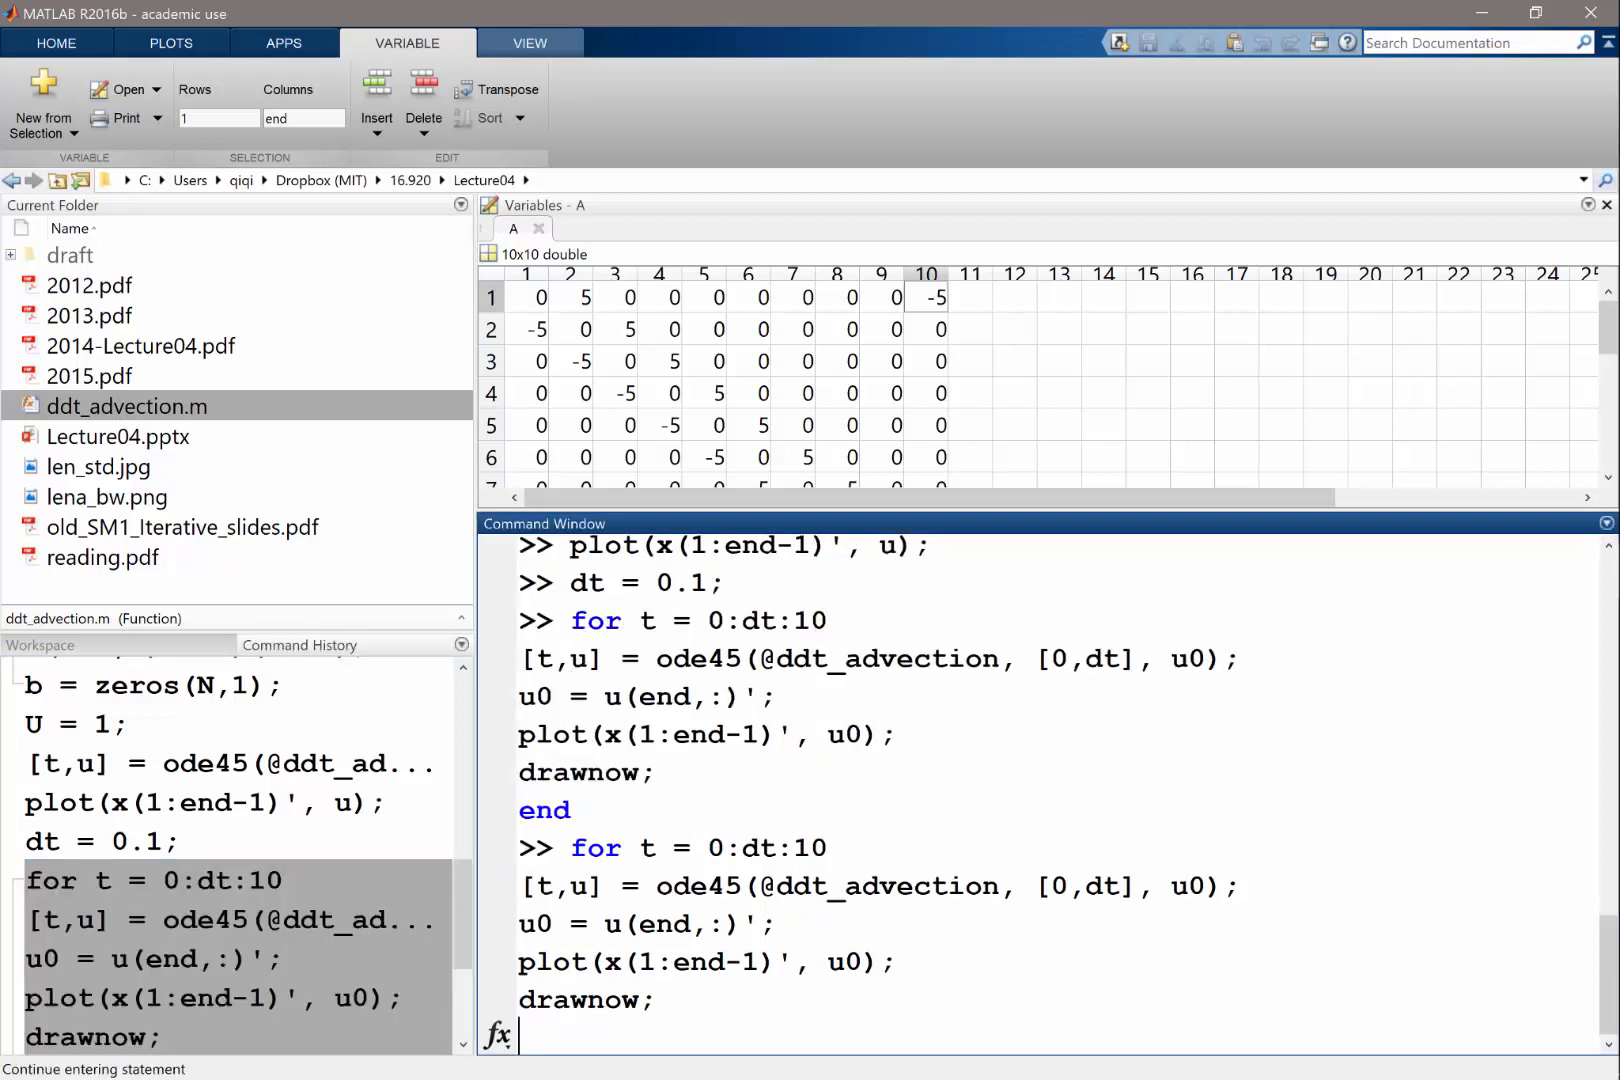
text(pa)
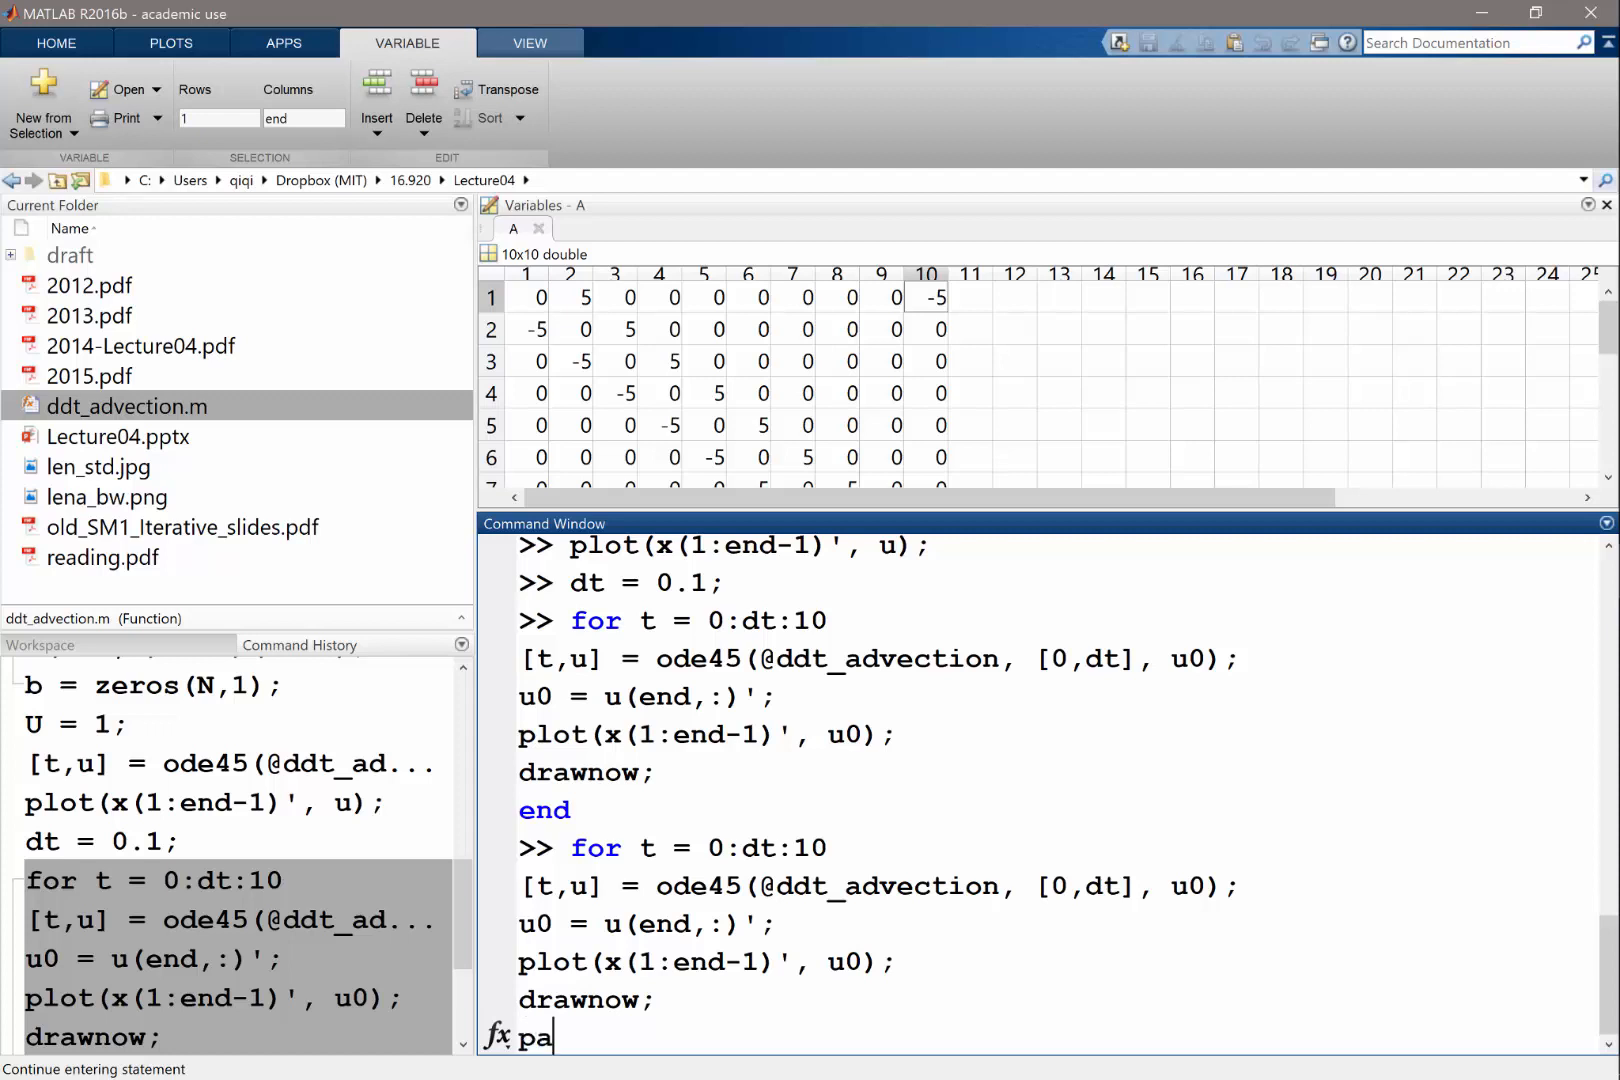
text(use()
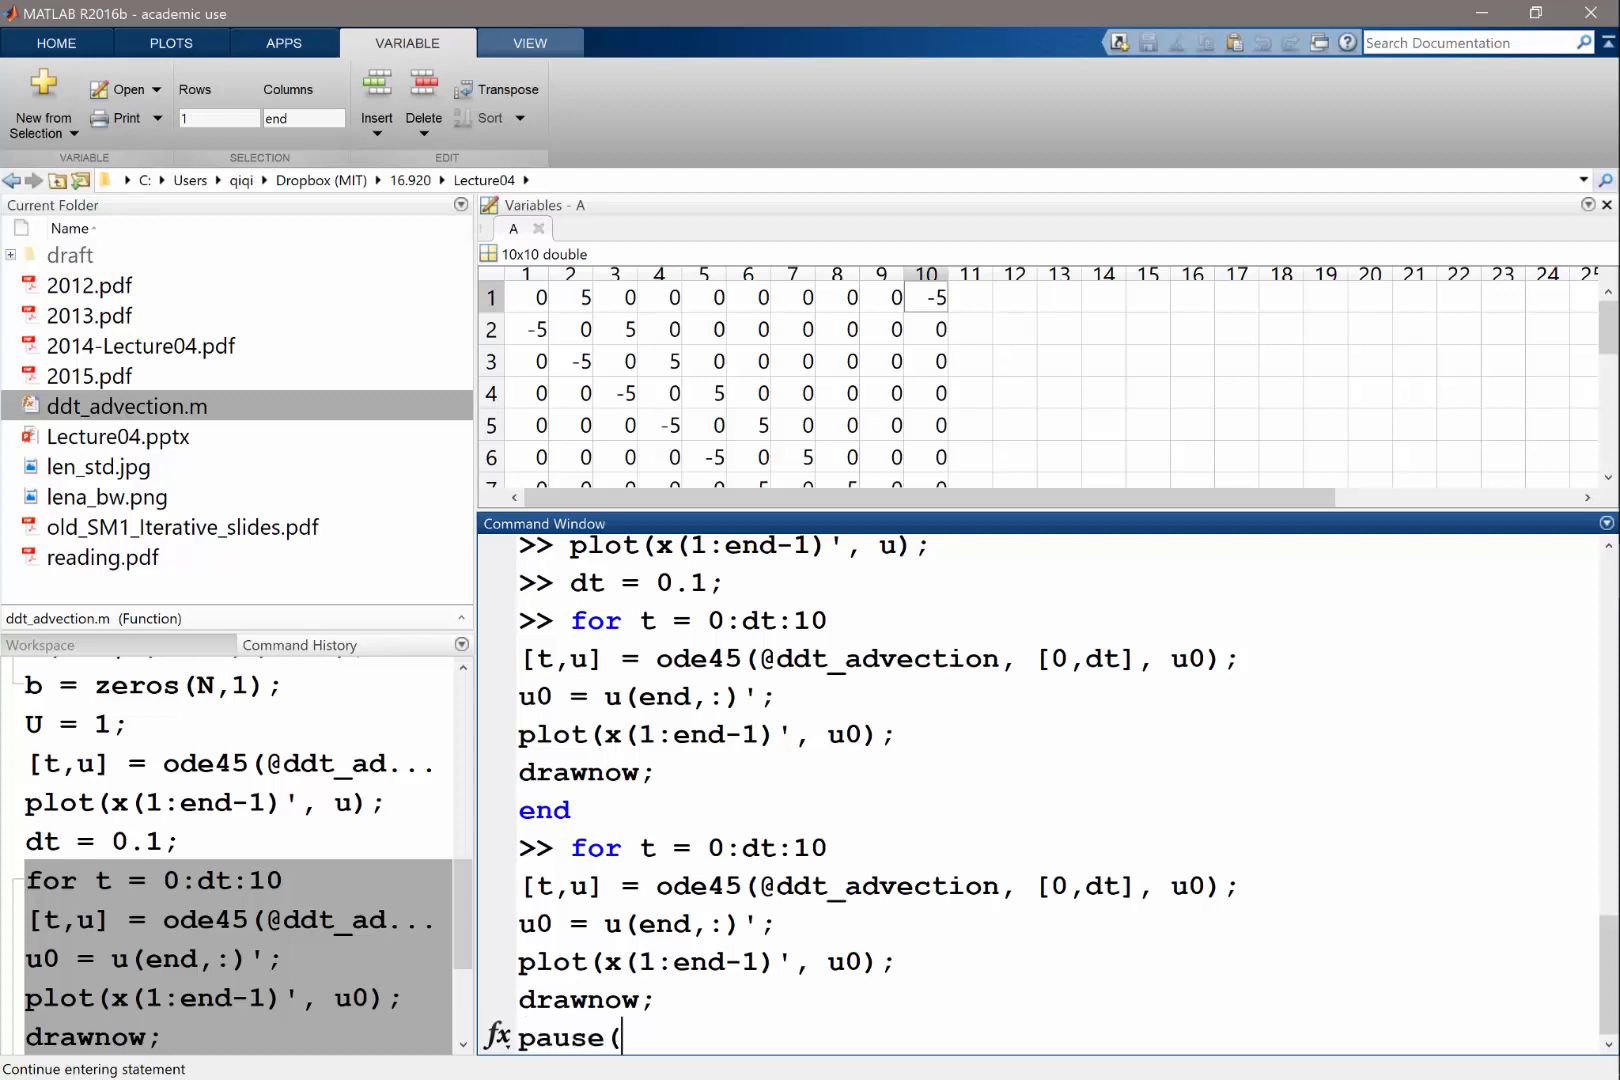
text(0.1);)
text(end)
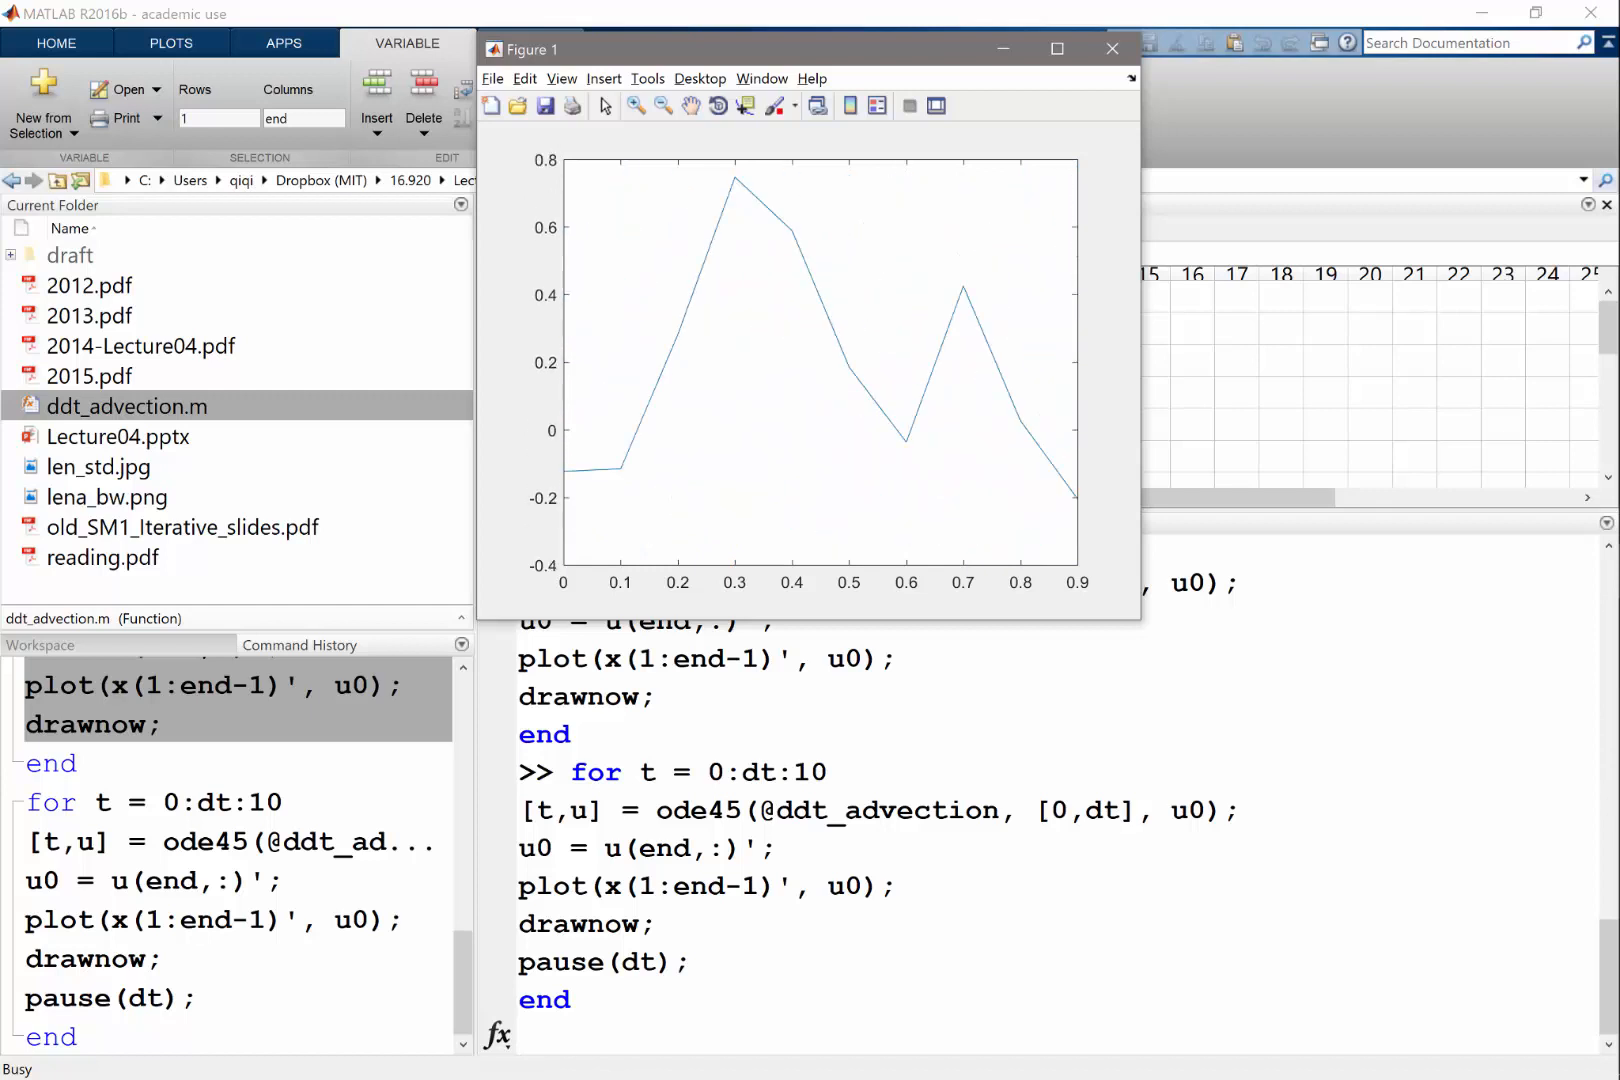
click(1112, 48)
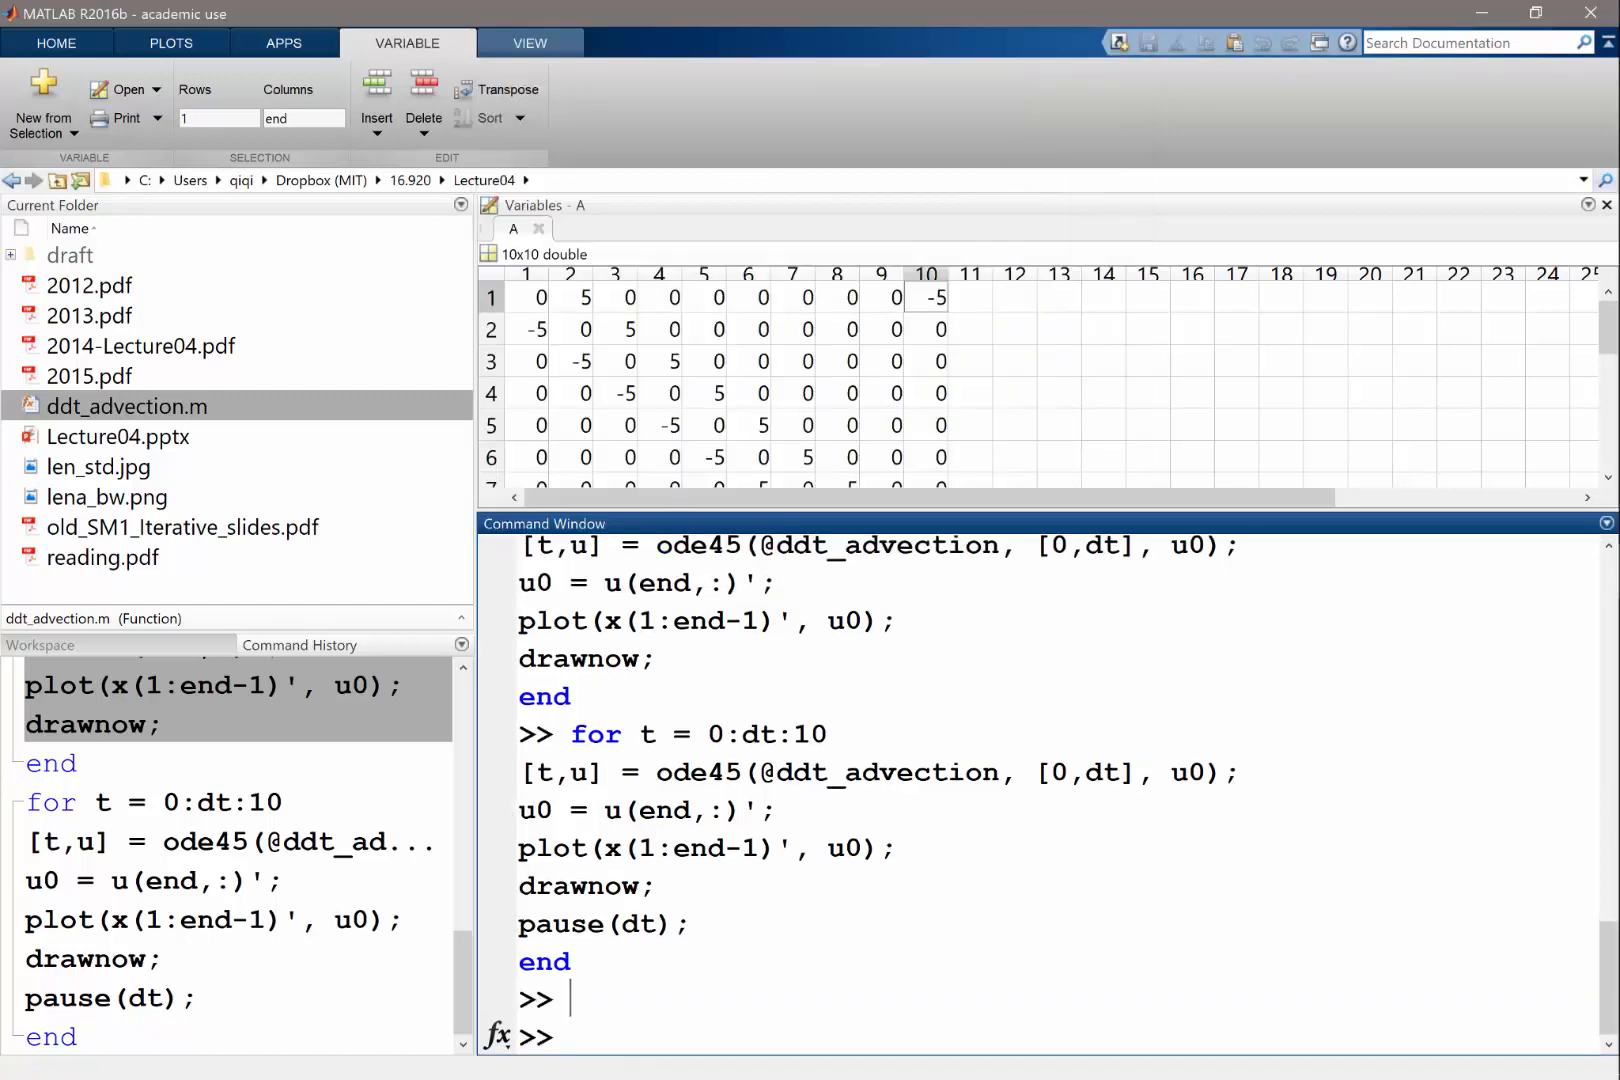
Set N = 100; and re-evaluate the setup lines (linspace through u0) from Command History
text(N = 100;)
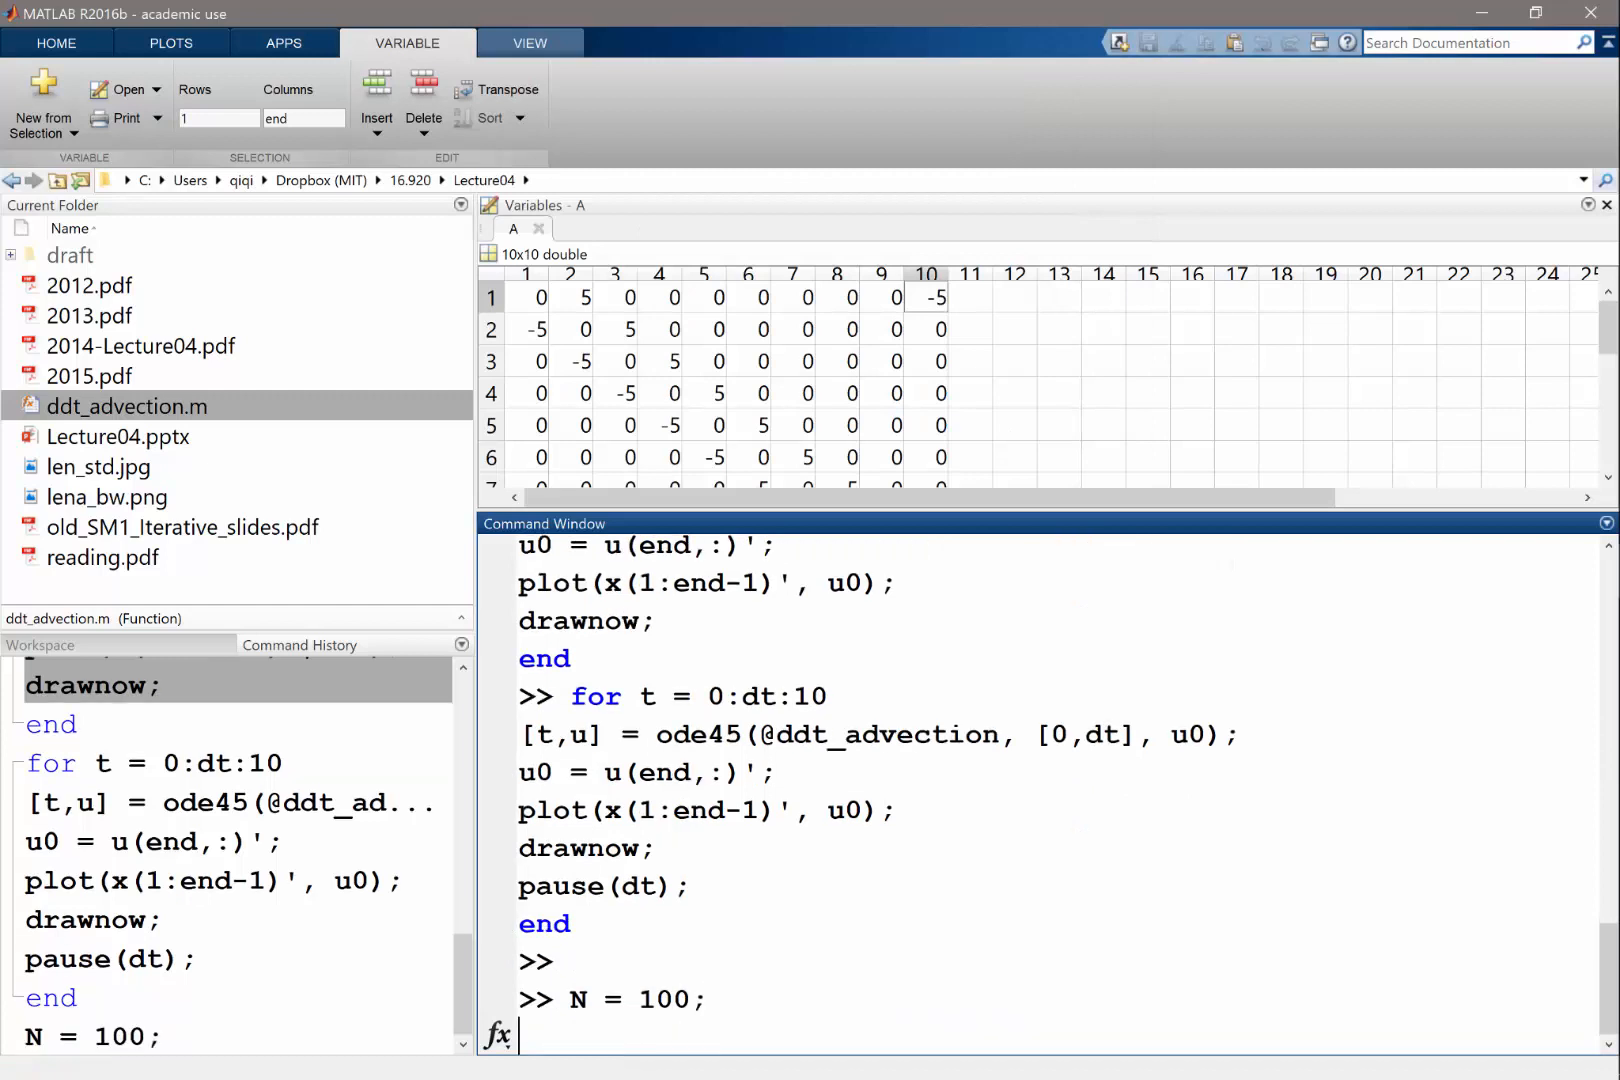
click(300, 644)
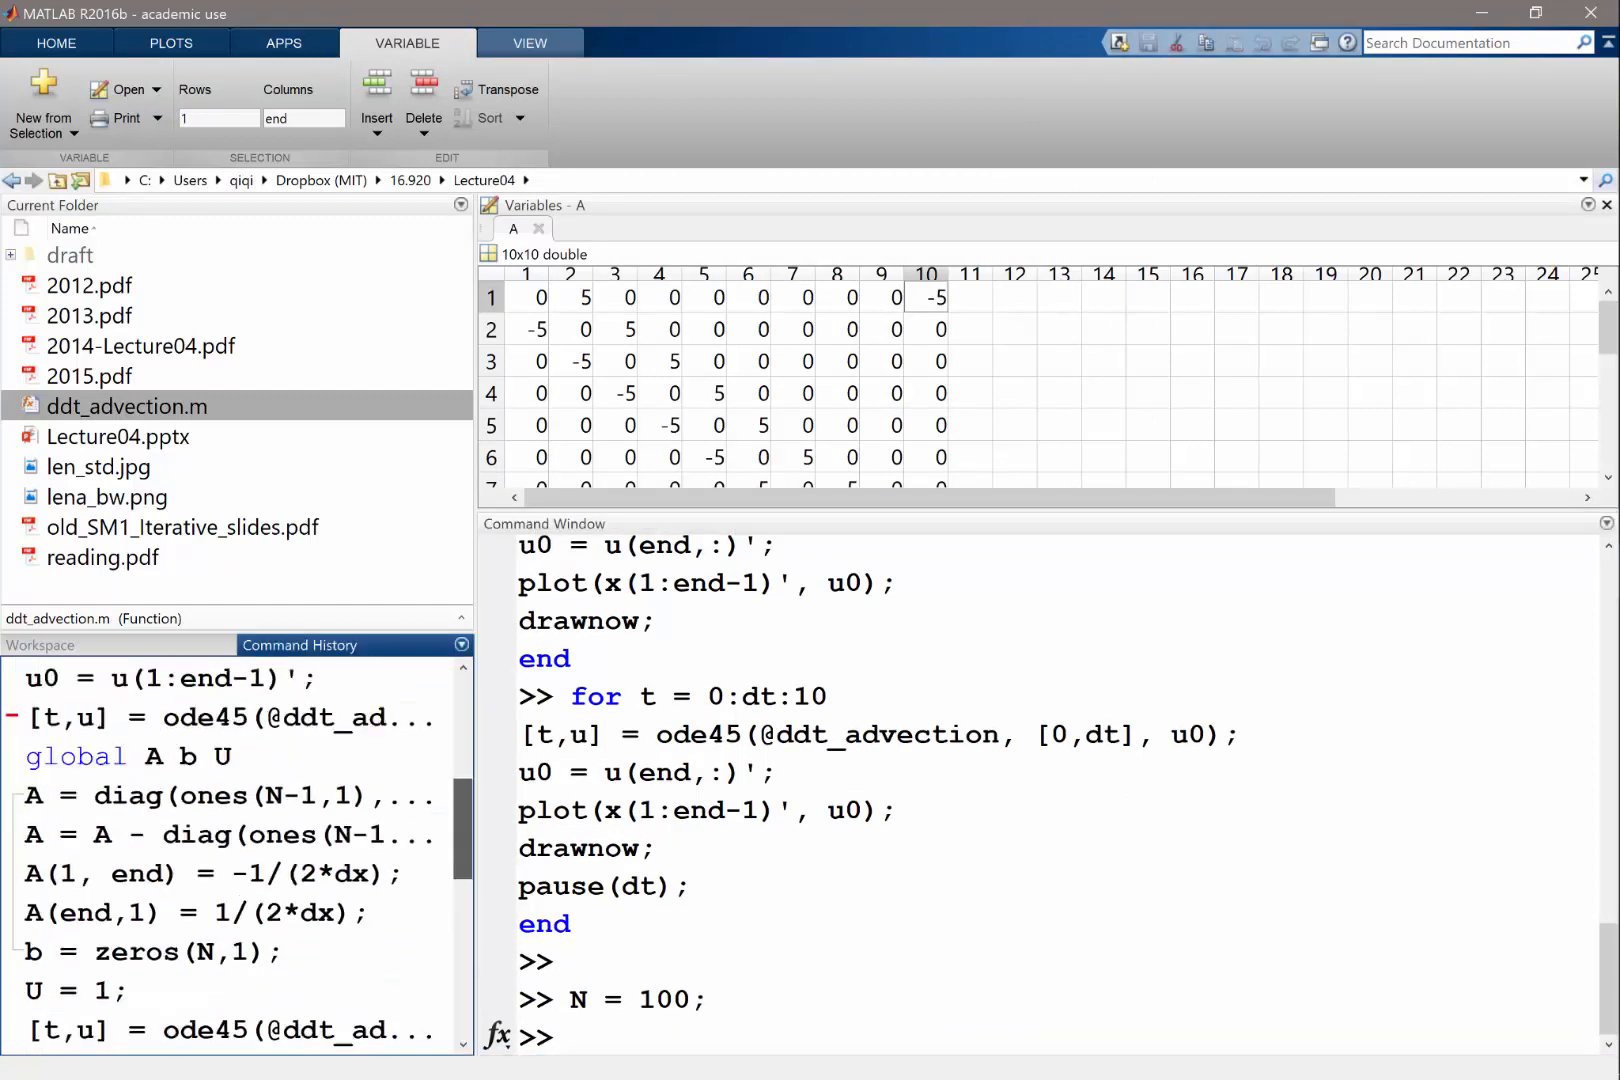
click(206, 800)
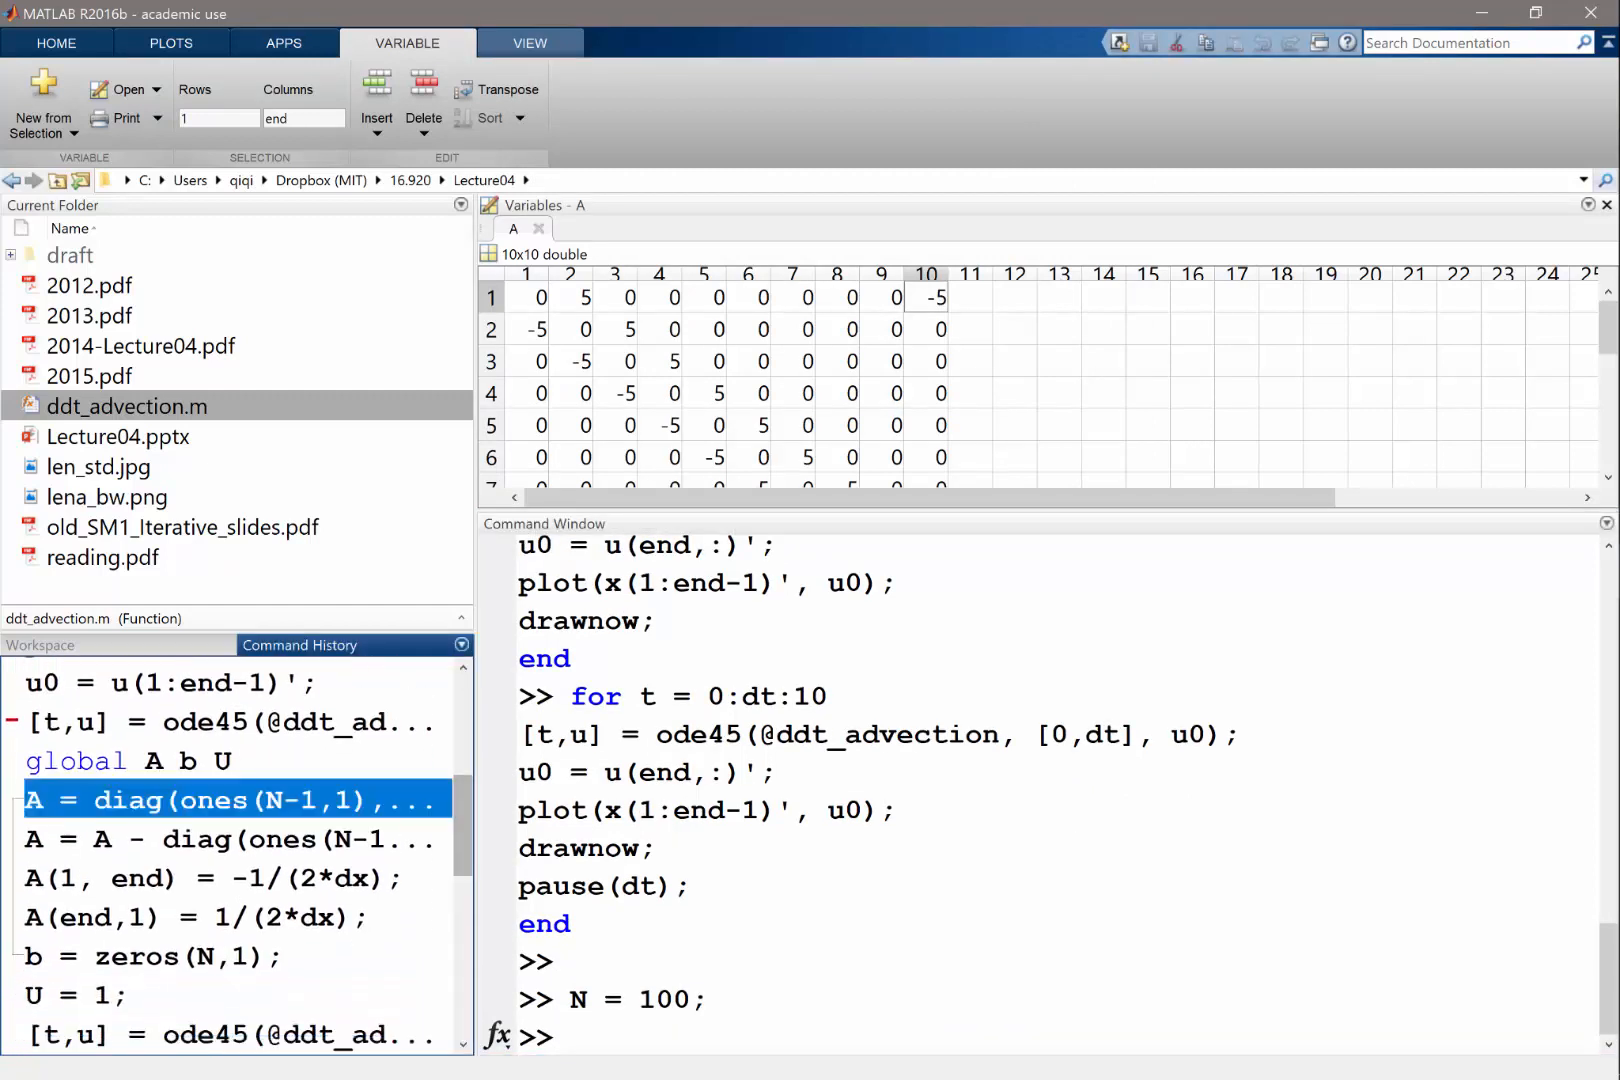
scroll(down, 3)
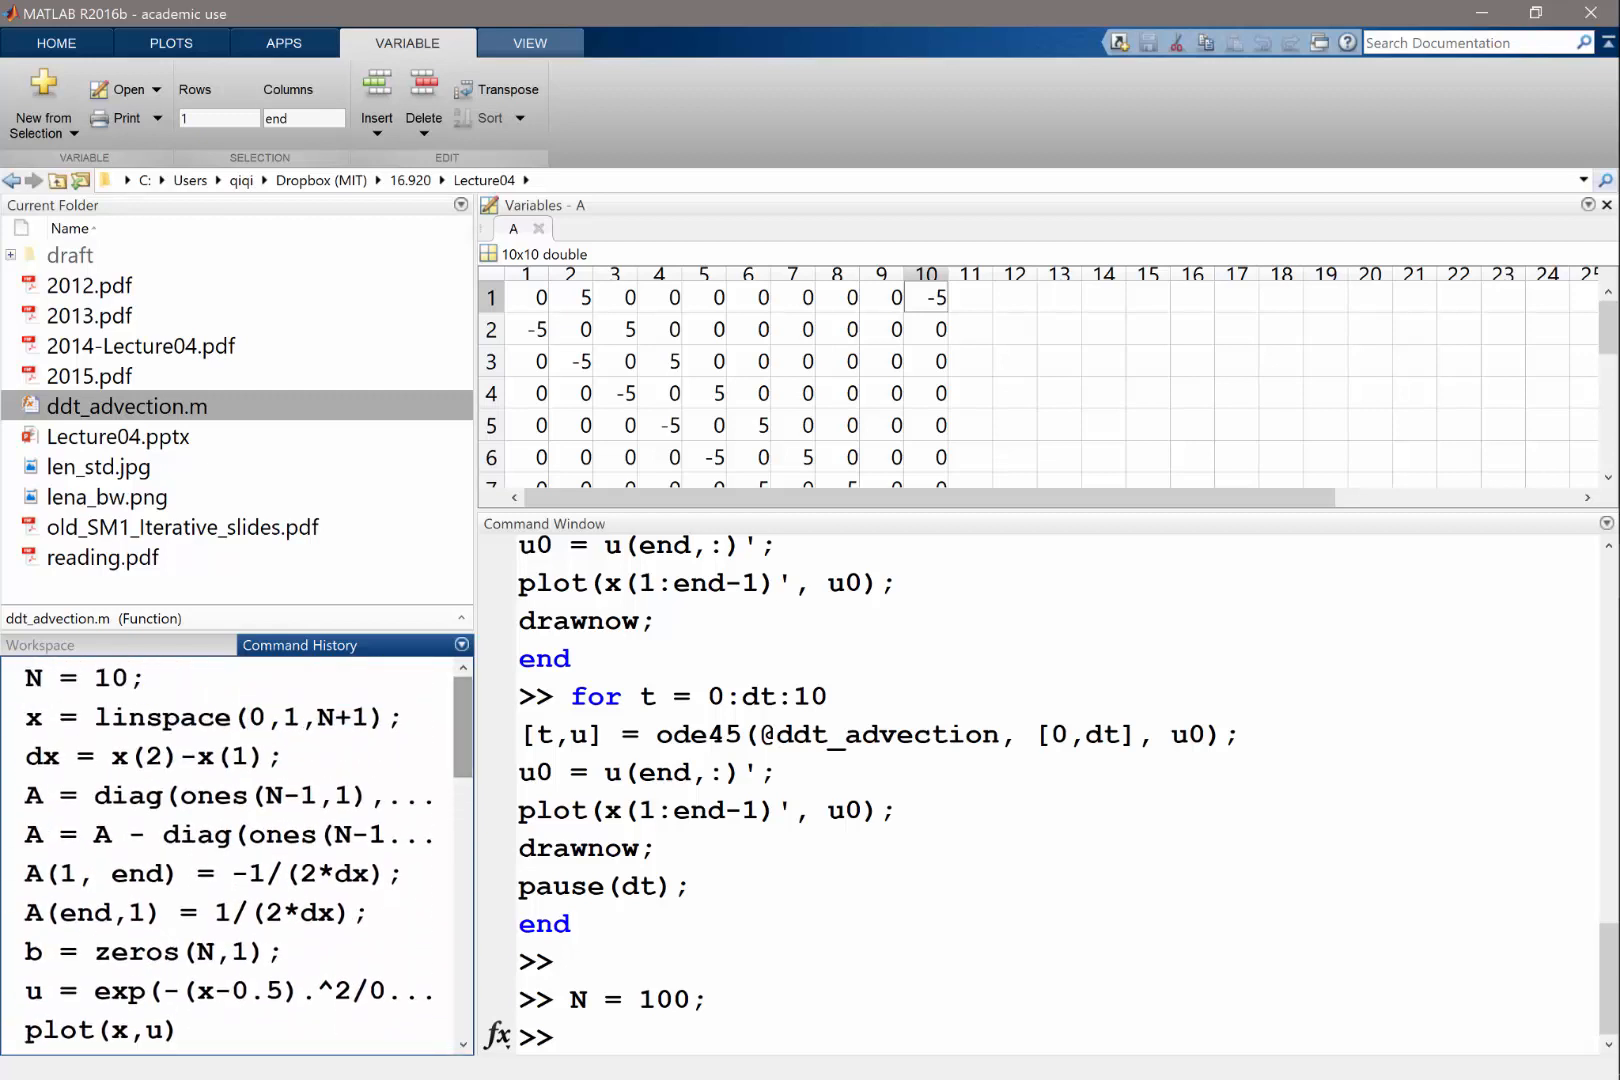
click(206, 718)
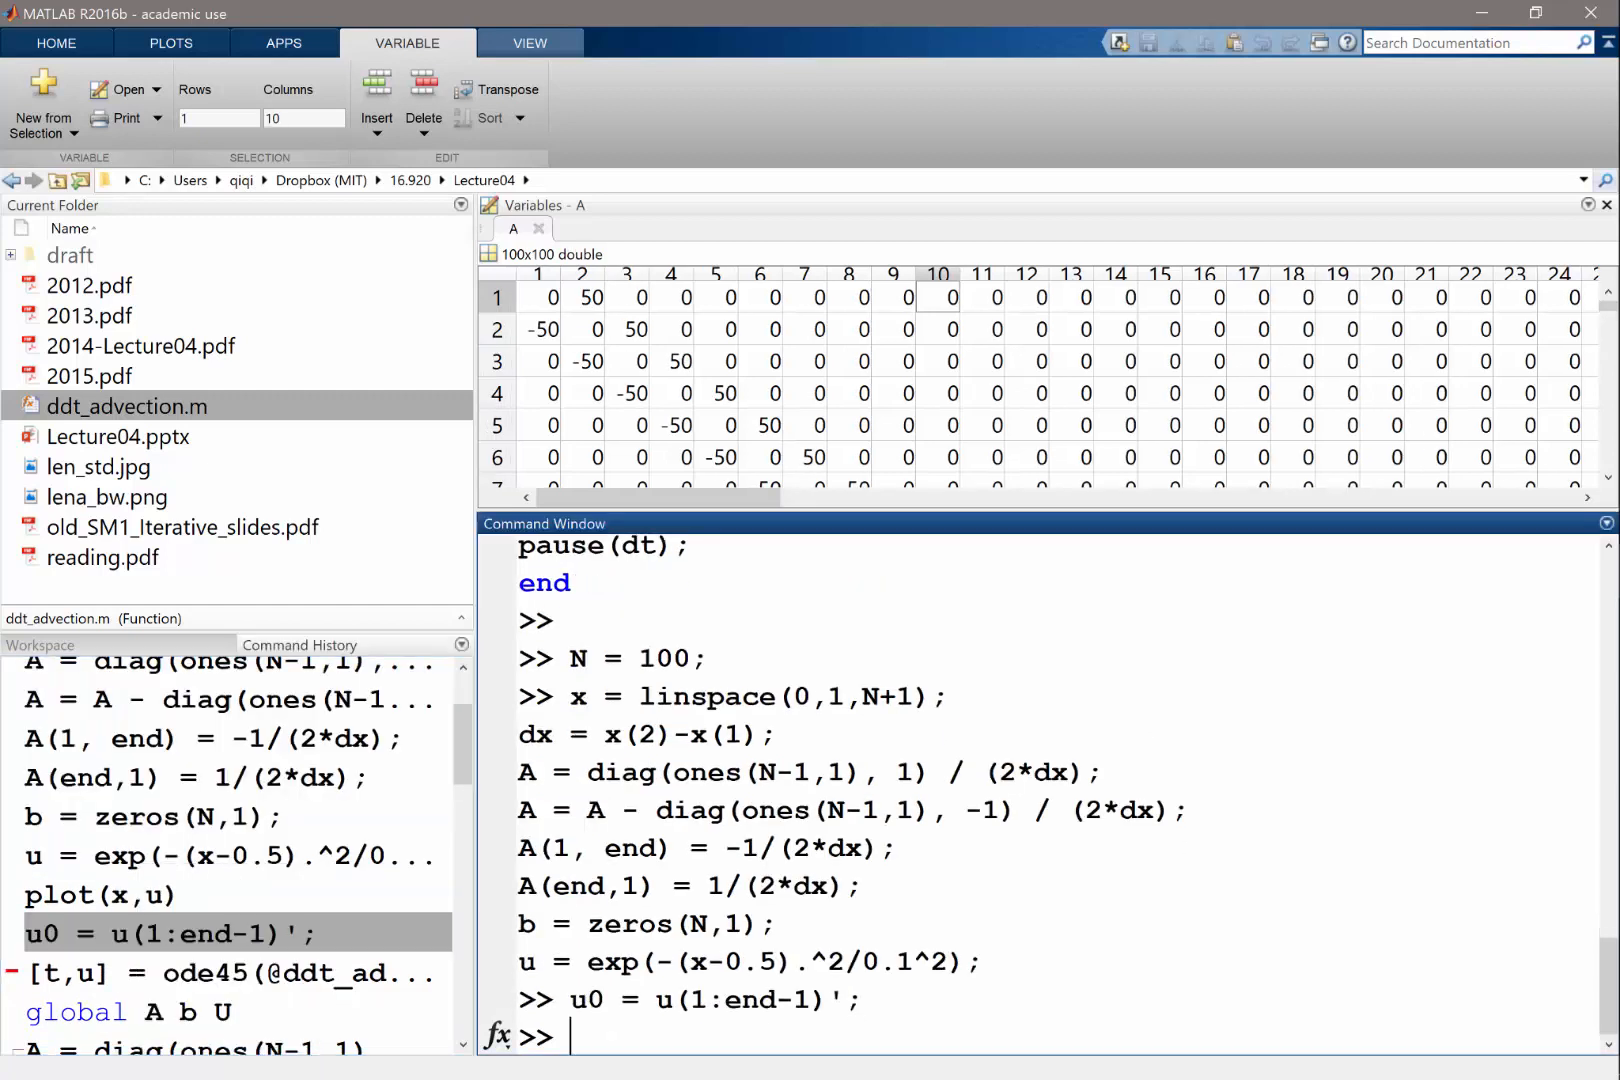
click(298, 644)
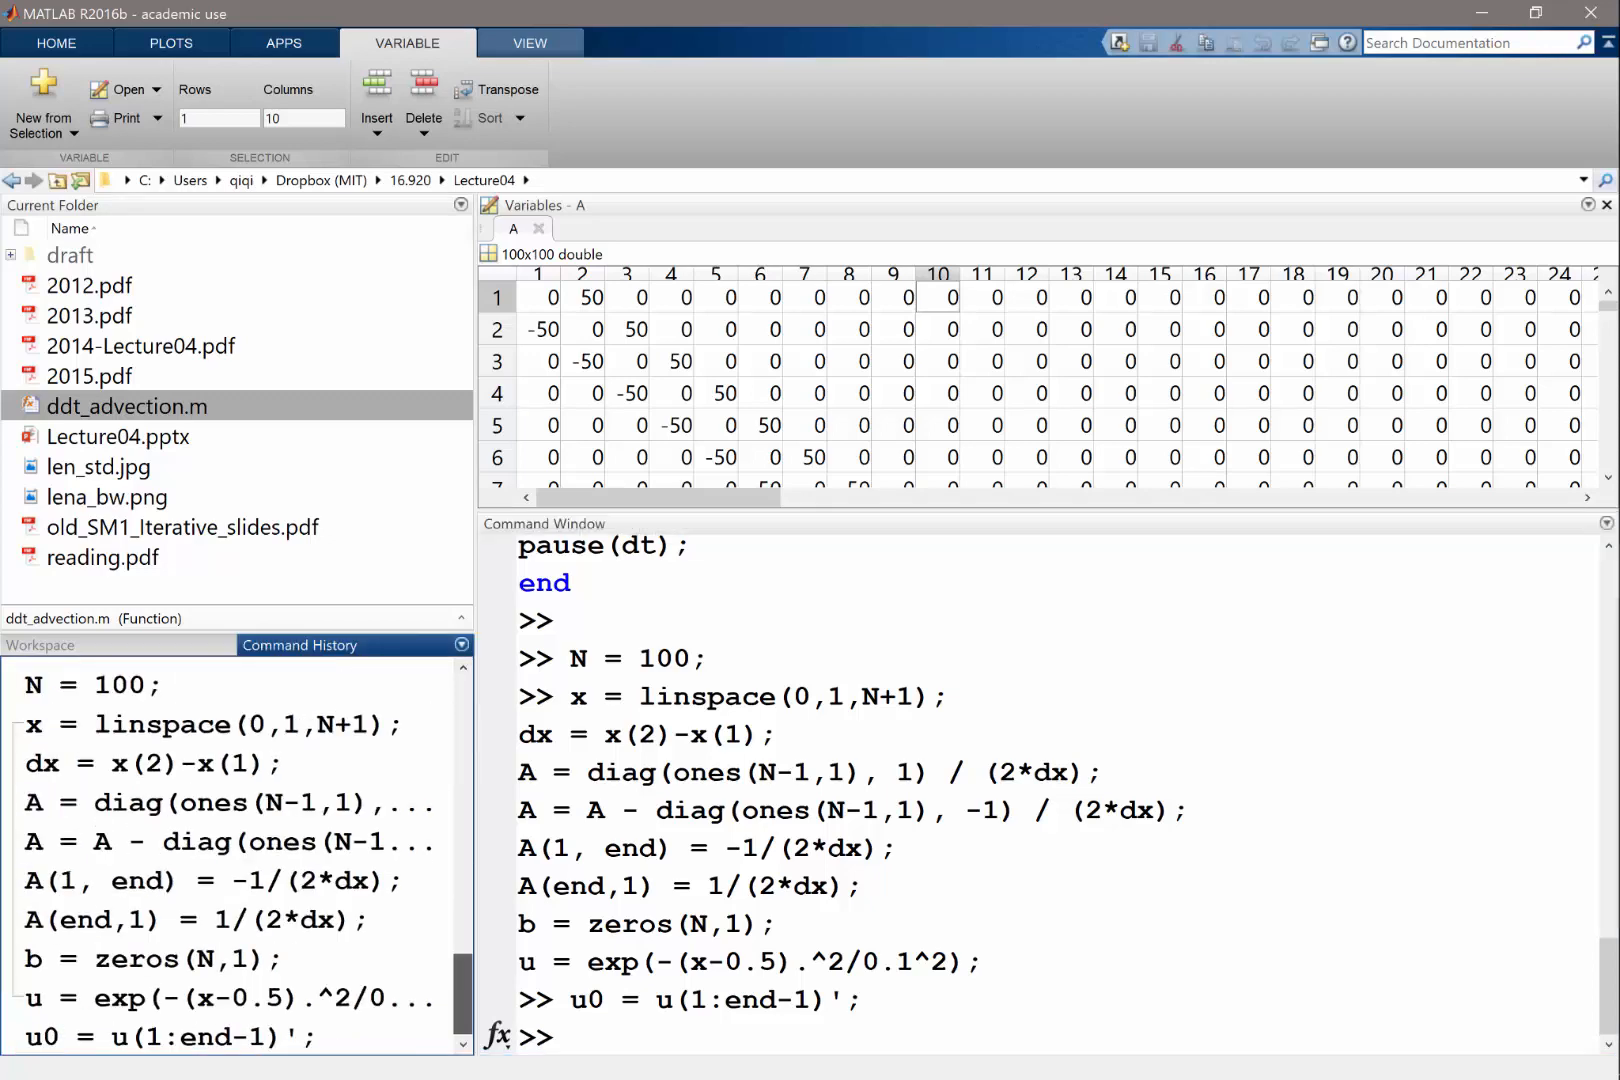
key(Return)
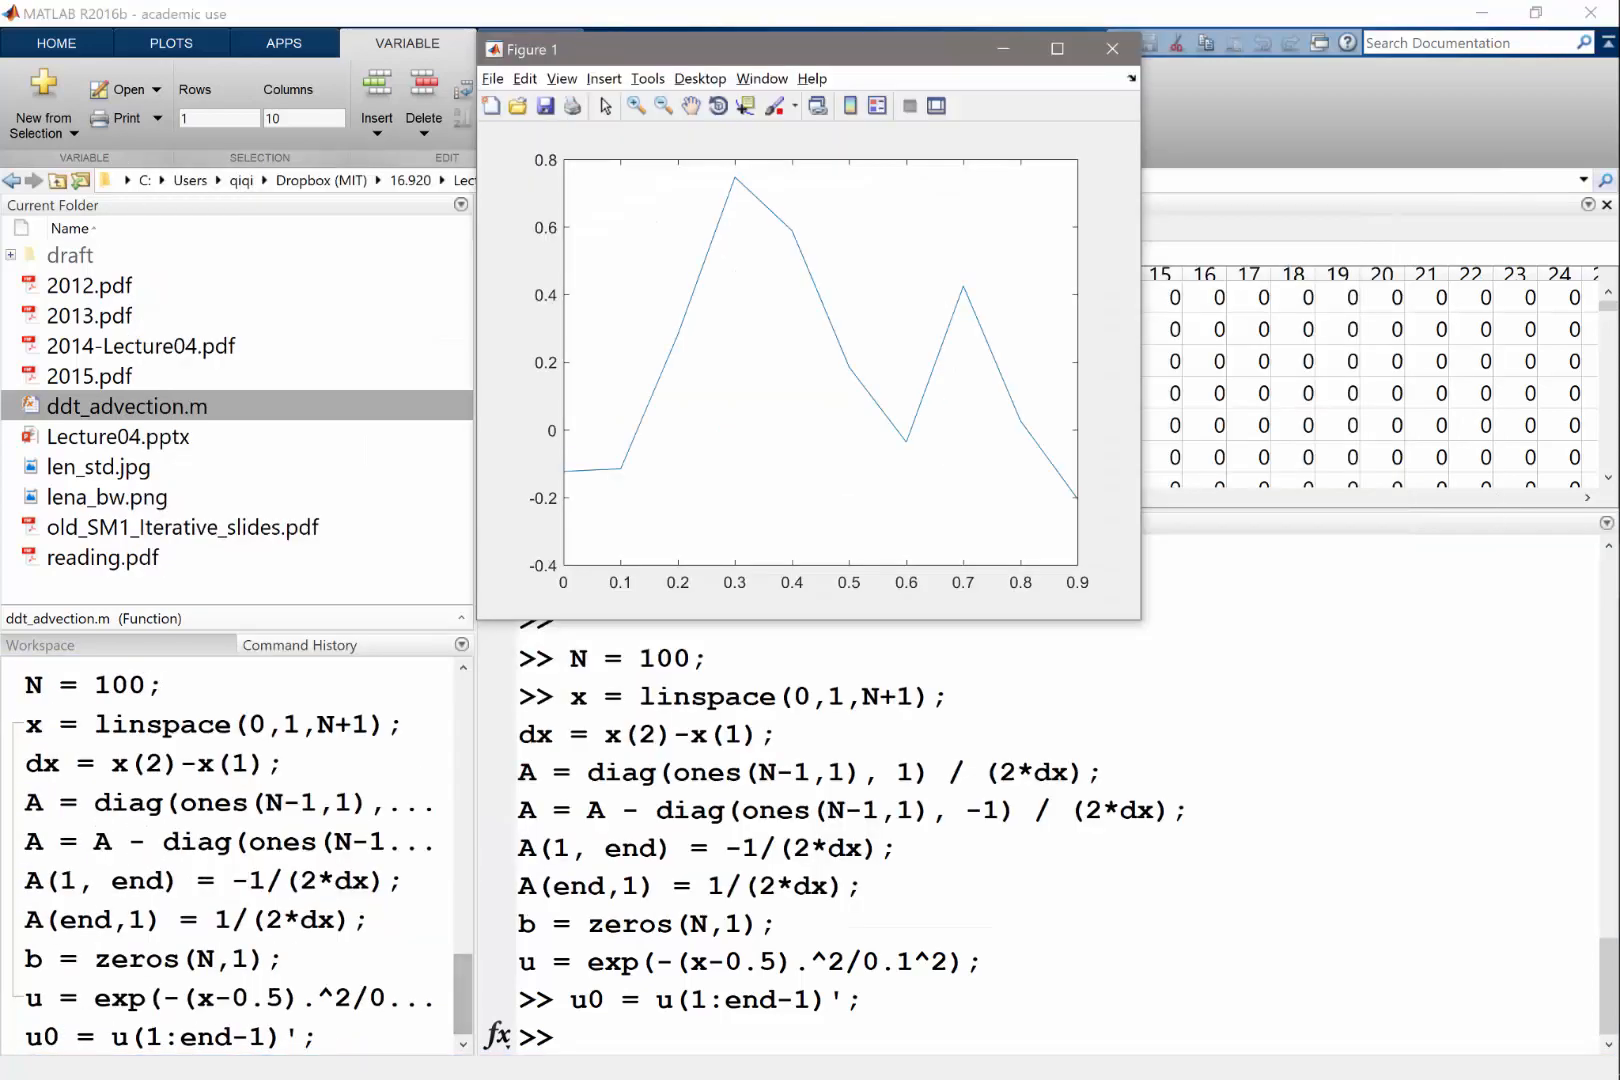
Evaluate the for-loop lines from Command History at N = 100, watch the animation, close the figure
click(1112, 48)
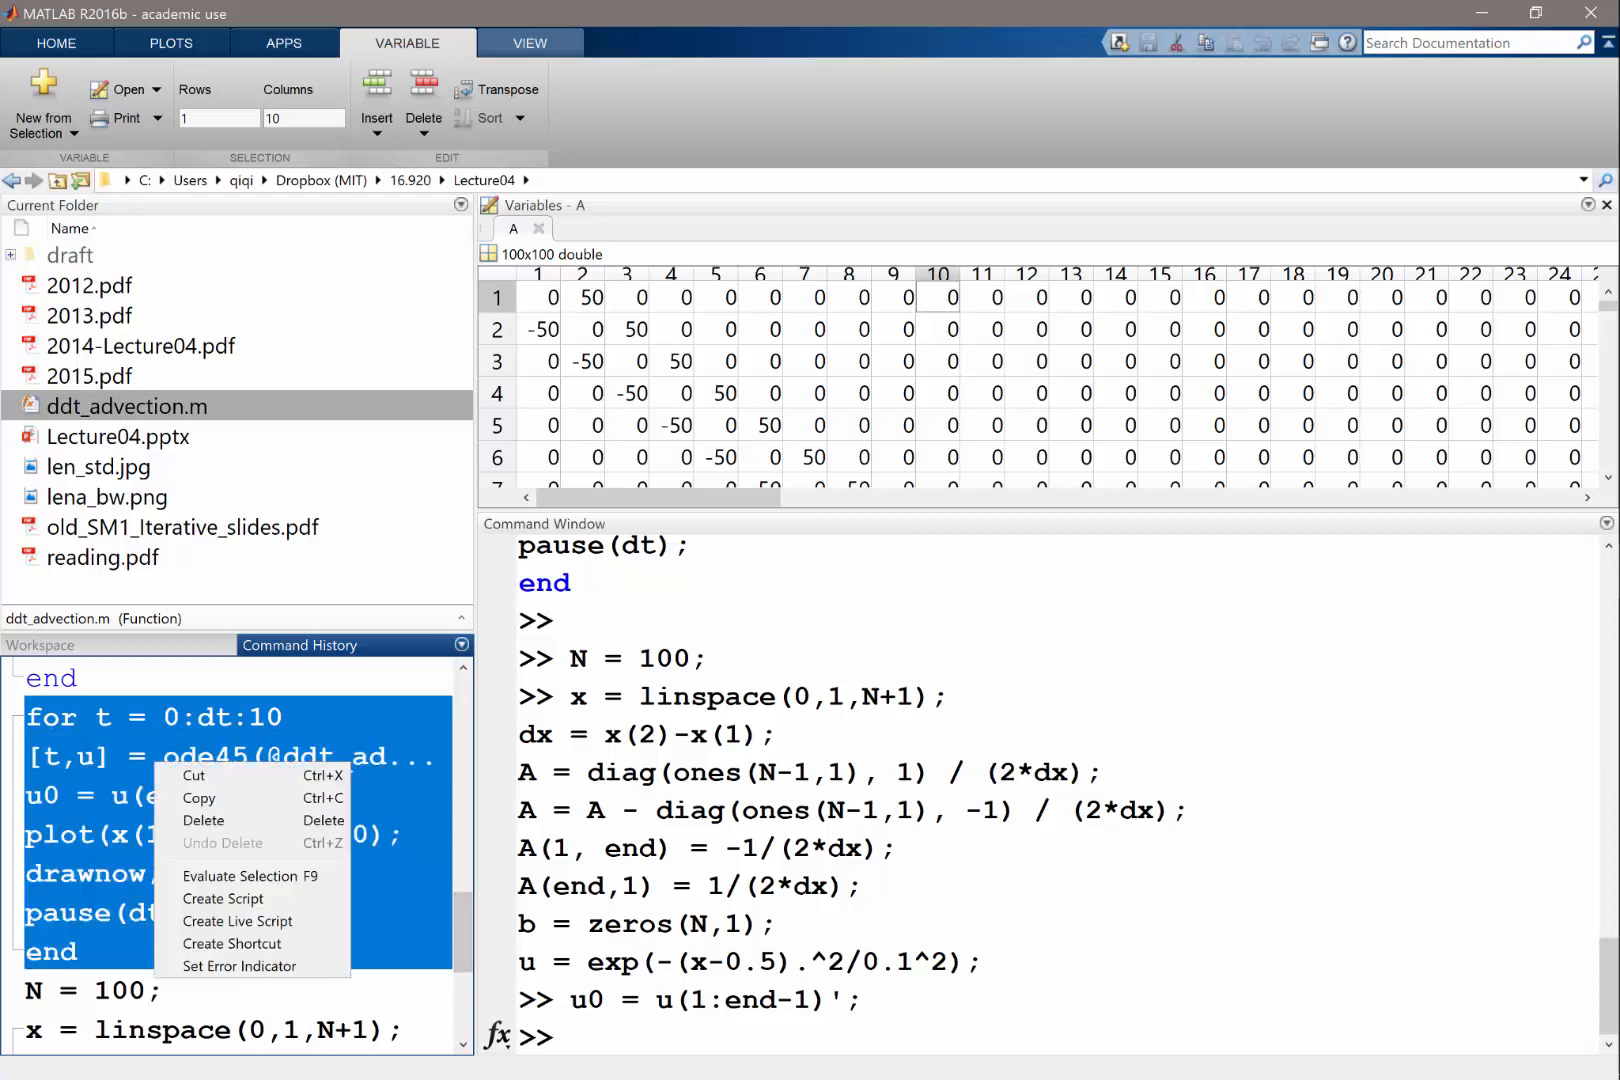
click(240, 874)
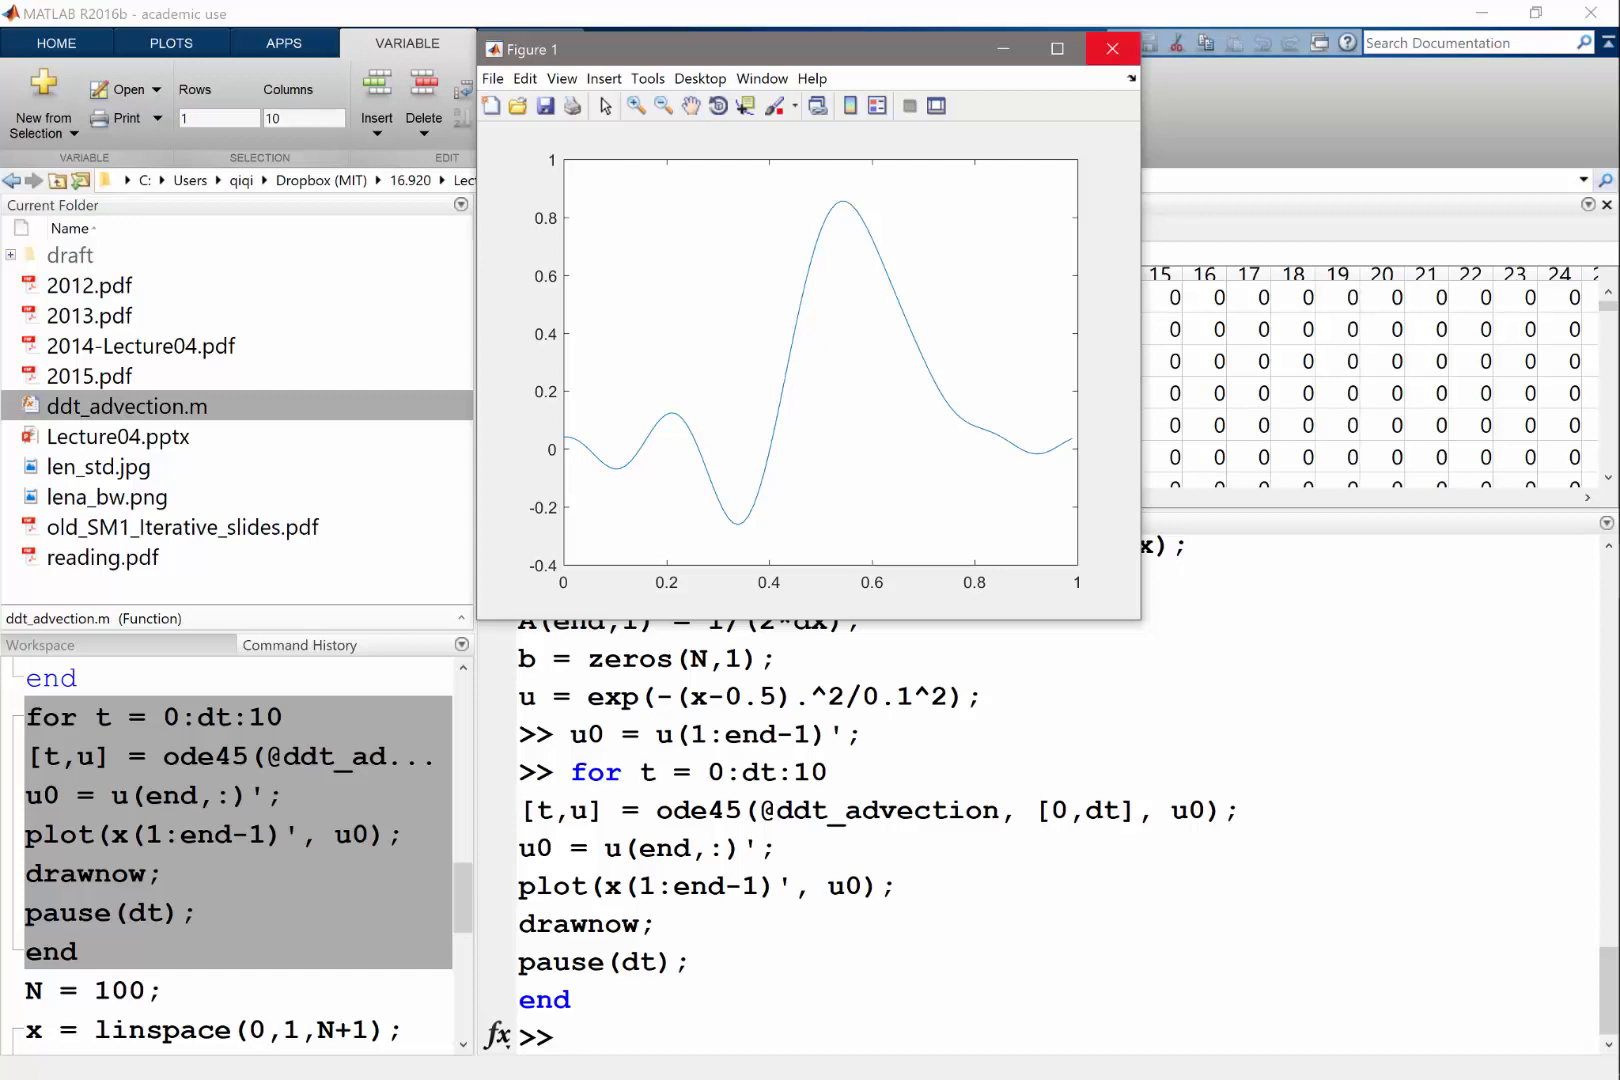
click(1112, 48)
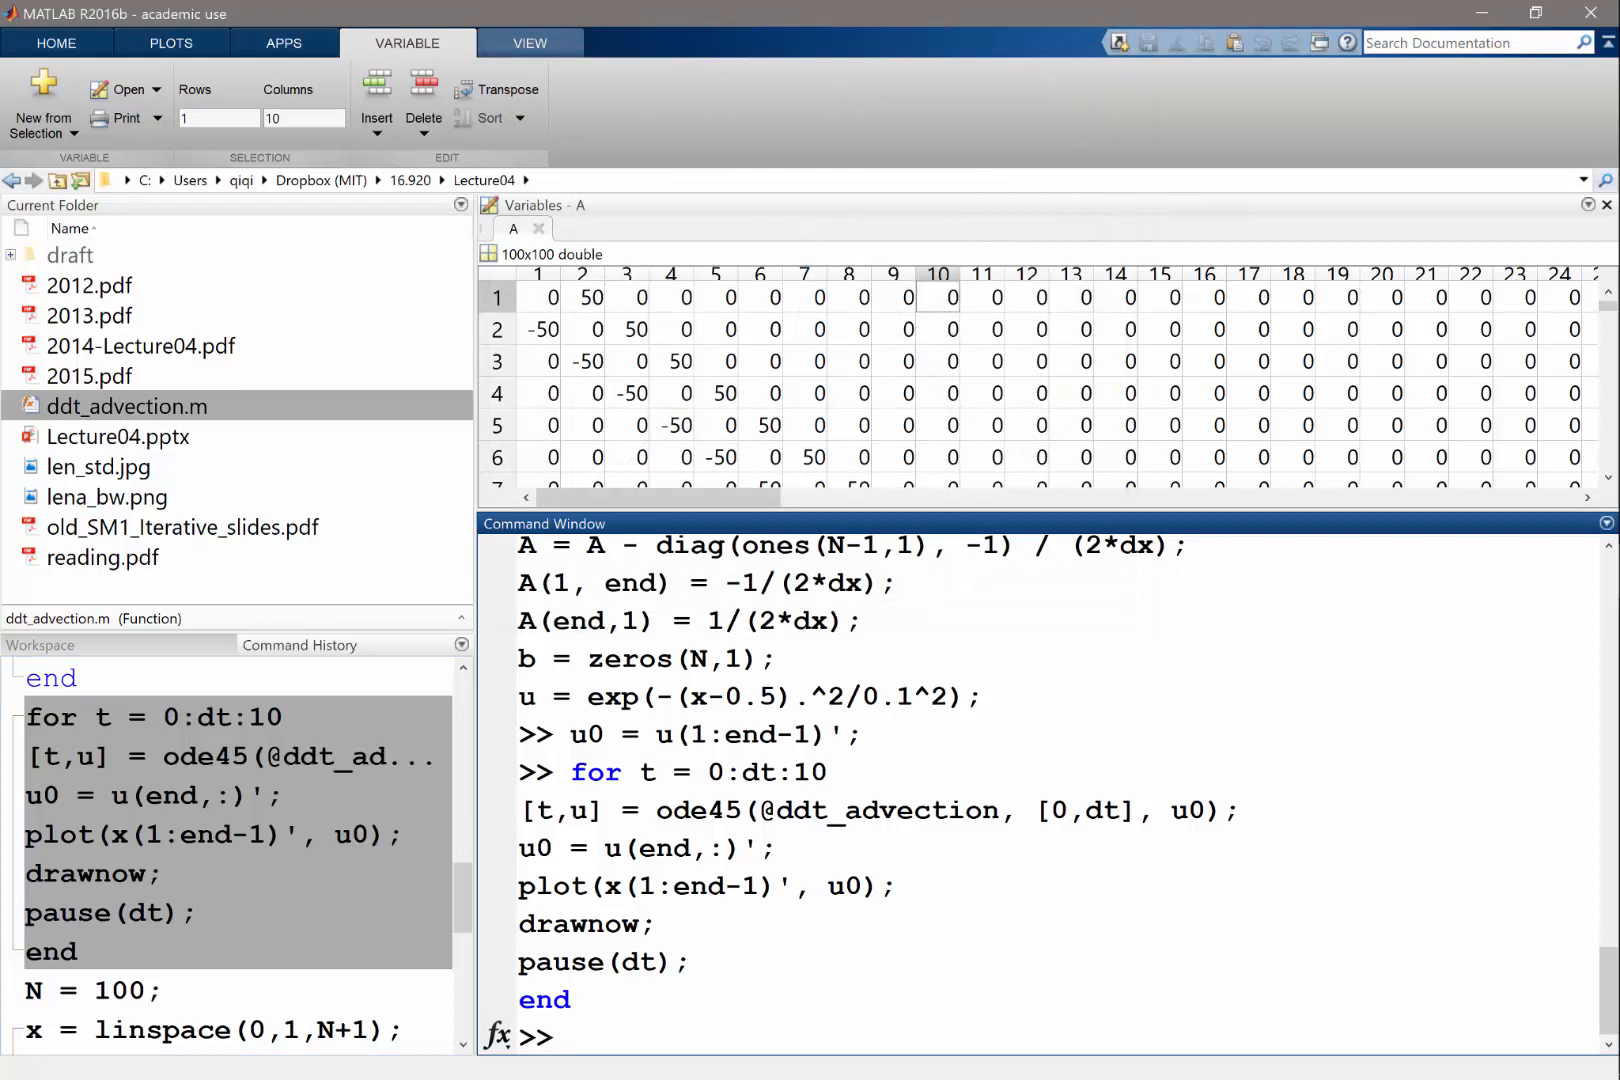
Begin for t = 0:dt:10 with u0 = u0 + dt*ddt_advection(t, u0); and pick the plot line from history
text(for t = 0:dt:10)
text(u)
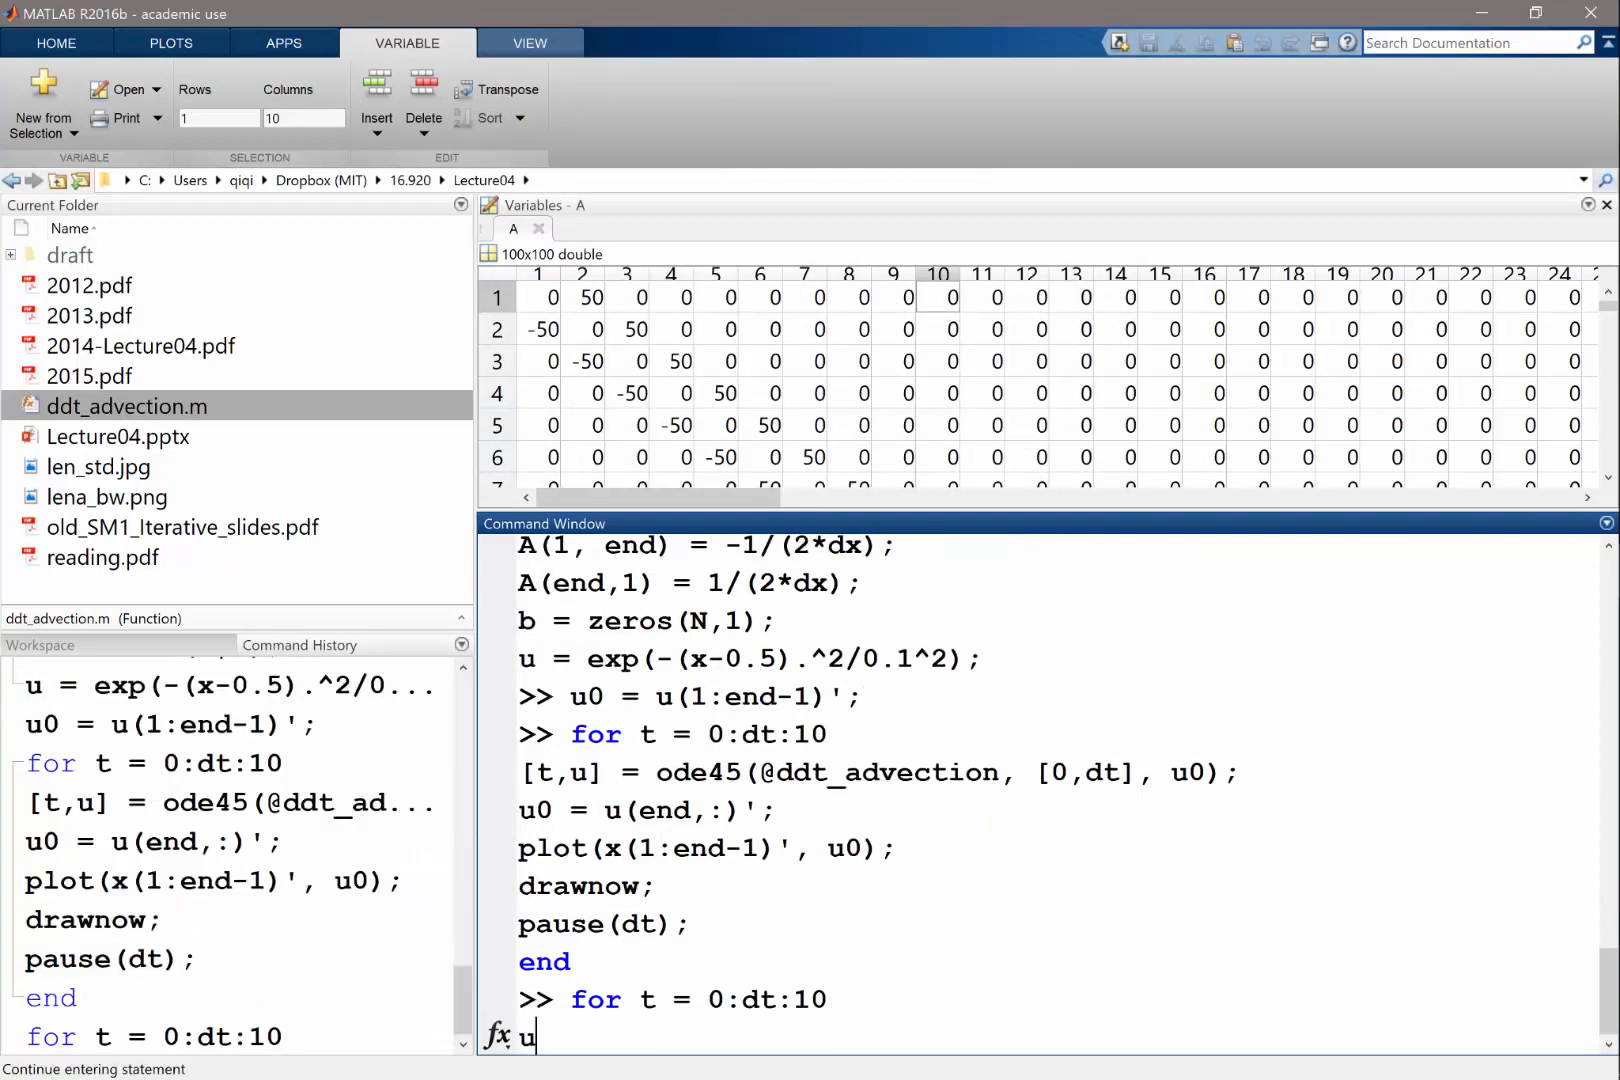
key(Backspace)
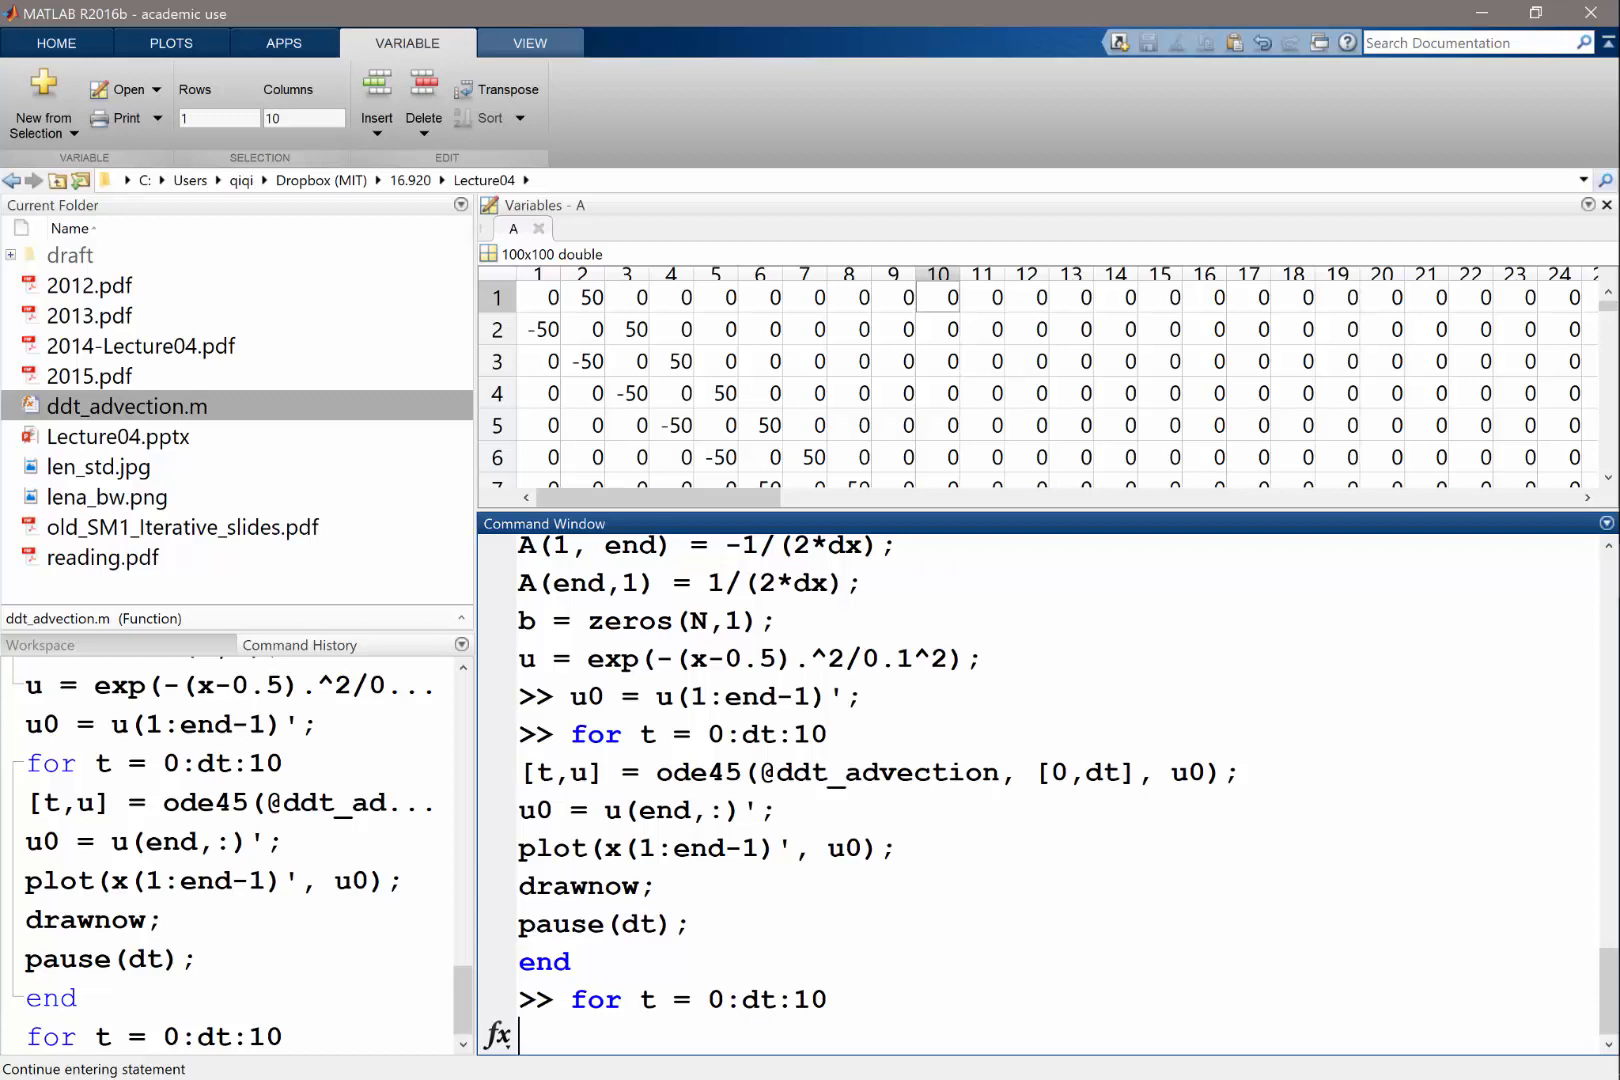
text(u0 = u0 + dt)
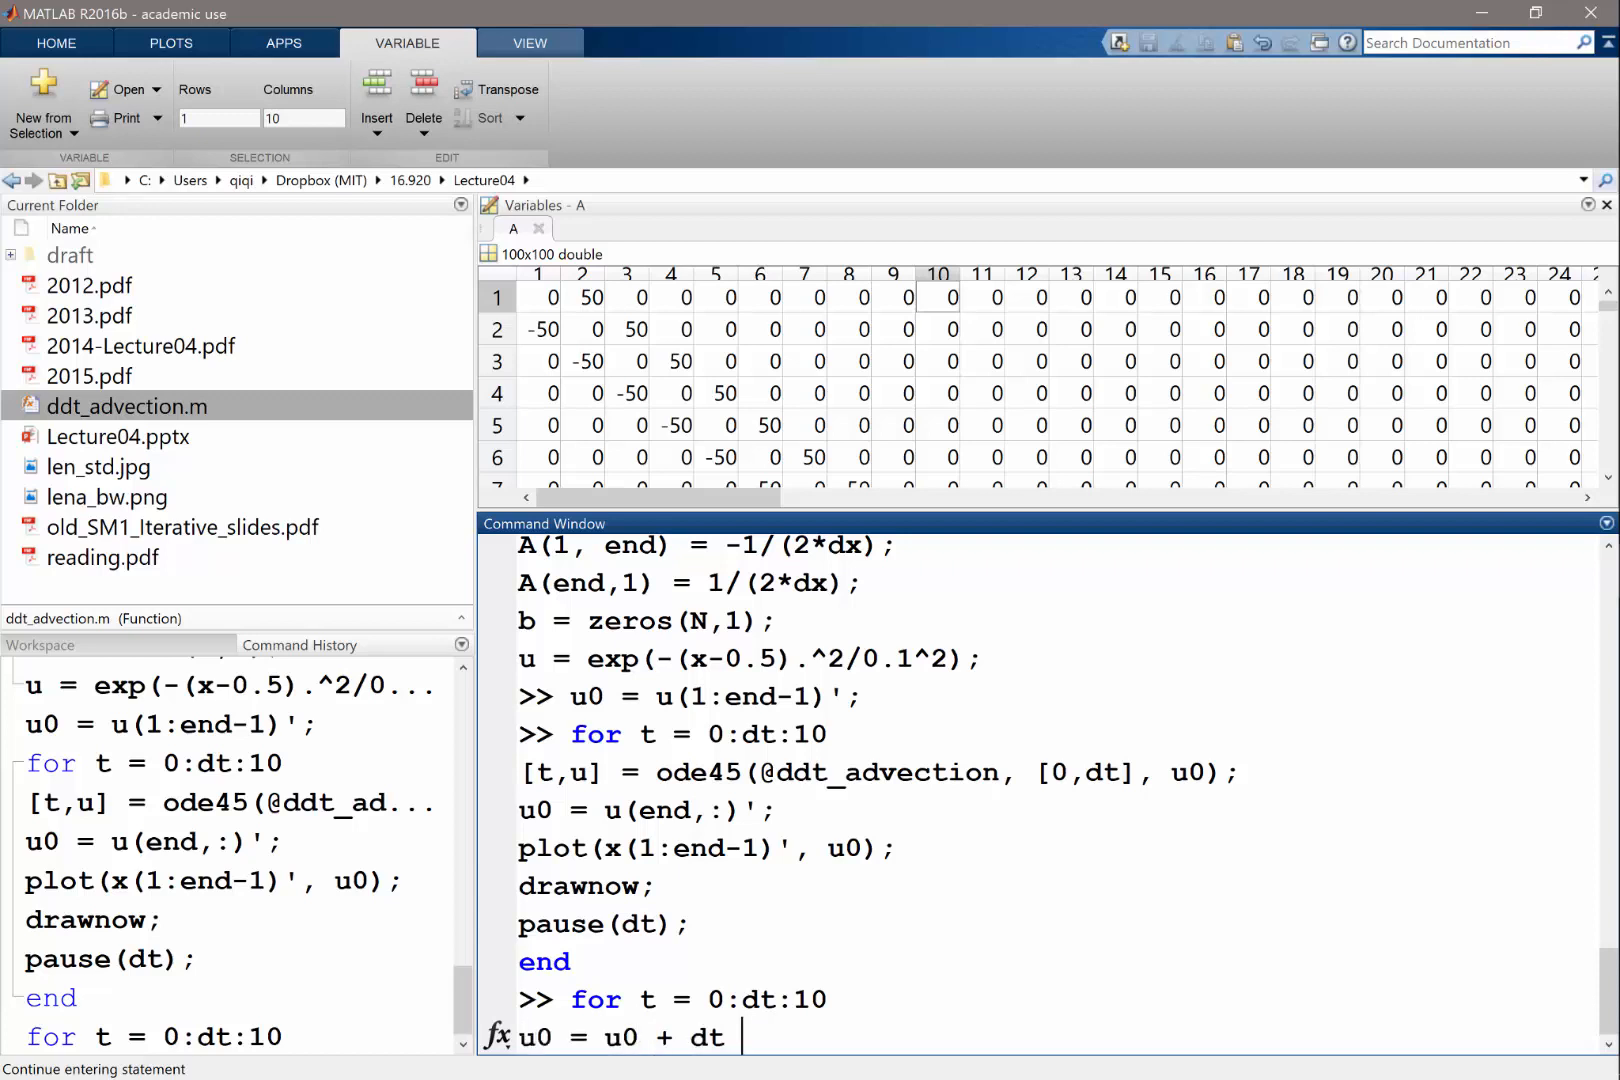
text(*)
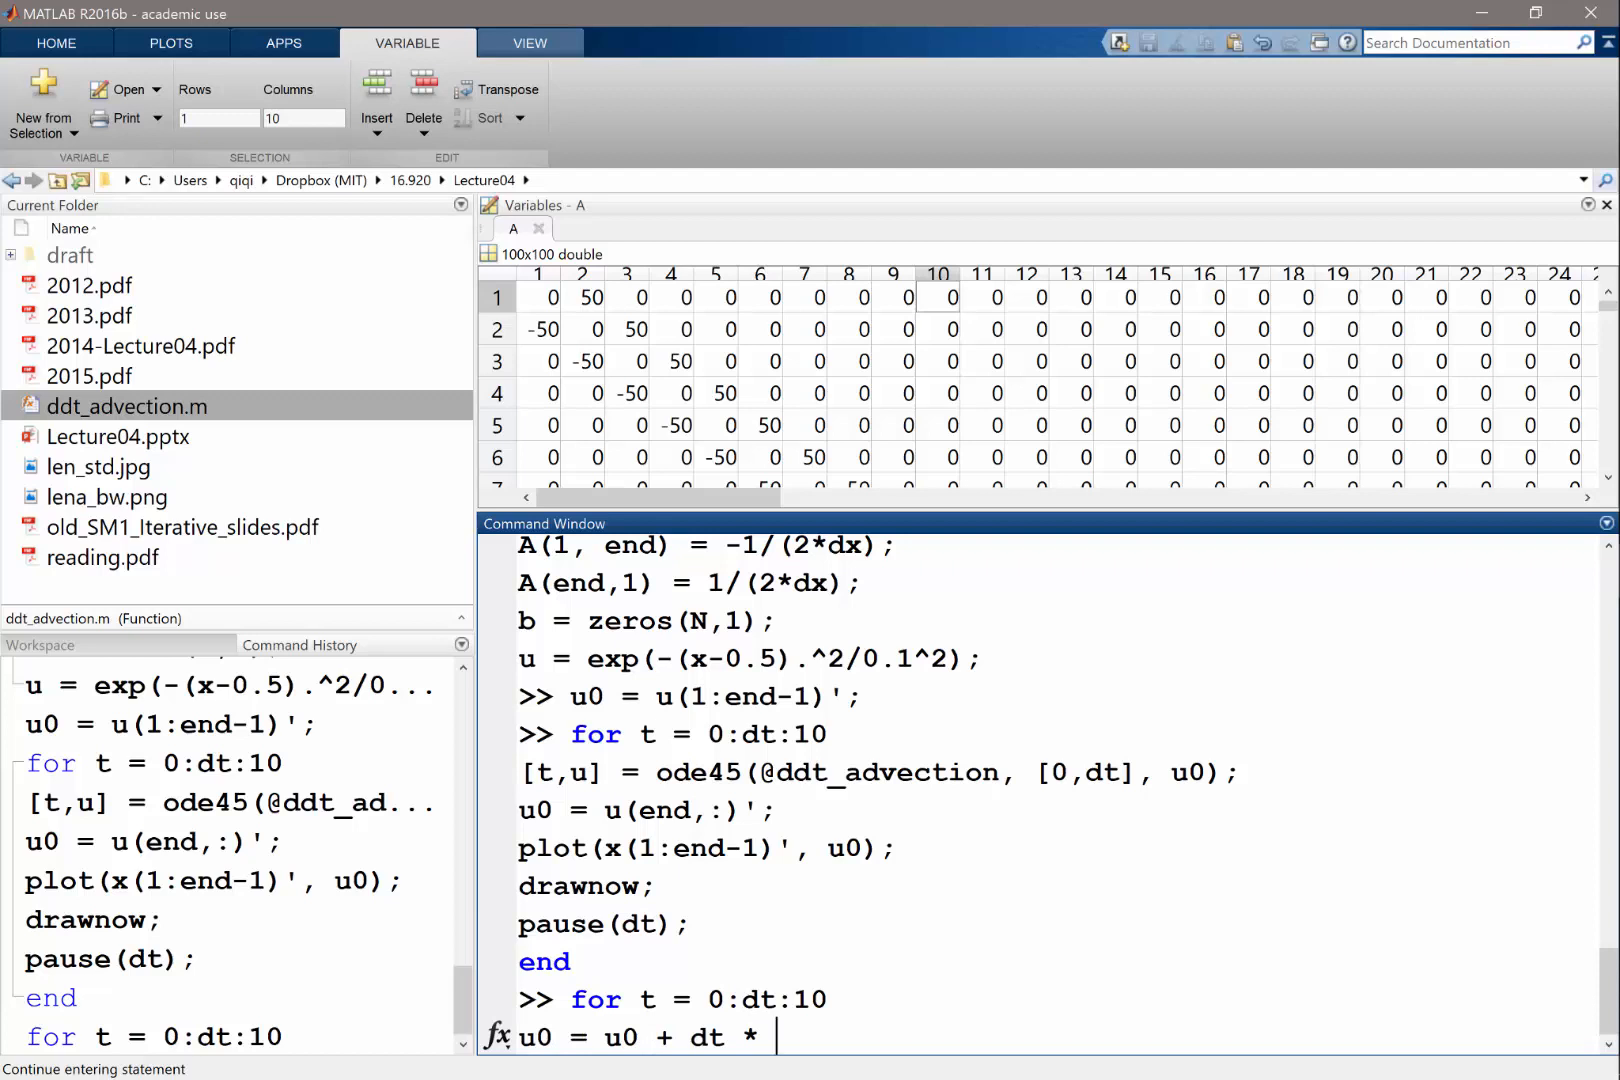
text(ddt_advection(t, u)
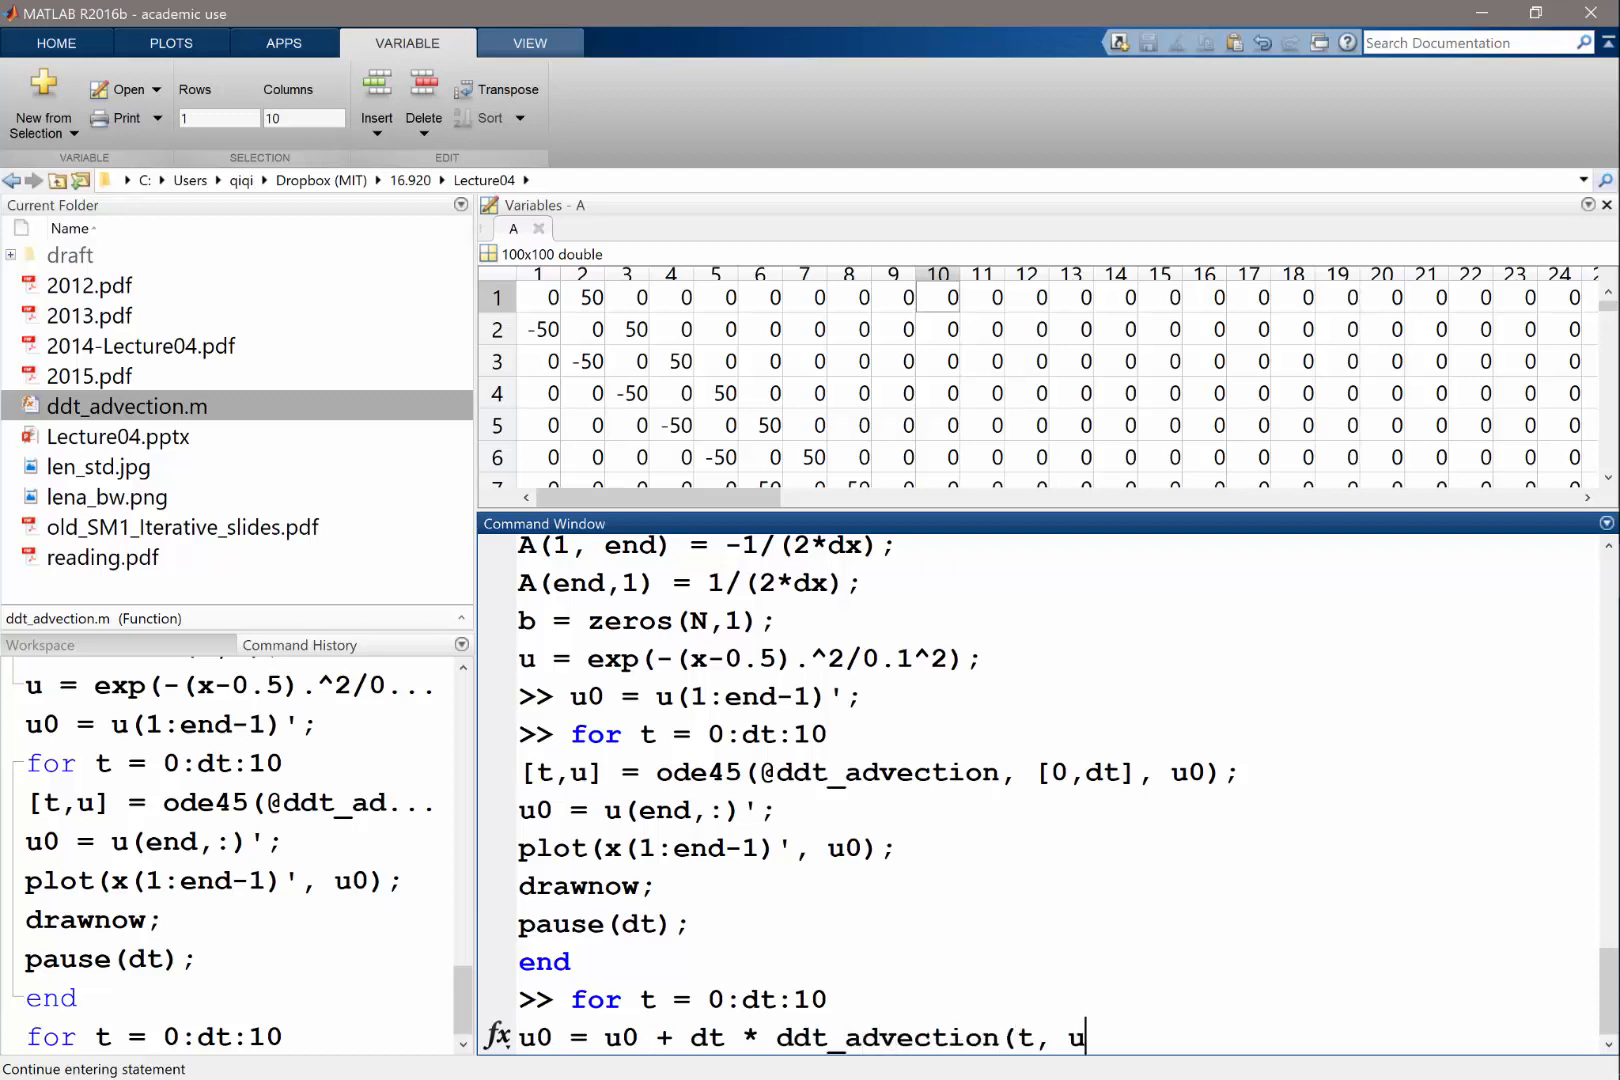
text(0);)
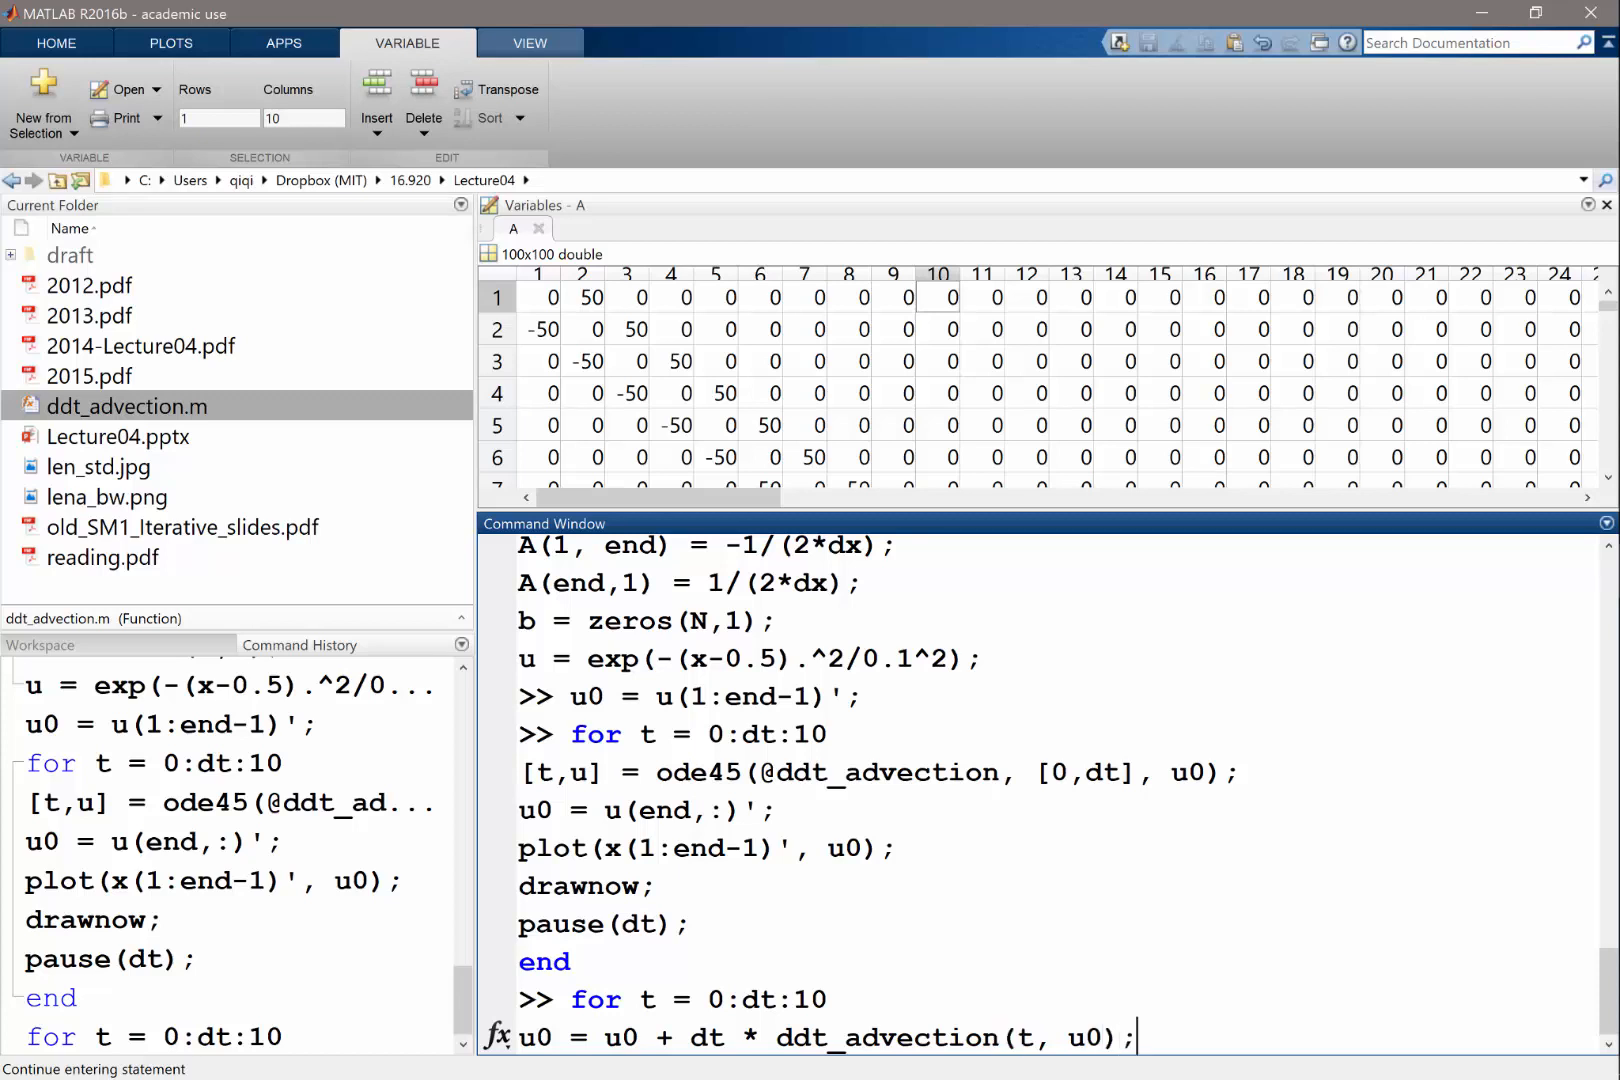
key(enter)
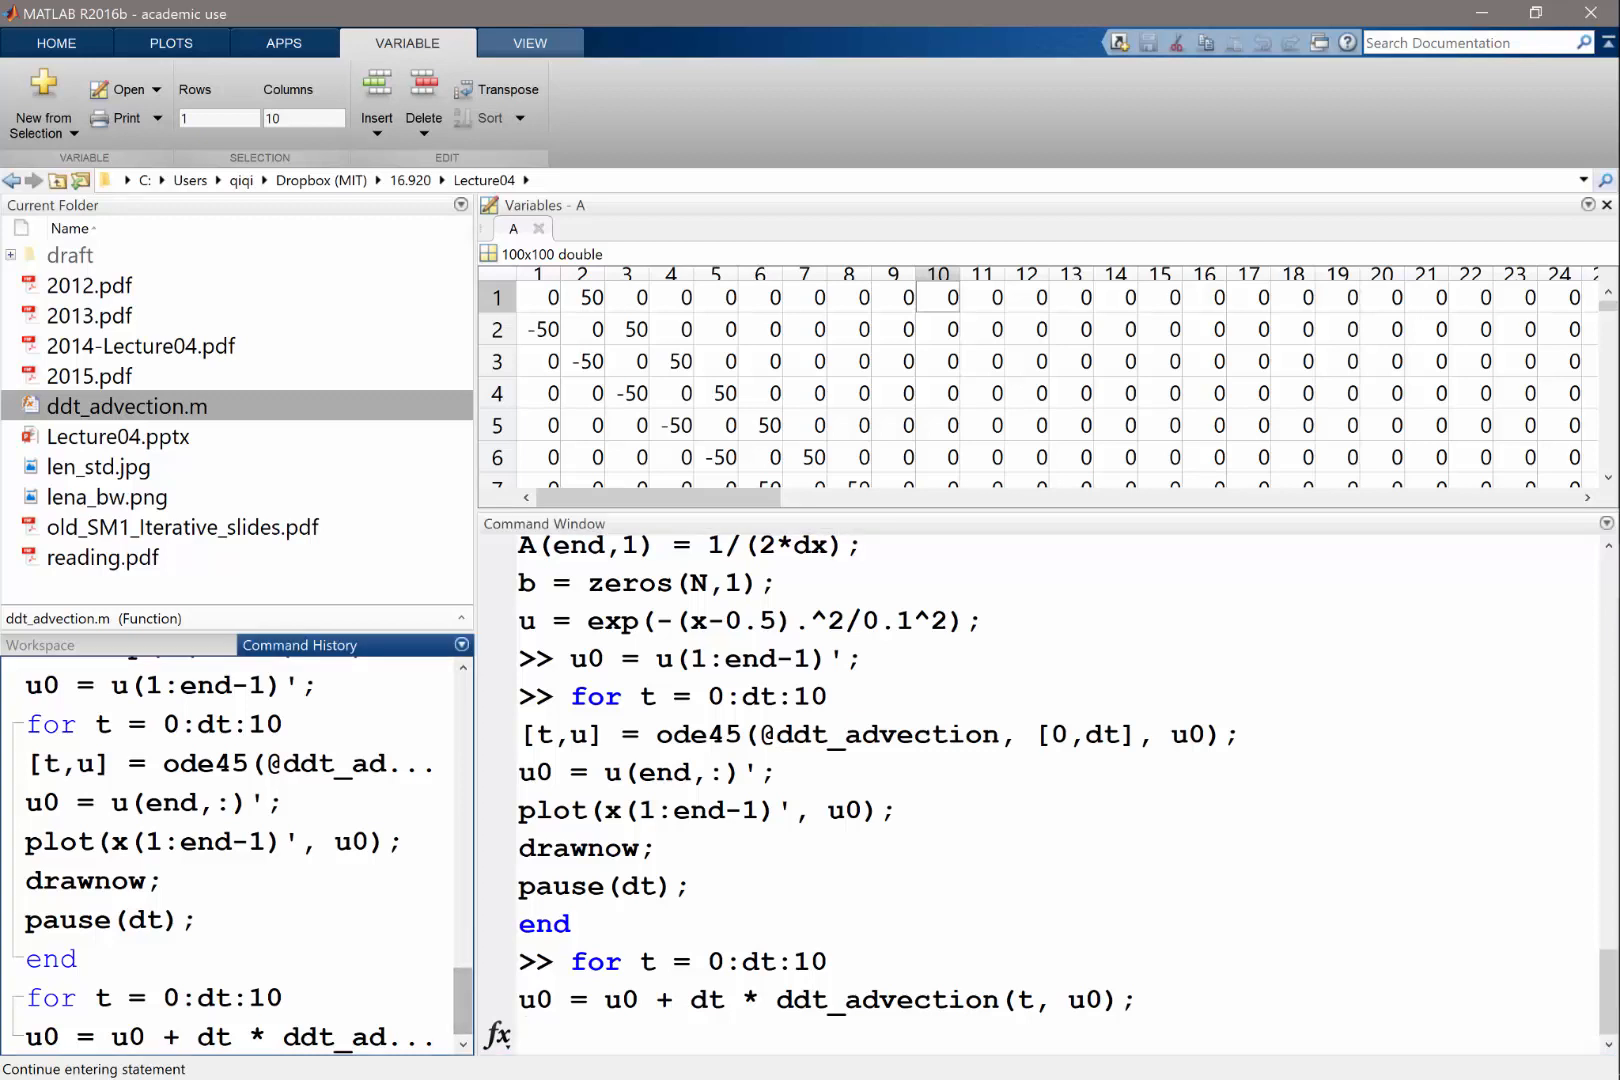
click(212, 842)
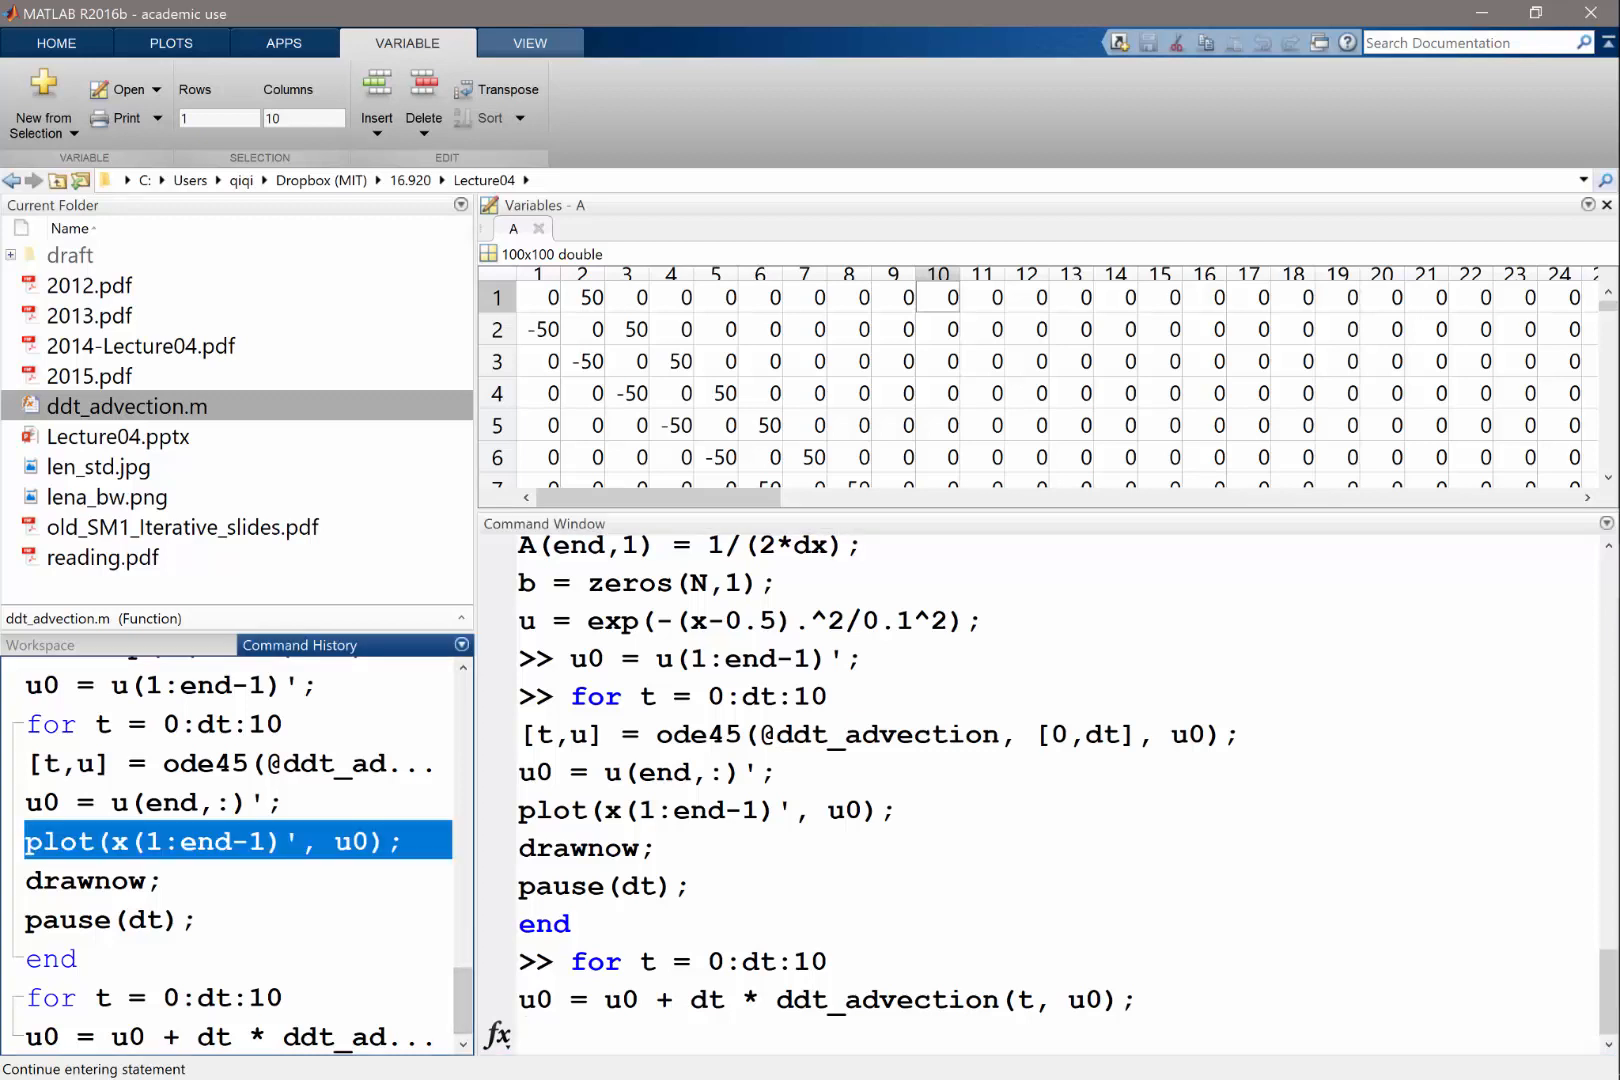